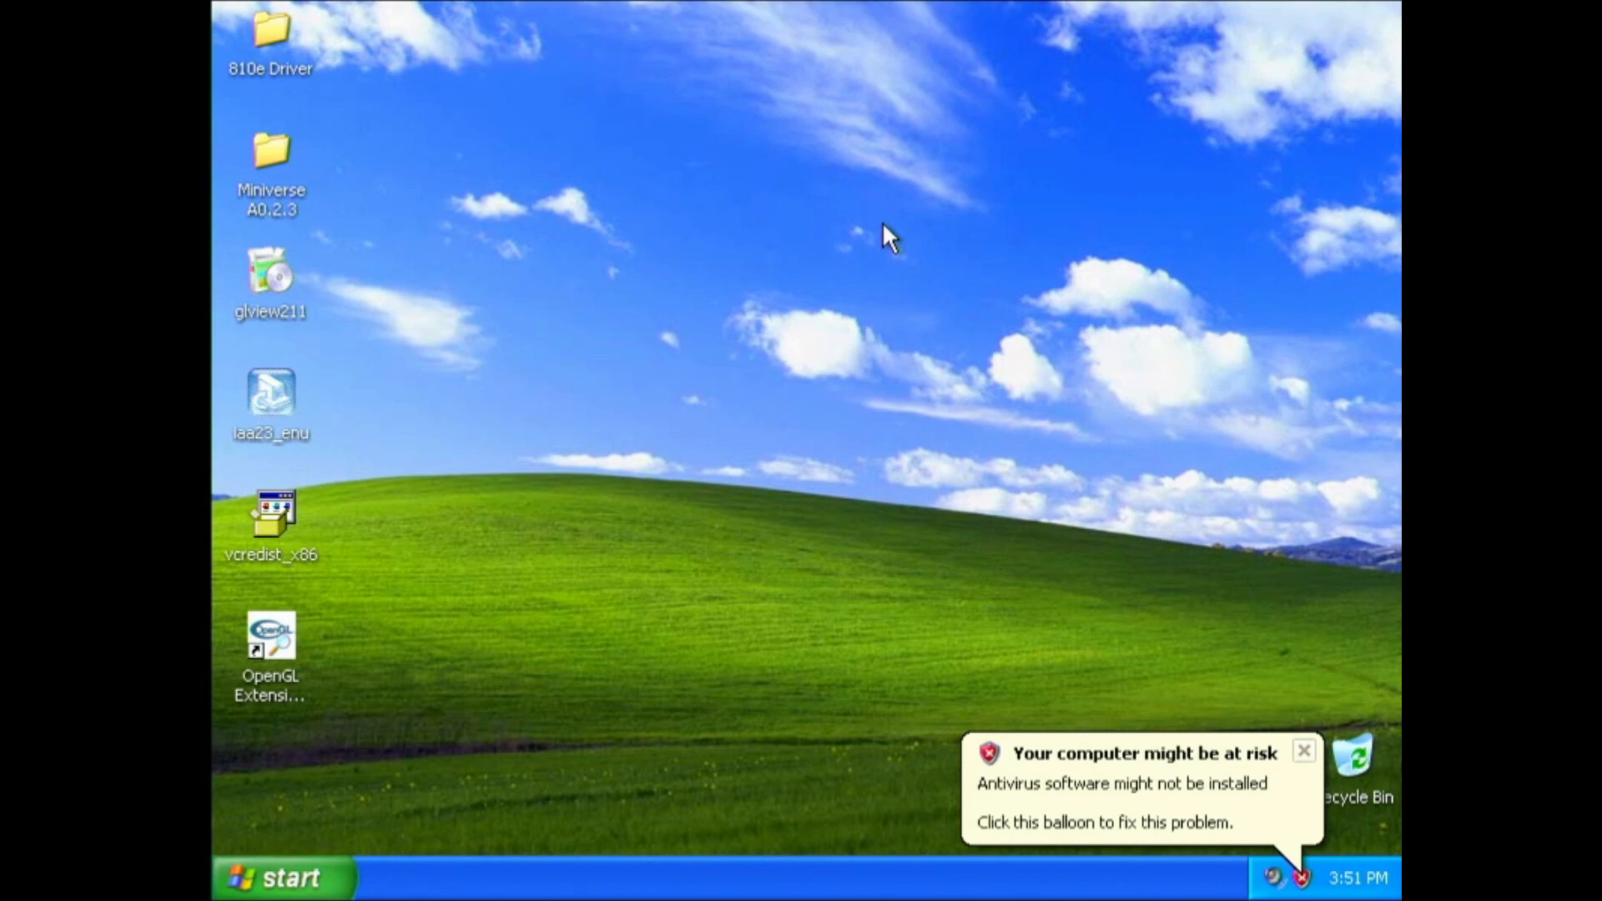
# Step: Dismiss the 'Your computer might be at risk' warning and open the Start menu
pyautogui.click(1305, 750)
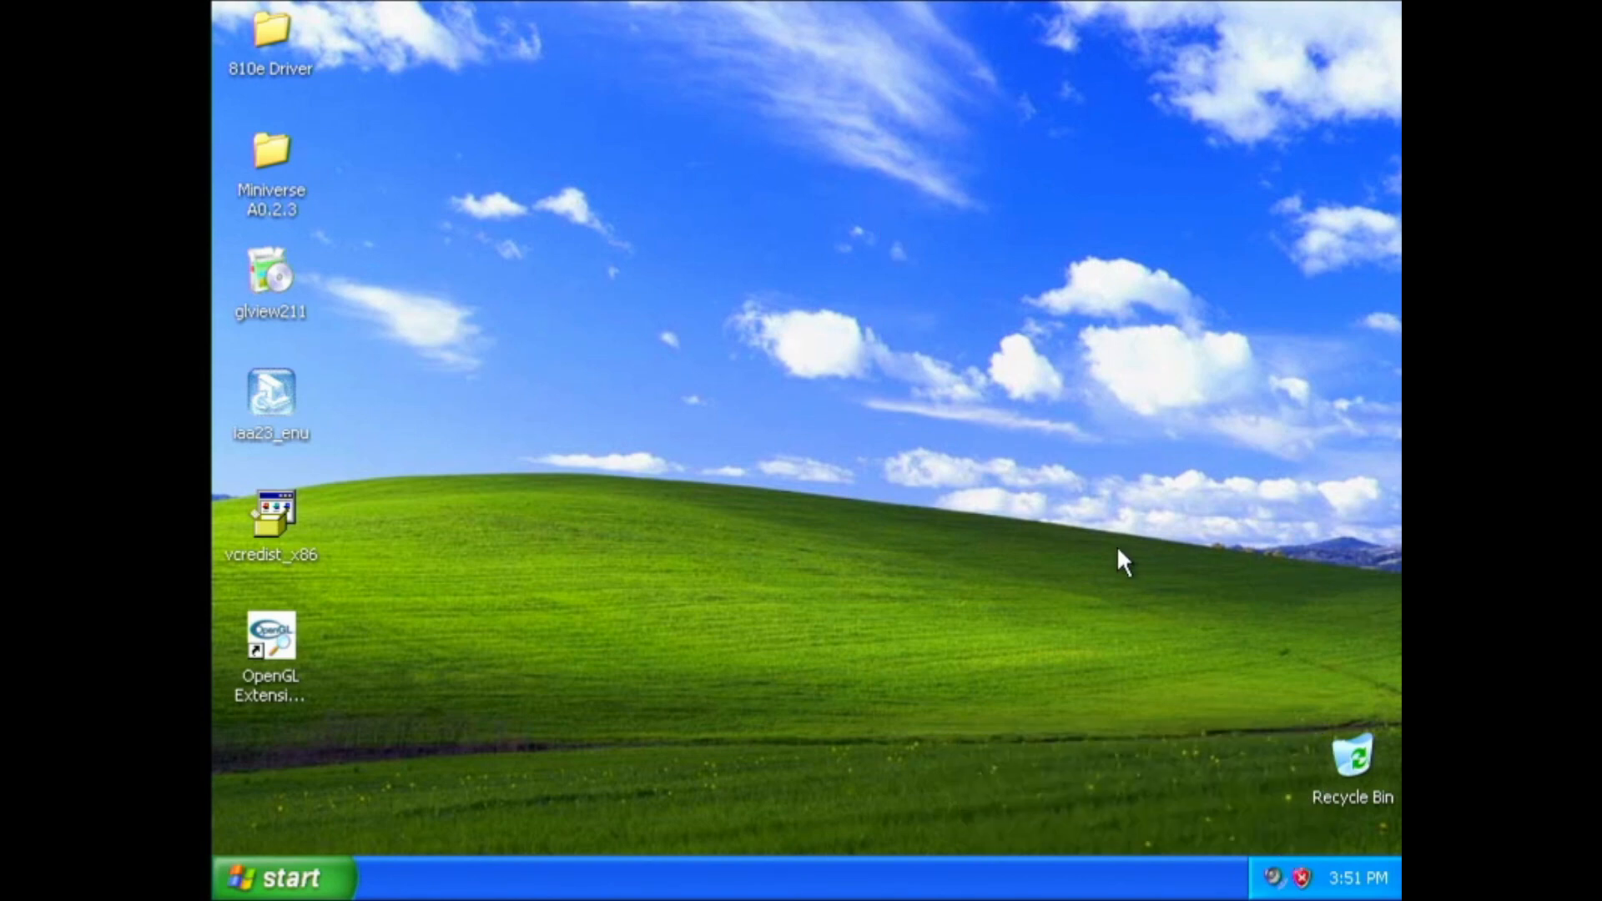
pyautogui.moveTo(843, 441)
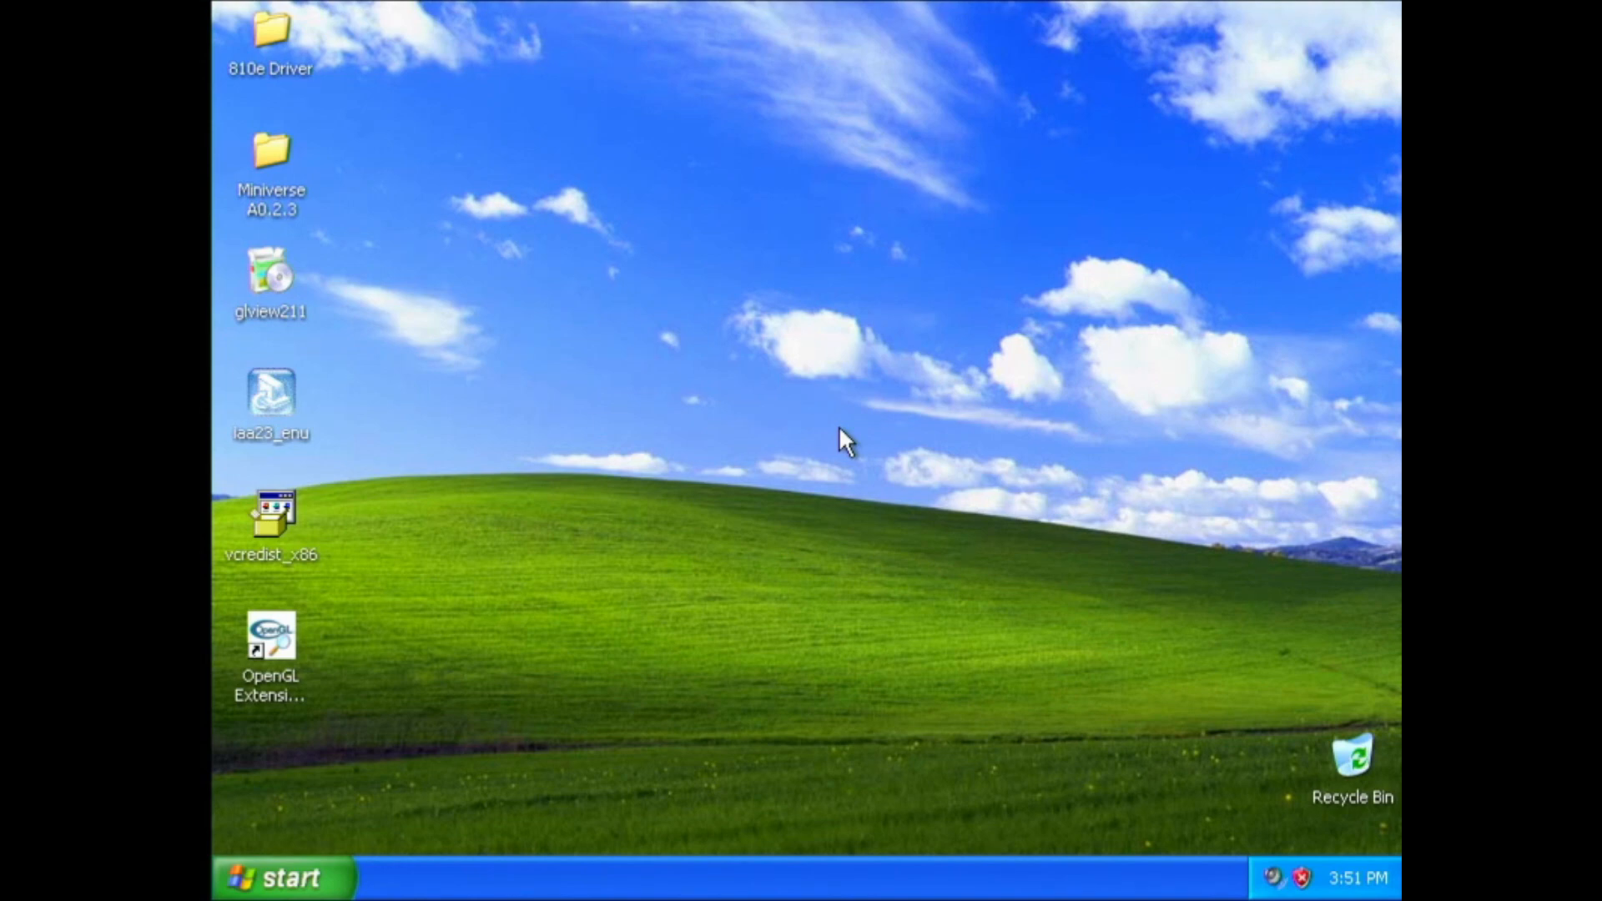
pyautogui.moveTo(342, 572)
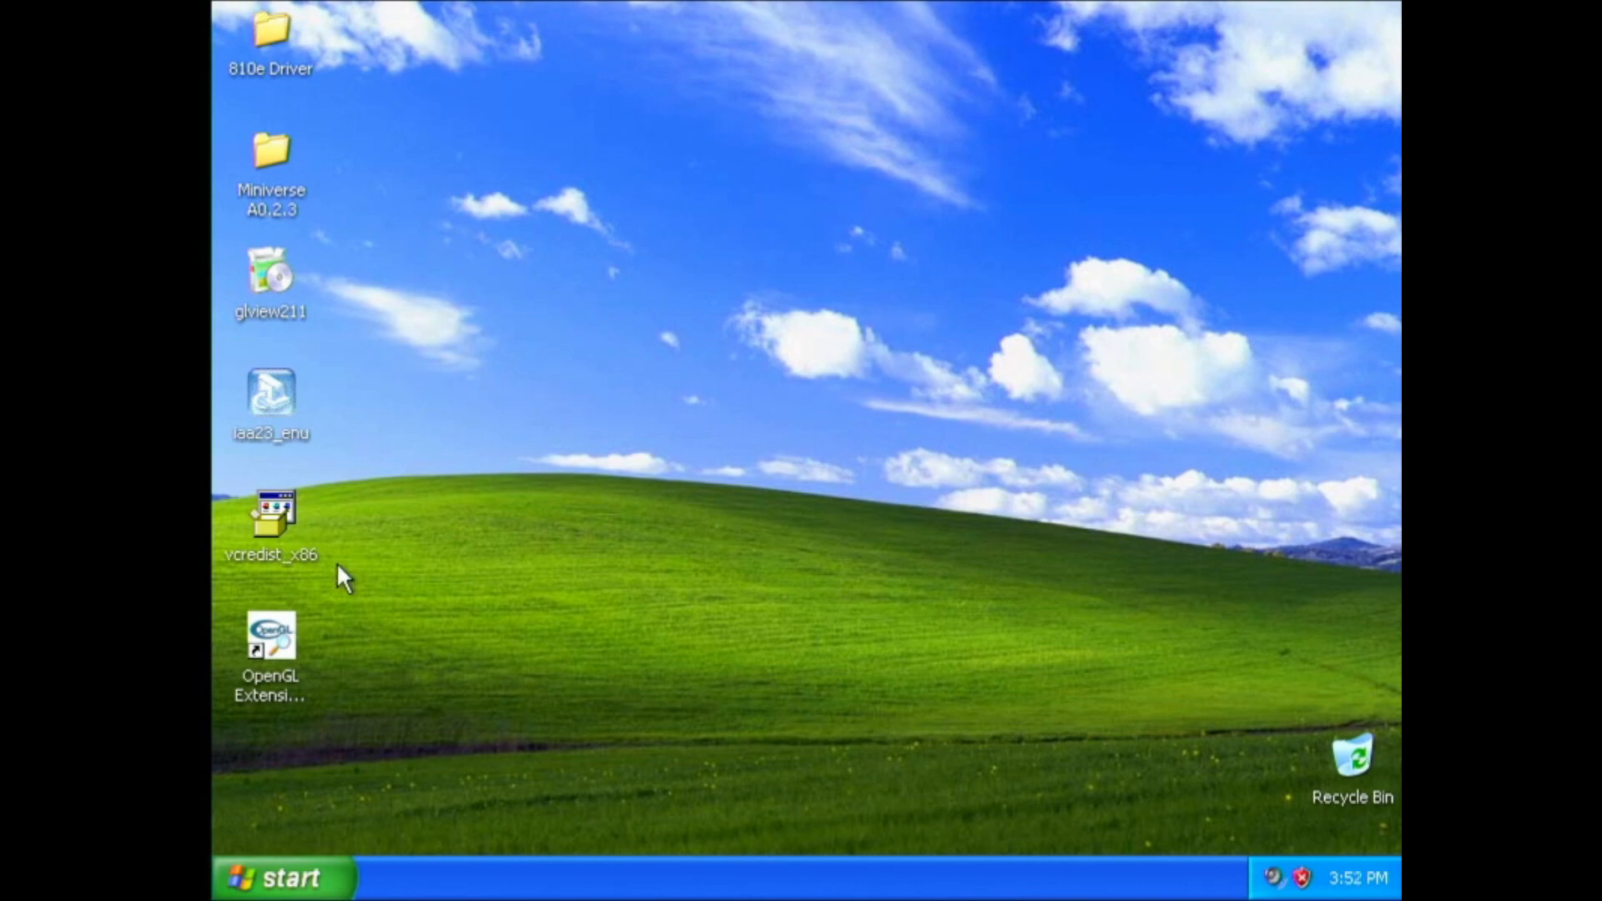
pyautogui.moveTo(283, 840)
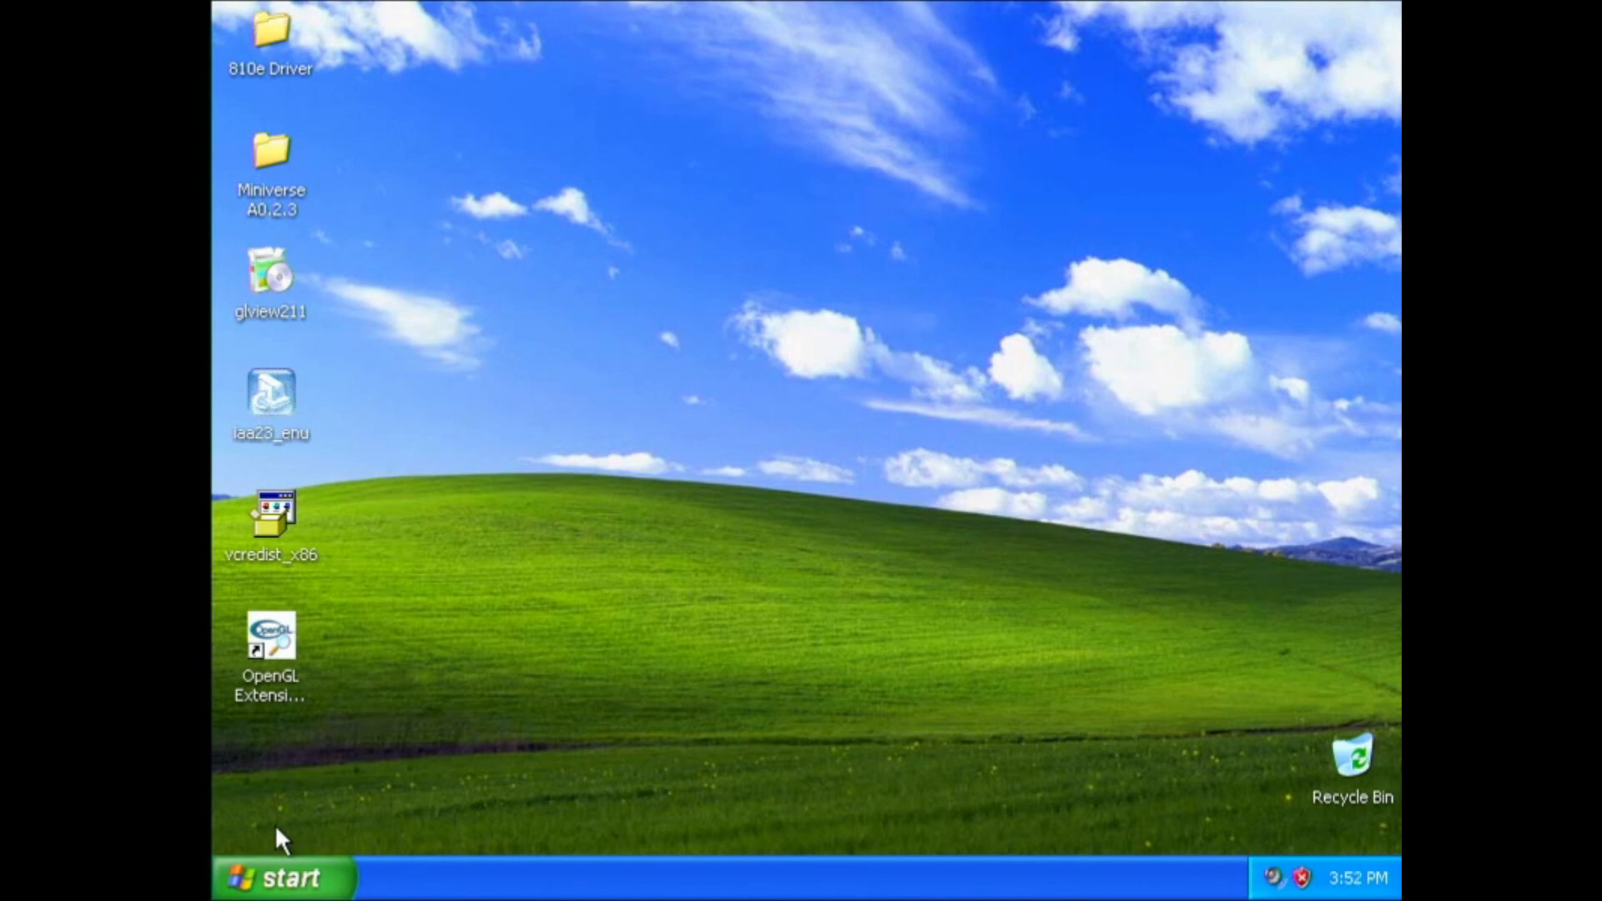
pyautogui.click(279, 876)
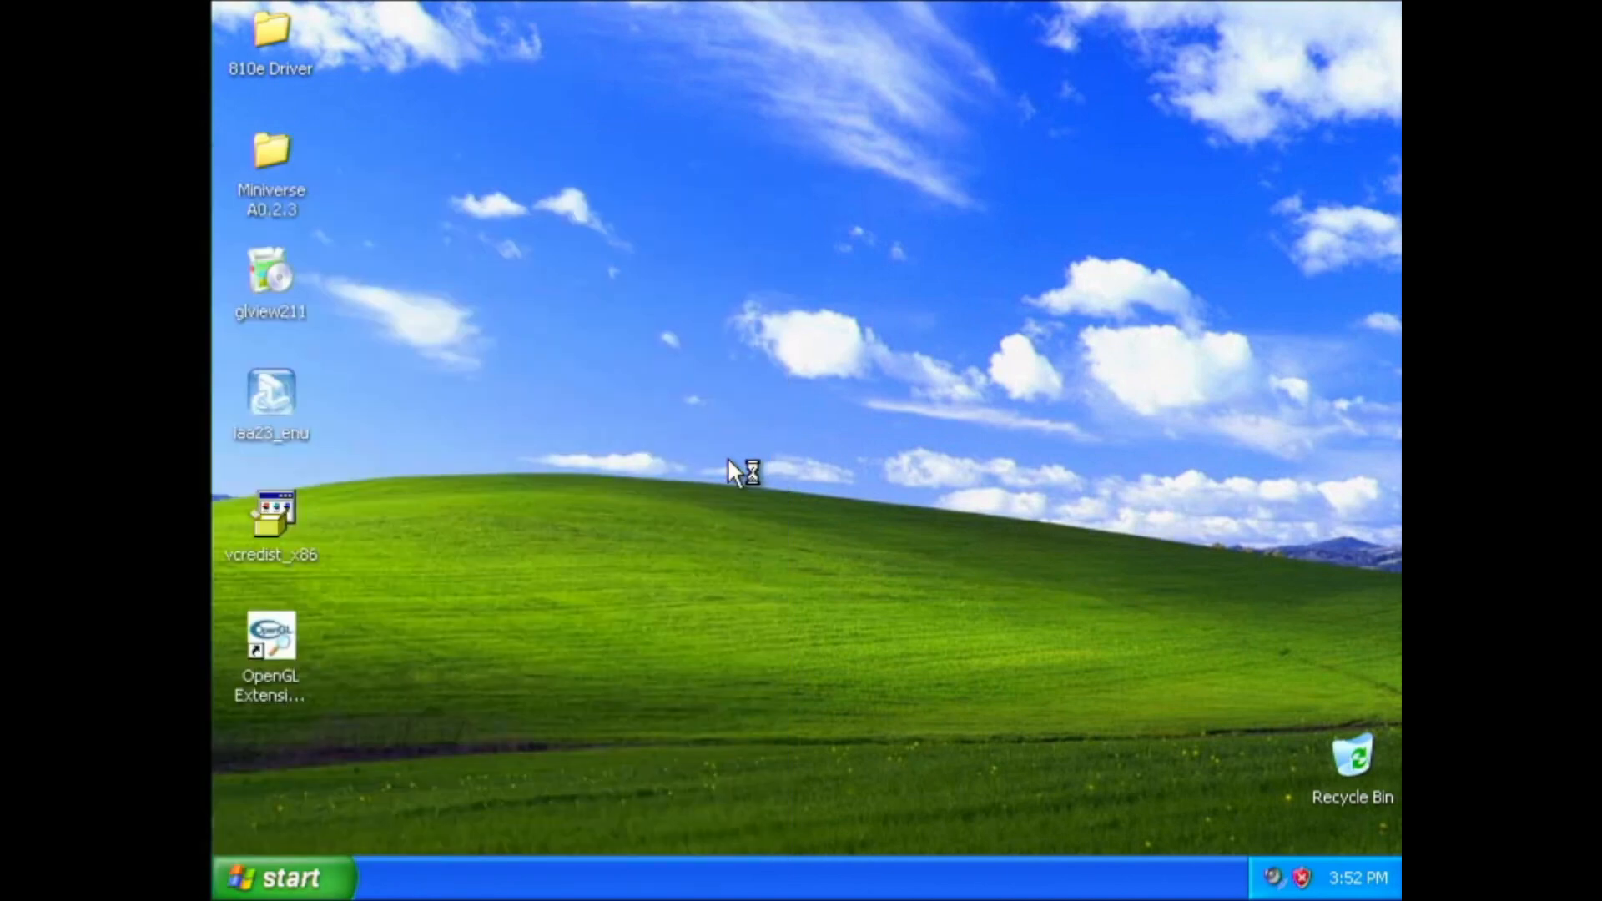
# Step: View Add or Remove Programs, showing the Intel graphics driver and OpenGL Extensions Viewer, then close it
pyautogui.click(281, 877)
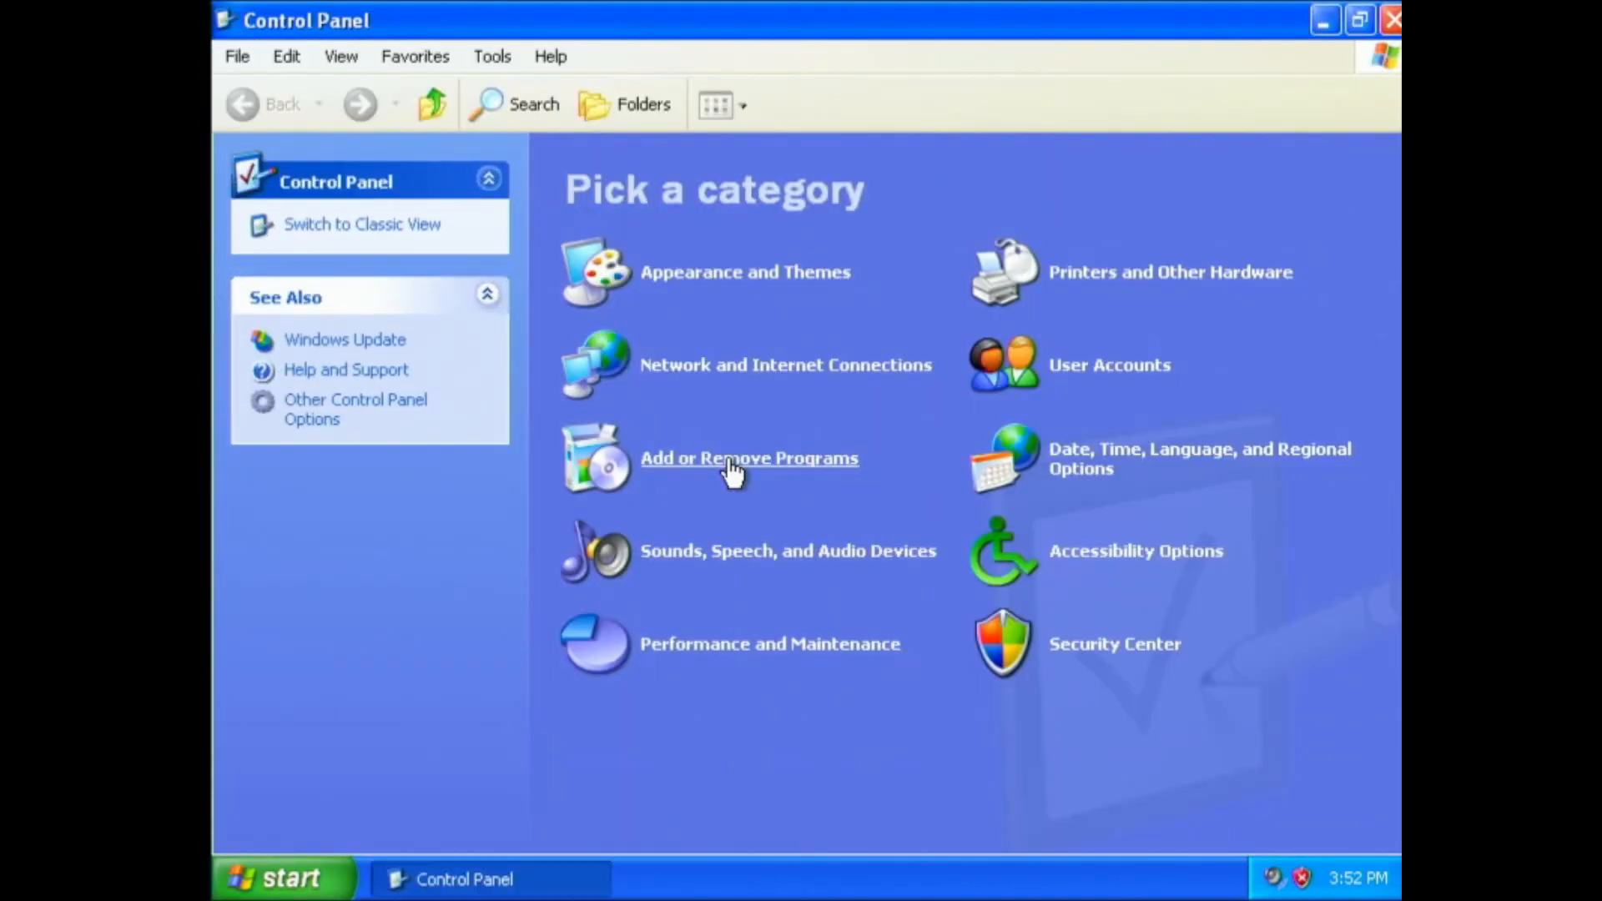
pyautogui.click(749, 458)
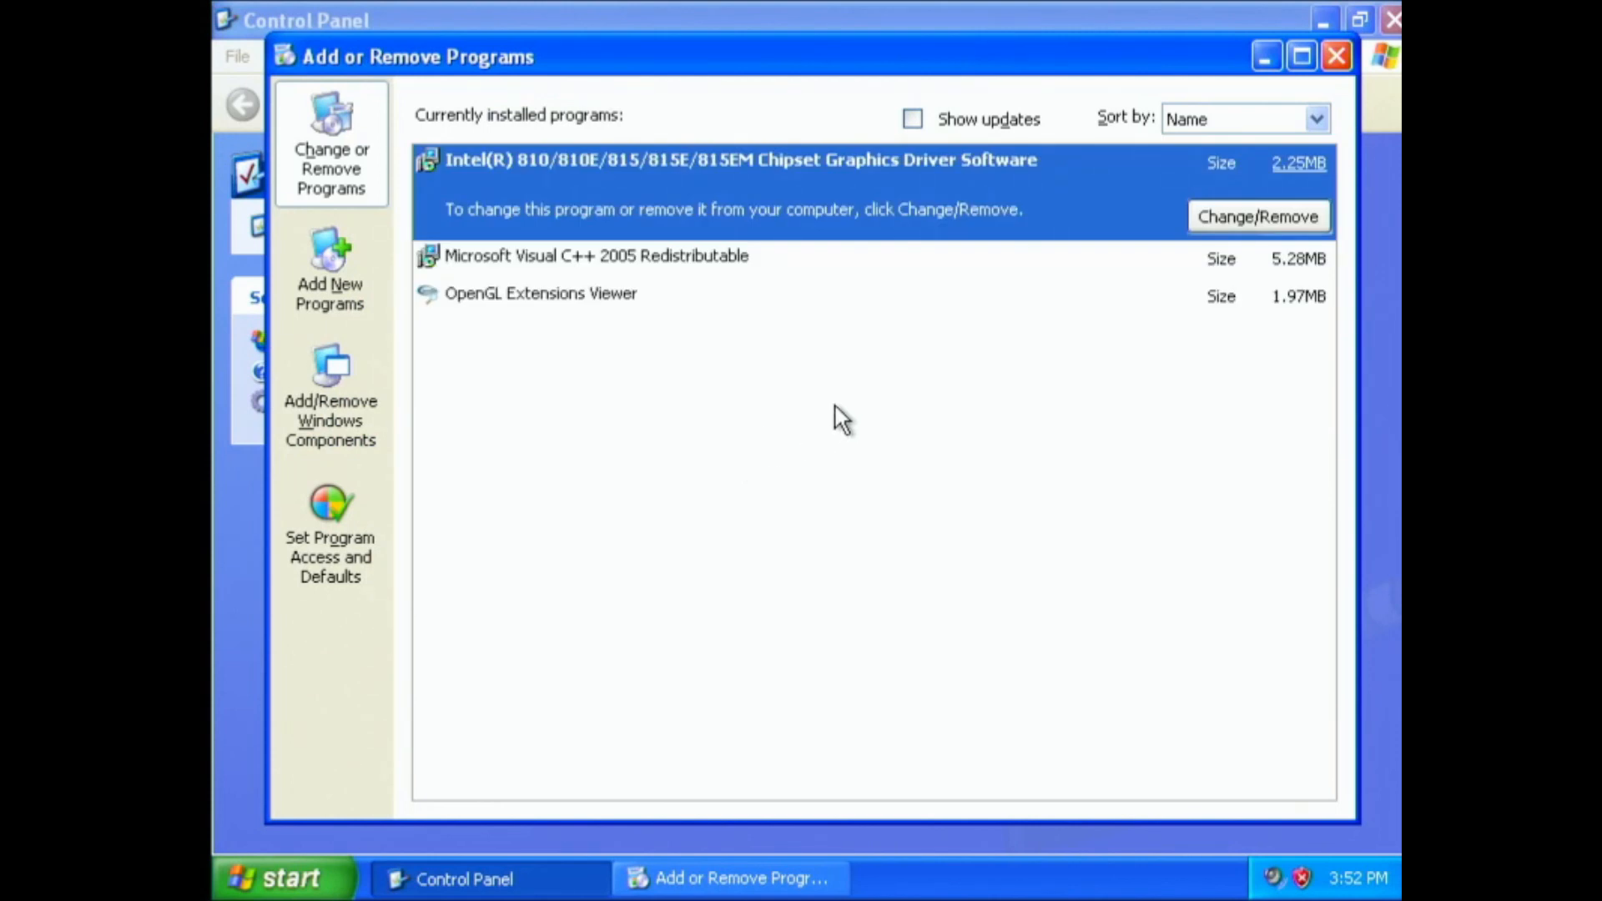
pyautogui.moveTo(1266, 174)
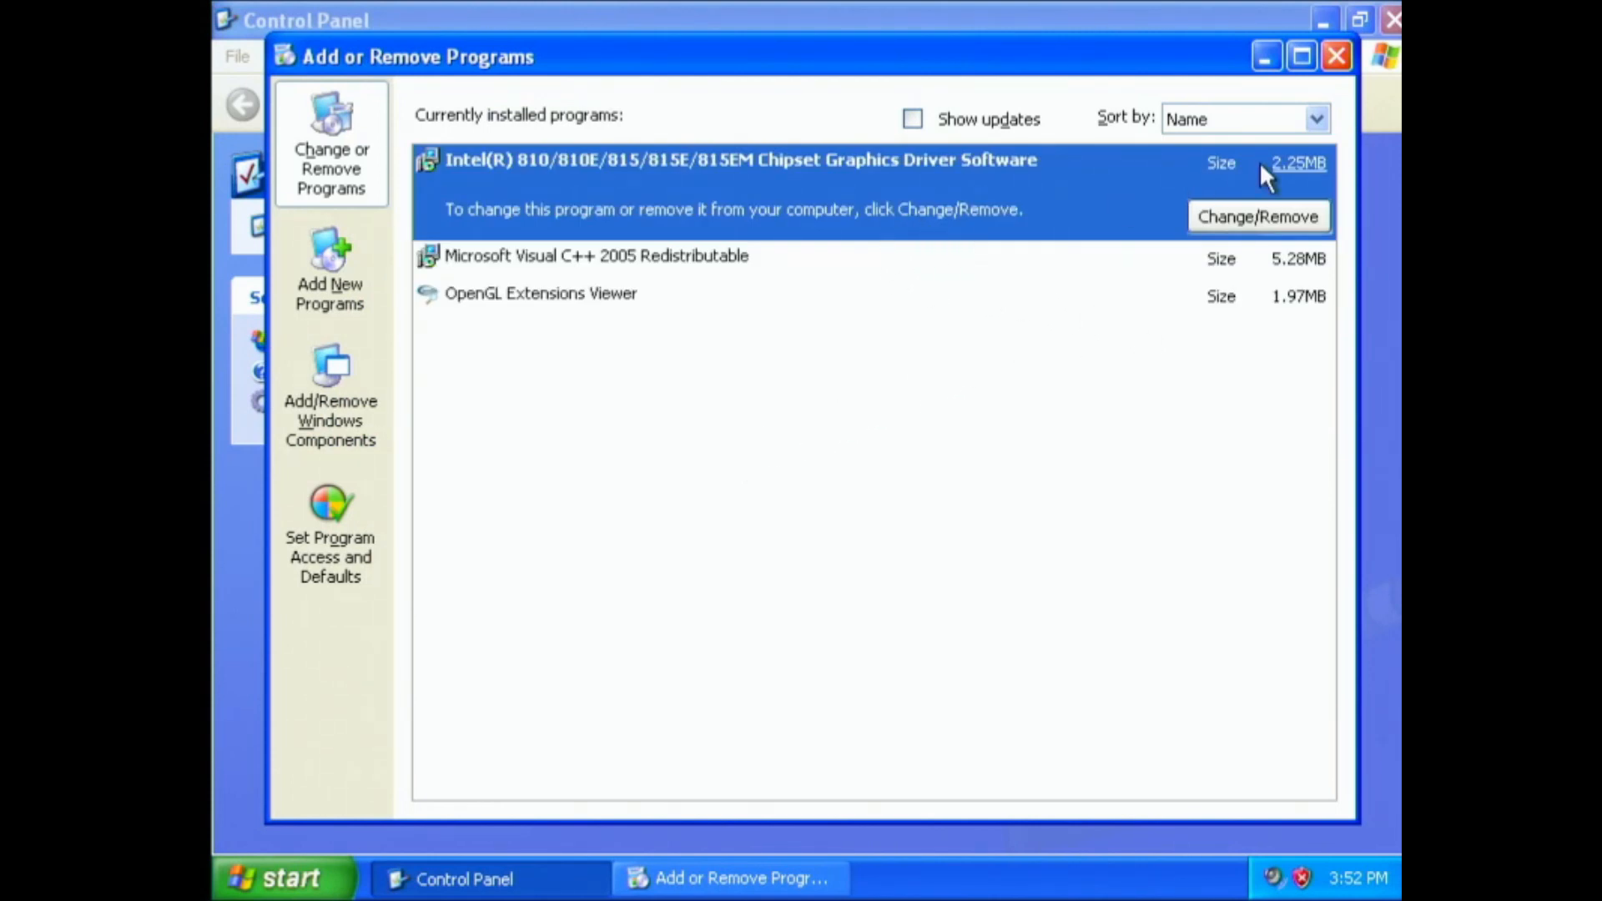
pyautogui.click(1335, 55)
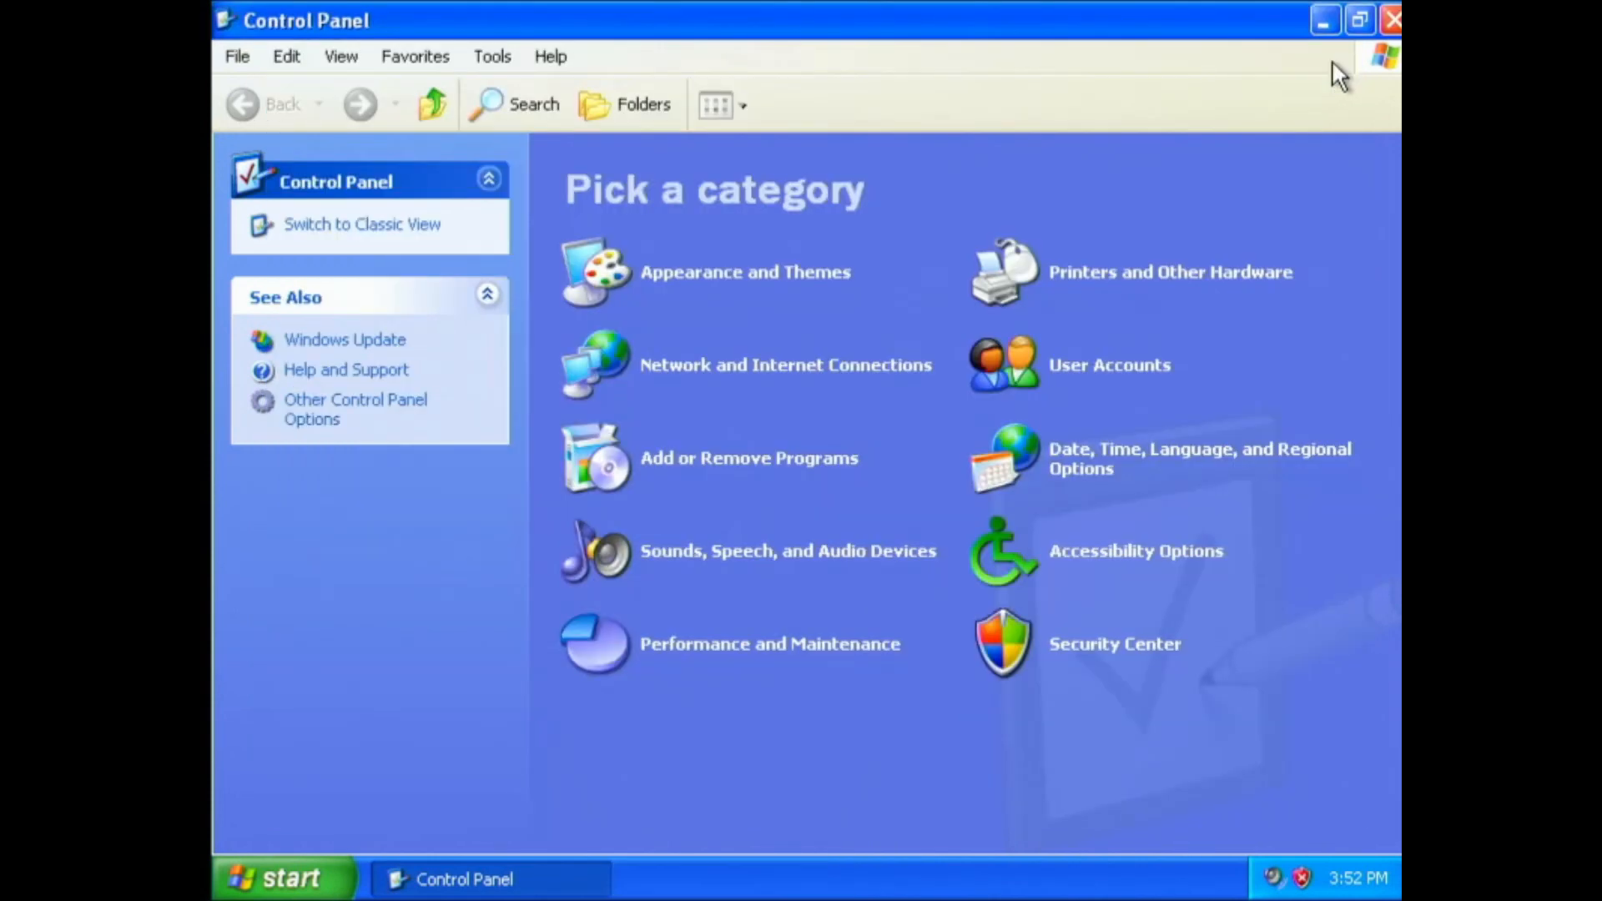
# Step: Close the Control Panel window, leaving an empty desktop
pyautogui.click(1392, 19)
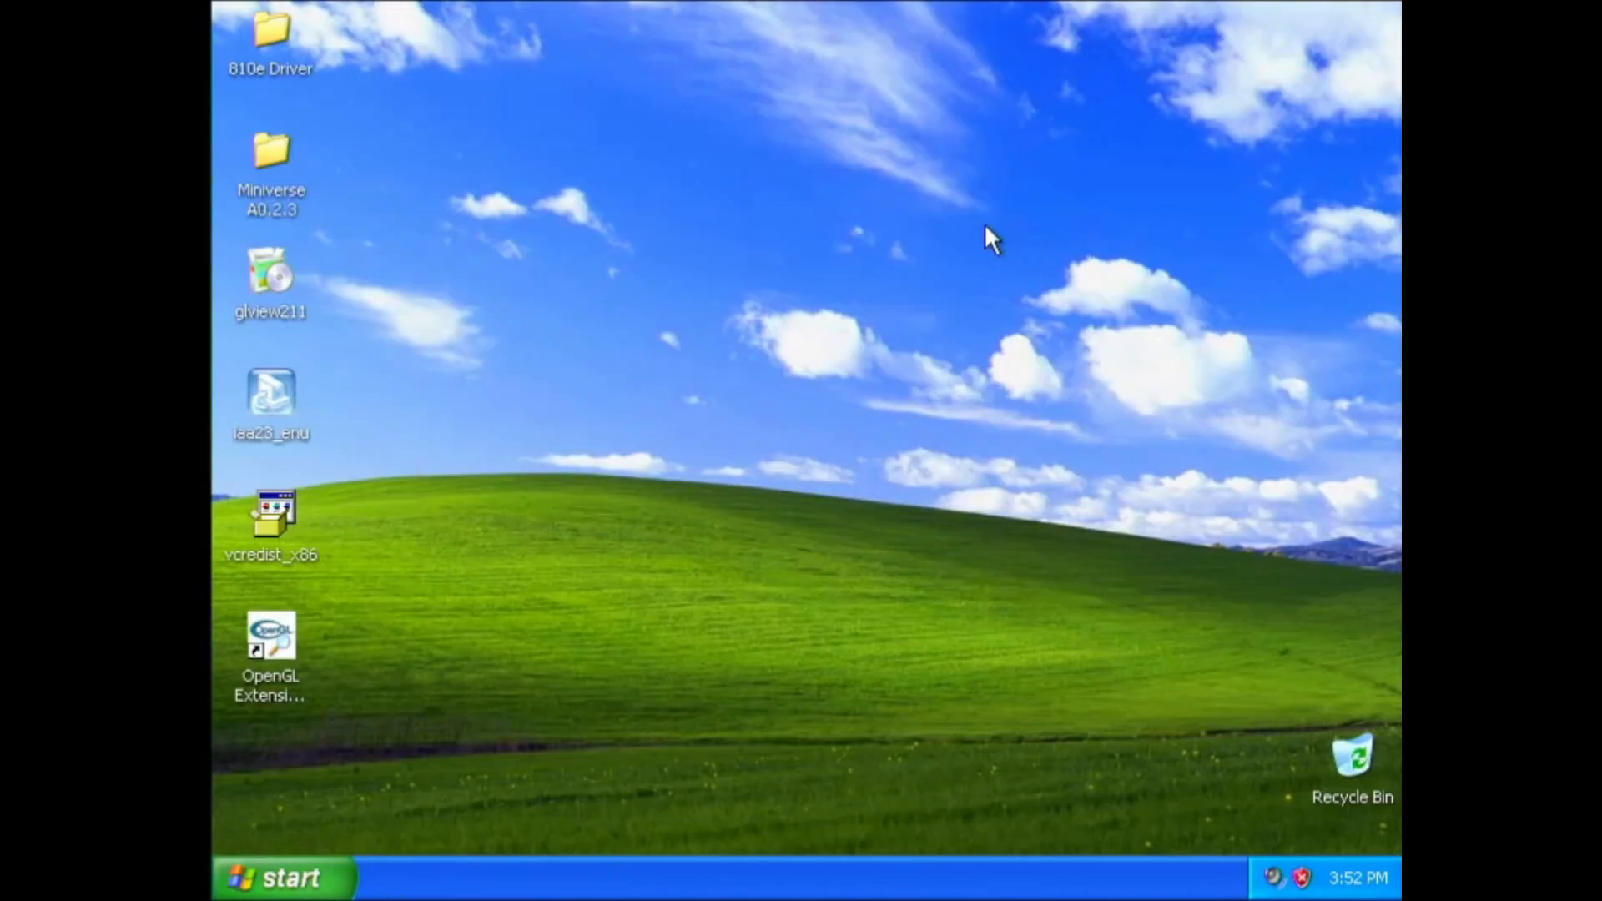
pyautogui.moveTo(942, 452)
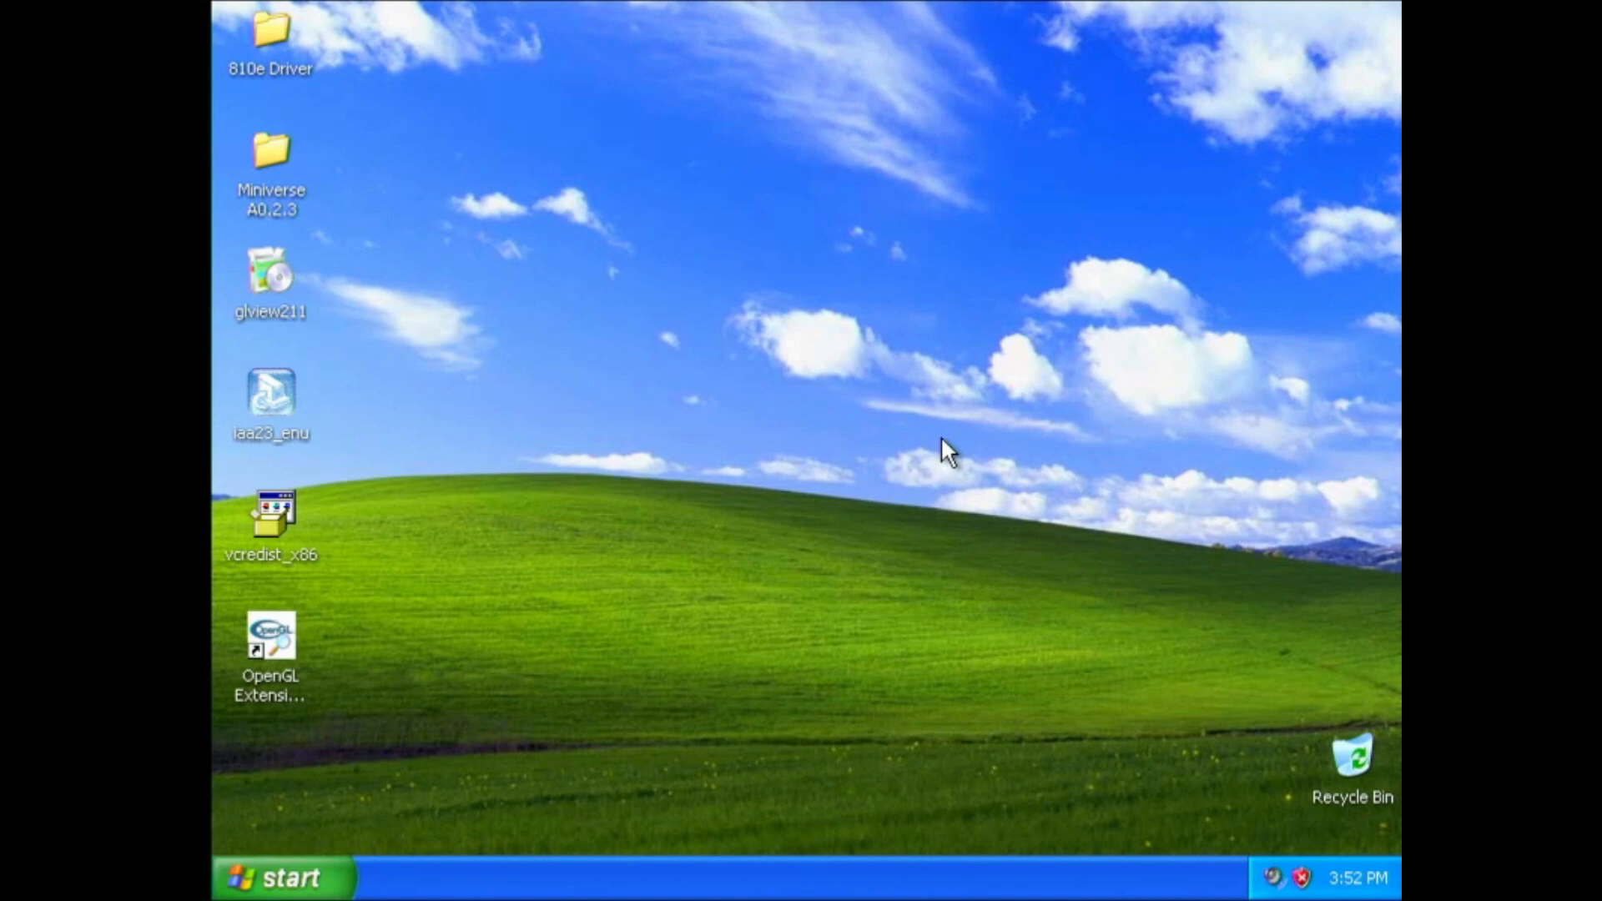
pyautogui.moveTo(401, 363)
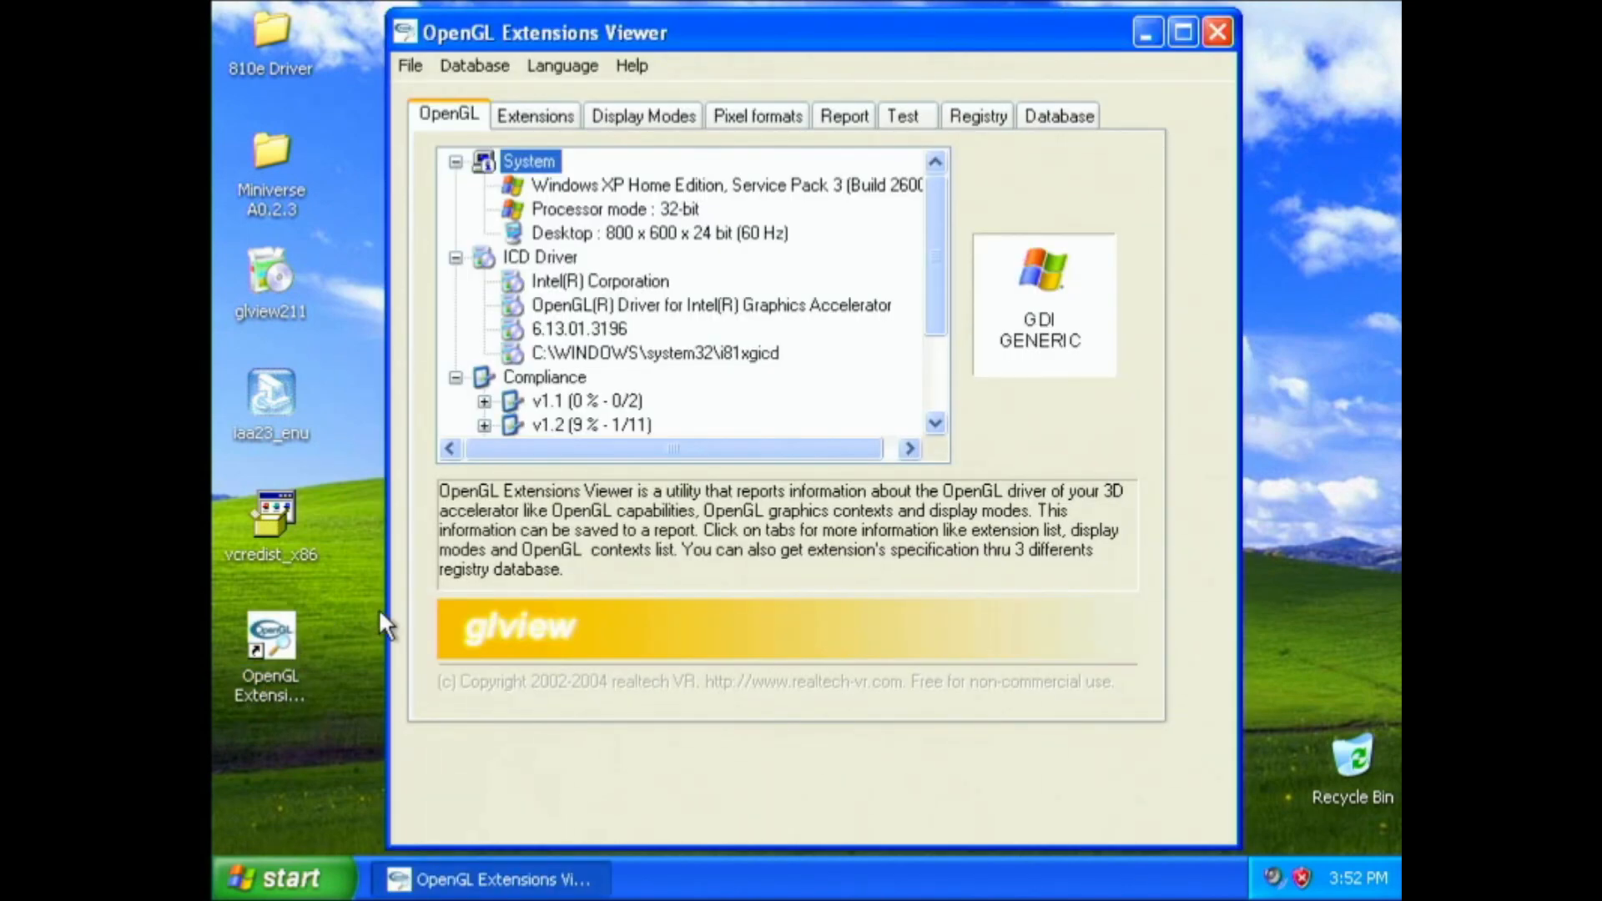
pyautogui.moveTo(557, 527)
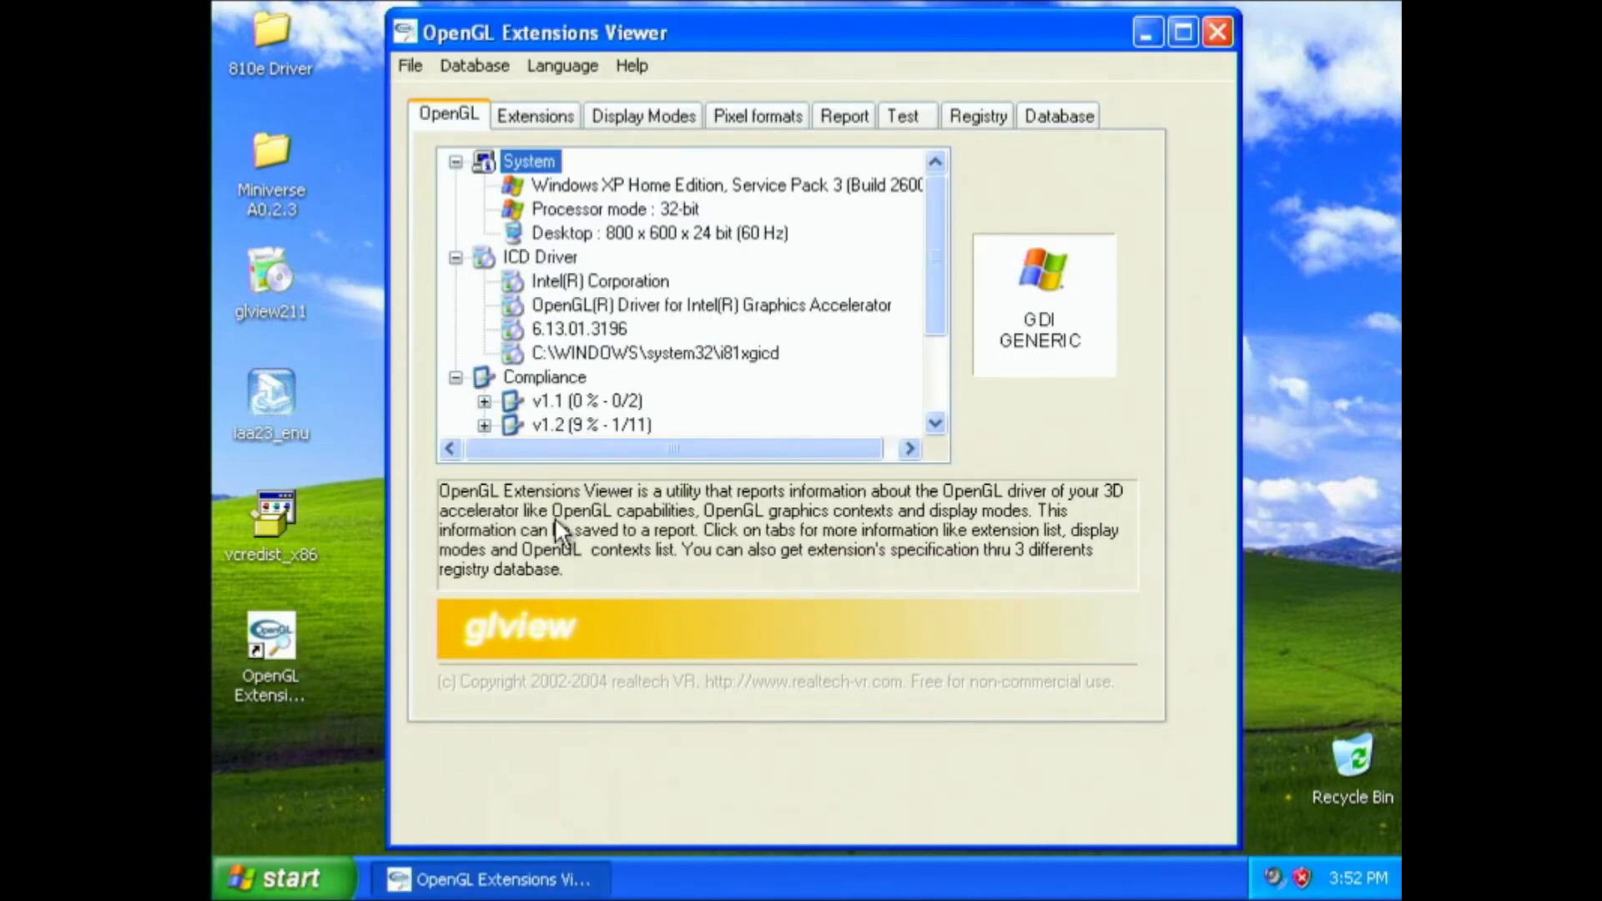
# Step: Expand Display adapters to show the Intel 82810E Graphics Controller and dismiss the activation reminder
pyautogui.click(282, 877)
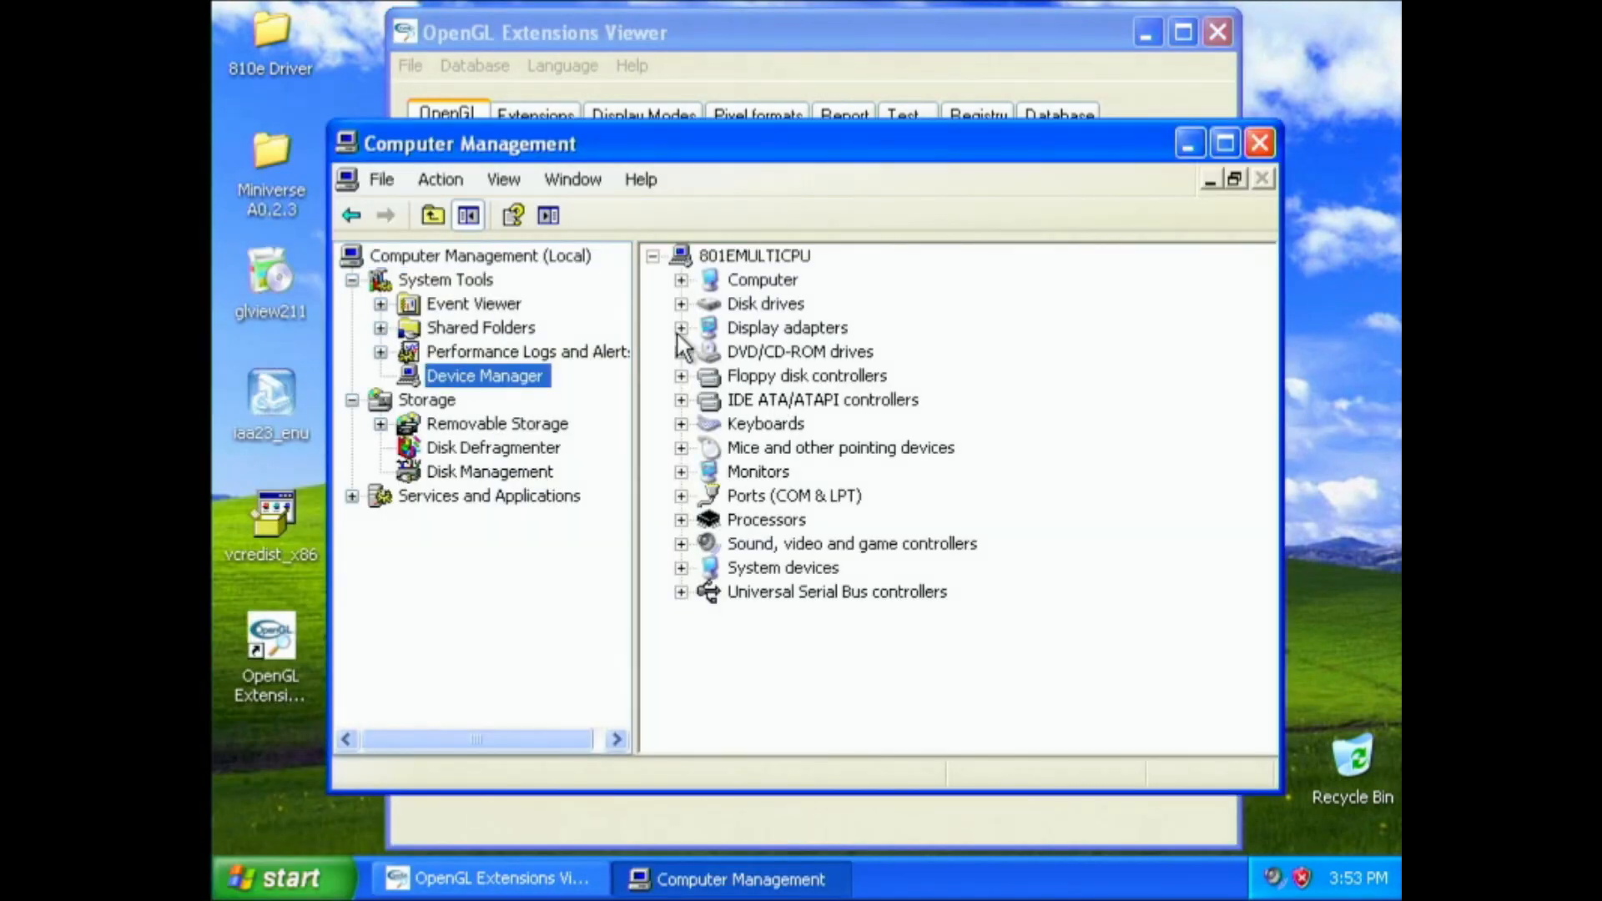
pyautogui.moveTo(690, 345)
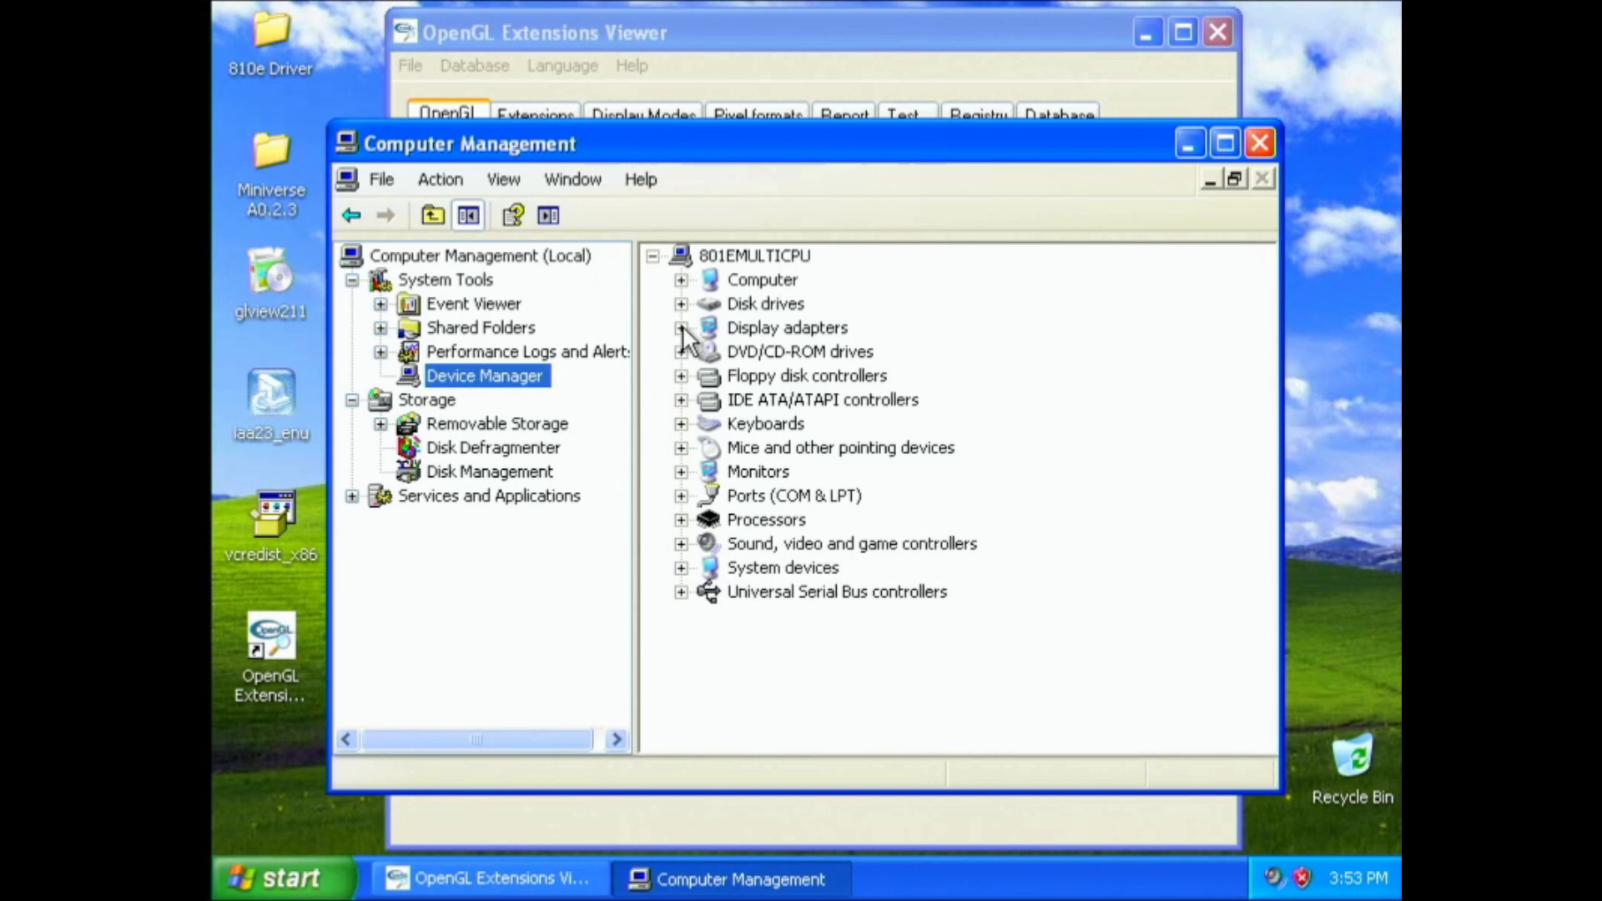
pyautogui.click(681, 327)
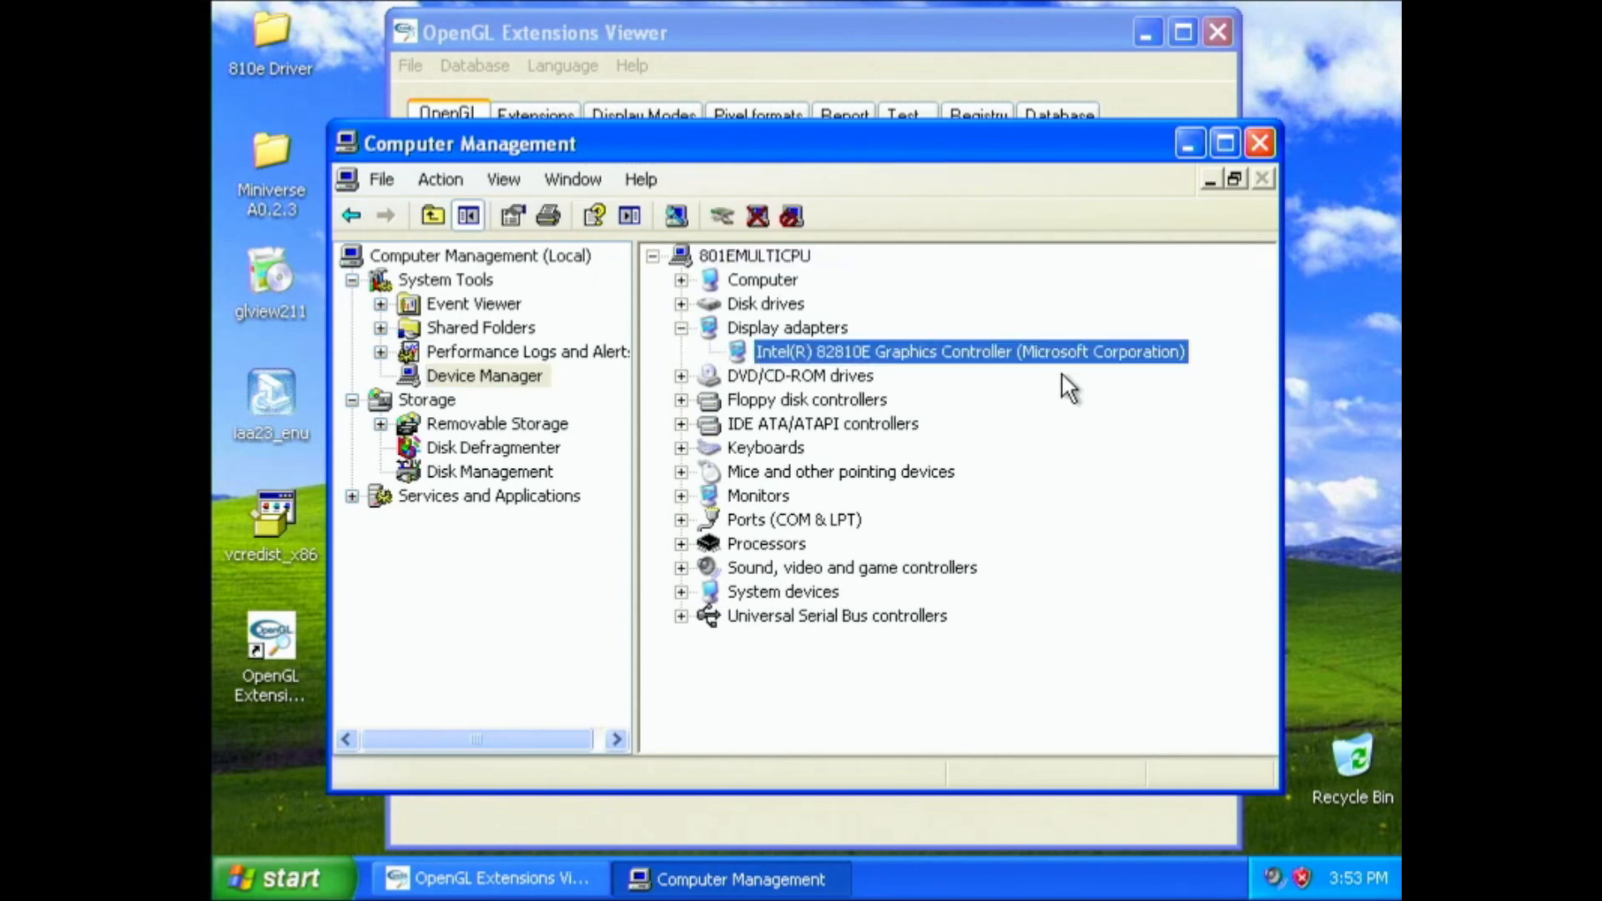
pyautogui.moveTo(1065, 439)
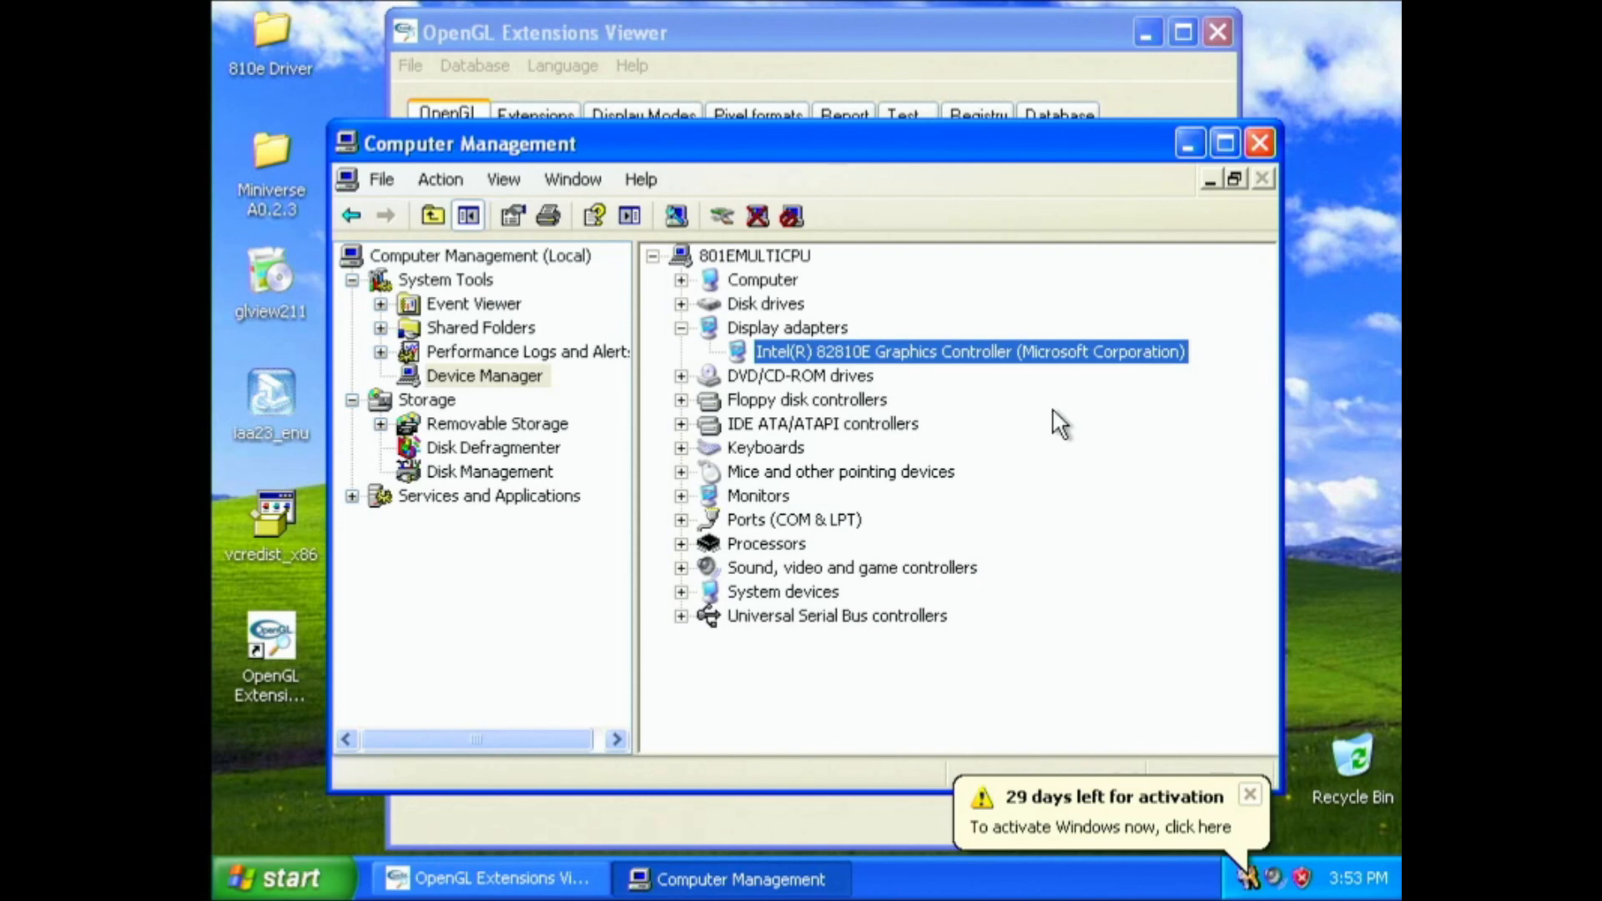
pyautogui.click(1249, 793)
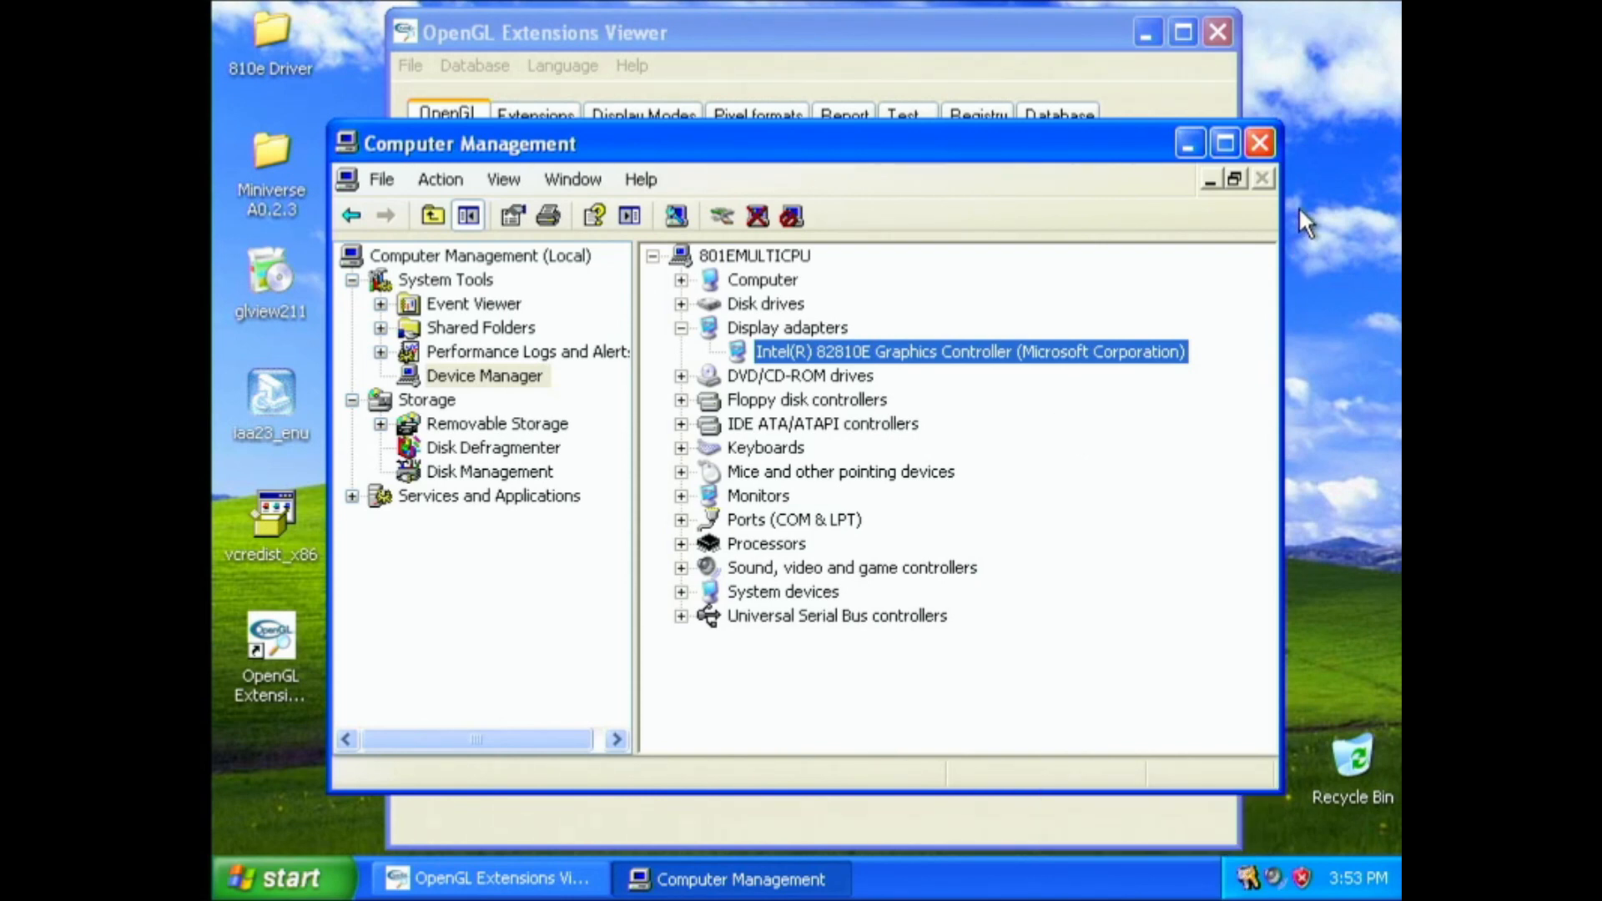
pyautogui.moveTo(1259, 142)
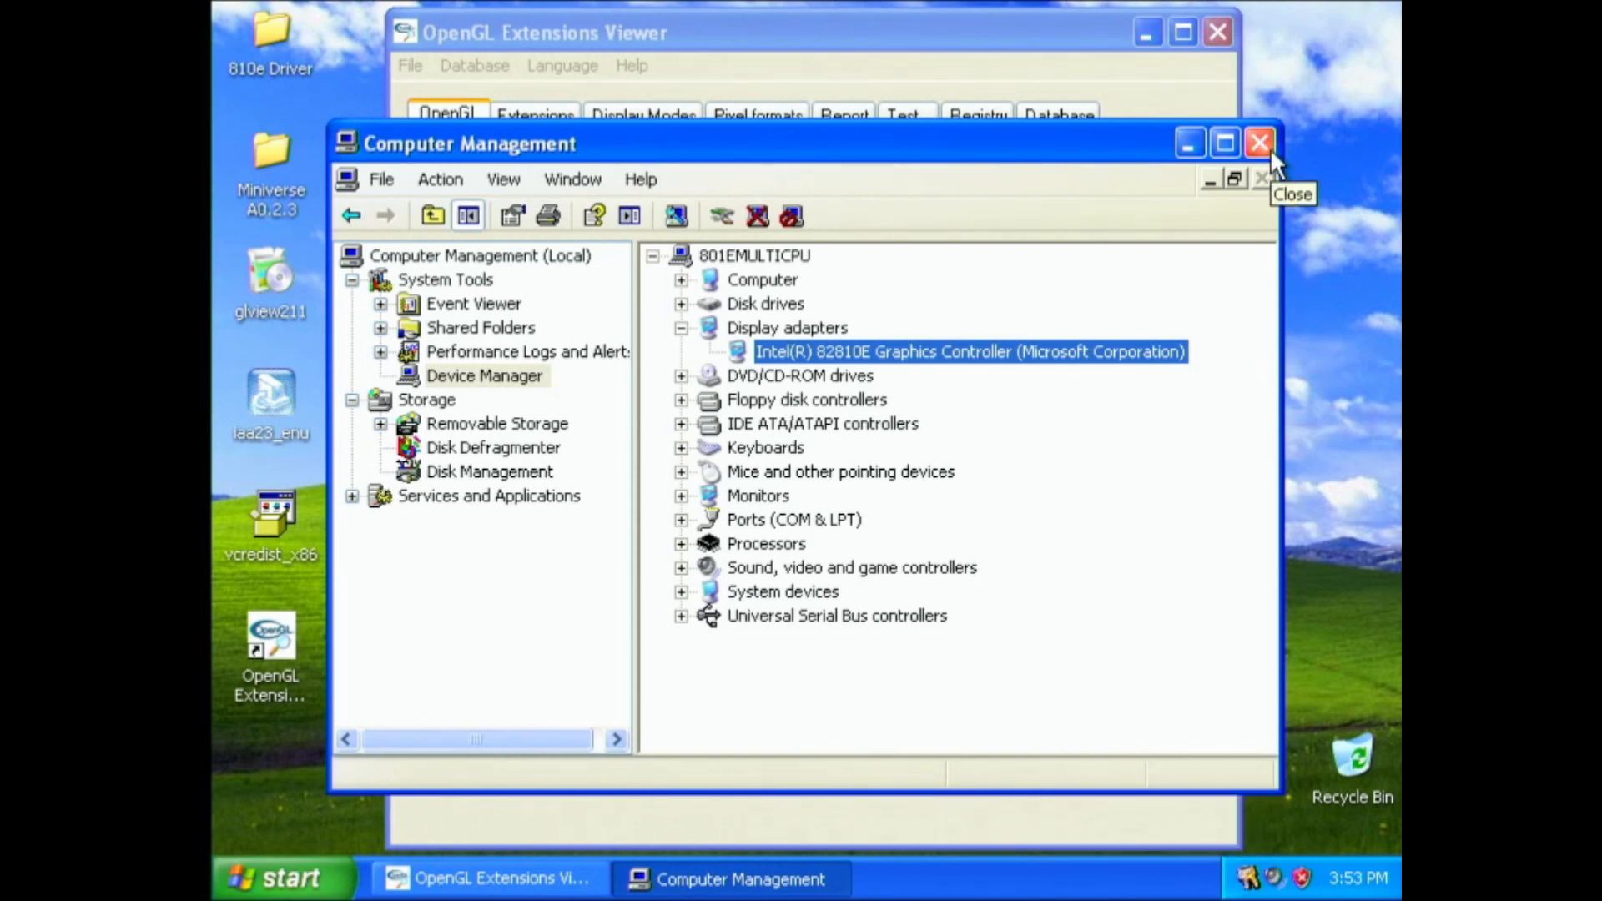
# Step: Close Computer Management, leaving OpenGL Extensions Viewer's Intel ICD driver report on screen
pyautogui.click(1258, 141)
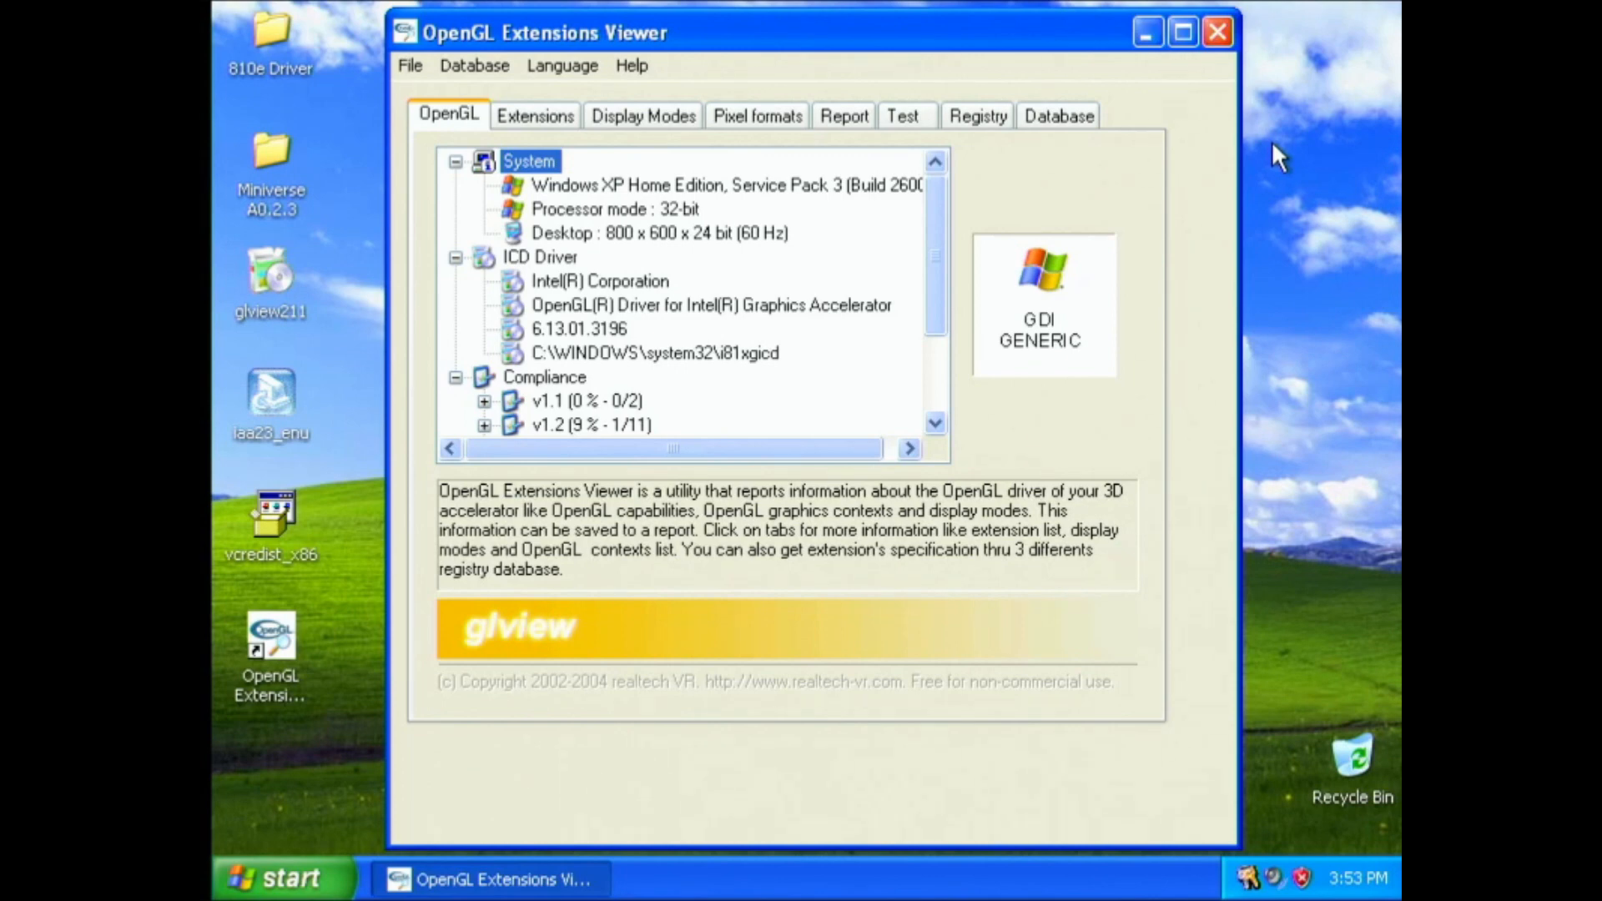
pyautogui.moveTo(1279, 199)
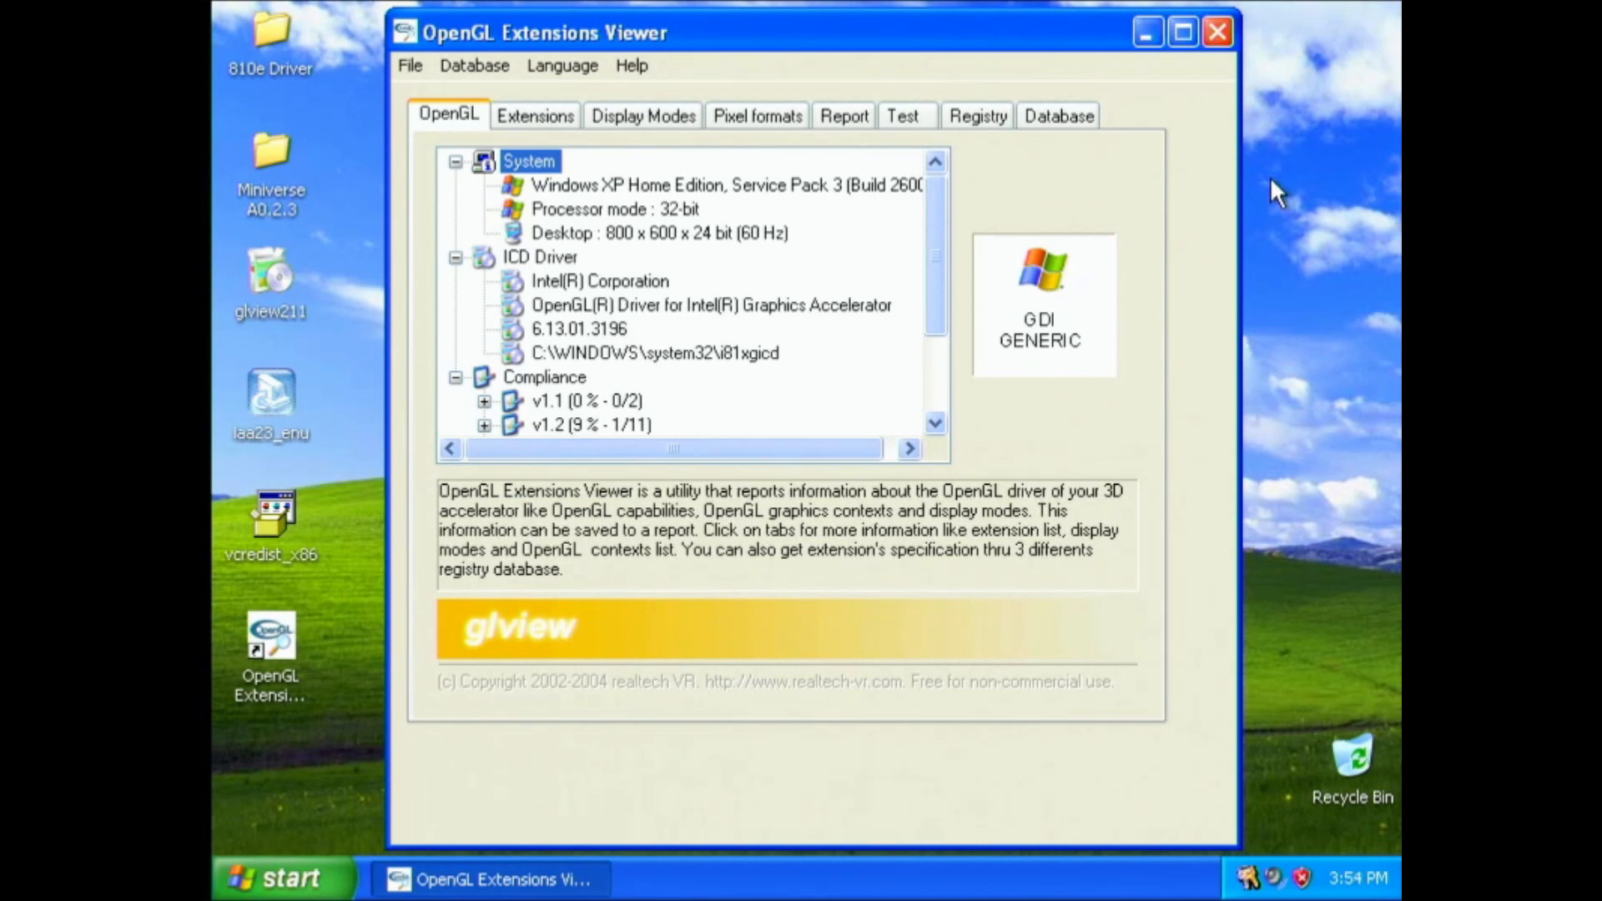
pyautogui.moveTo(1215, 32)
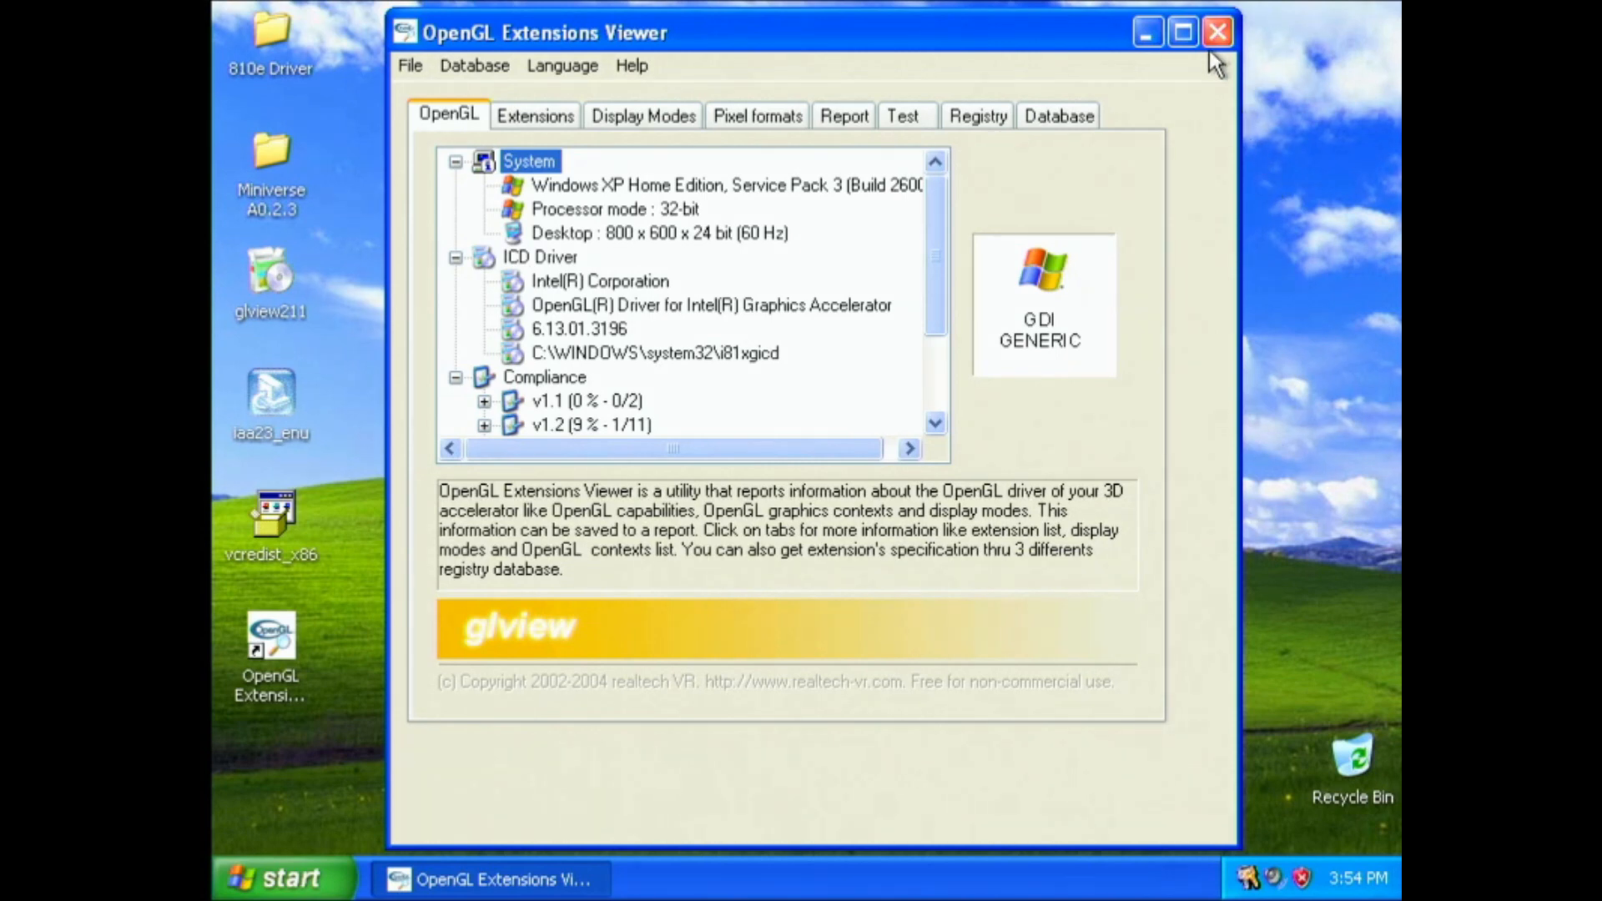
# Step: Close OpenGL Extensions Viewer and open the desktop 810e Driver folder of Intel packages
pyautogui.click(1216, 32)
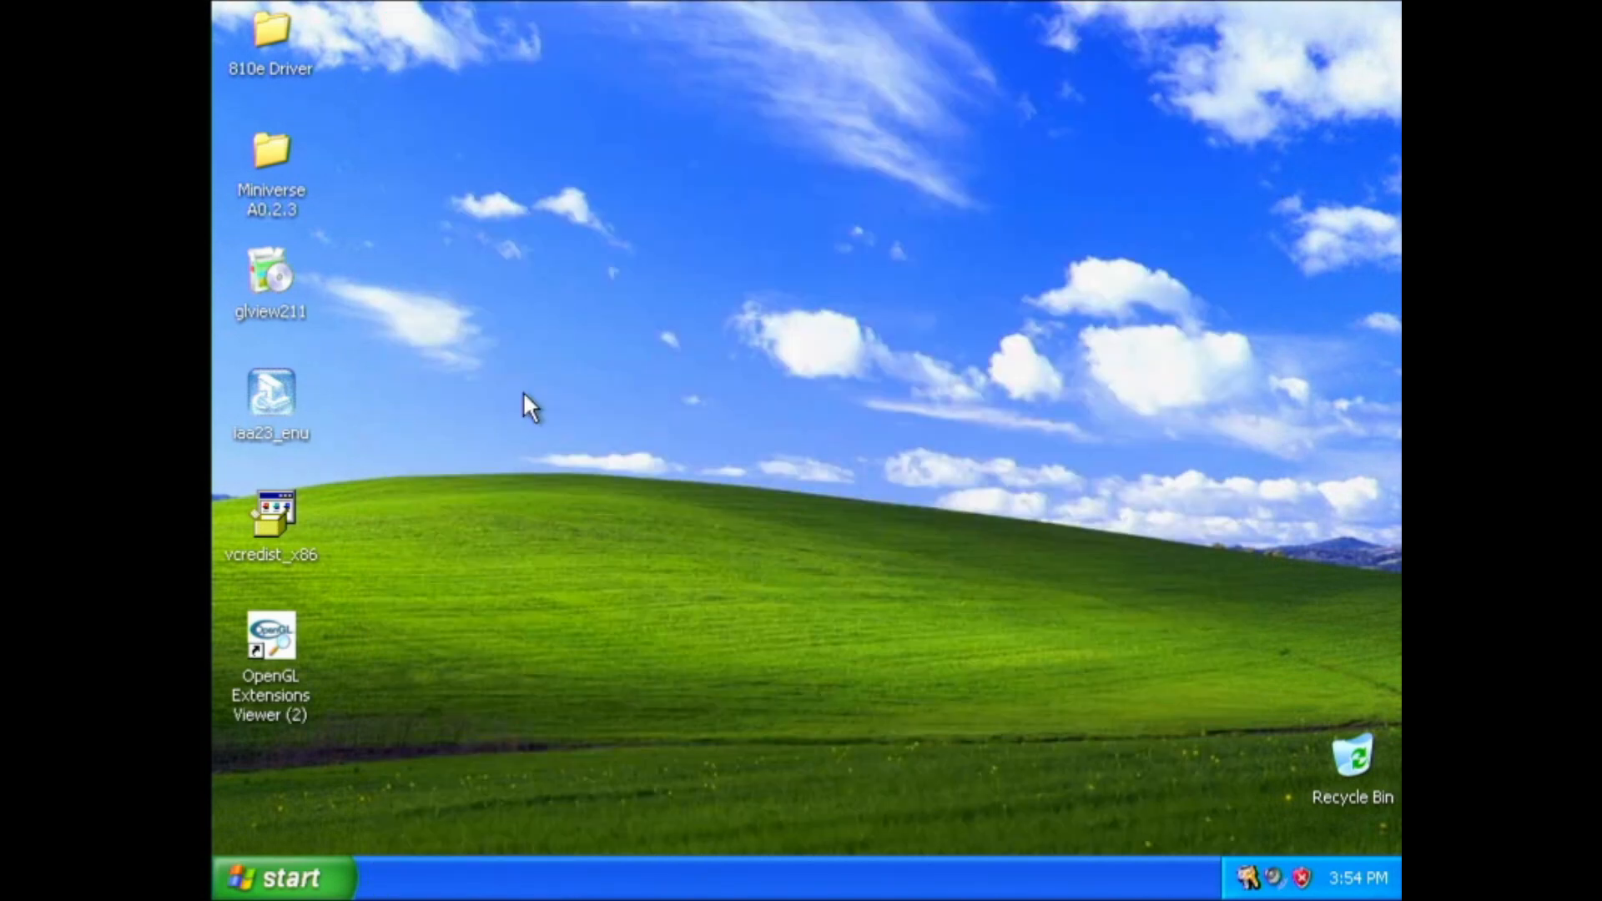
pyautogui.moveTo(276, 64)
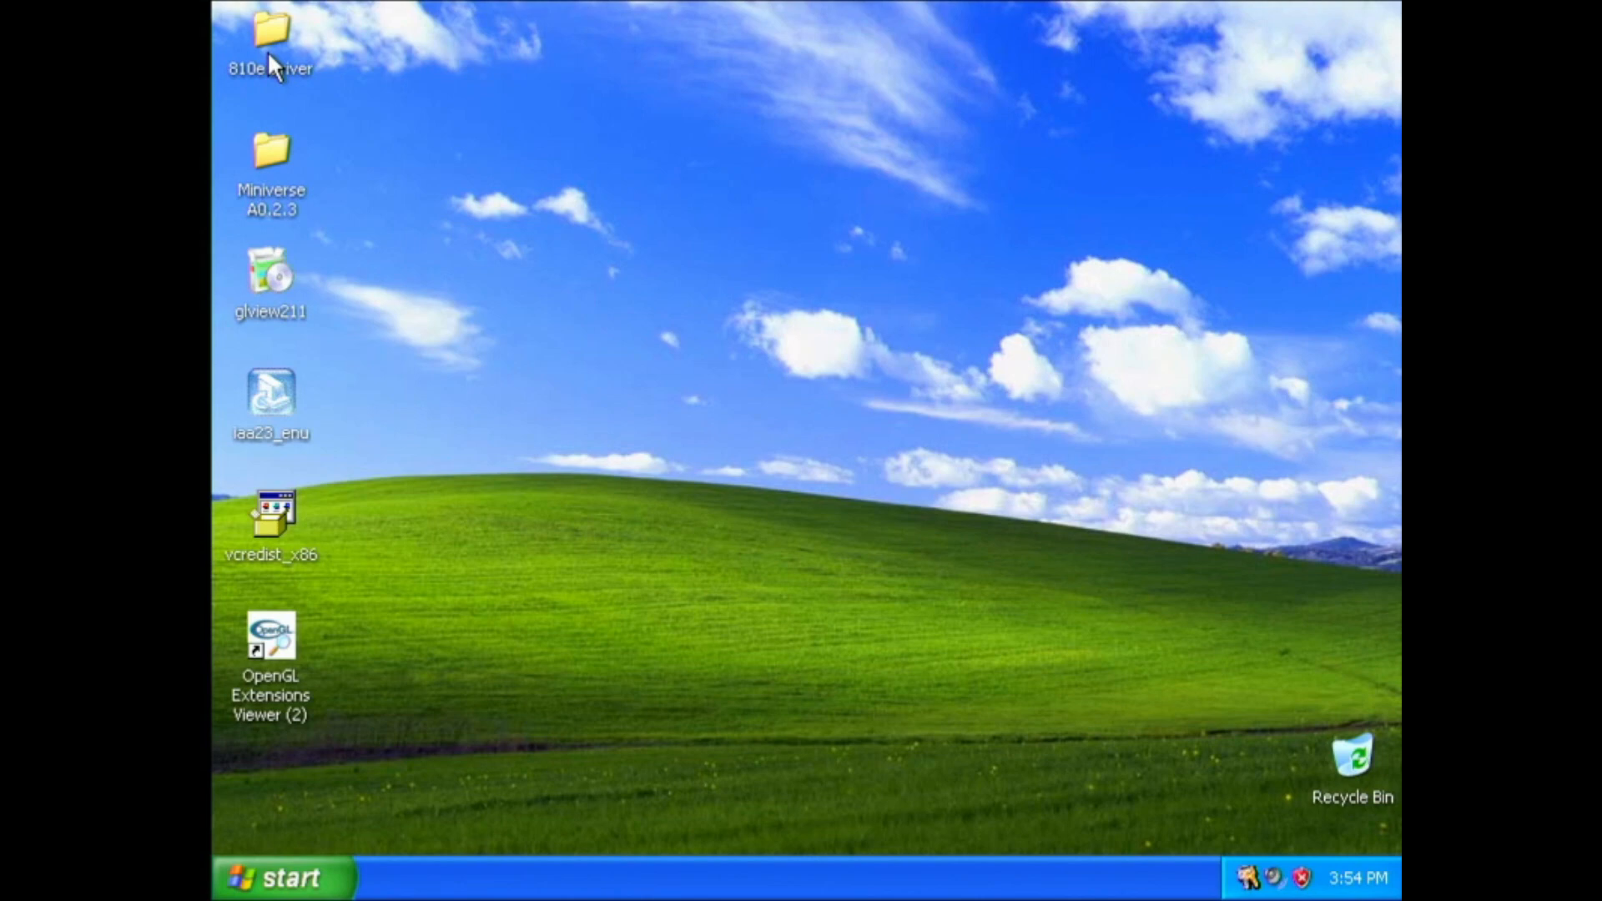
pyautogui.doubleClick(270, 31)
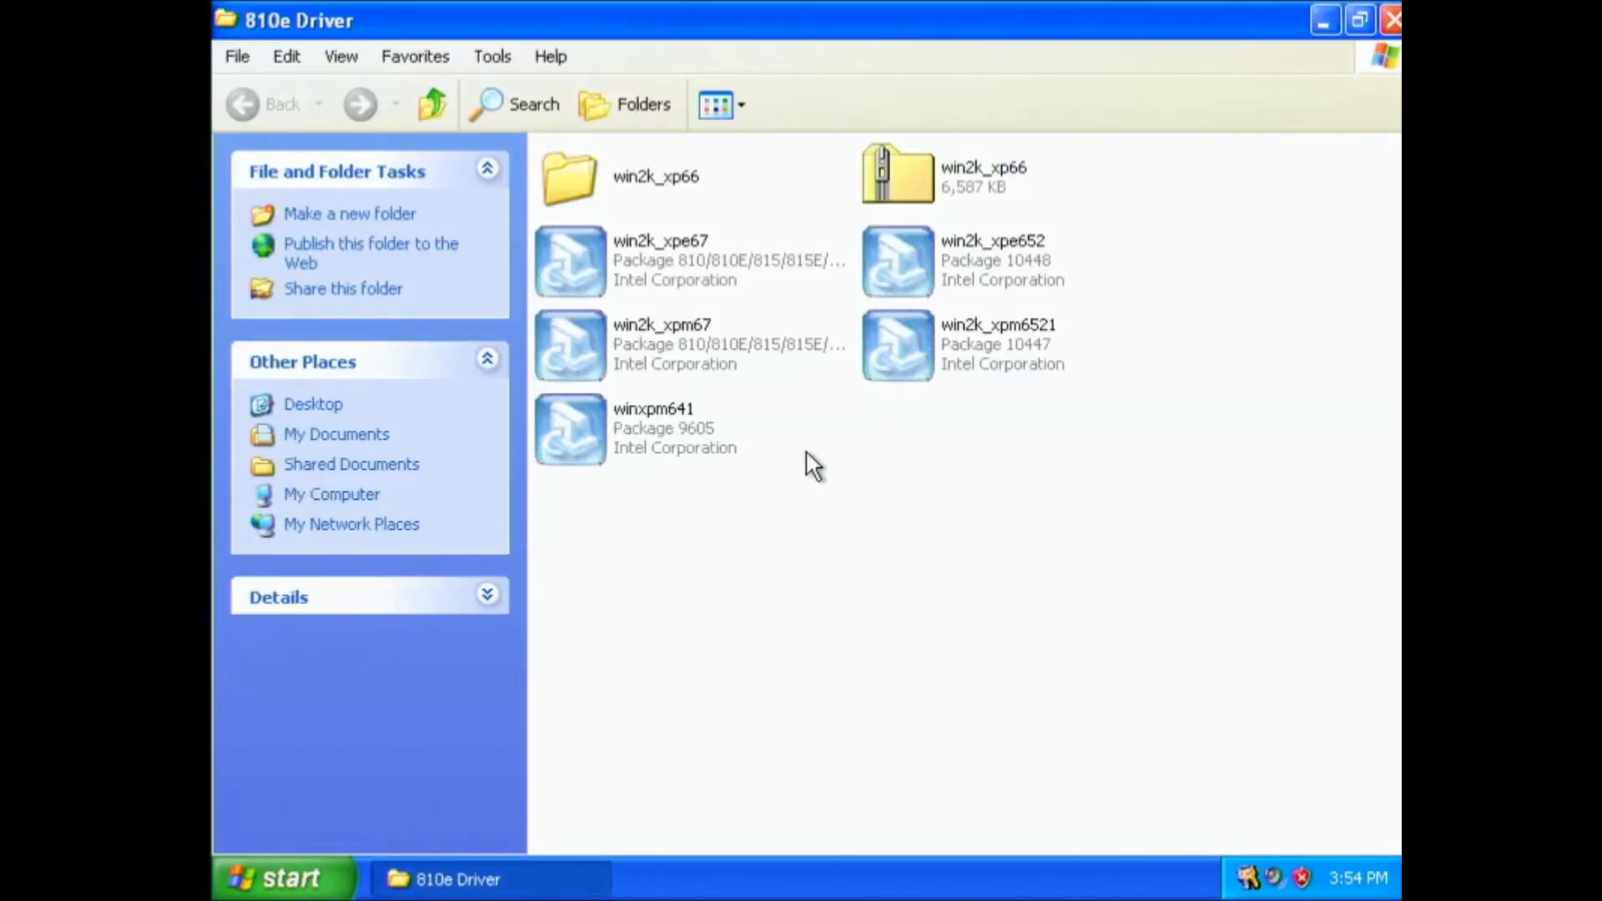
pyautogui.moveTo(1001, 422)
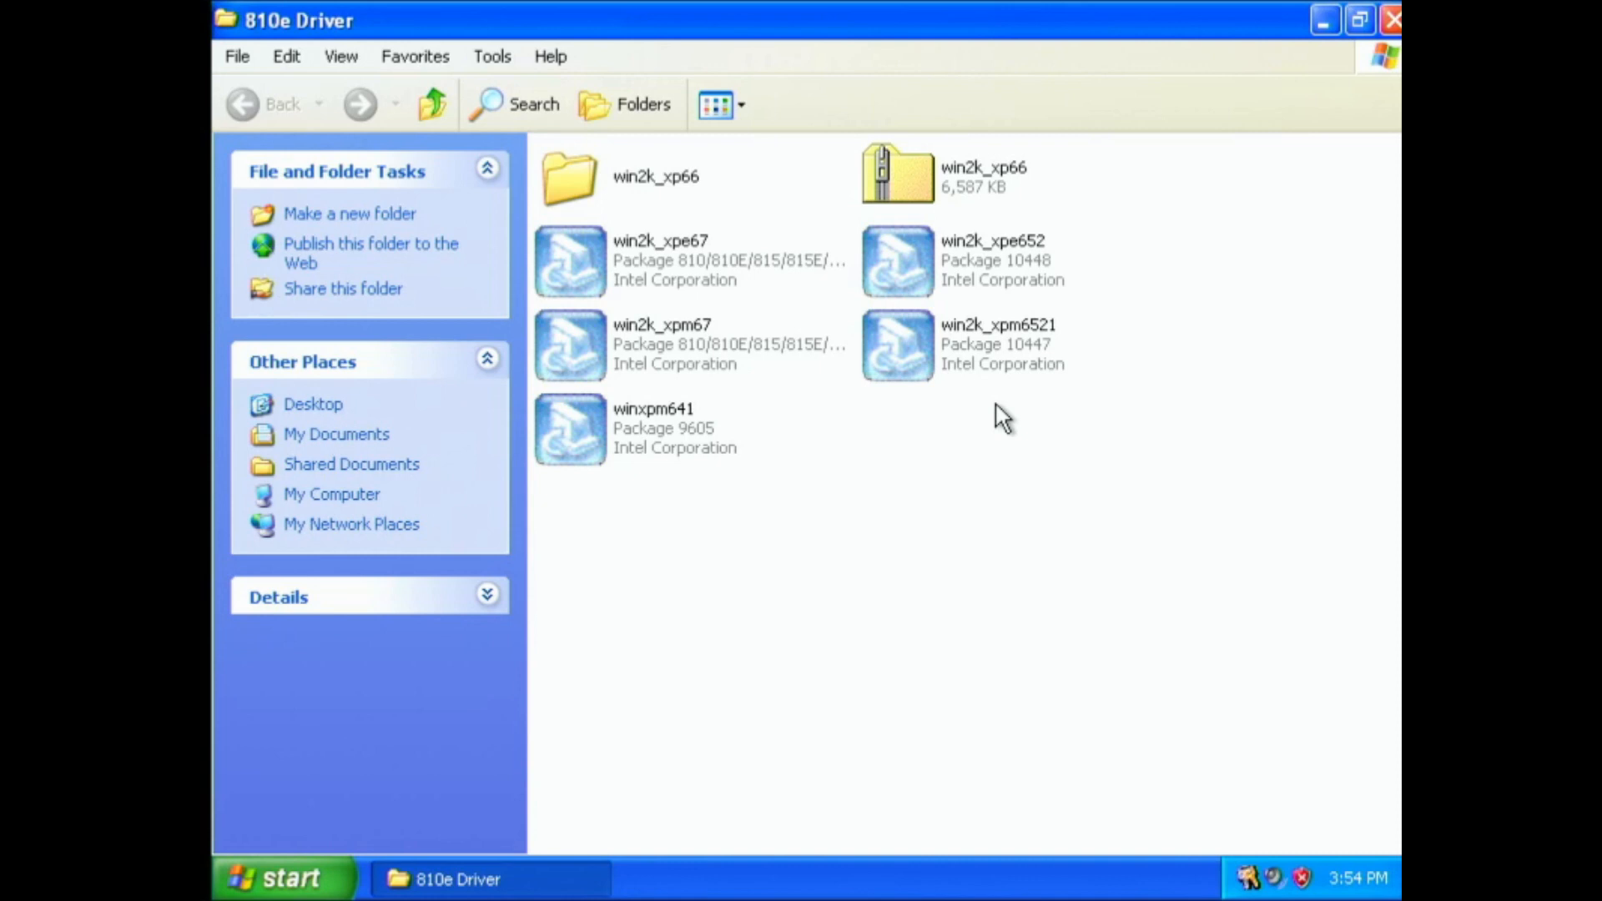
pyautogui.moveTo(1019, 420)
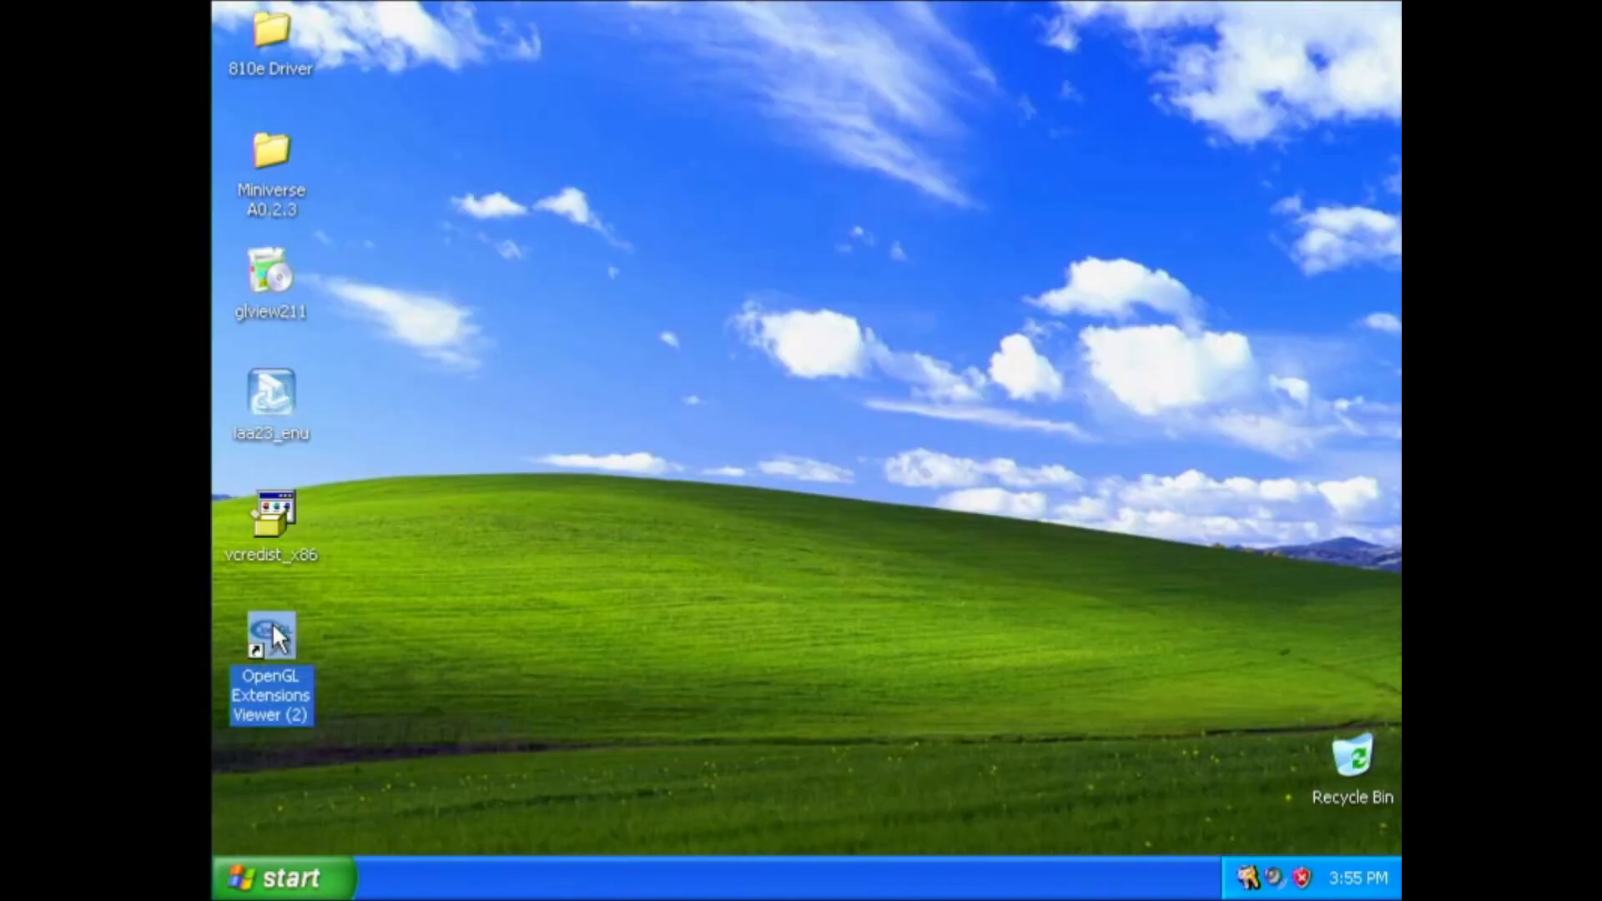
# Step: Relaunch OpenGL Extensions Viewer from its (2) desktop shortcut, again reporting GDI Generic
pyautogui.doubleClick(271, 643)
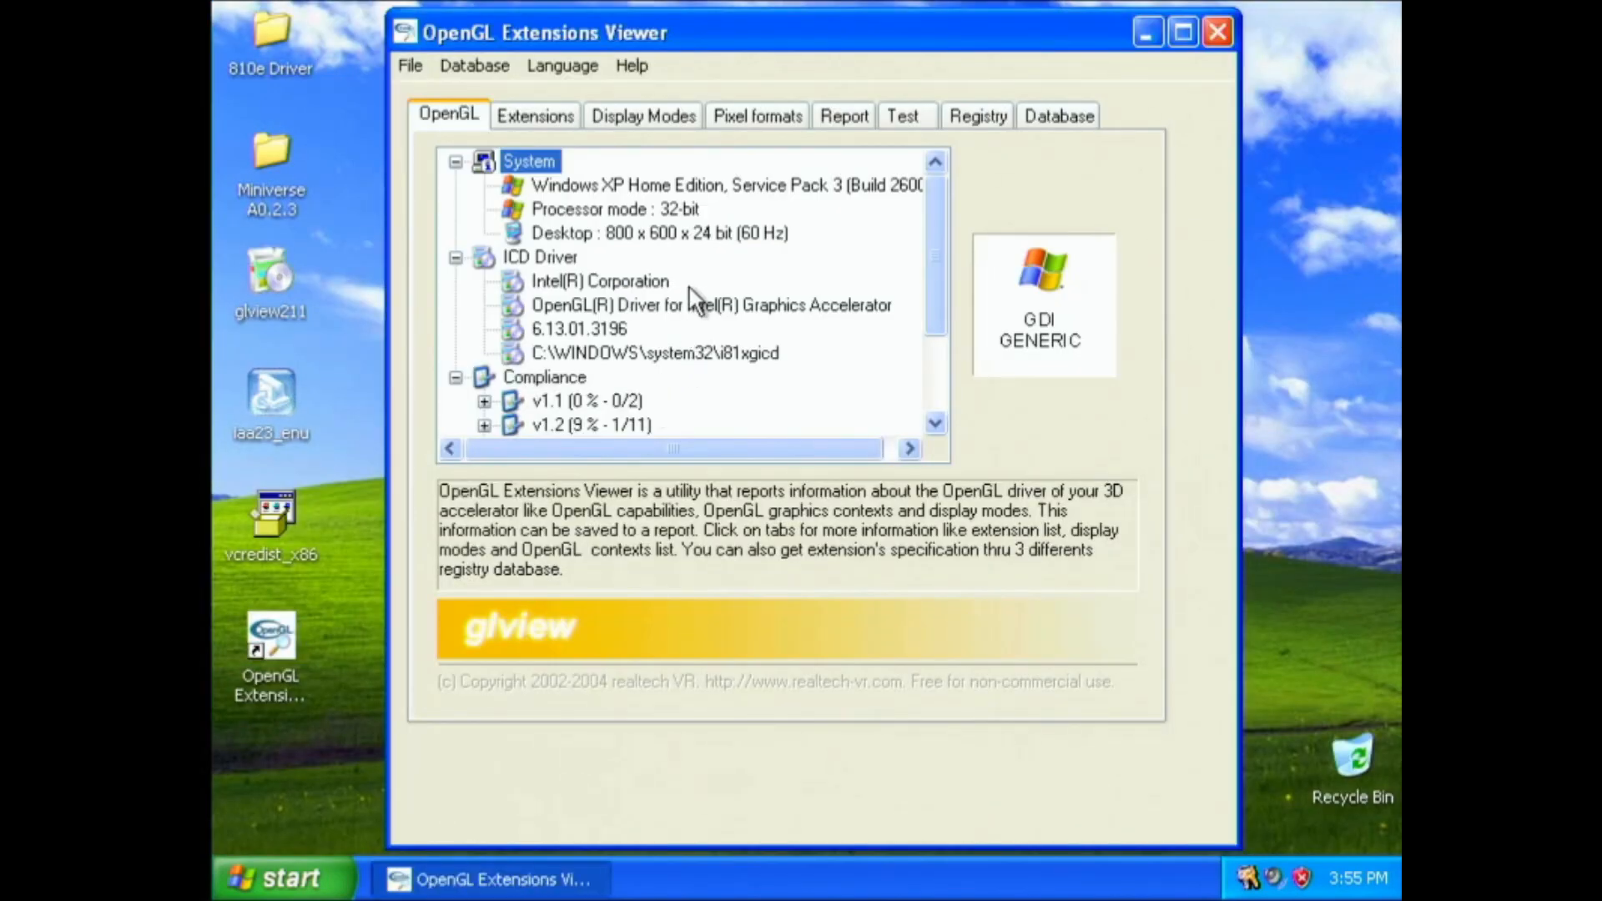
pyautogui.moveTo(246, 45)
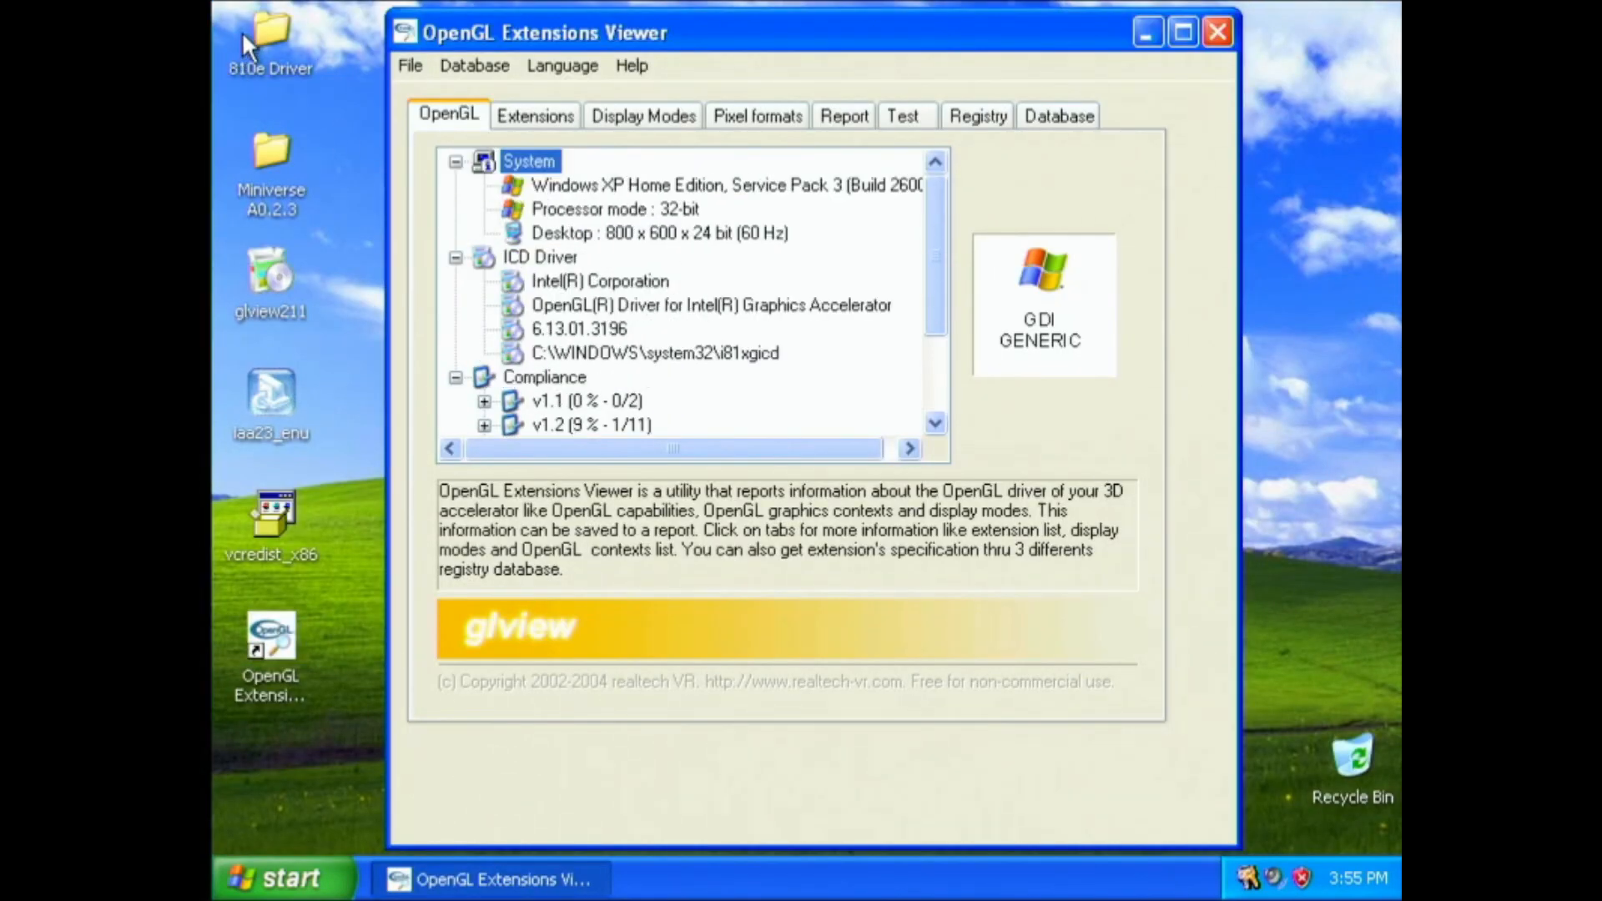
pyautogui.moveTo(846, 169)
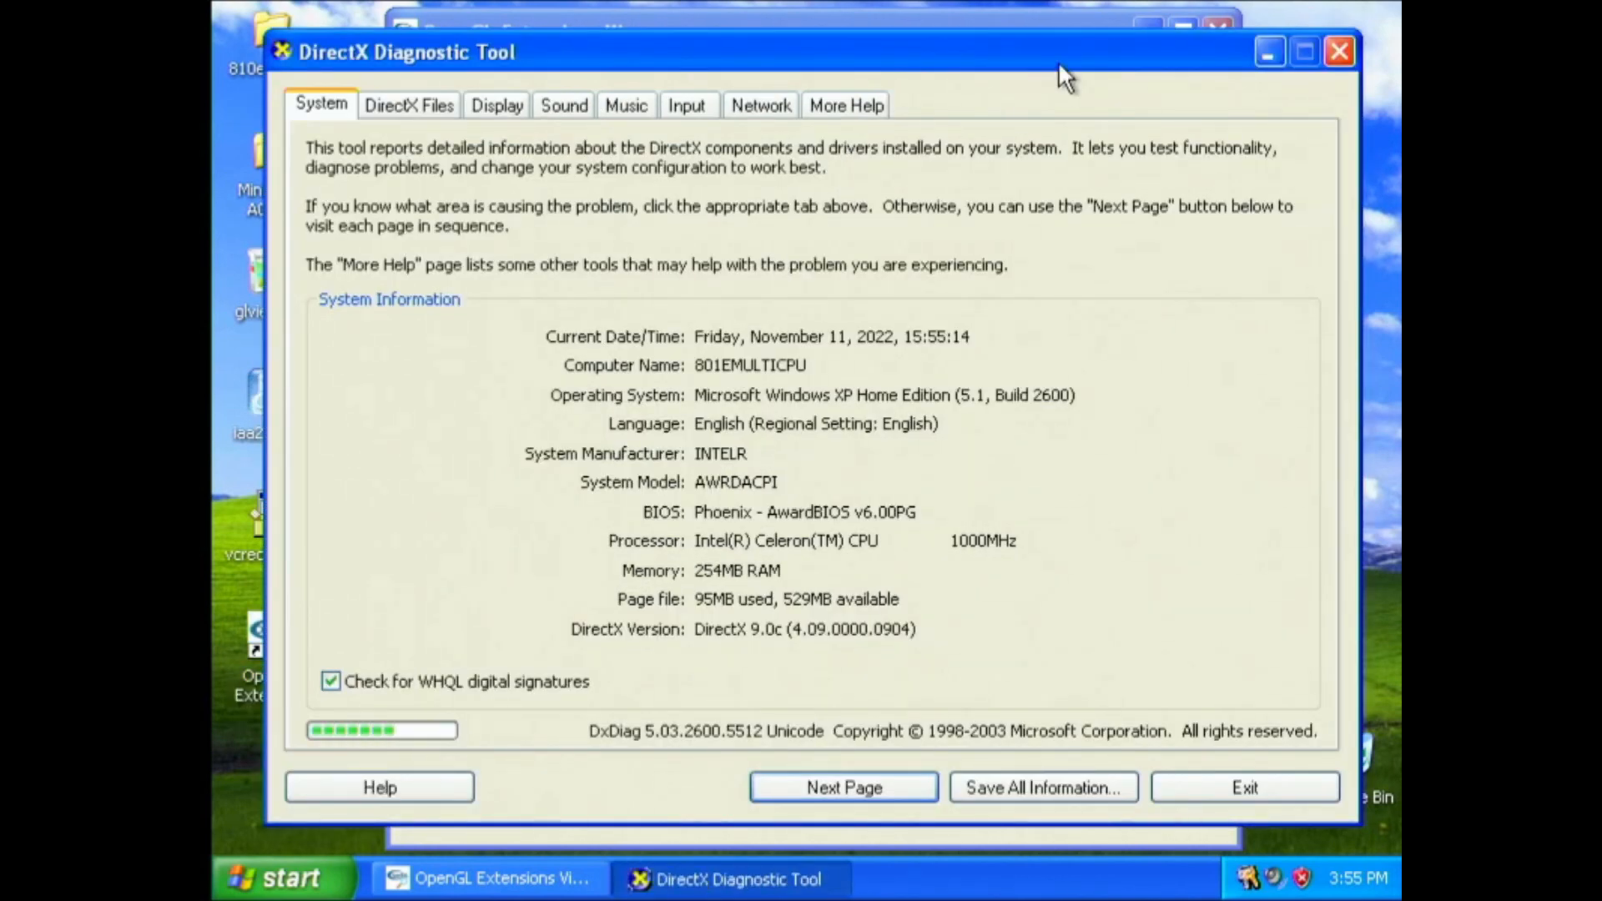
pyautogui.moveTo(472, 80)
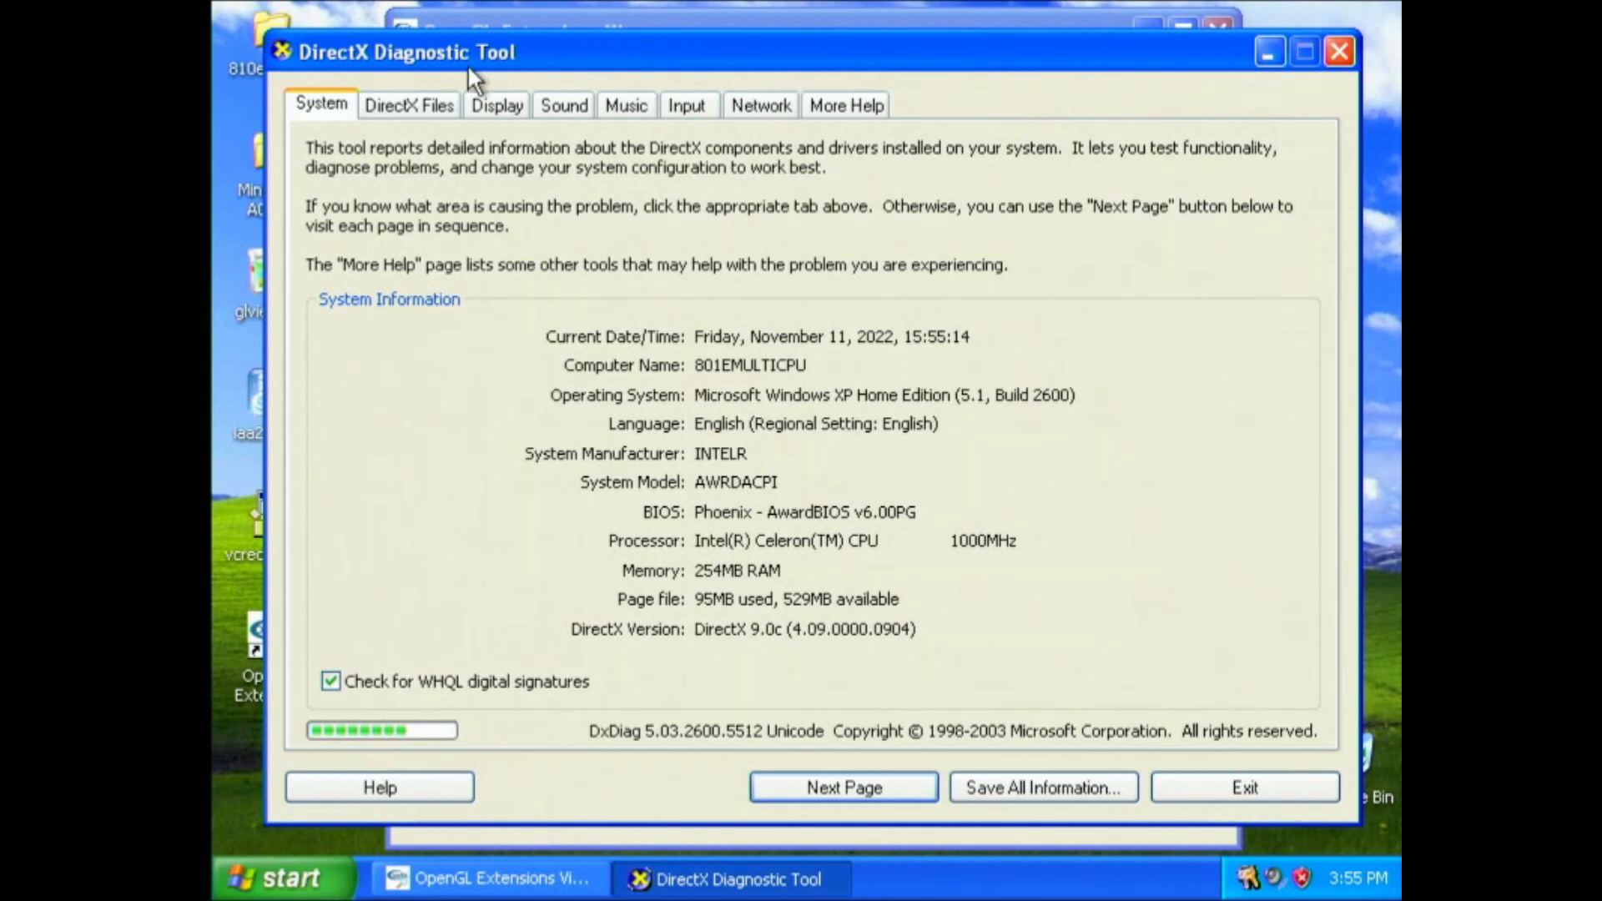
pyautogui.moveTo(396, 113)
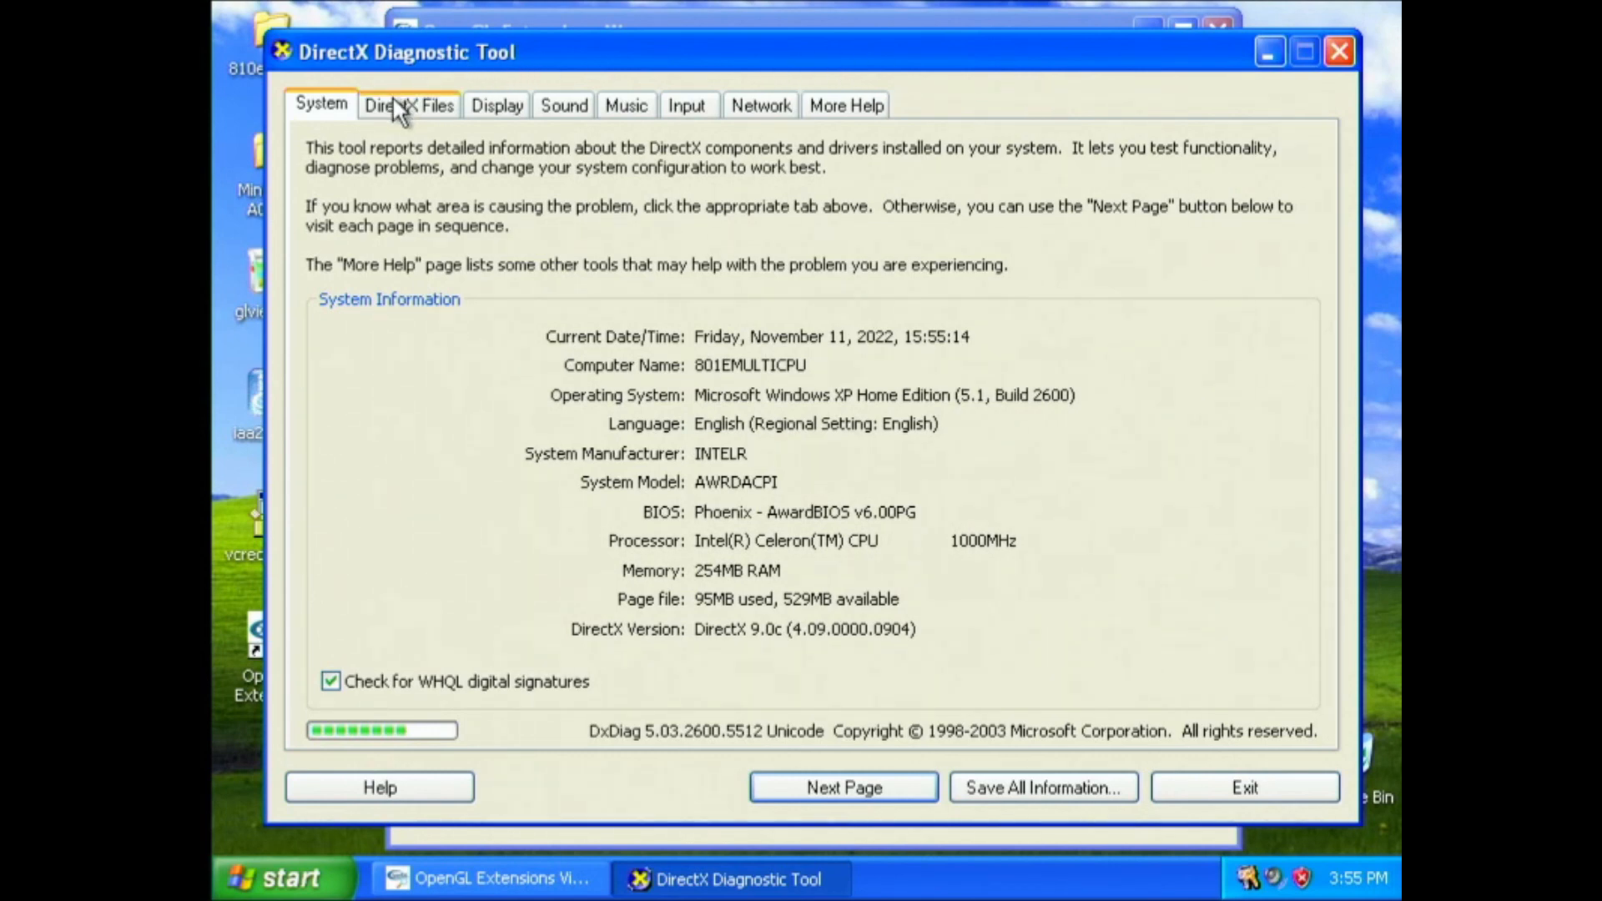
pyautogui.moveTo(613, 664)
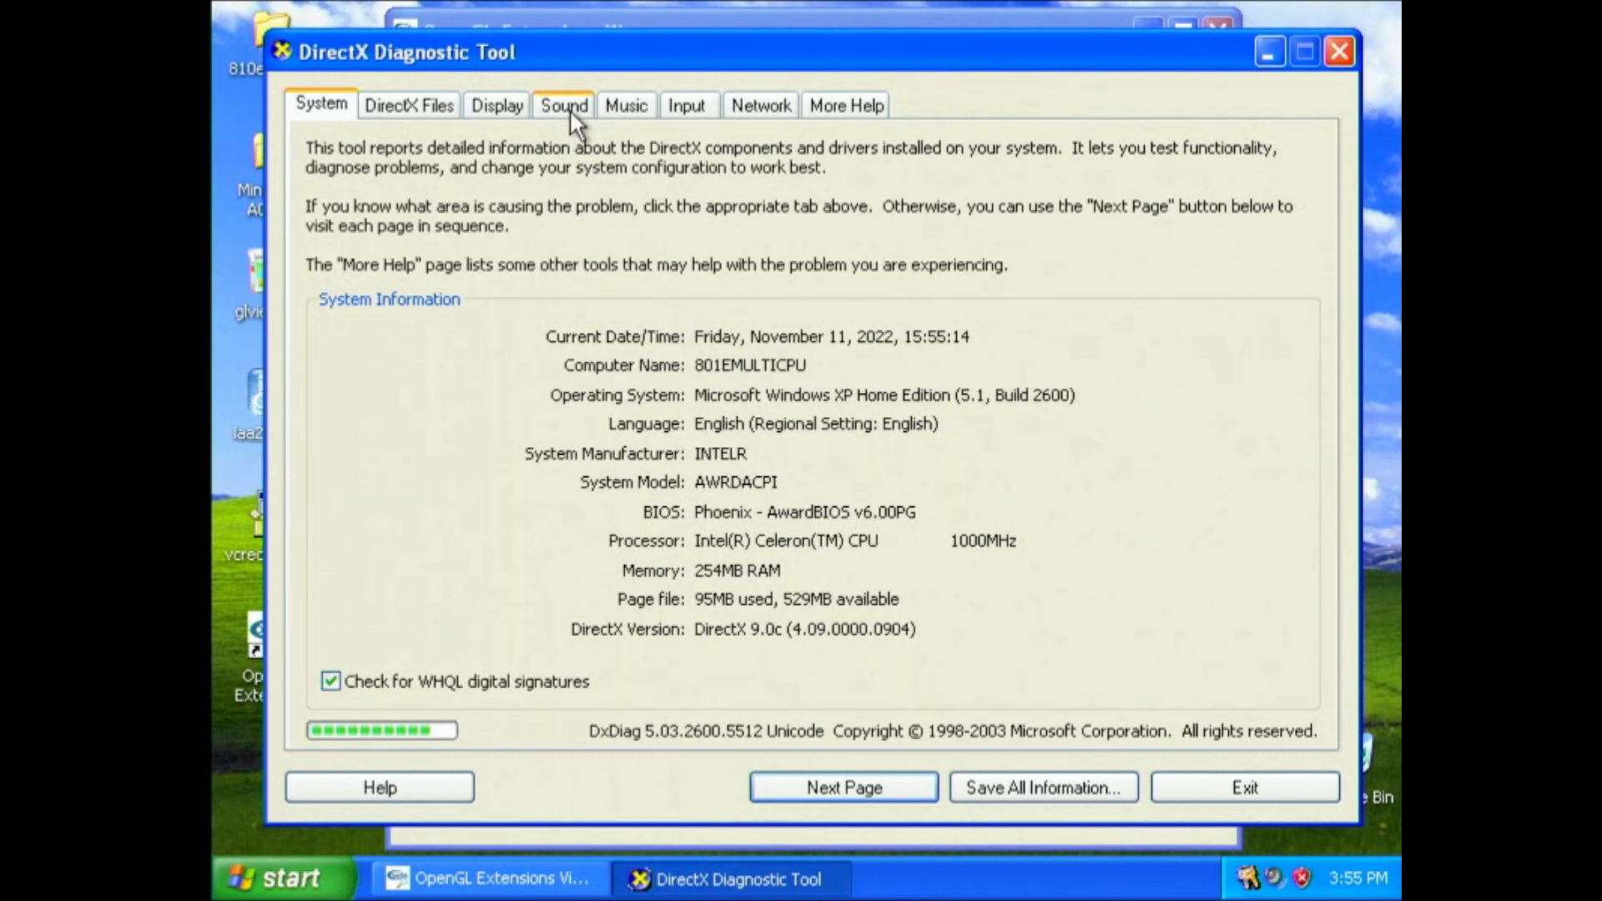
# Step: Review the Sound, Input, Network and Music tabs, ending on the Intel 82810E Display tab
pyautogui.click(563, 105)
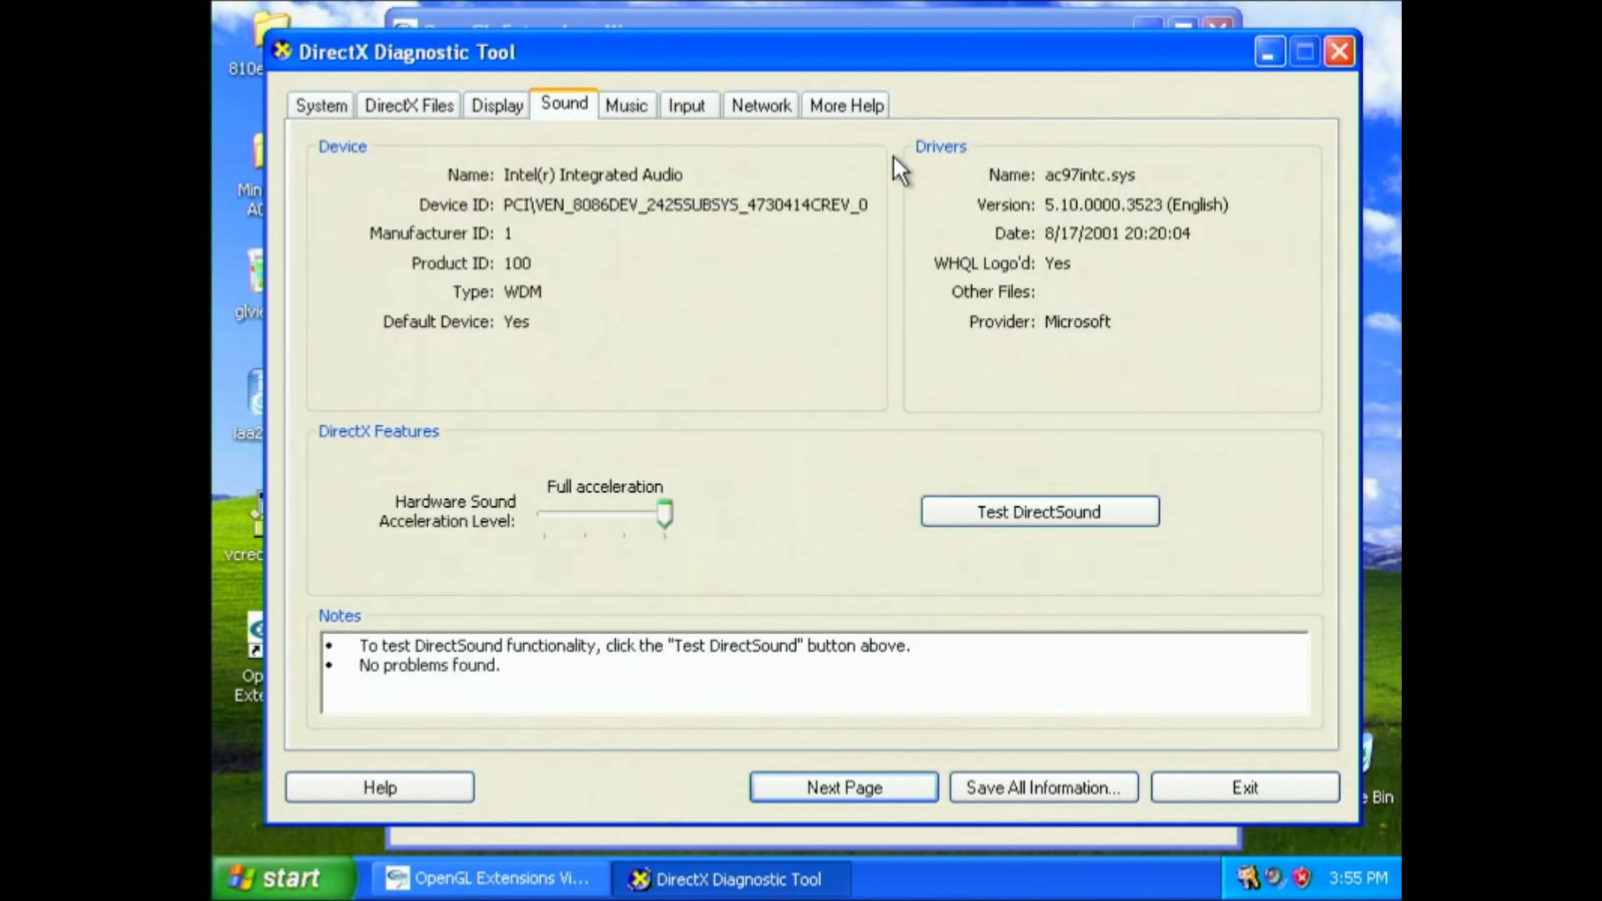
pyautogui.moveTo(684, 105)
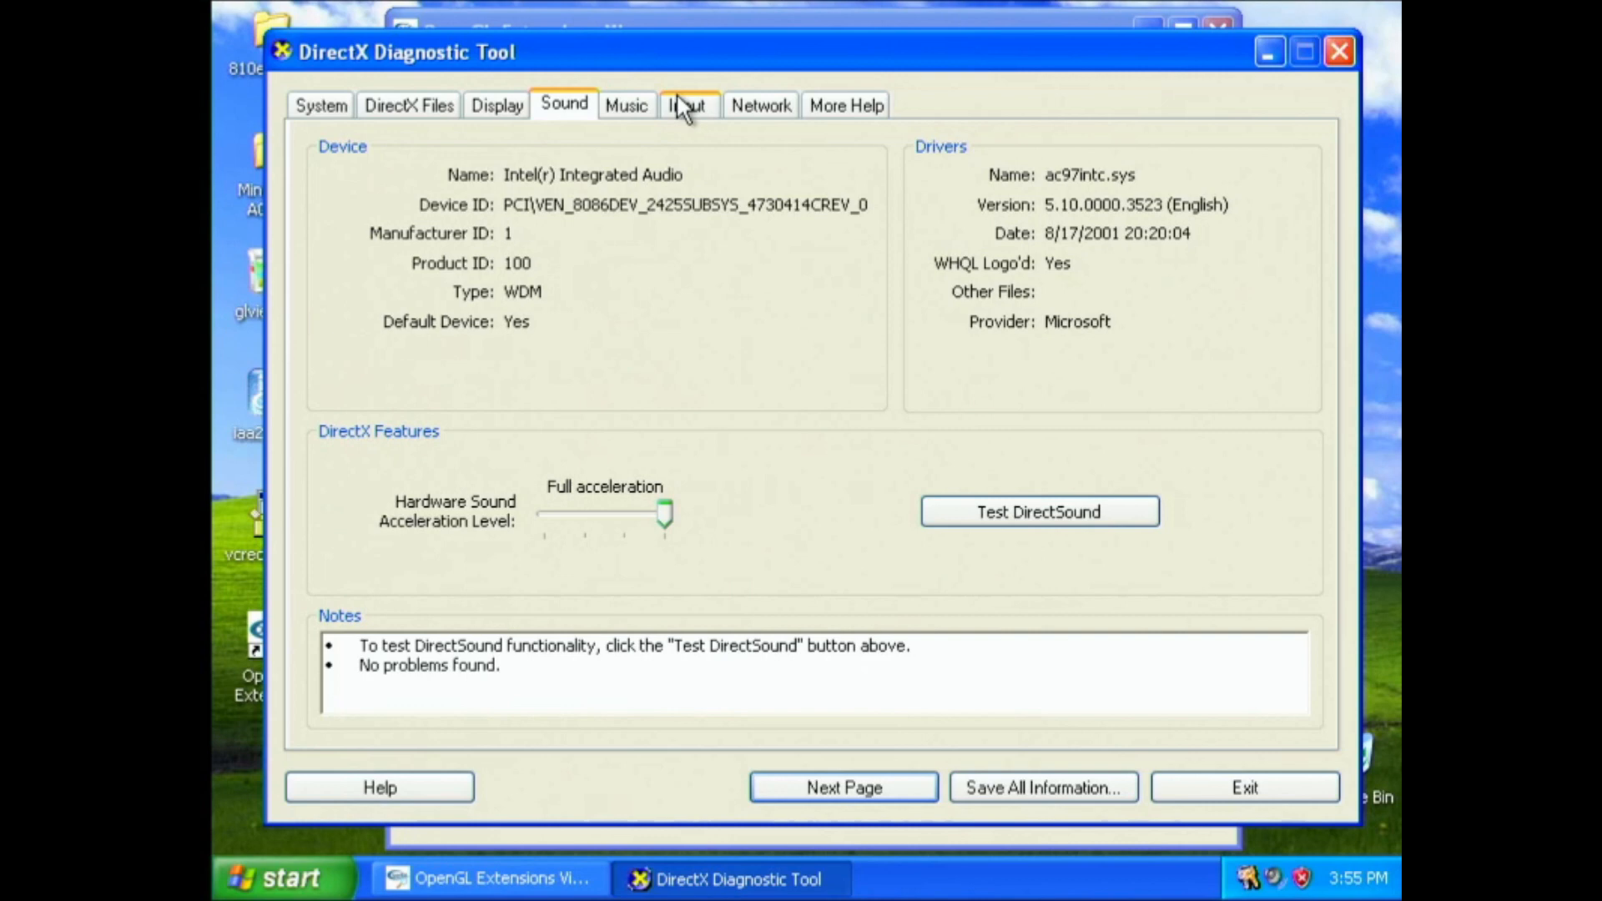
pyautogui.click(687, 104)
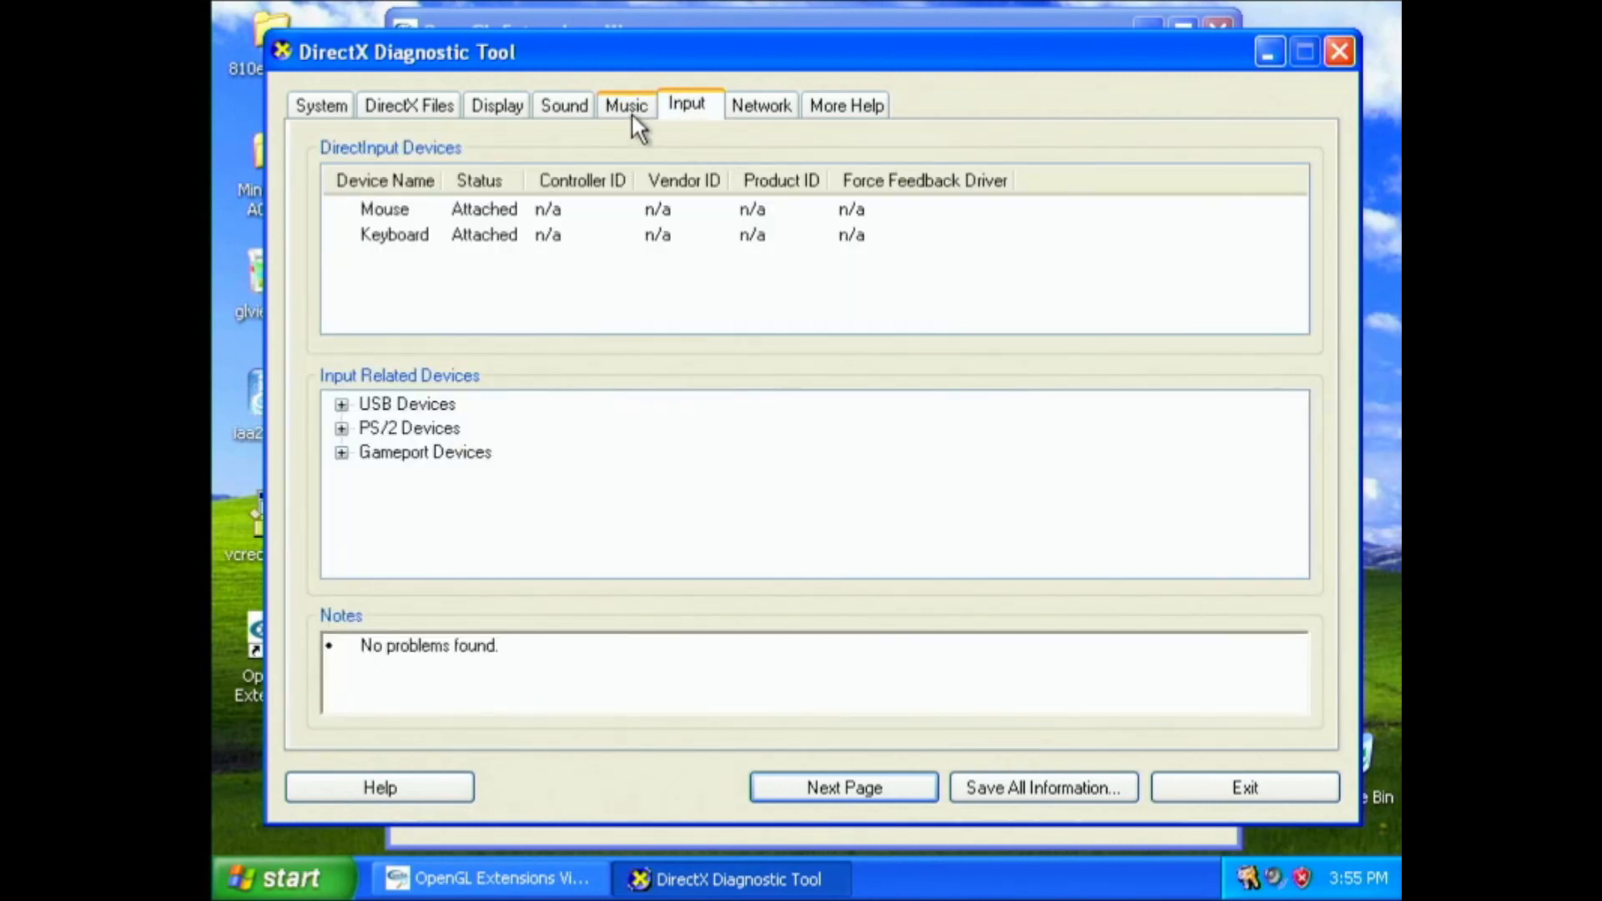
pyautogui.moveTo(741, 105)
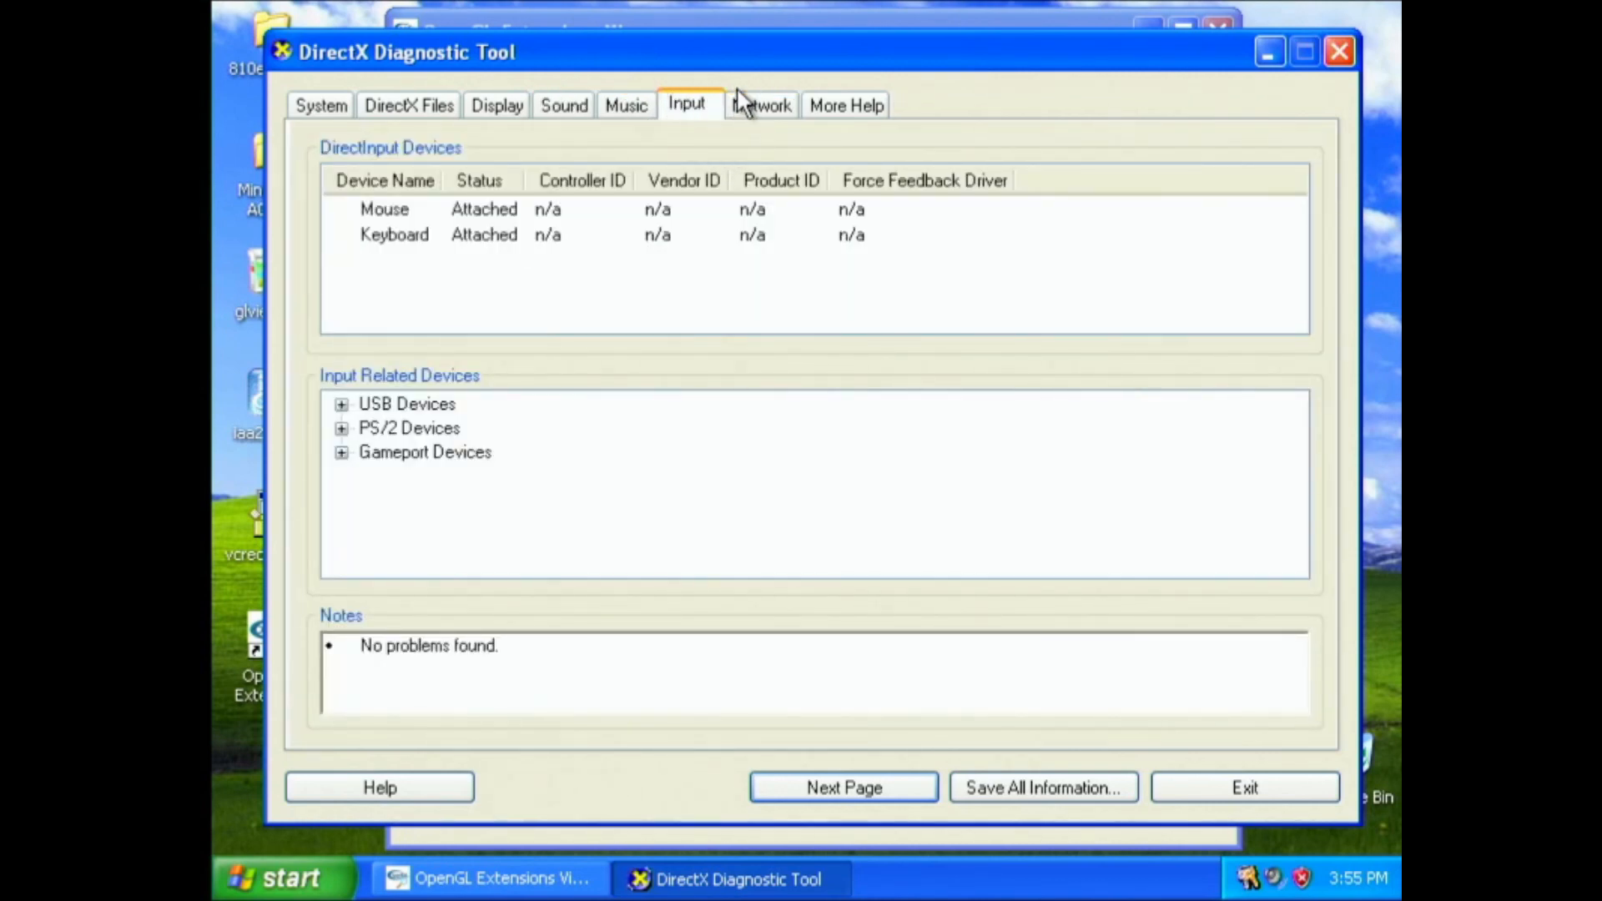
pyautogui.moveTo(736, 97)
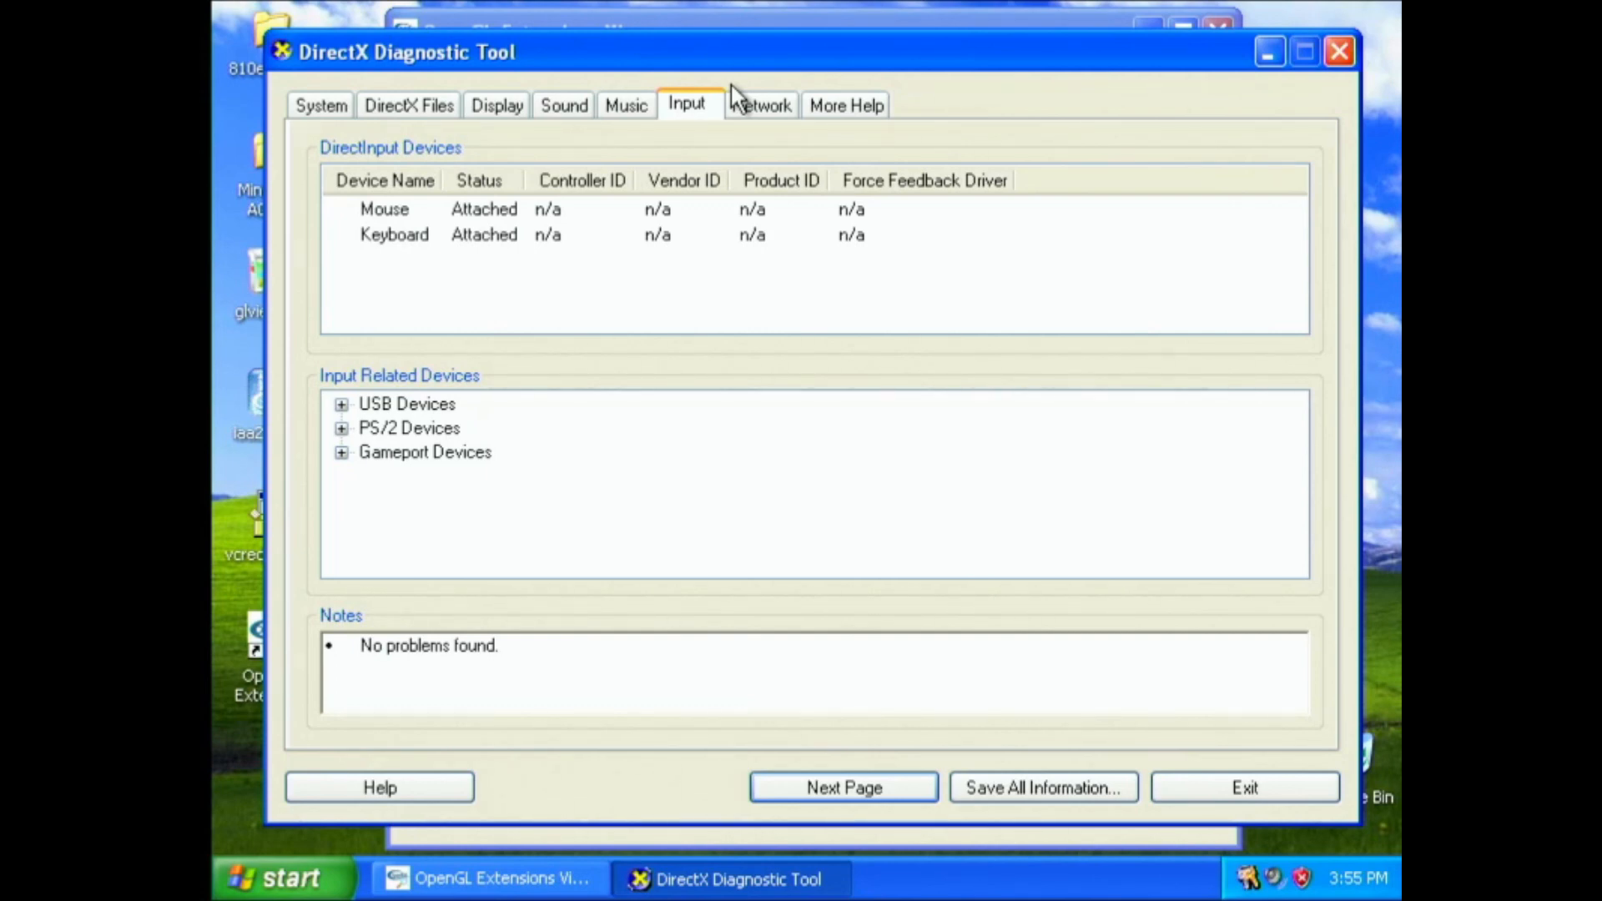
pyautogui.moveTo(817, 113)
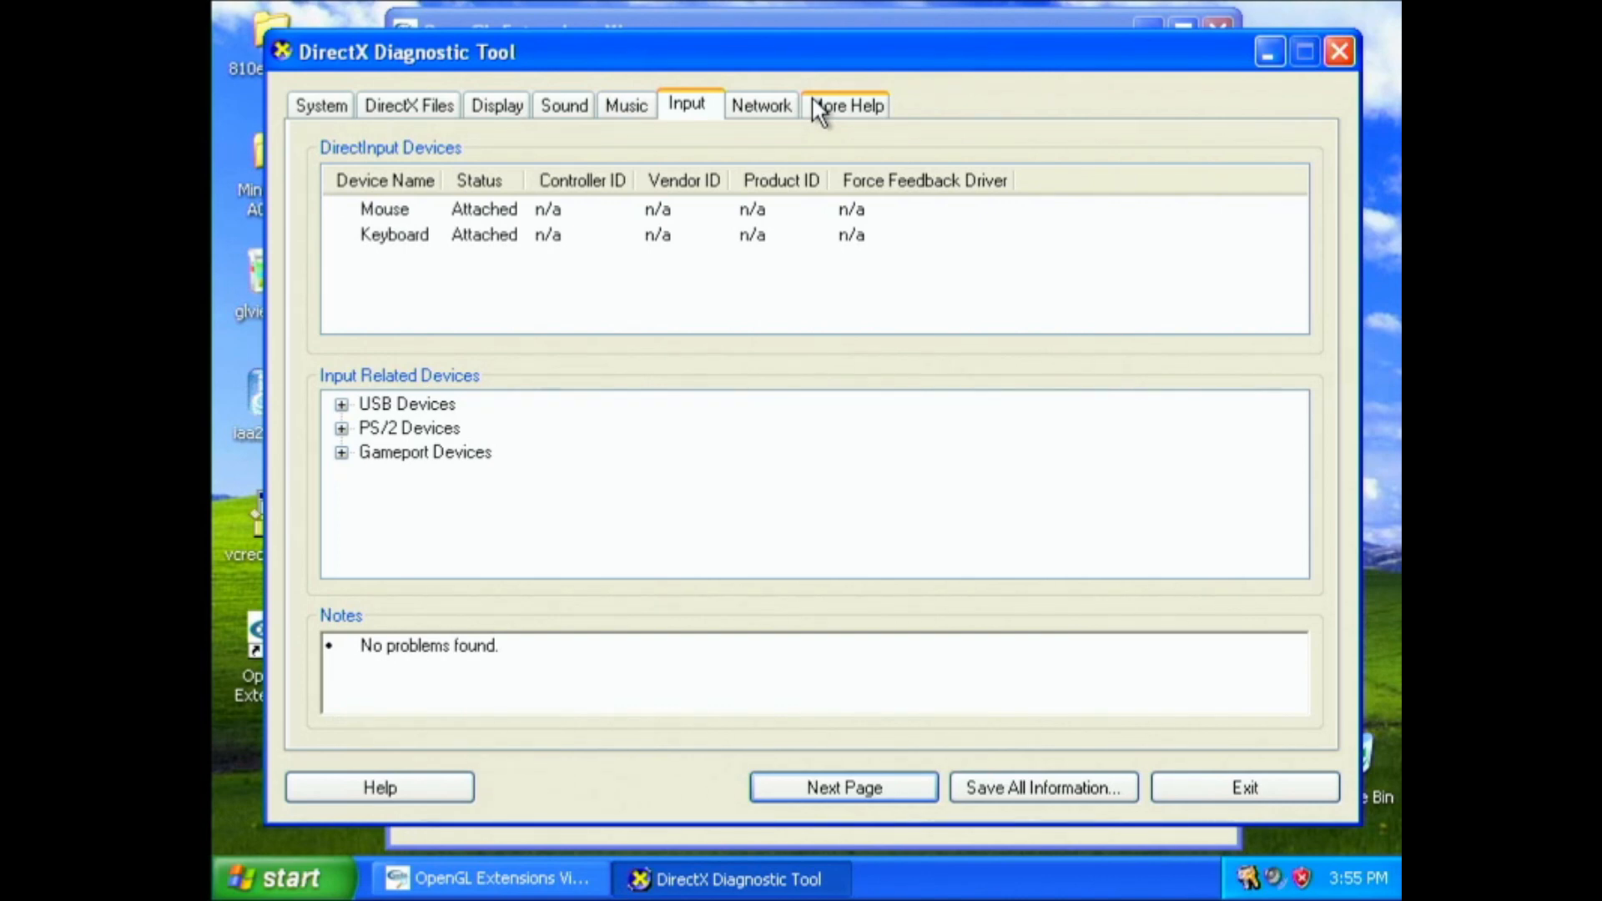
pyautogui.click(760, 104)
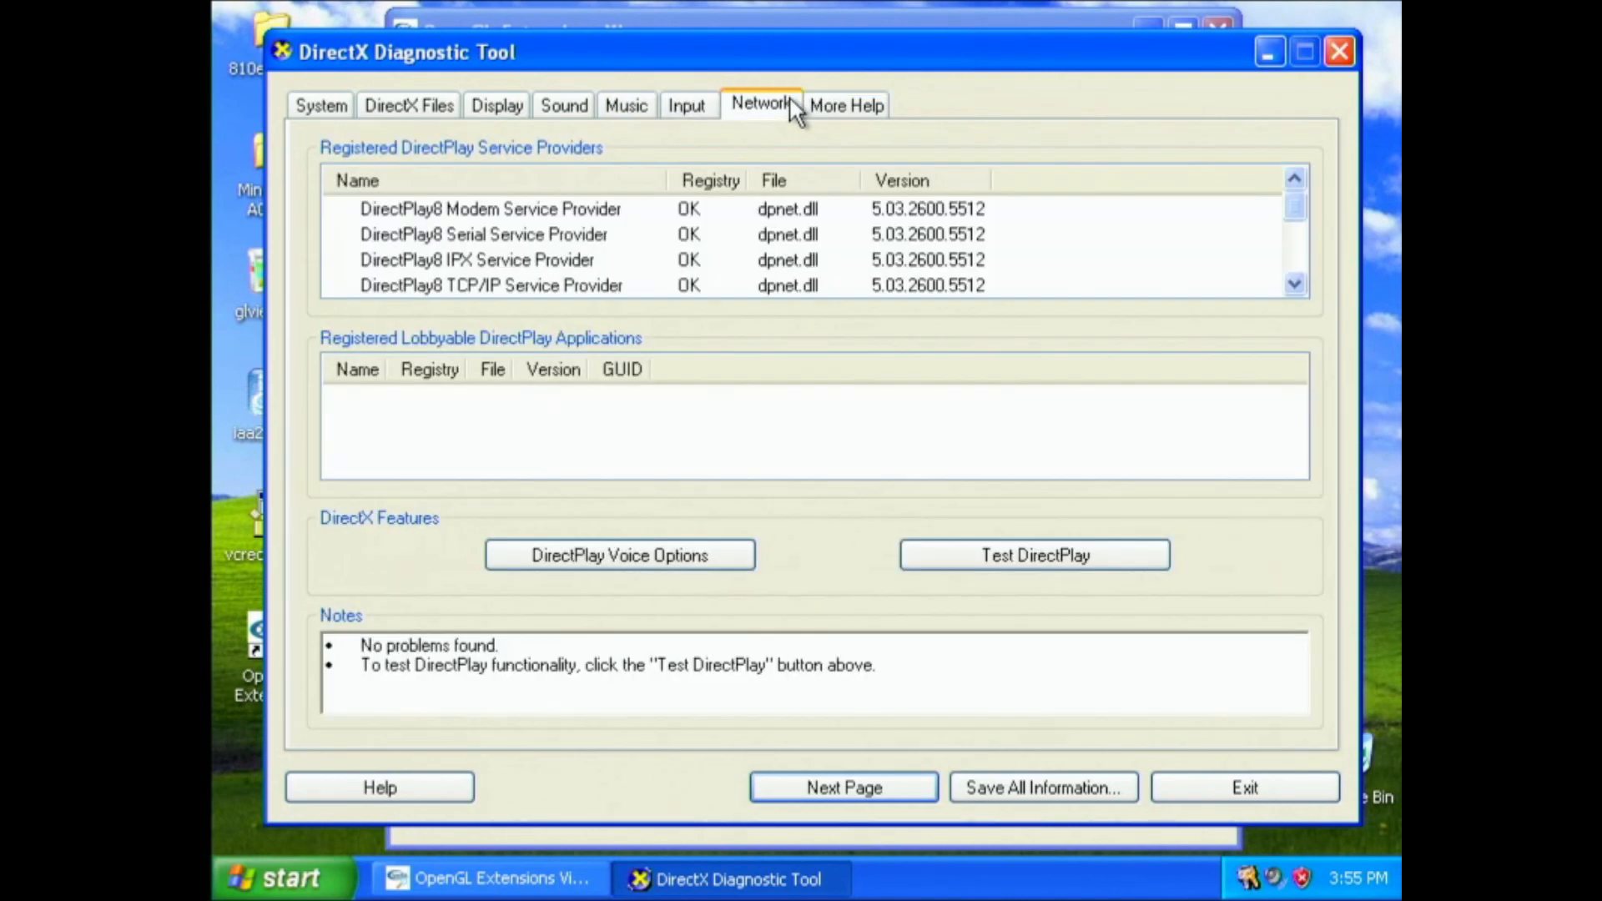
pyautogui.click(624, 106)
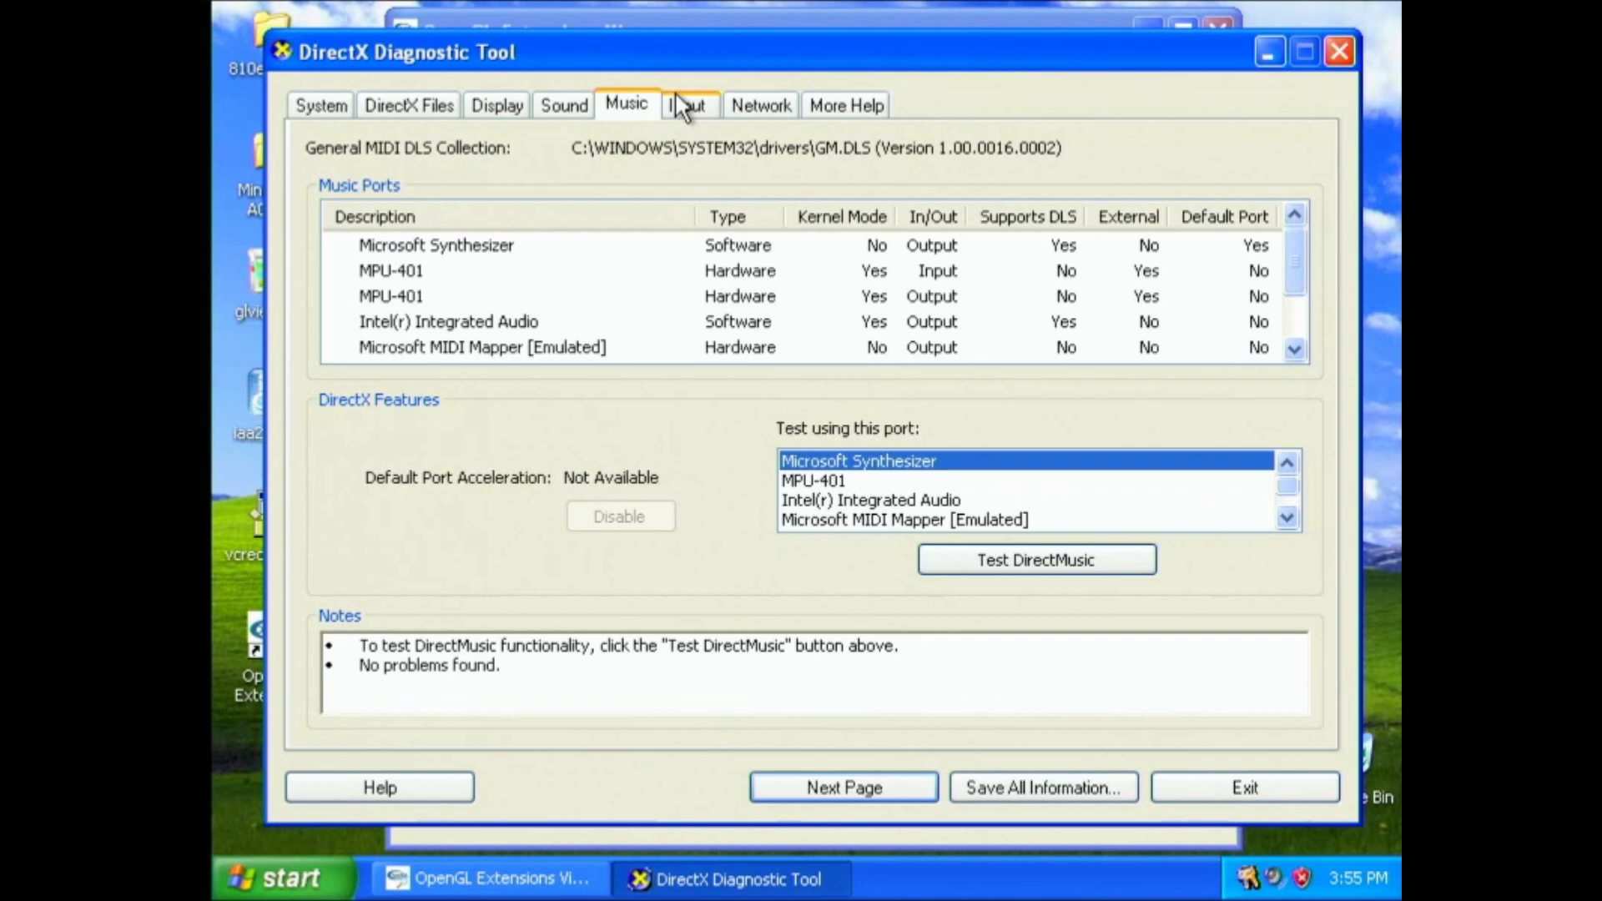
pyautogui.click(496, 104)
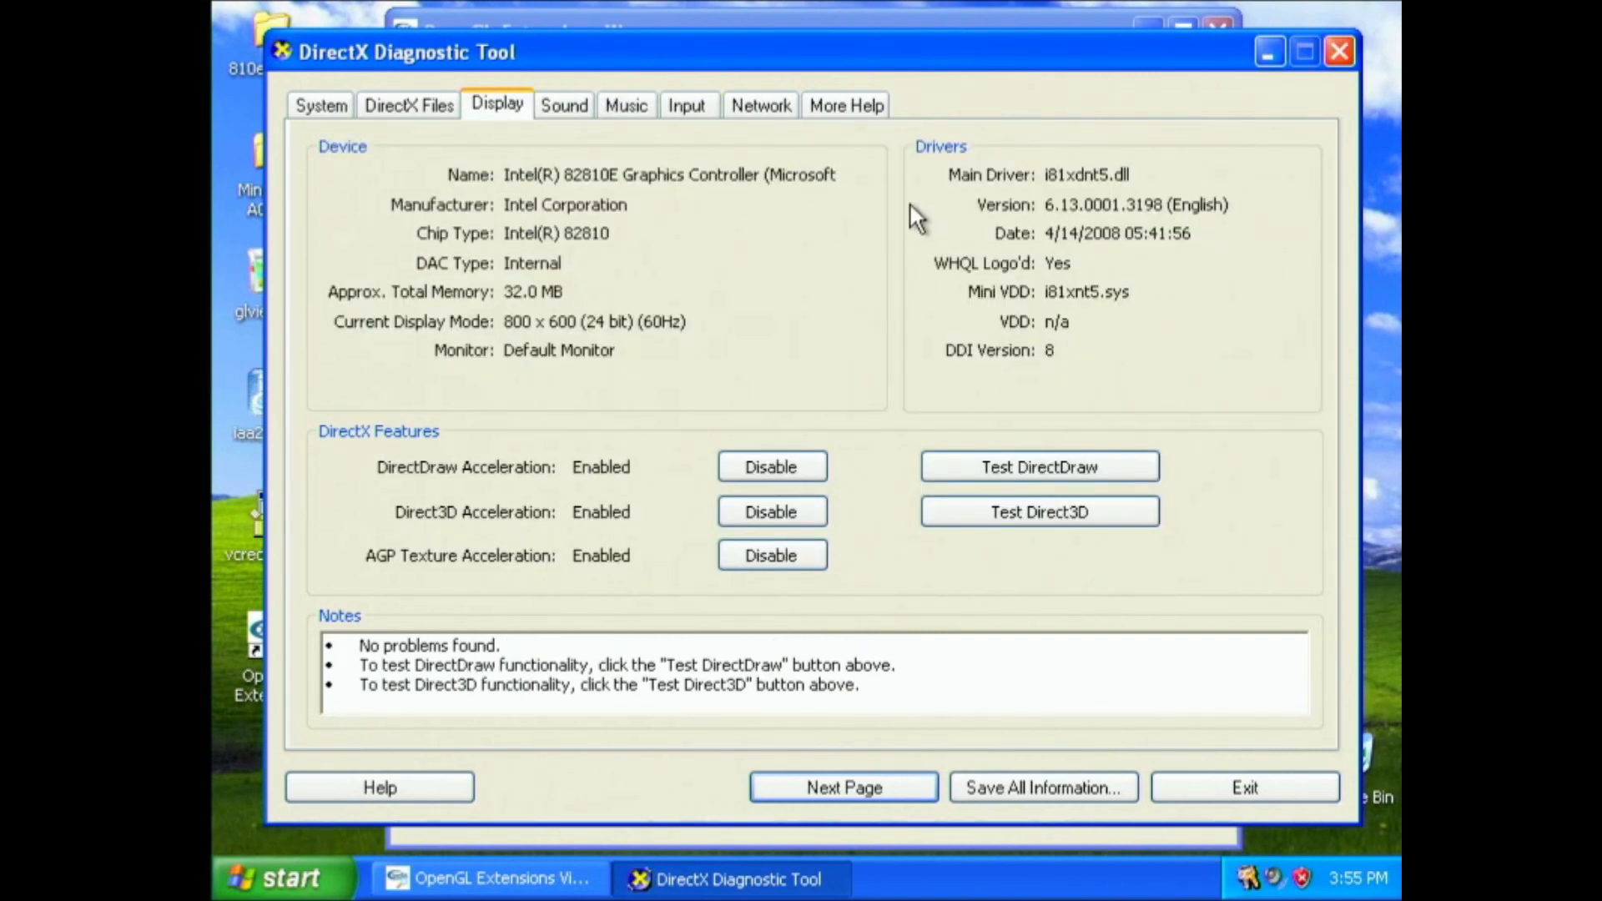
# Step: Run Test Direct3D, confirming each prompt through the Direct3D 7, 8 and 9 tests
pyautogui.click(1038, 510)
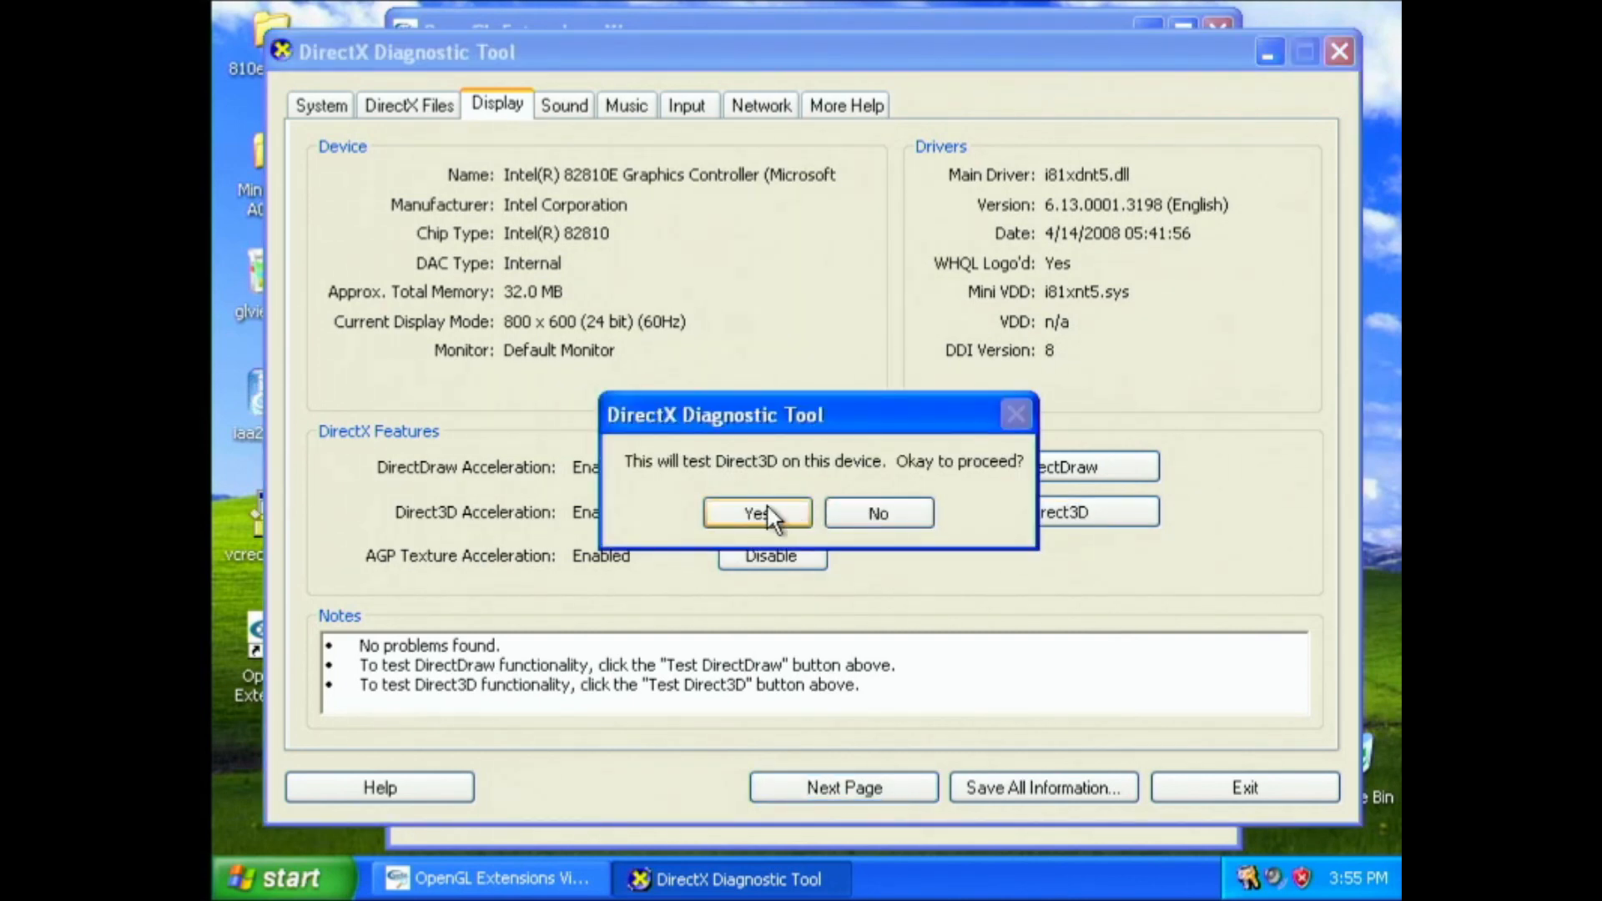
pyautogui.click(756, 511)
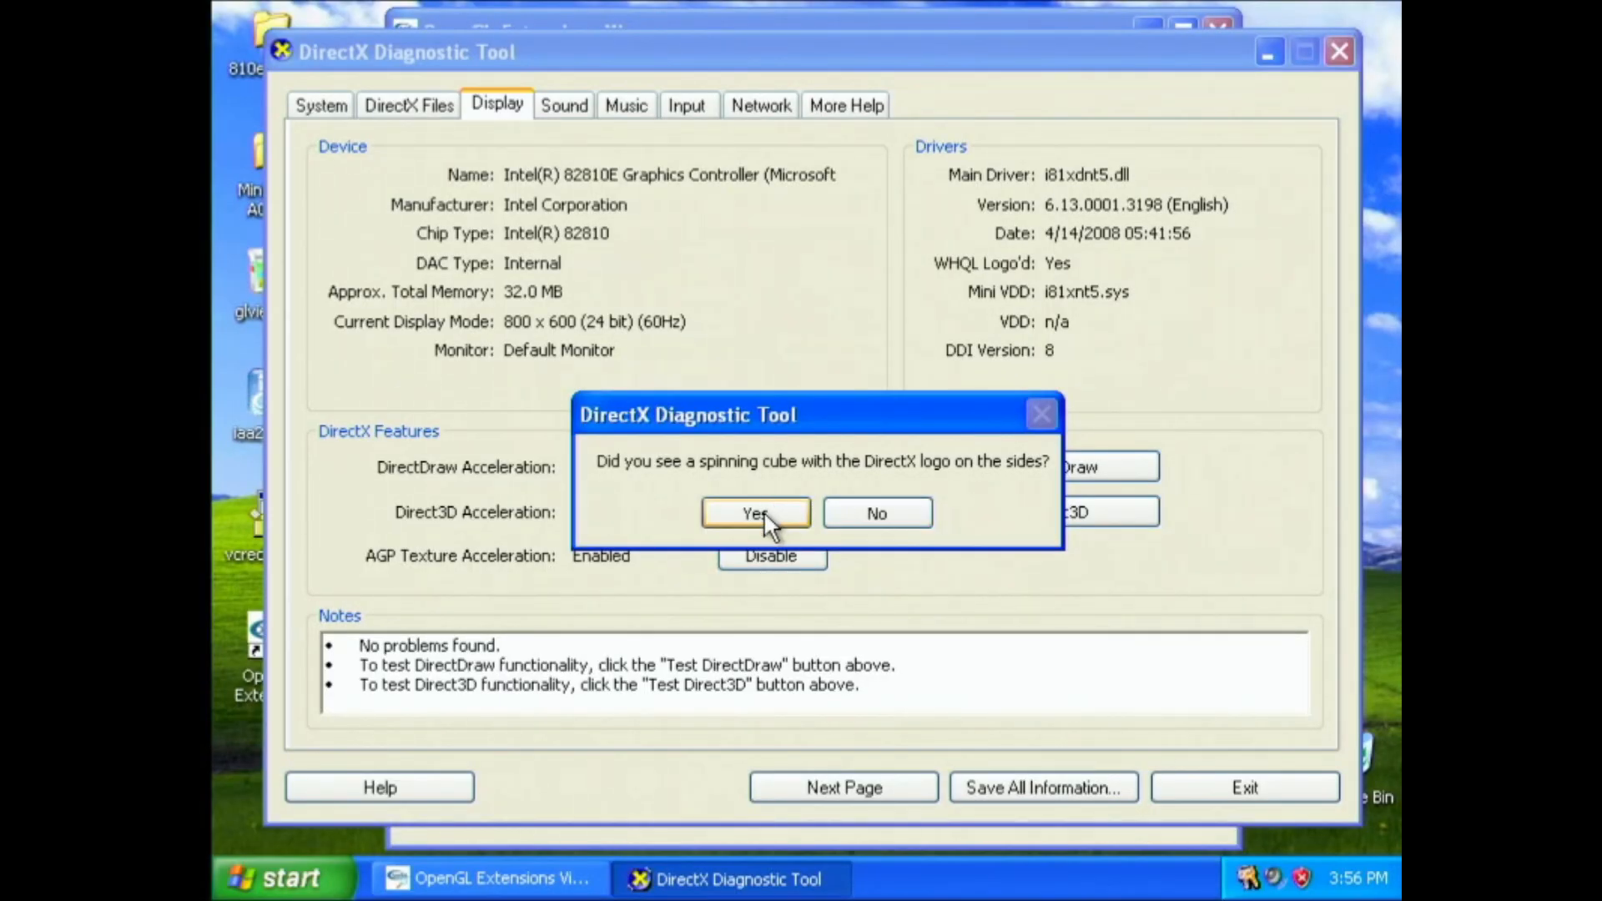
pyautogui.click(754, 511)
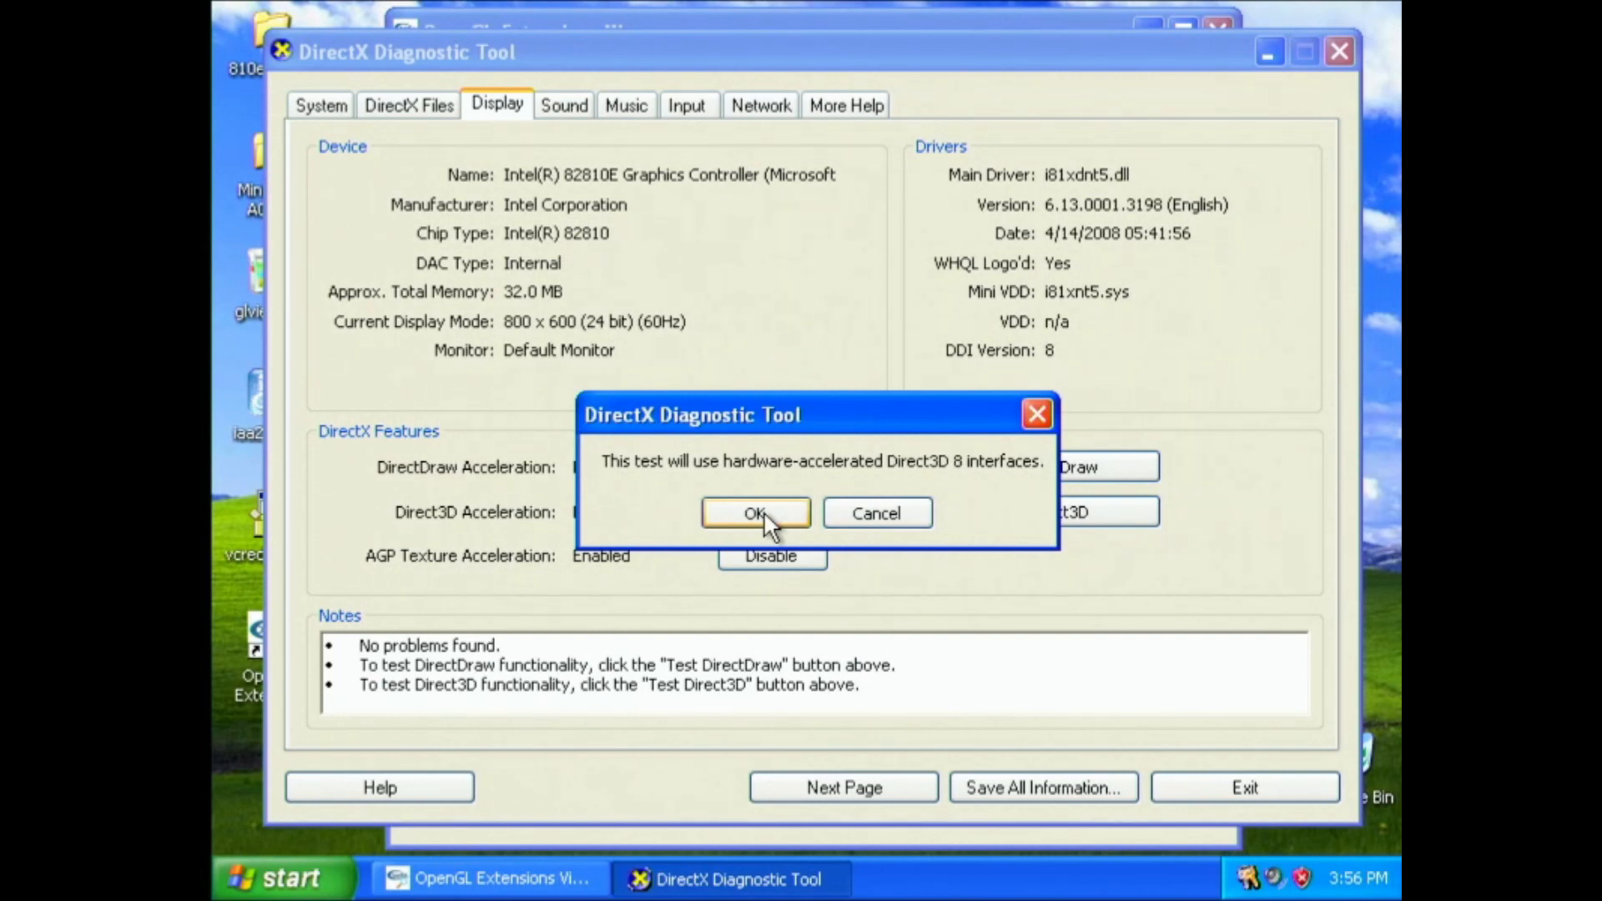
pyautogui.click(755, 513)
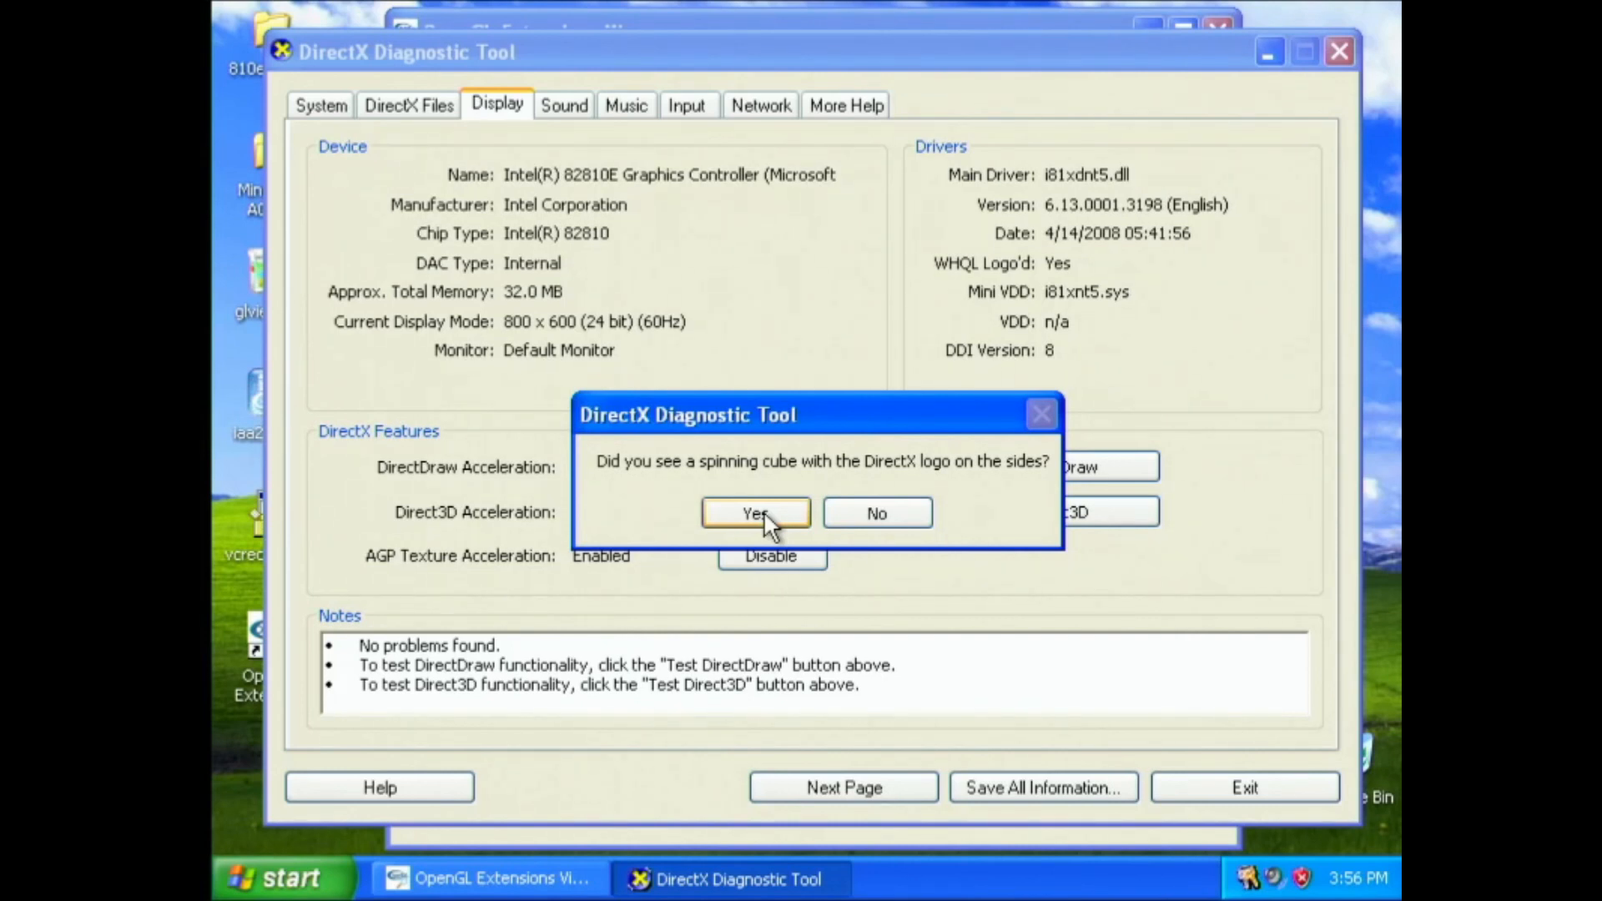
pyautogui.click(755, 513)
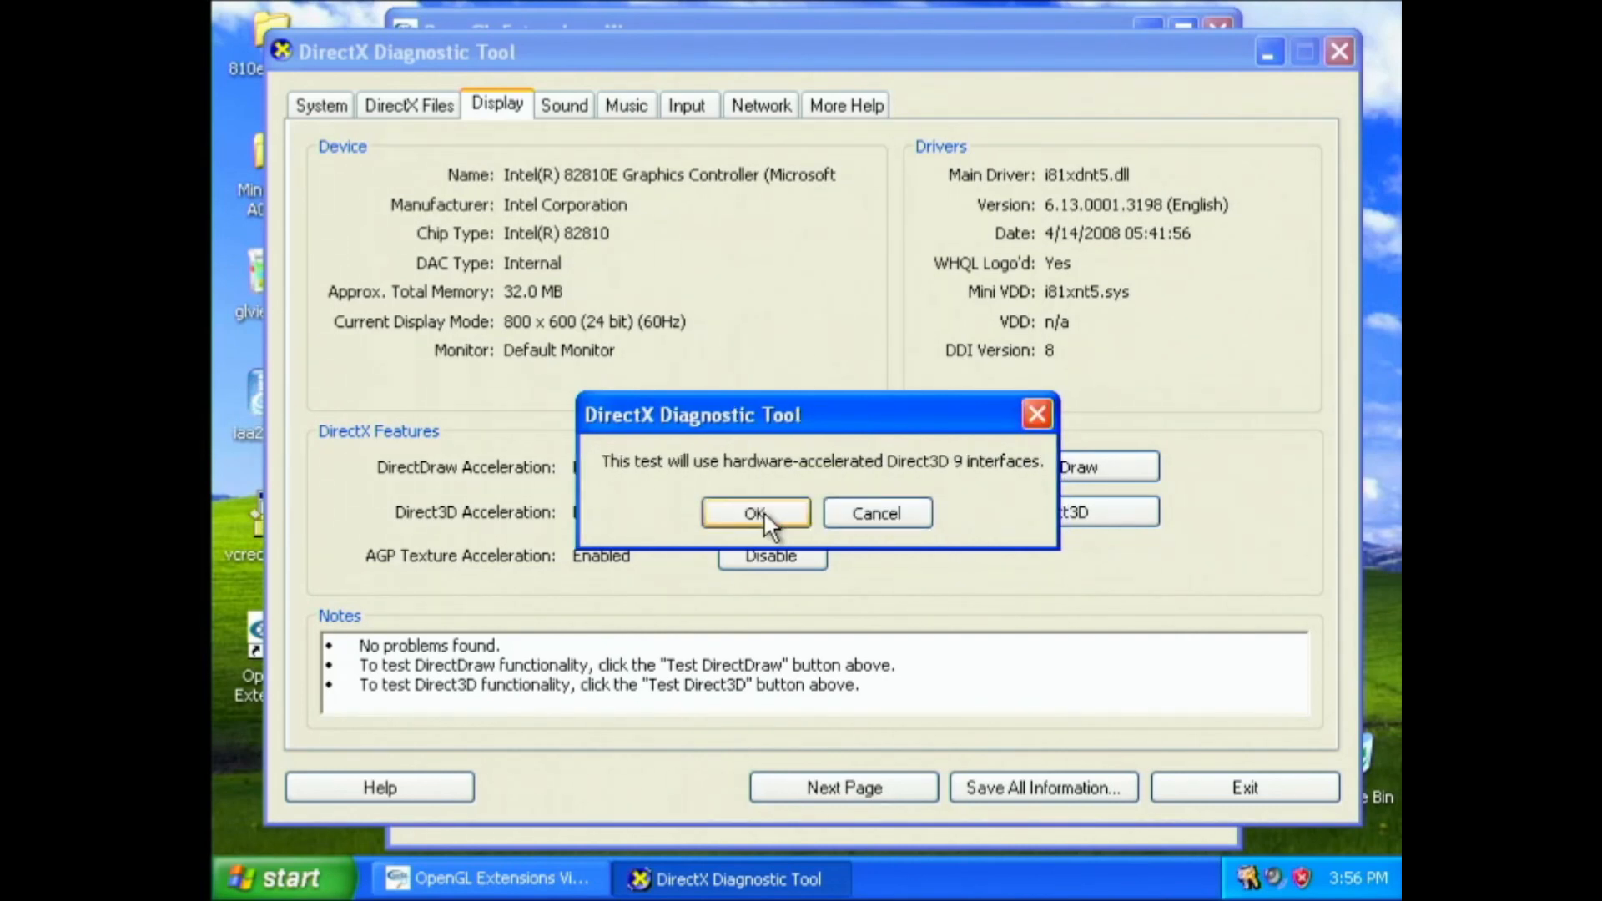
pyautogui.click(755, 511)
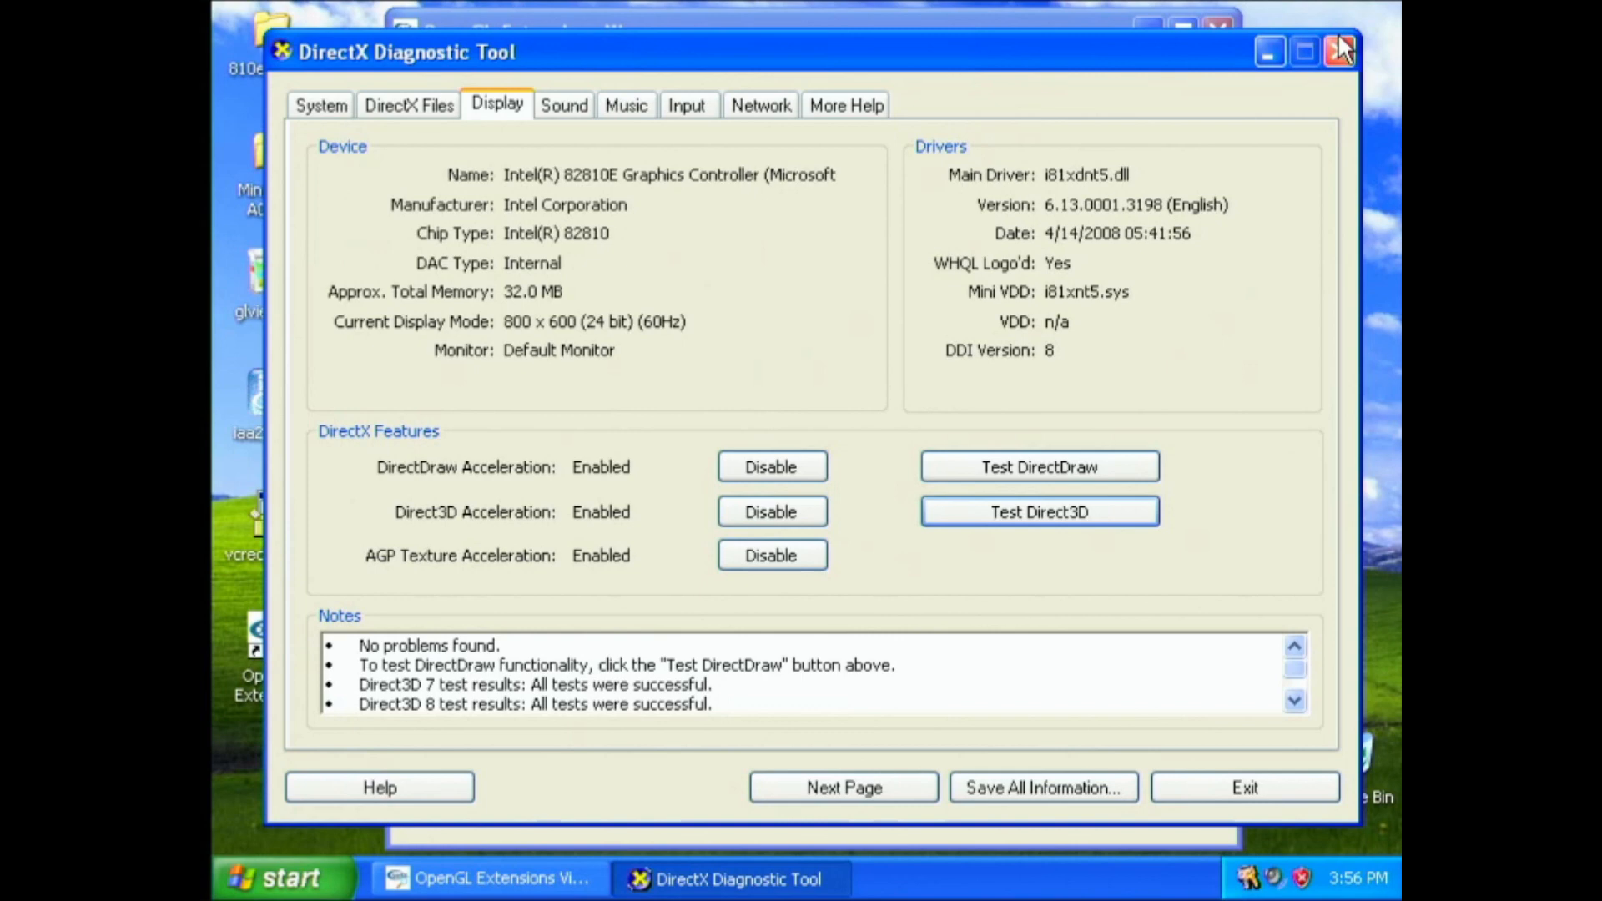
# Step: Close DxDiag and run the OpenGL rendering test: 1.1 passes at 13 FPS, later versions fail
pyautogui.click(1339, 51)
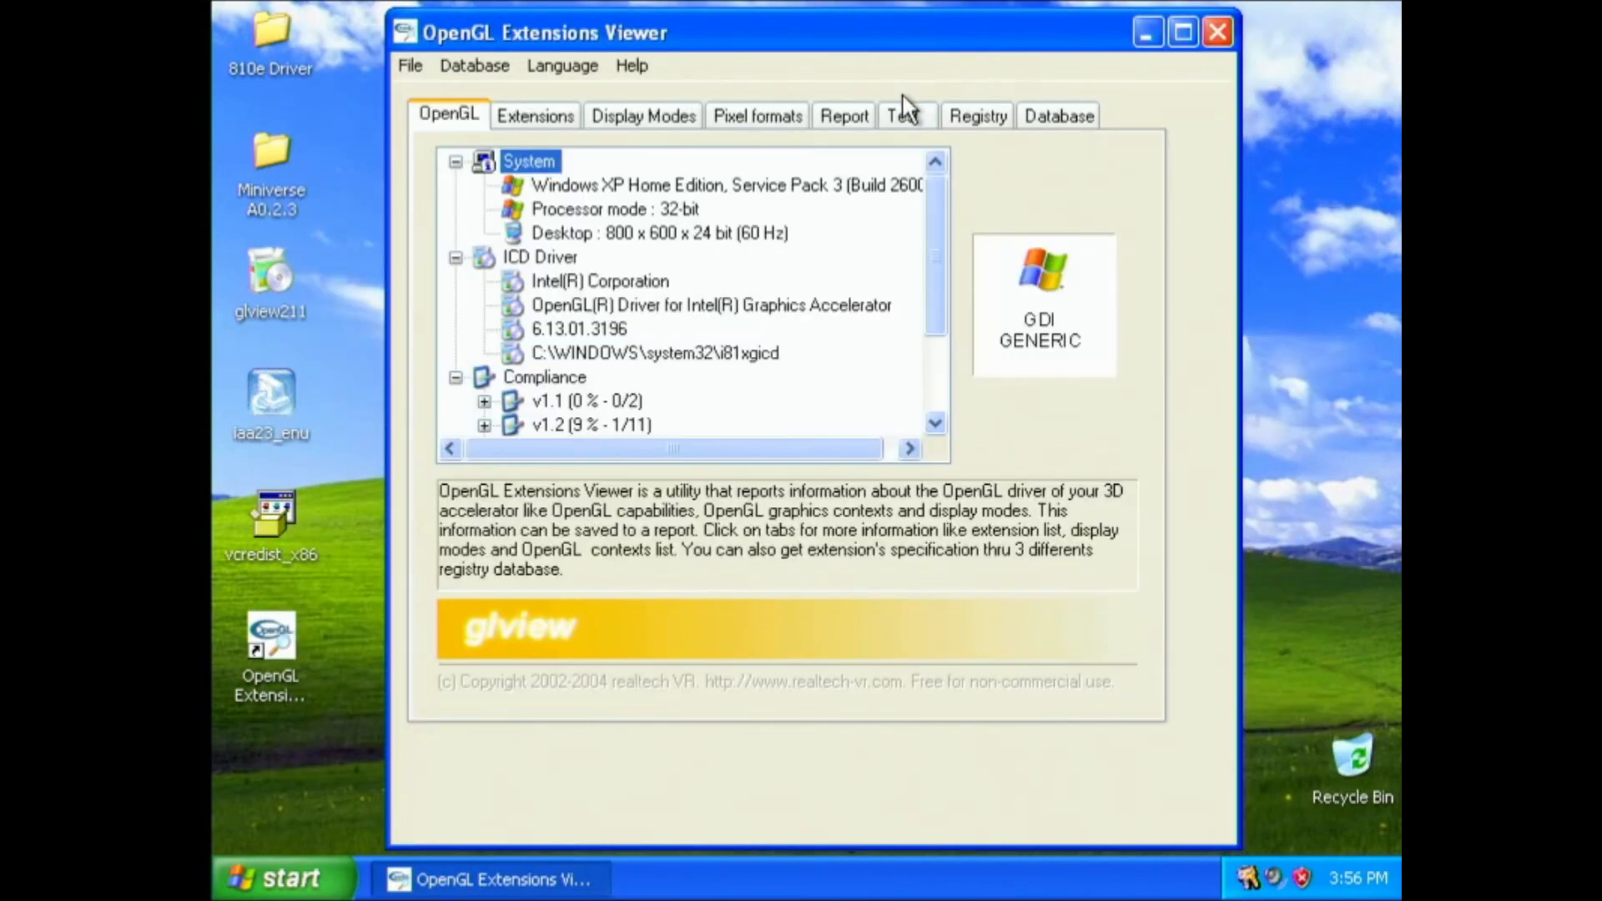
pyautogui.click(901, 115)
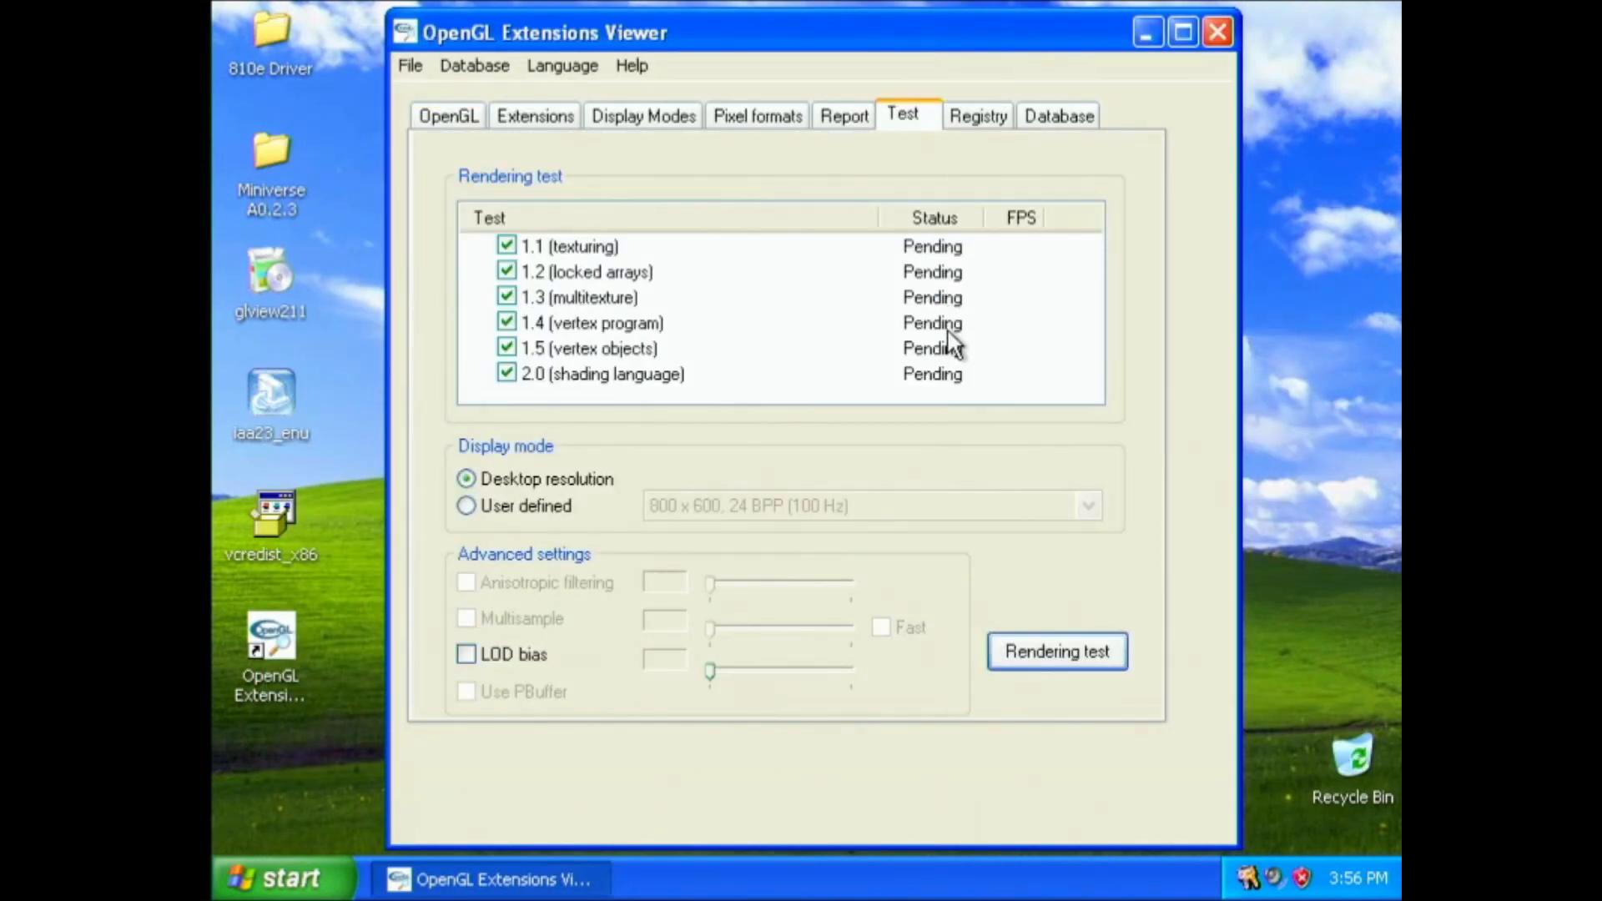
pyautogui.click(1055, 650)
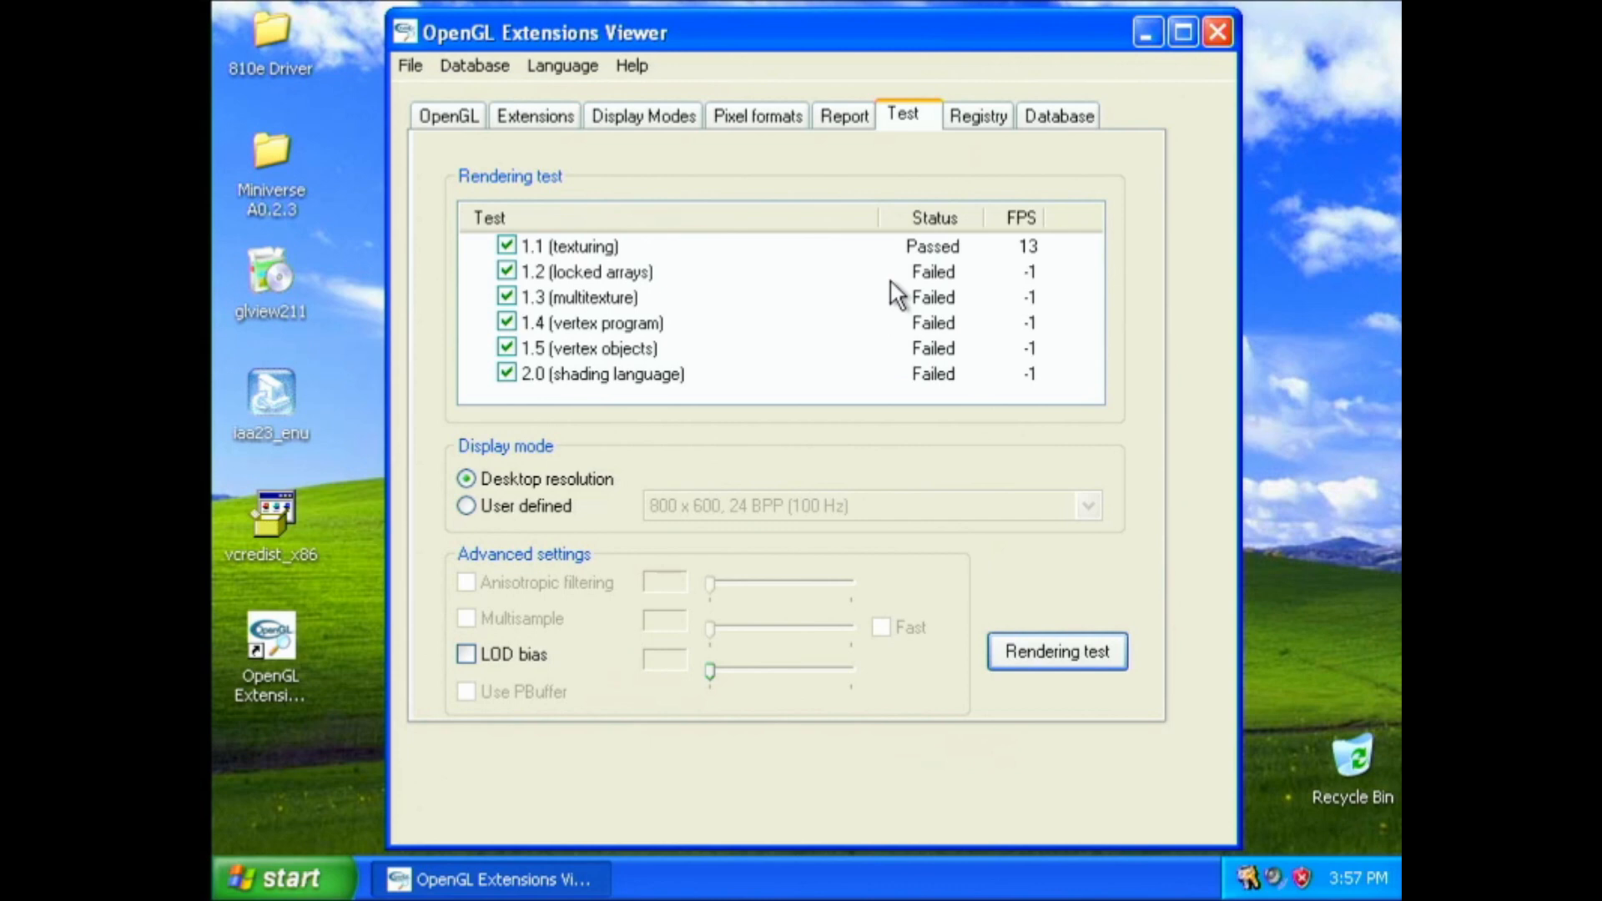
pyautogui.click(568, 246)
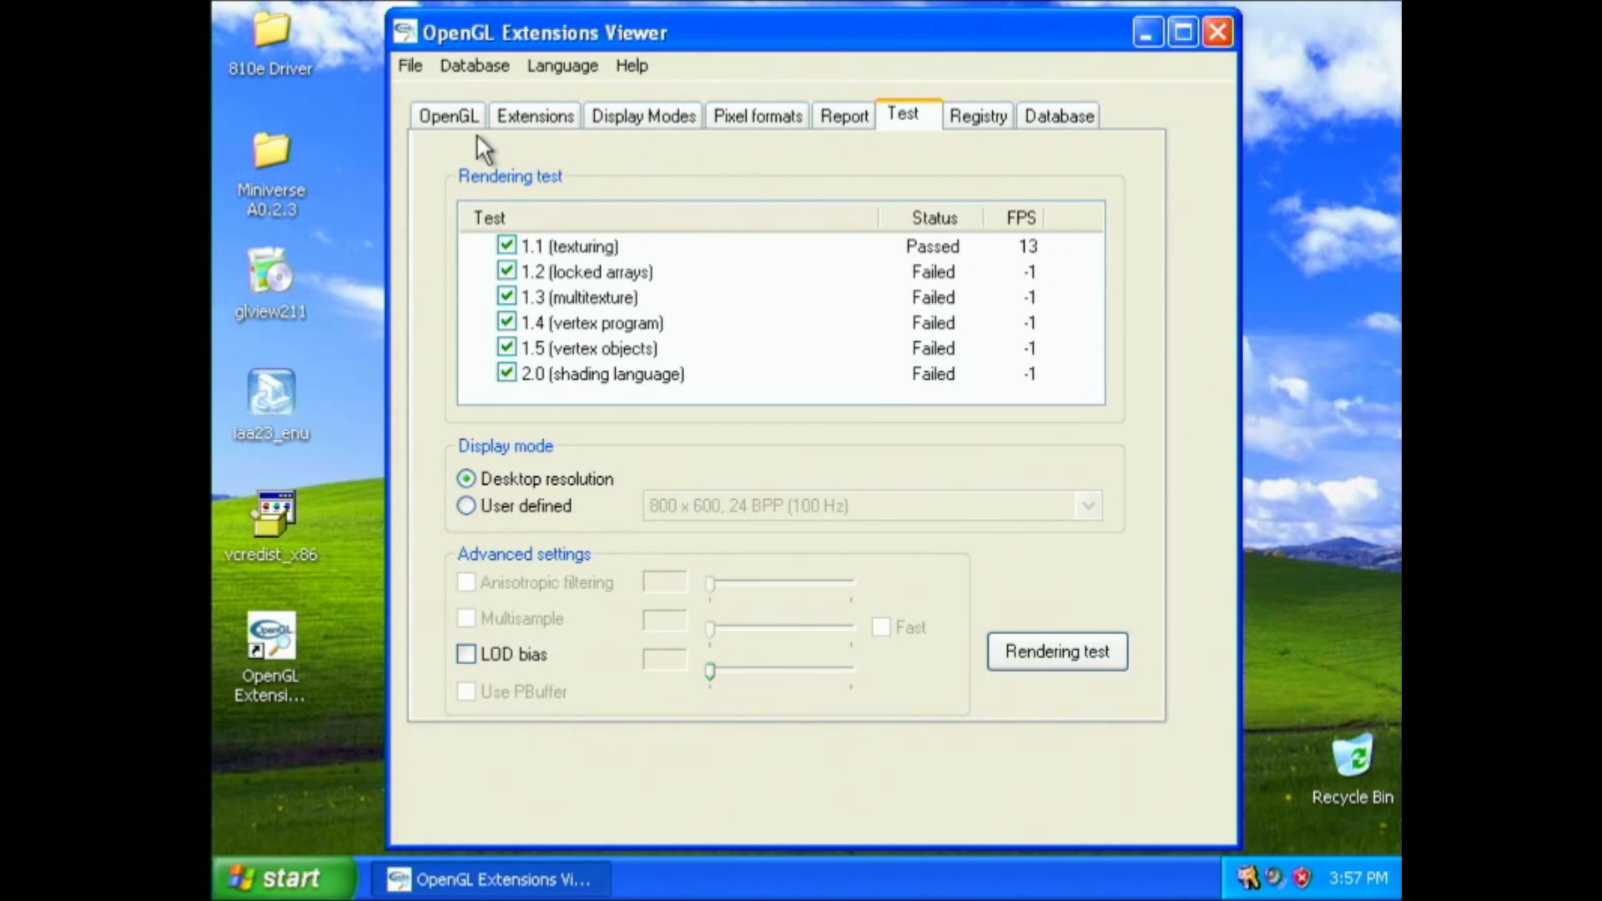
# Step: Return to the OpenGL overview showing Intel ICD driver details and v1.1–v2.0 compliance percentages
pyautogui.click(449, 115)
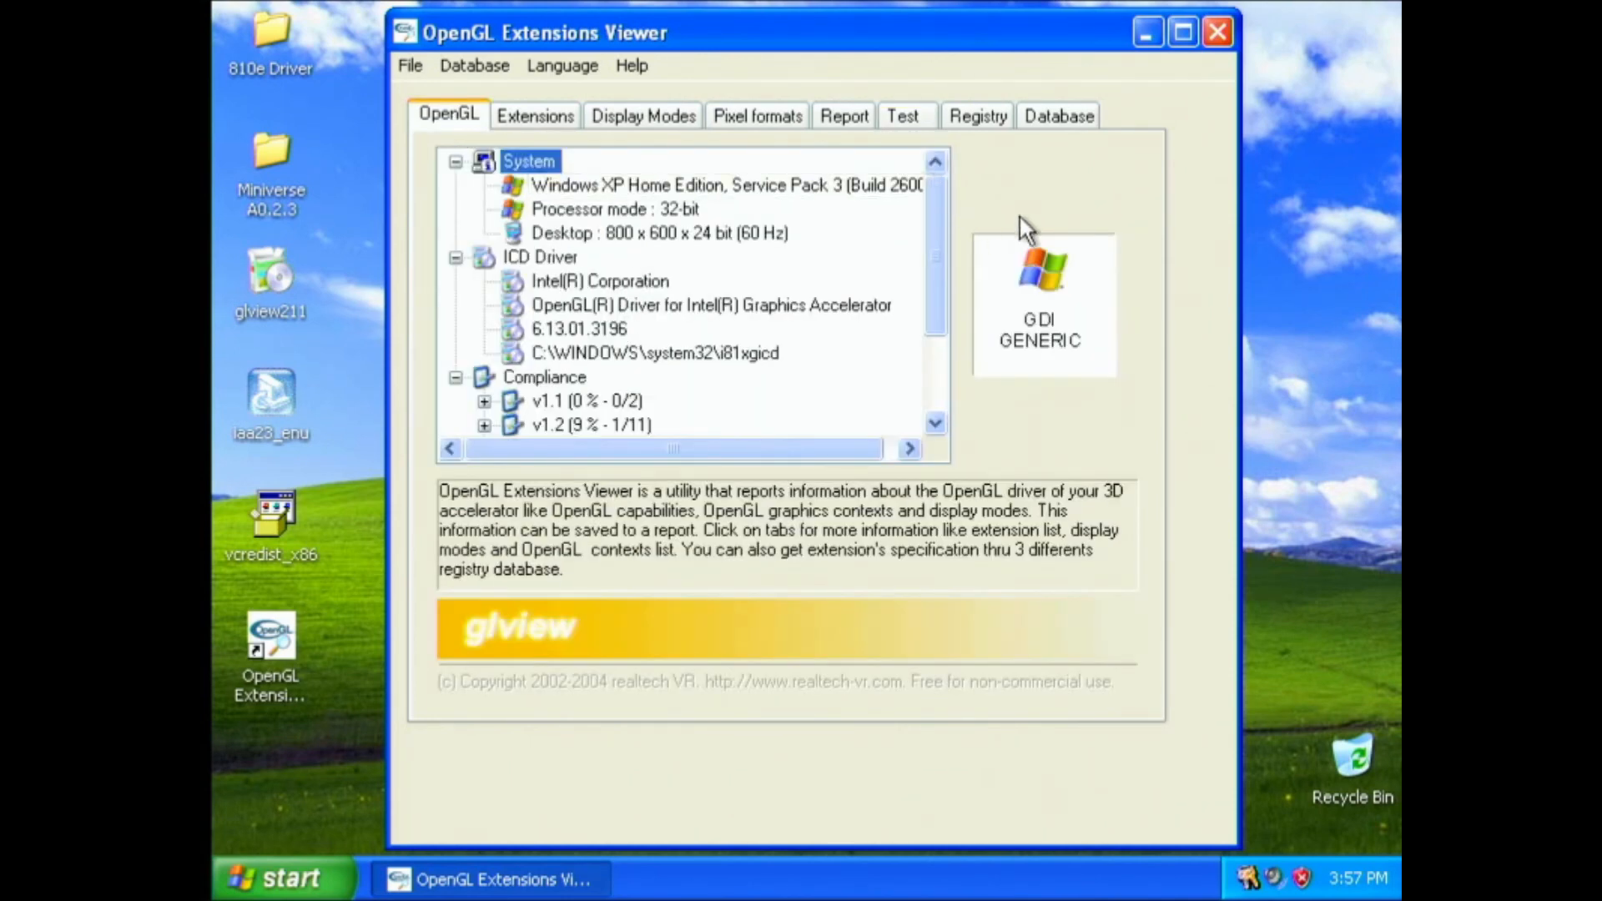
pyautogui.moveTo(1062, 194)
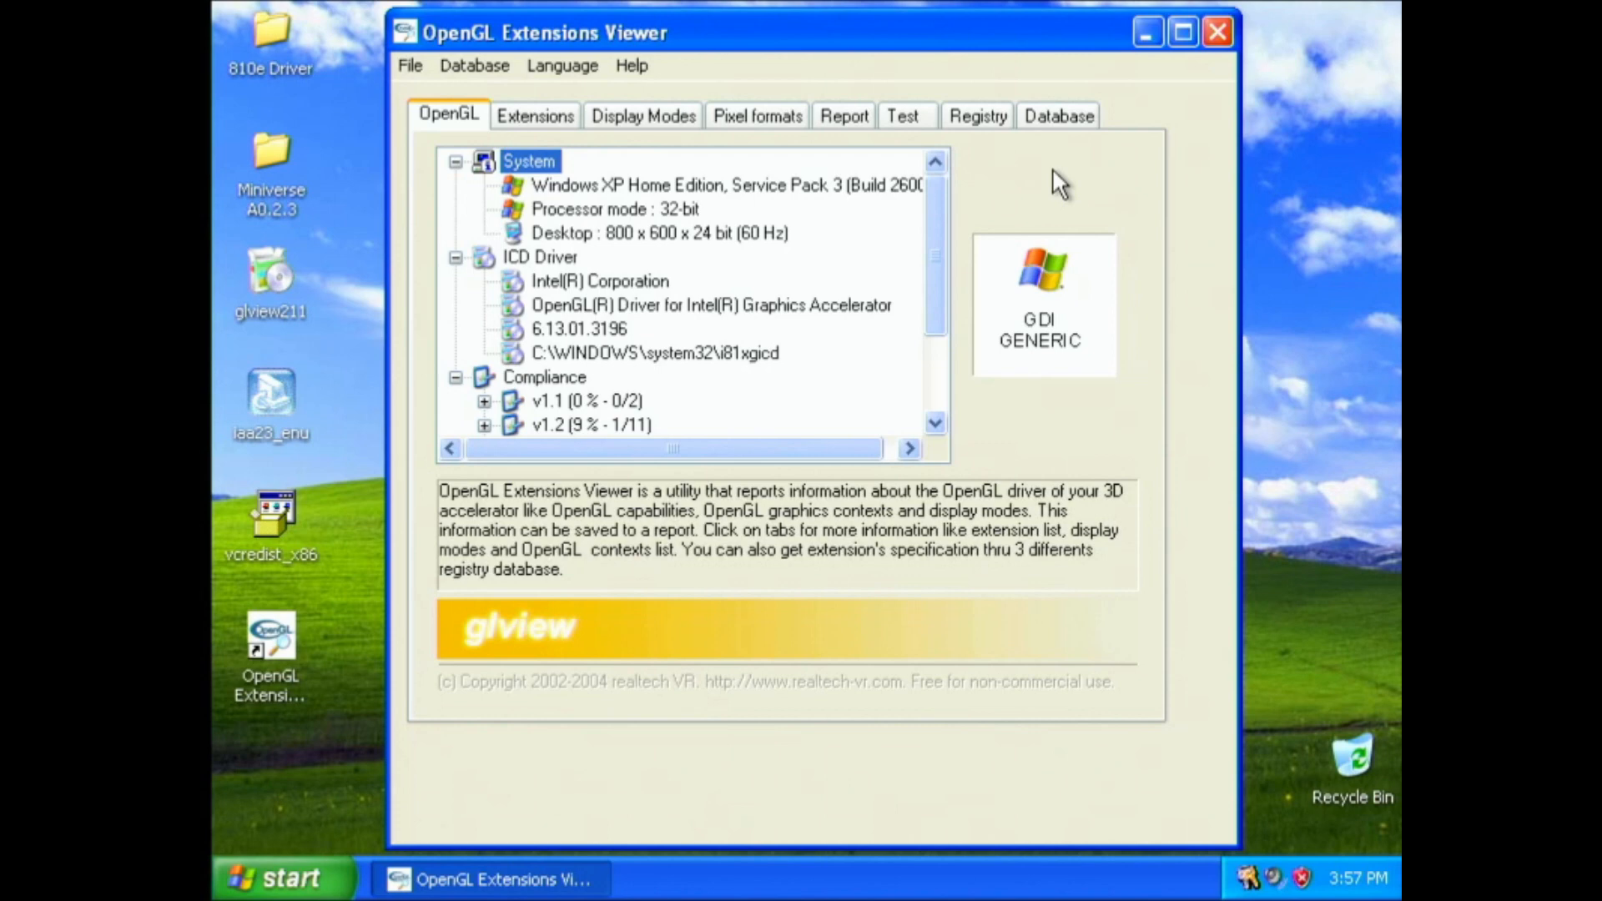
pyautogui.moveTo(1034, 270)
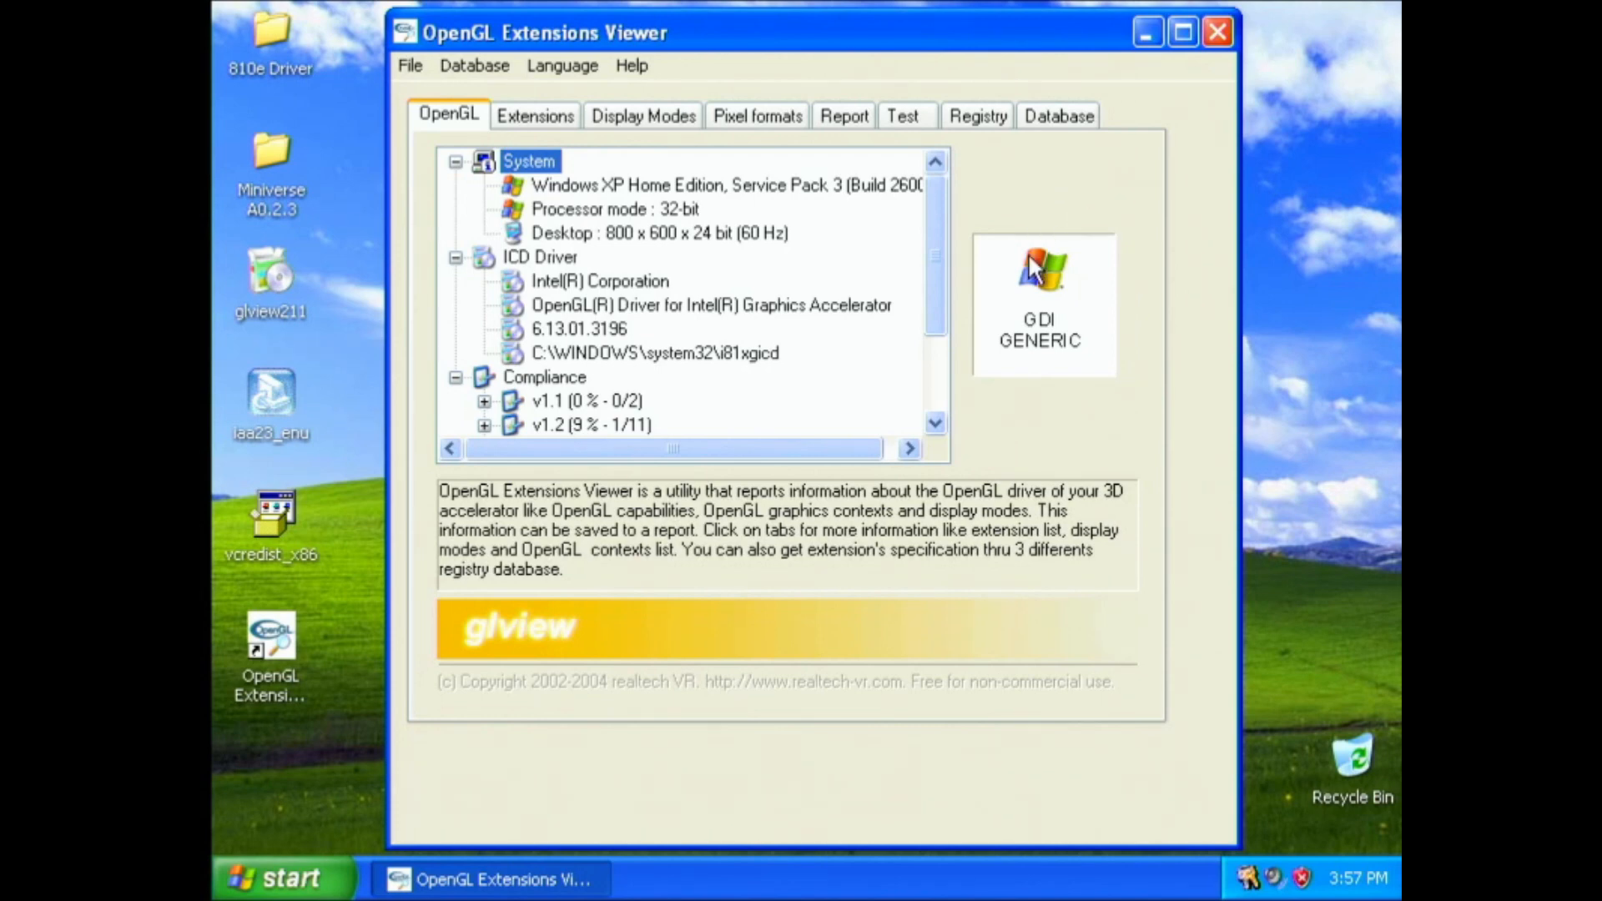
pyautogui.moveTo(938, 352)
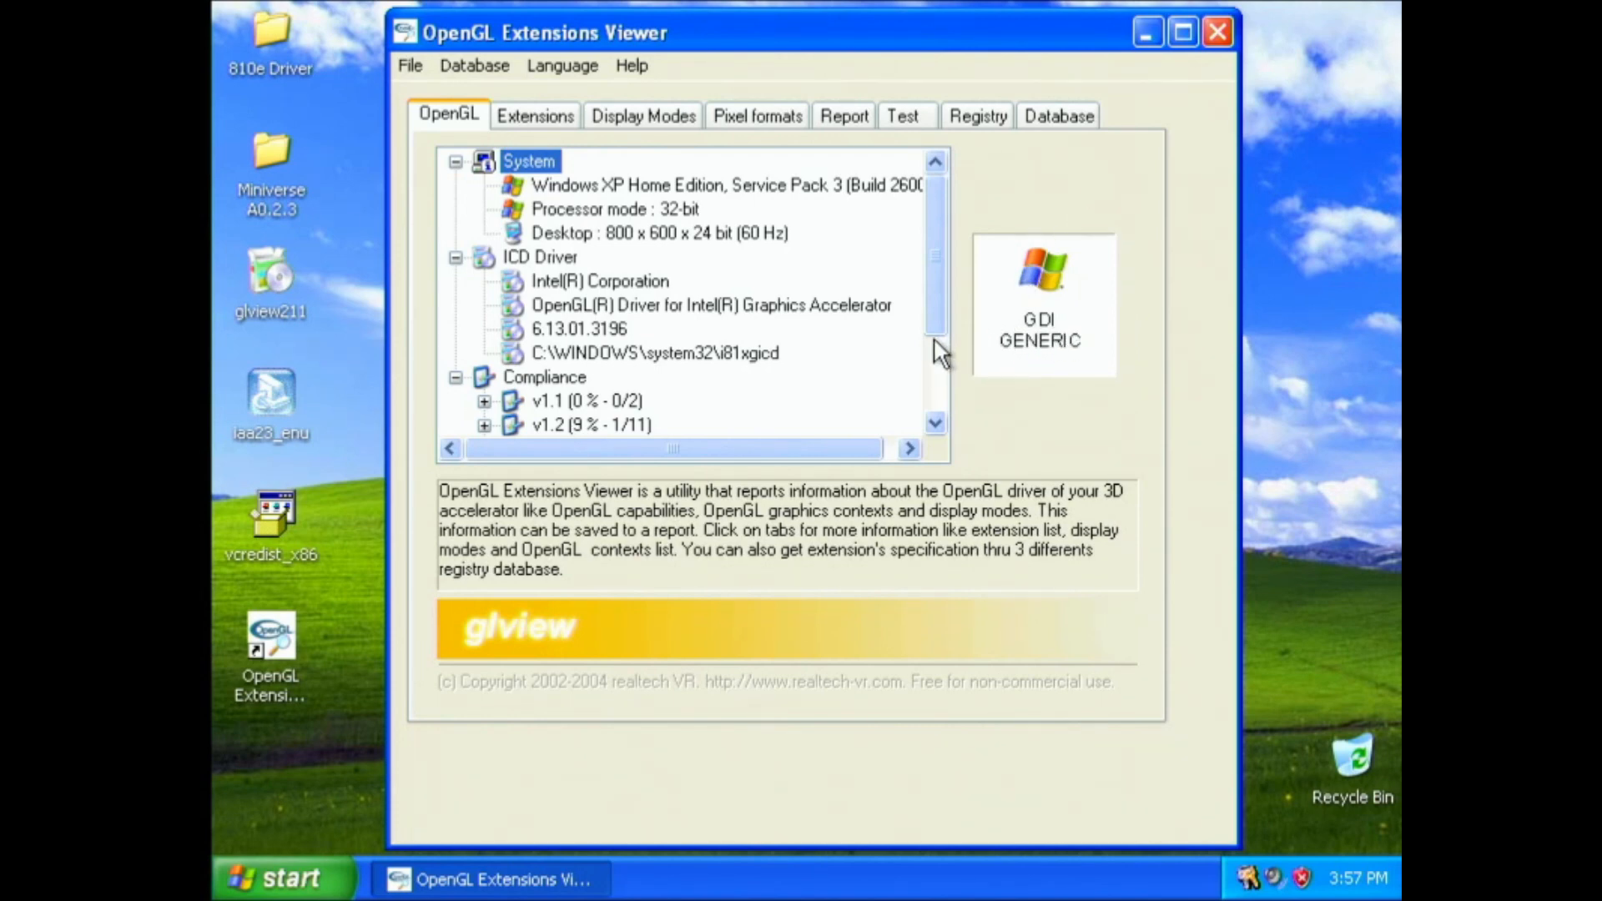
pyautogui.moveTo(1006, 684)
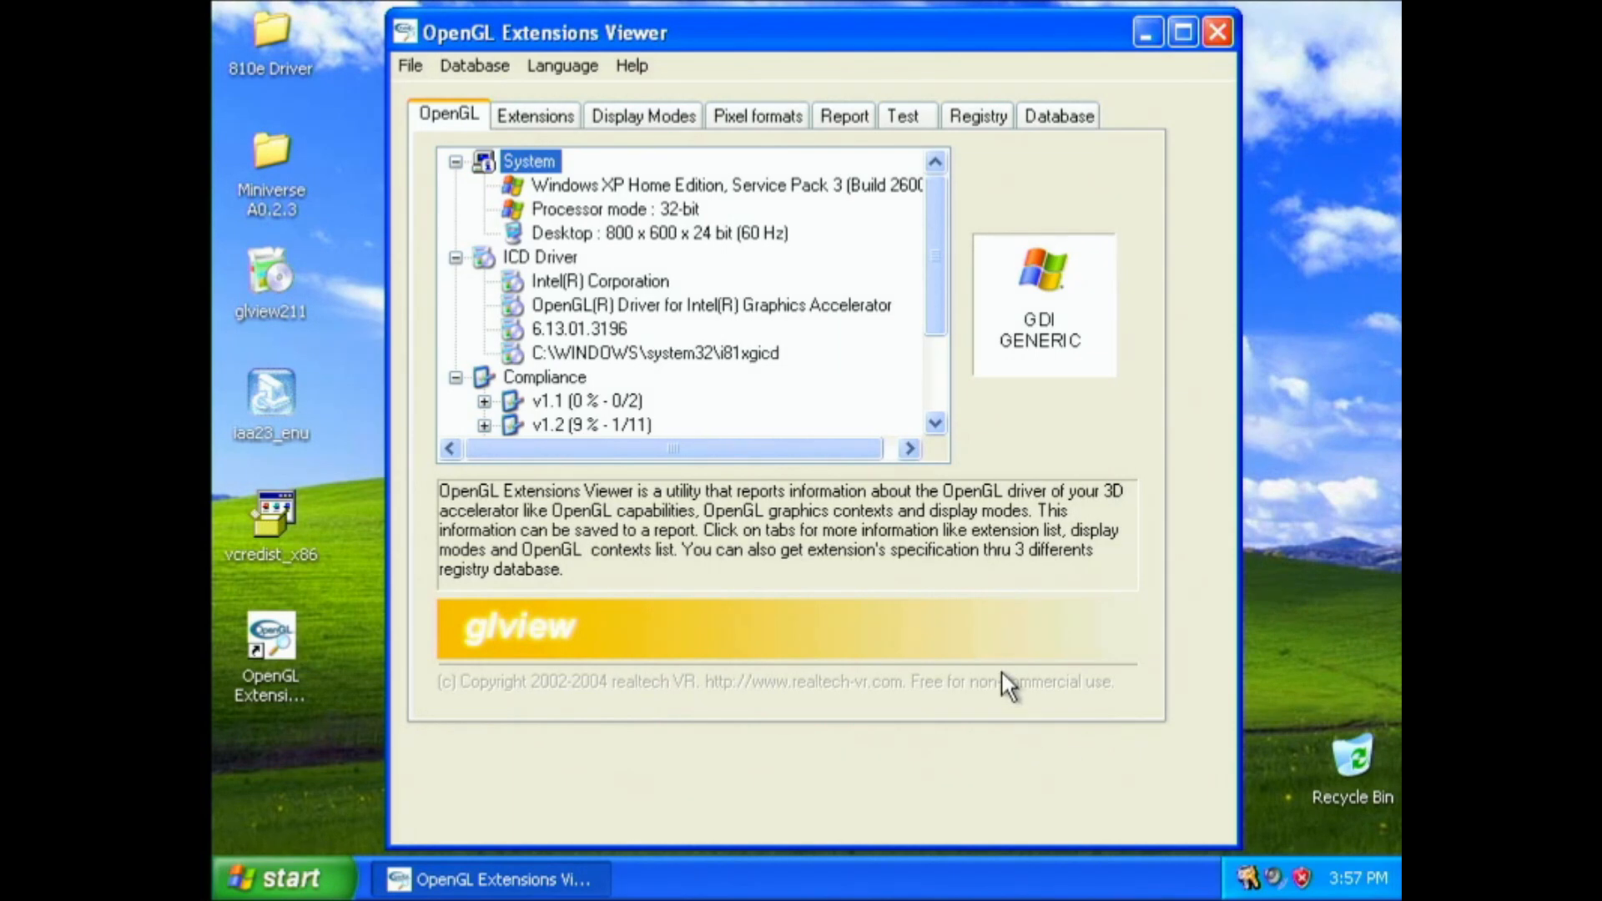
pyautogui.moveTo(930, 538)
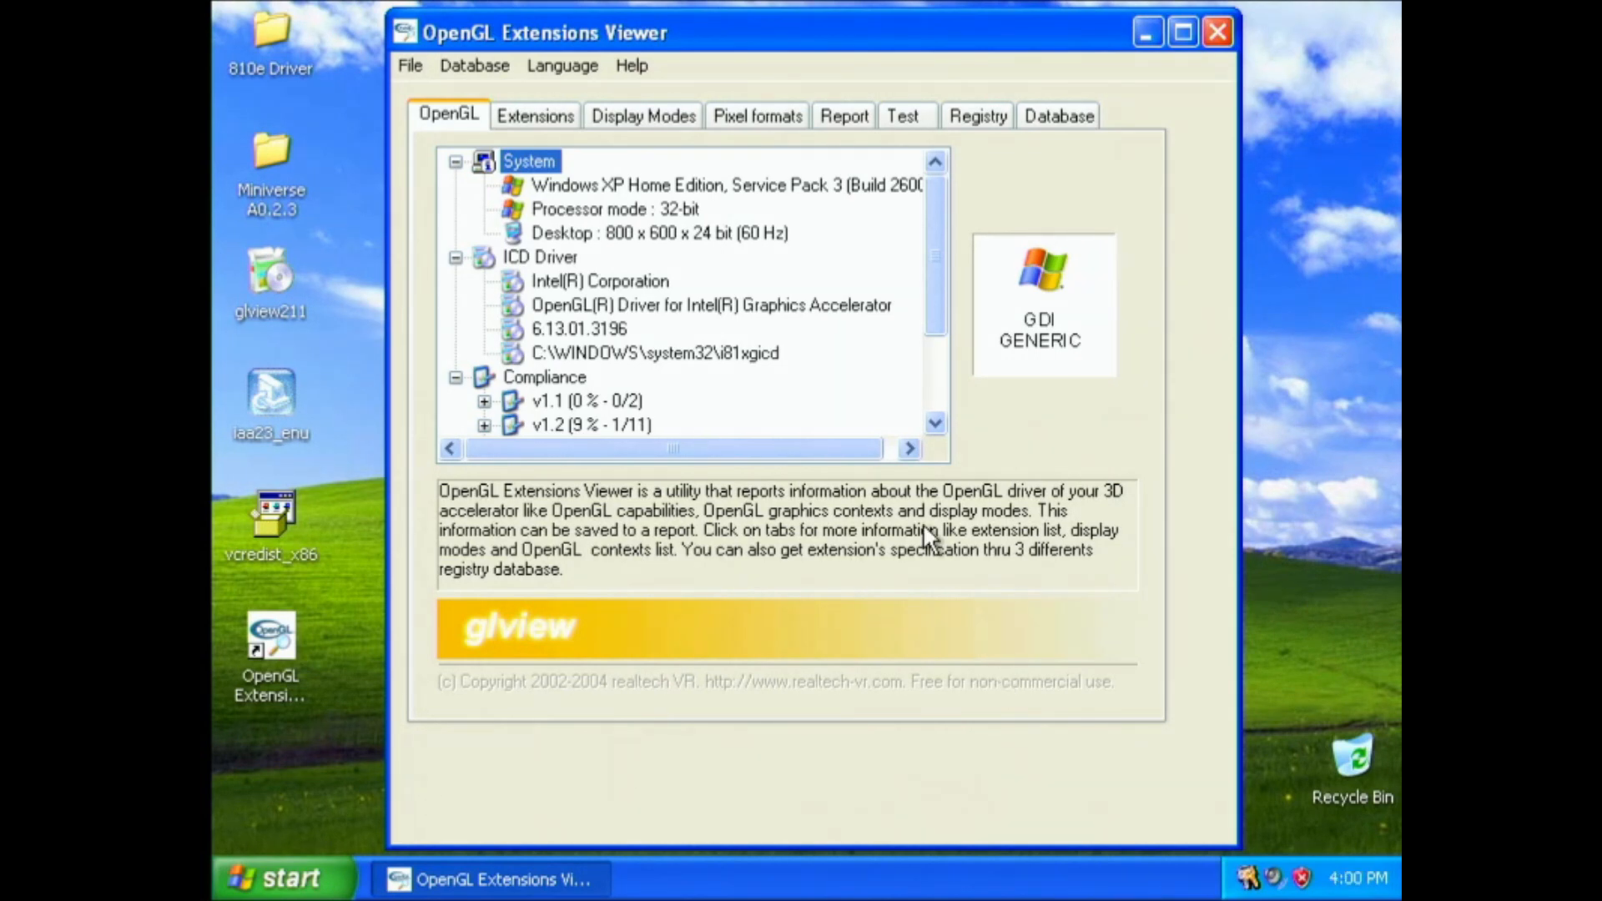
pyautogui.moveTo(1110, 584)
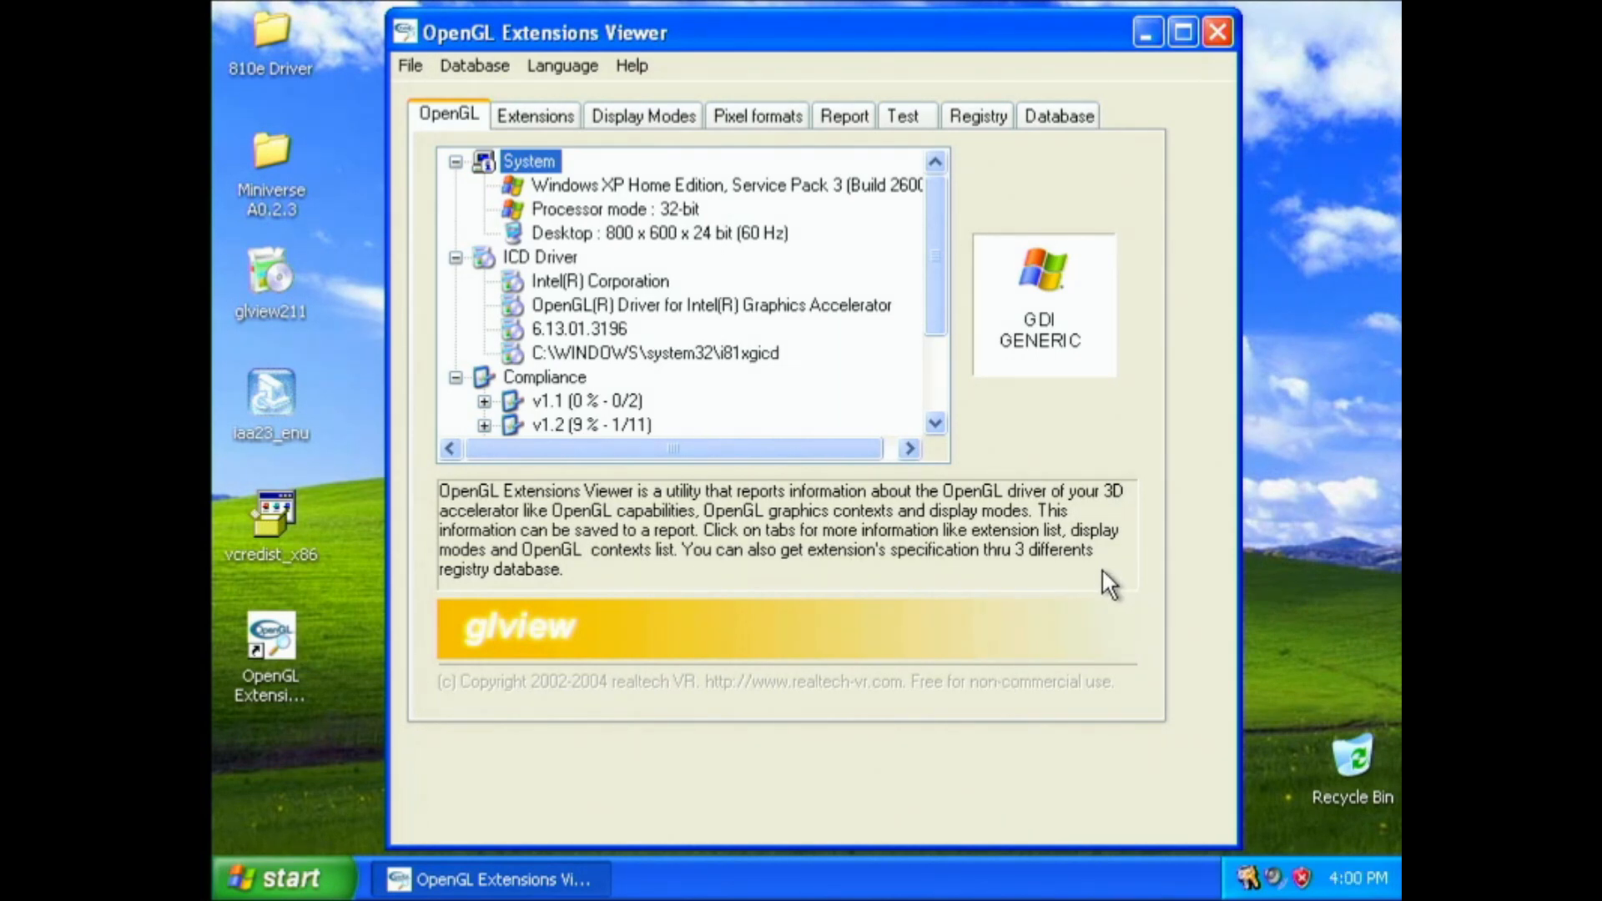
pyautogui.moveTo(1031, 342)
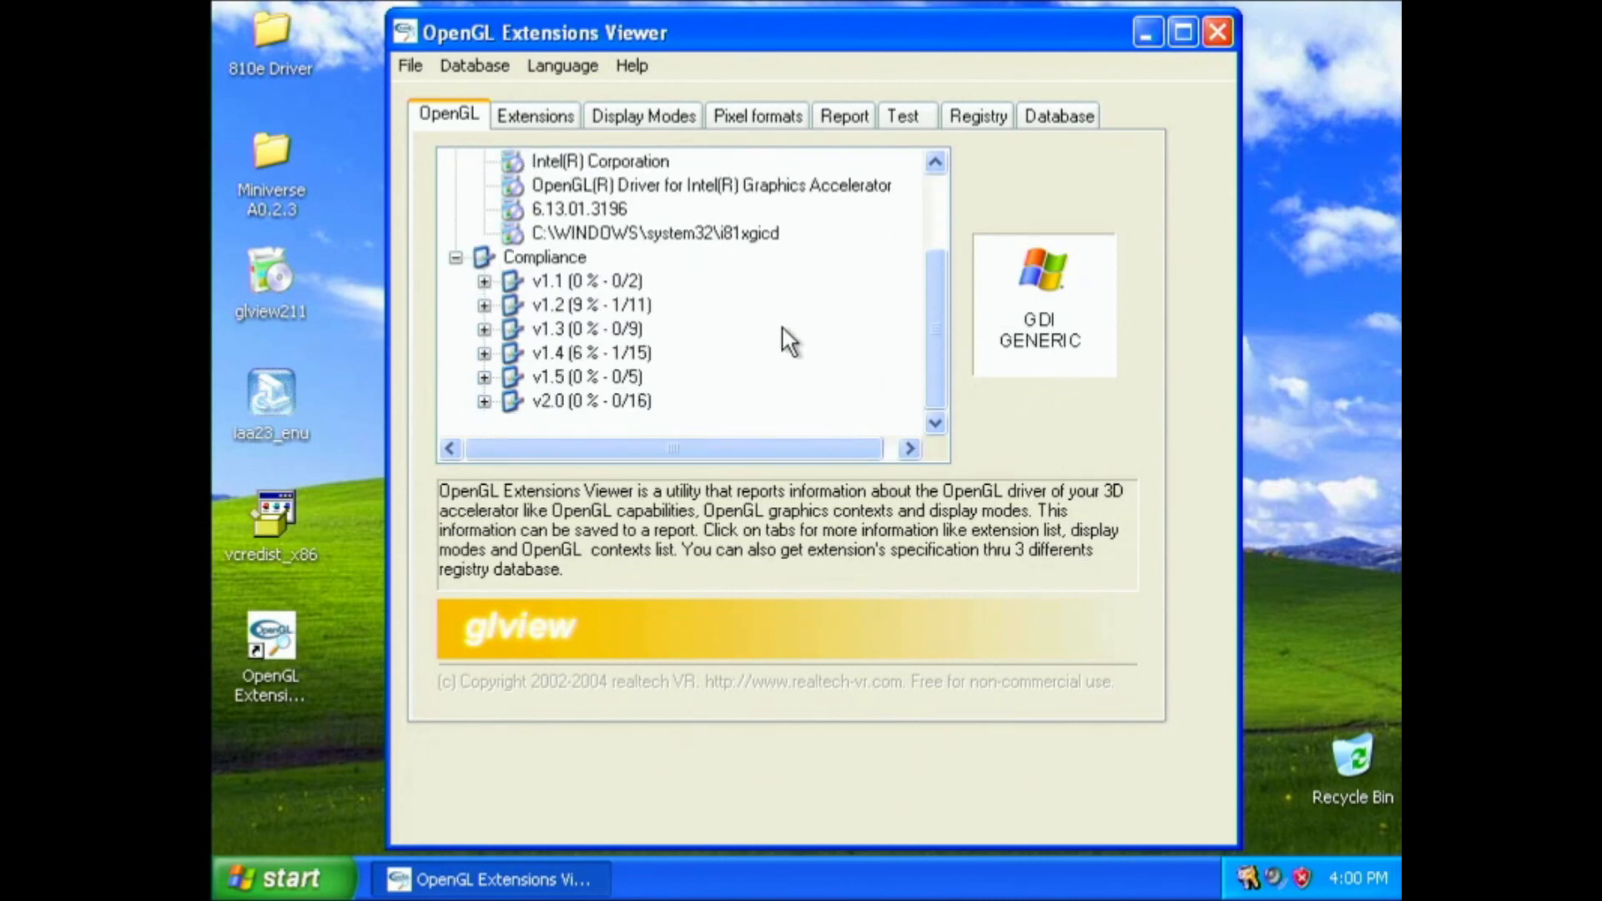
pyautogui.moveTo(291, 184)
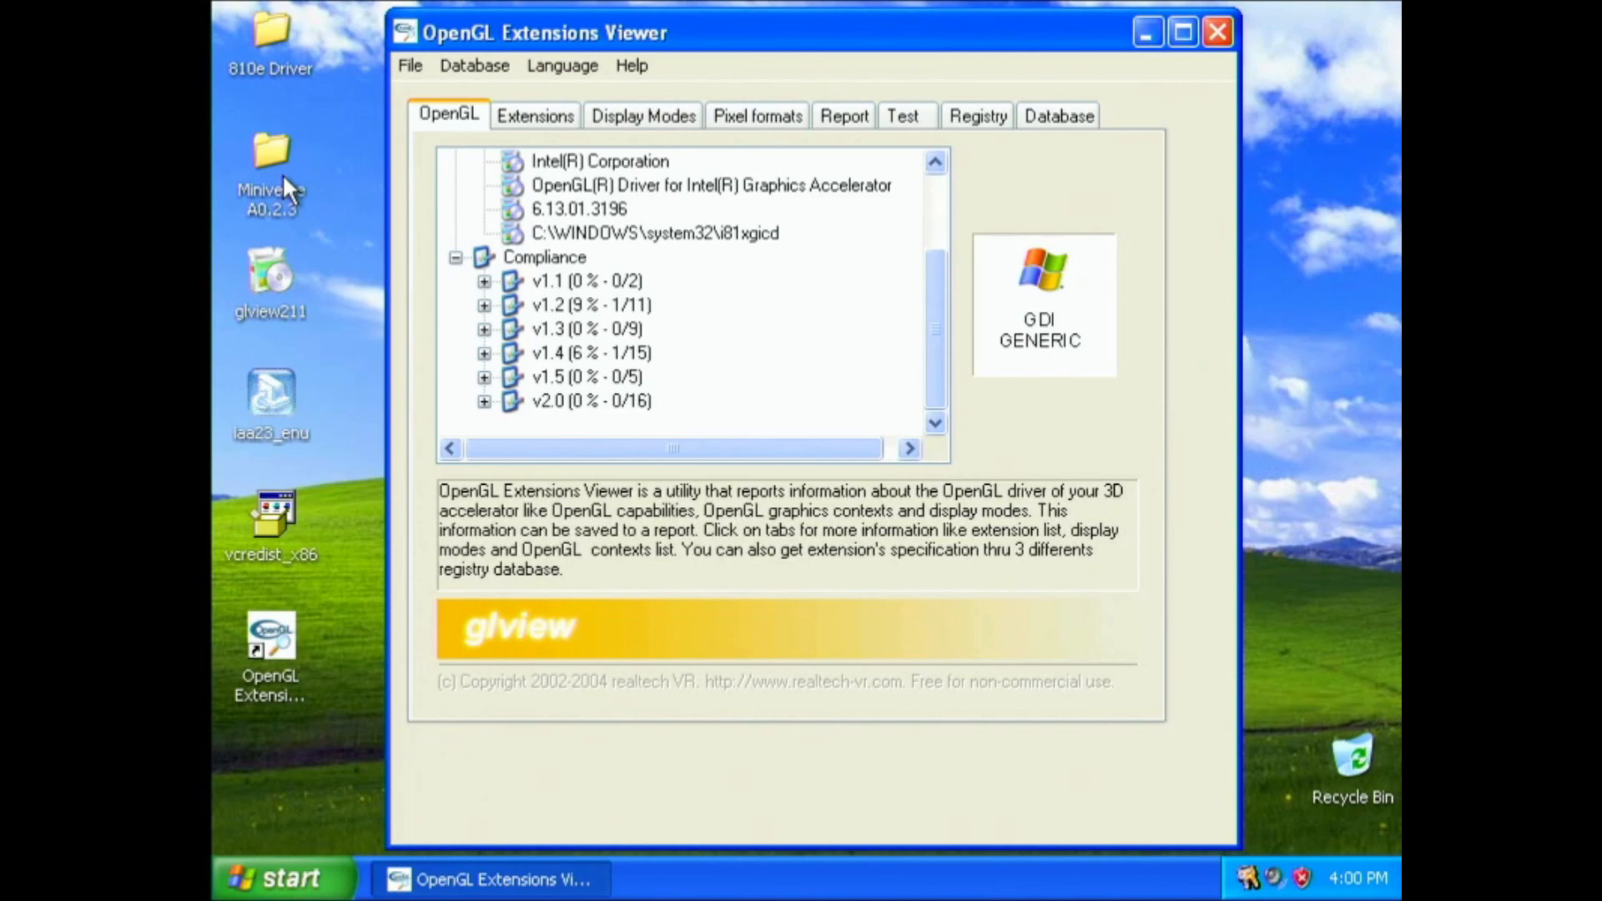
# Step: Open the Miniverse A0.2.3 desktop folder and launch Miniverse.exe
pyautogui.doubleClick(269, 163)
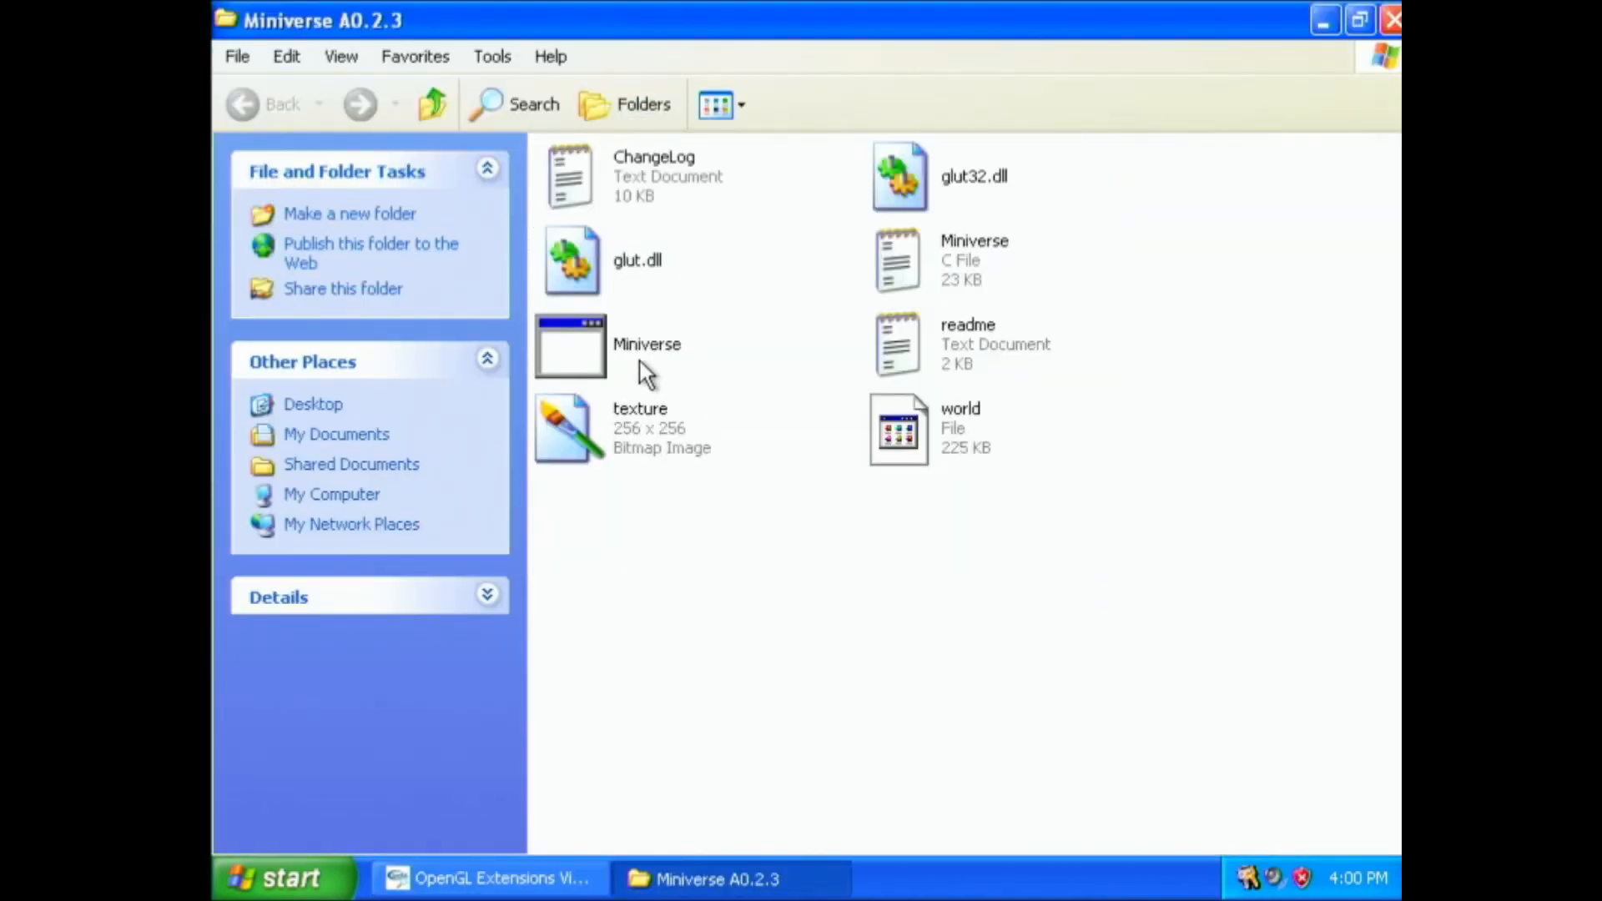
pyautogui.doubleClick(570, 345)
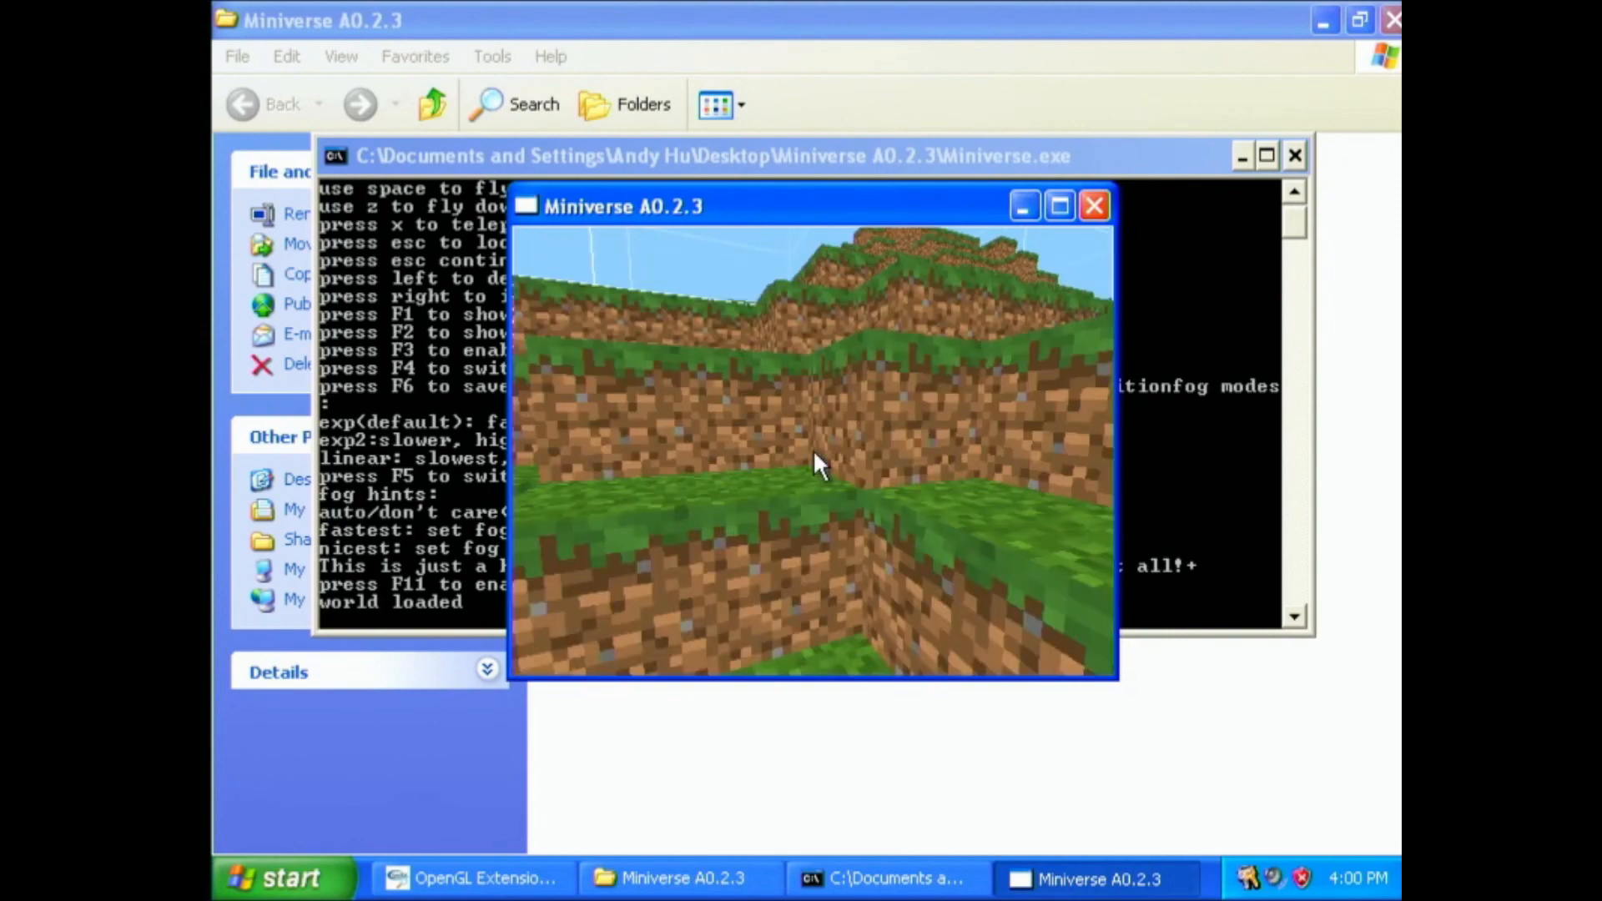
pyautogui.moveTo(955, 459)
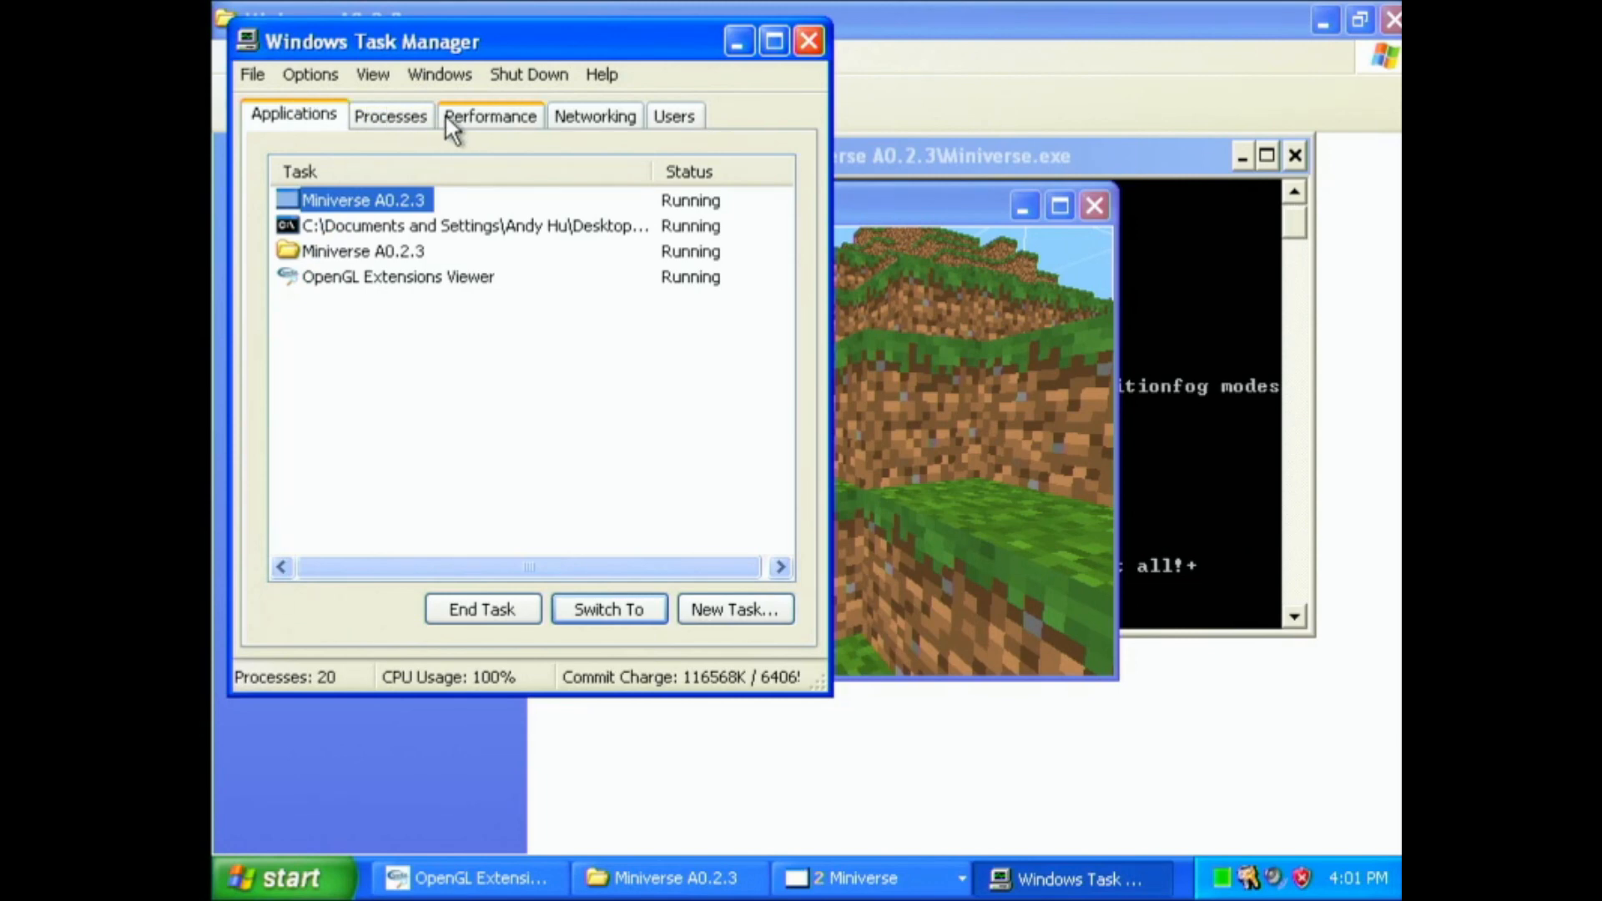
# Step: Check processor usage on the Task Manager Performance tab
pyautogui.click(490, 114)
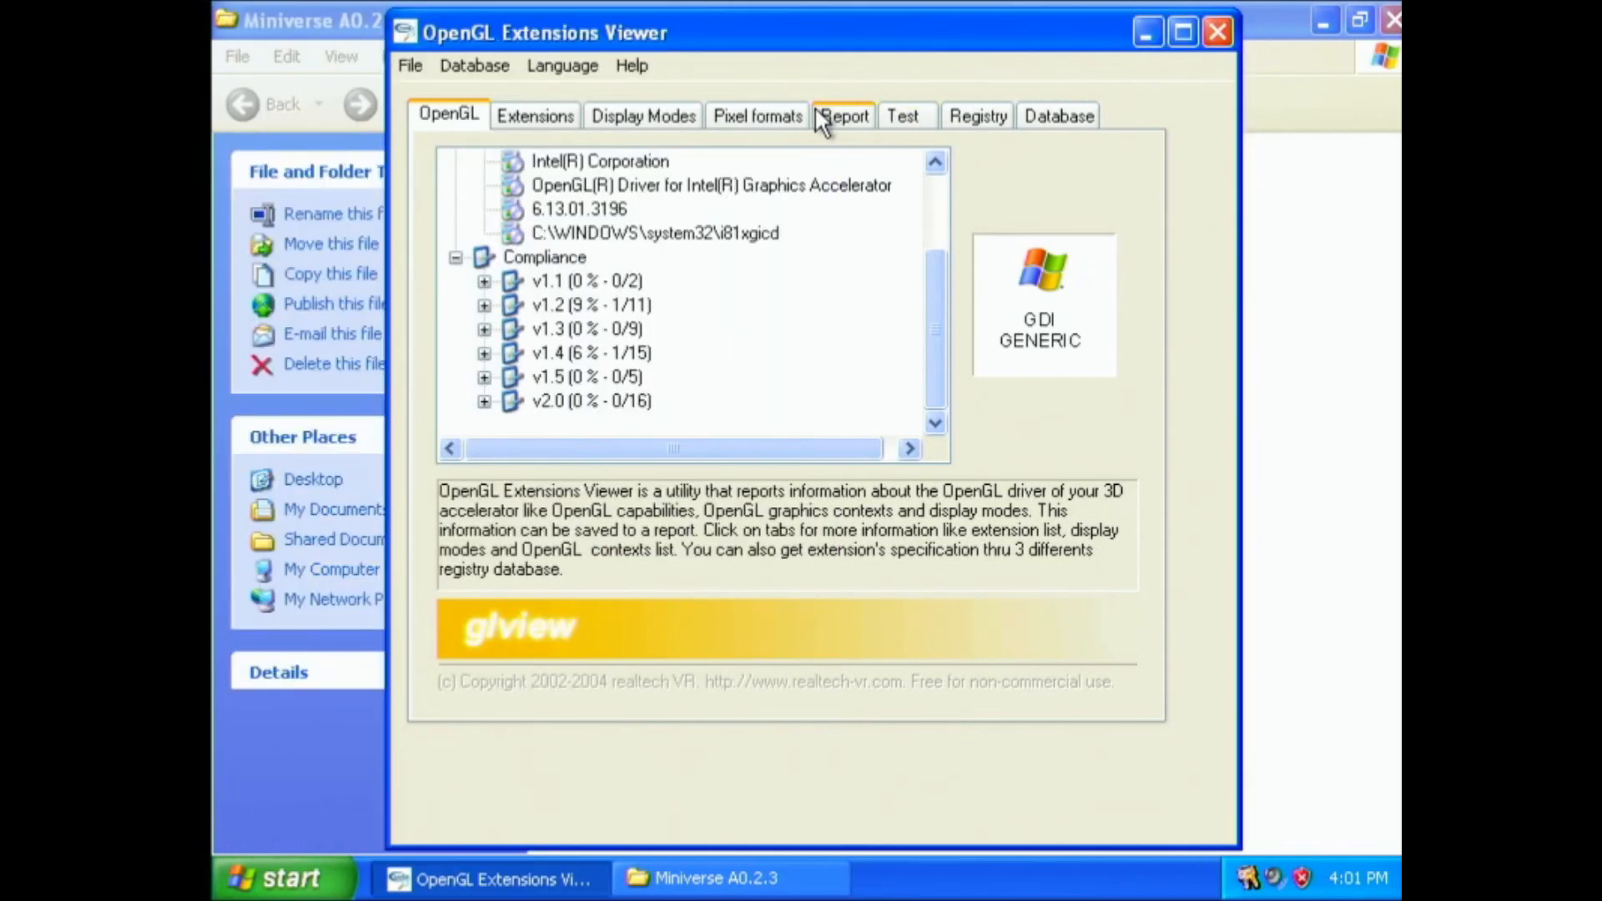
# Step: Highlight the report's 'No Hardware support' and 'Hardware Accelerated' text, then exit the viewer
pyautogui.click(842, 115)
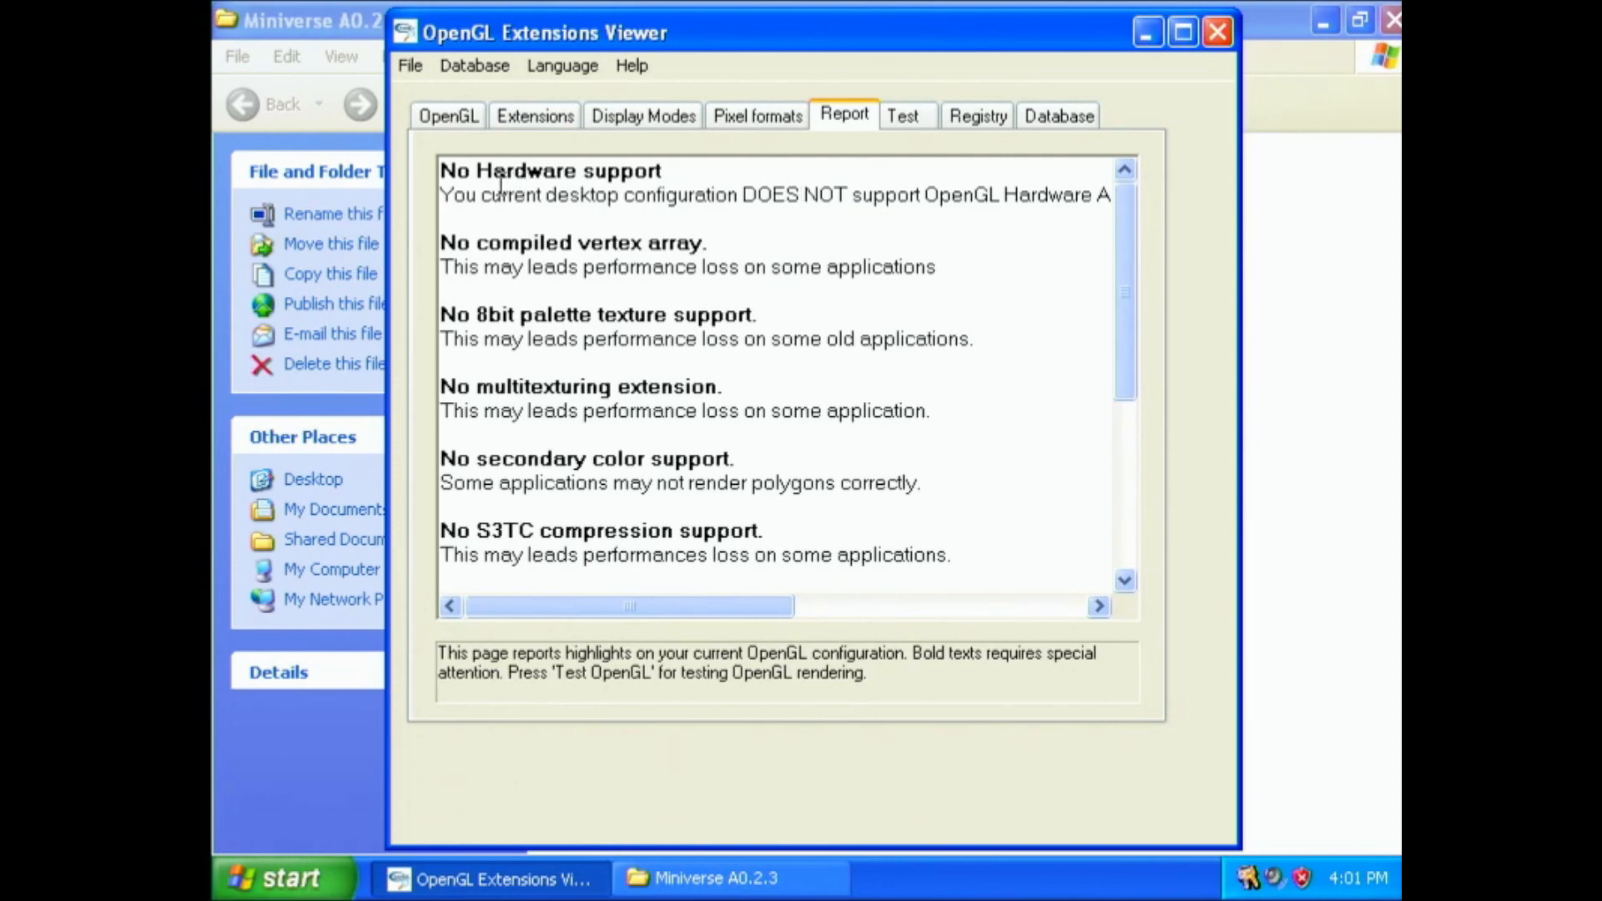
pyautogui.moveTo(501, 195); pyautogui.dragTo(1093, 195)
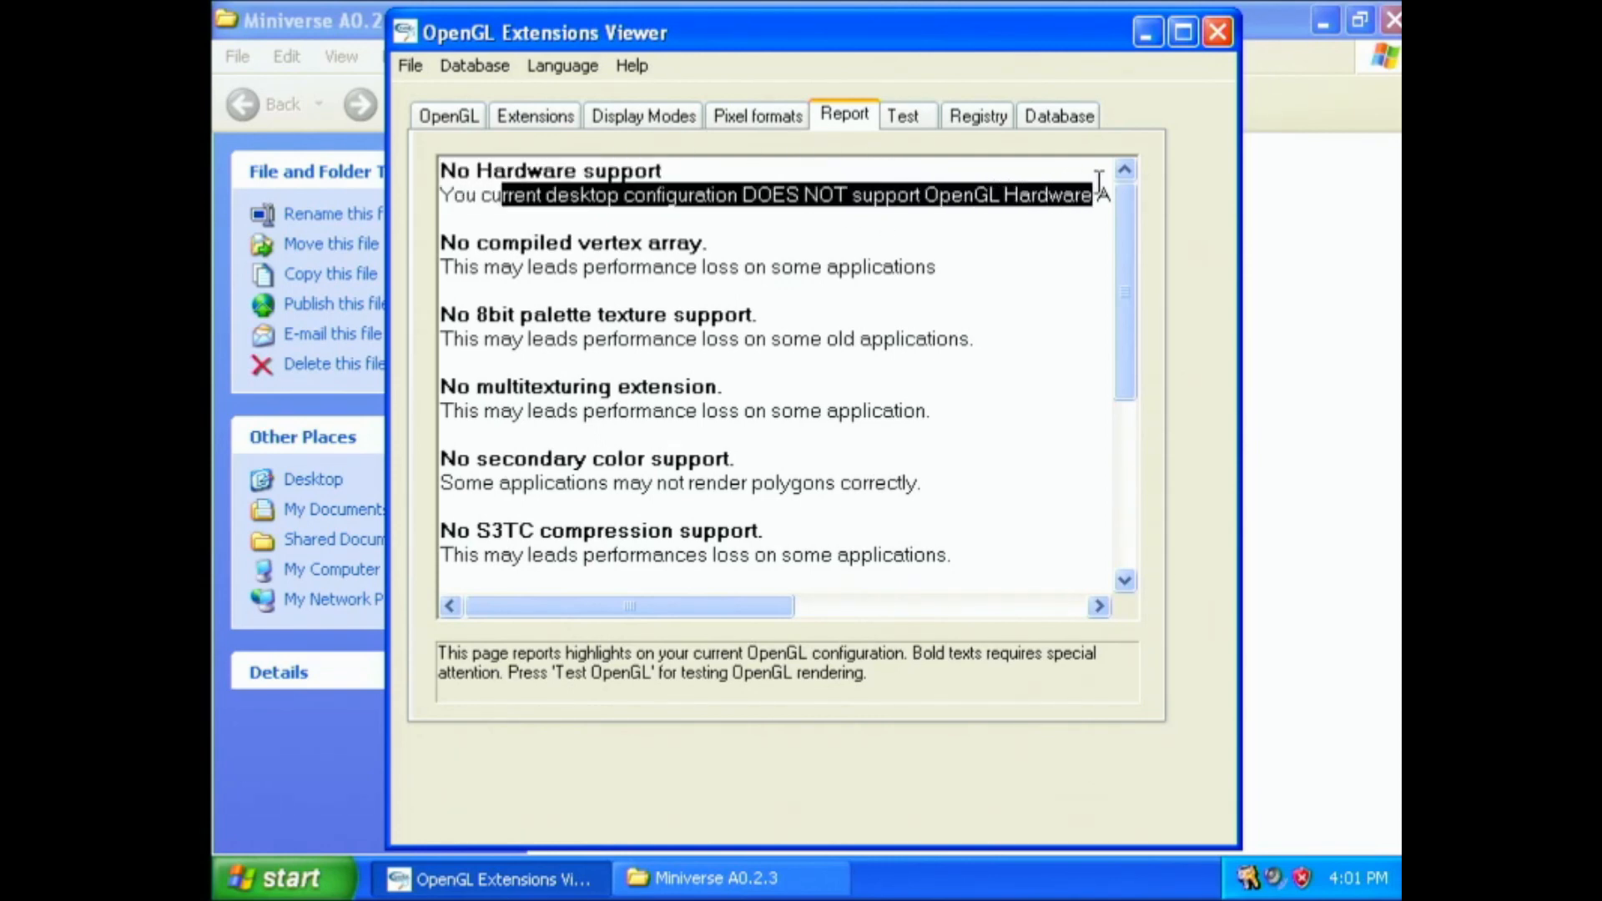
pyautogui.hscroll(3)
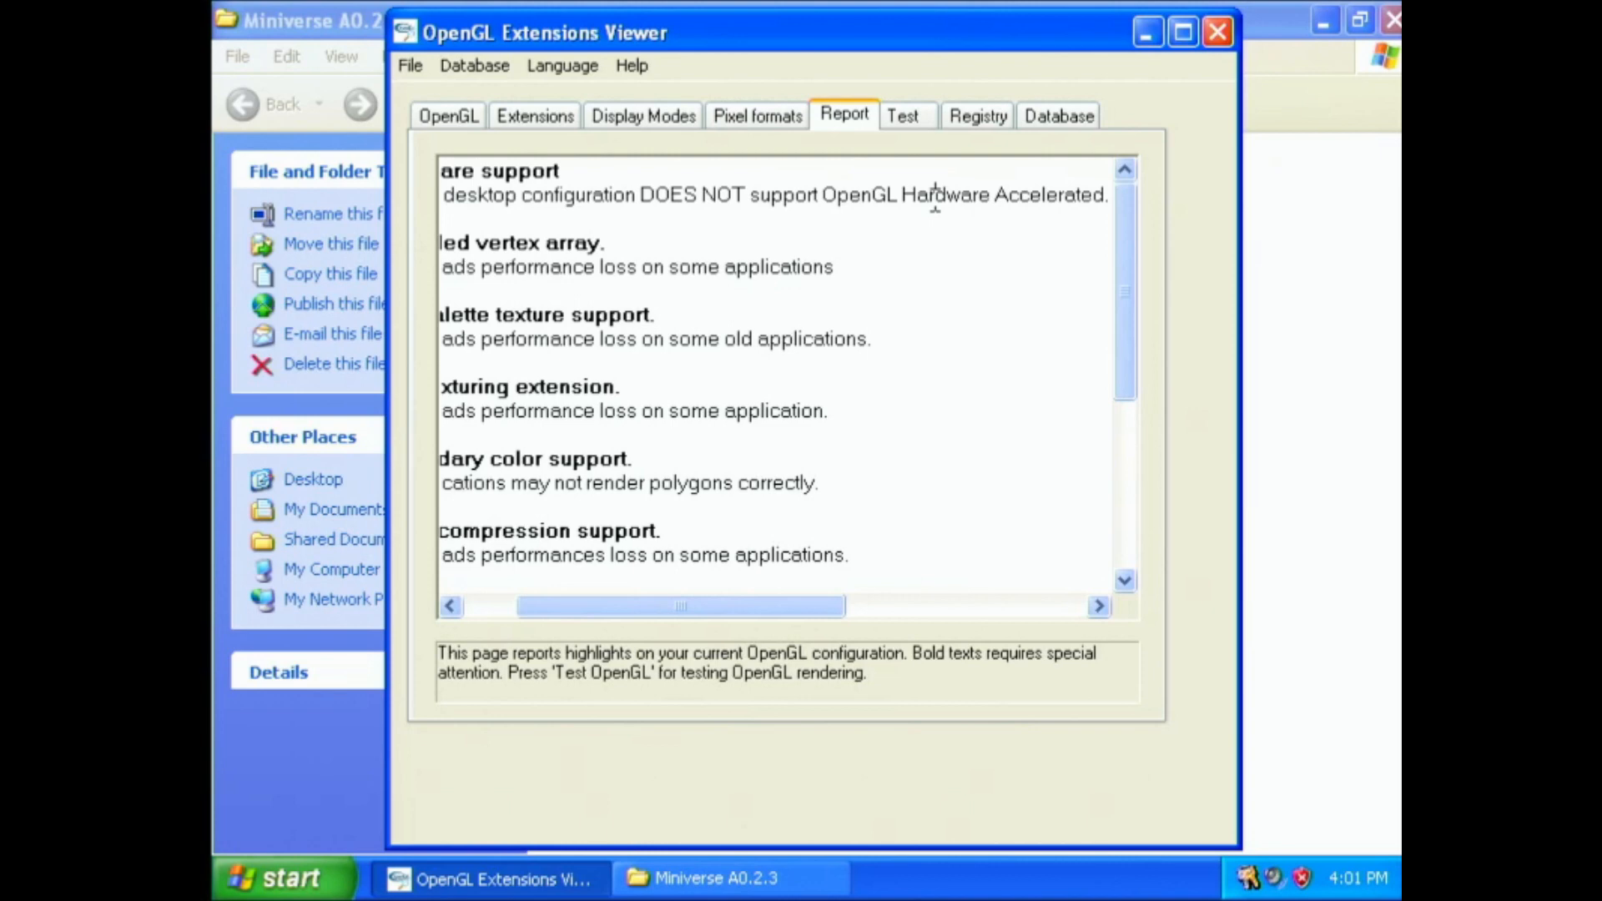
pyautogui.moveTo(902, 195); pyautogui.dragTo(1106, 195)
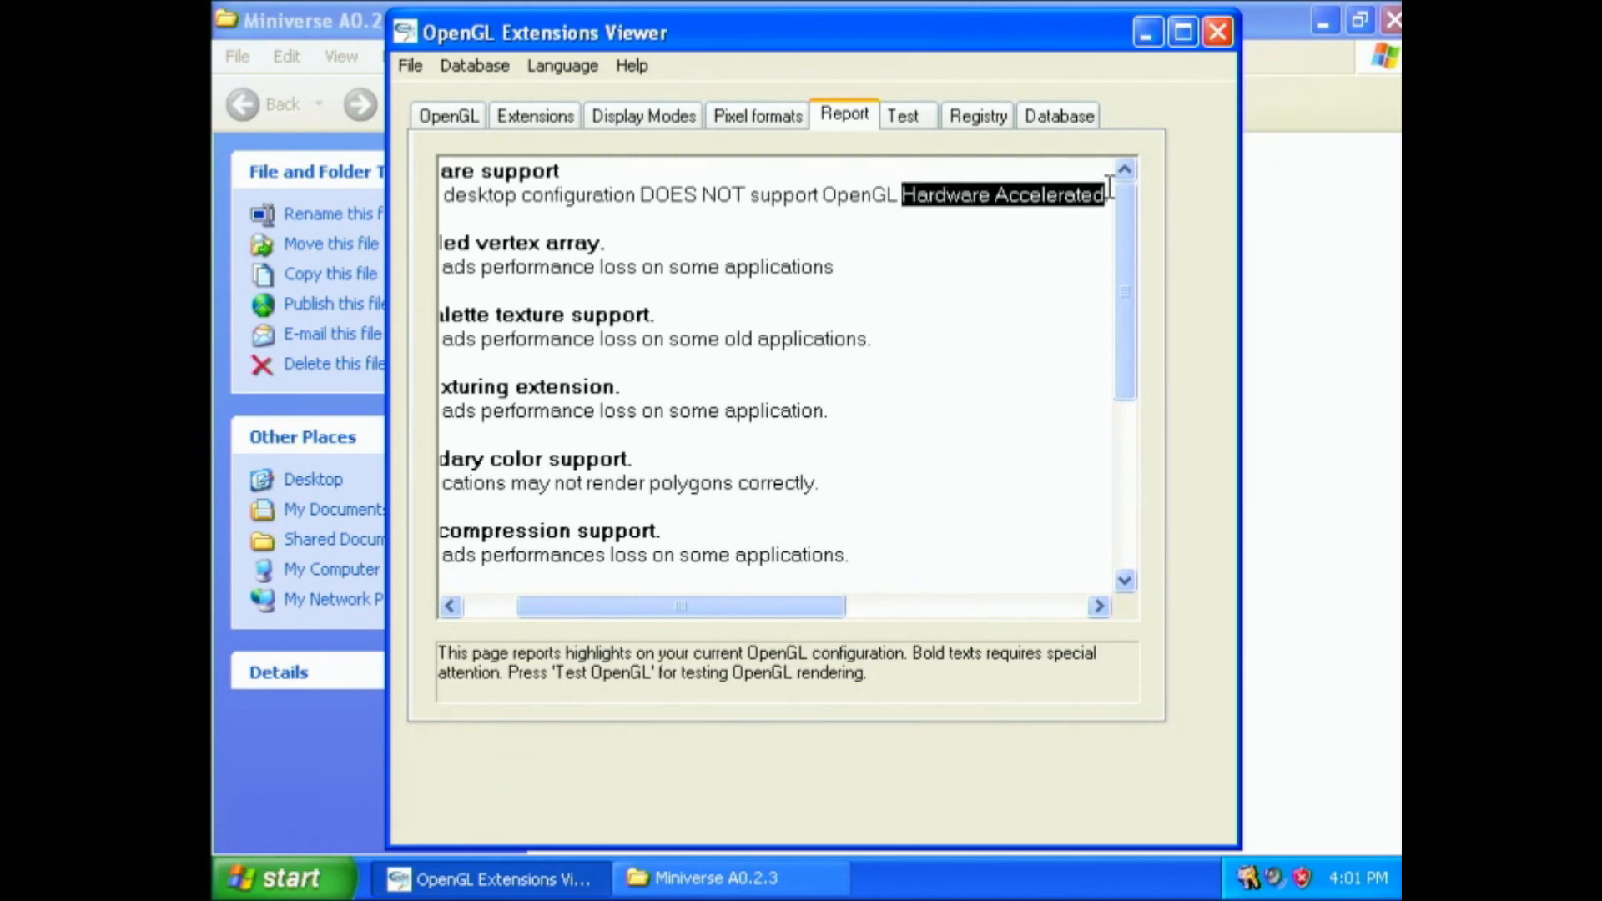
pyautogui.moveTo(1073, 217)
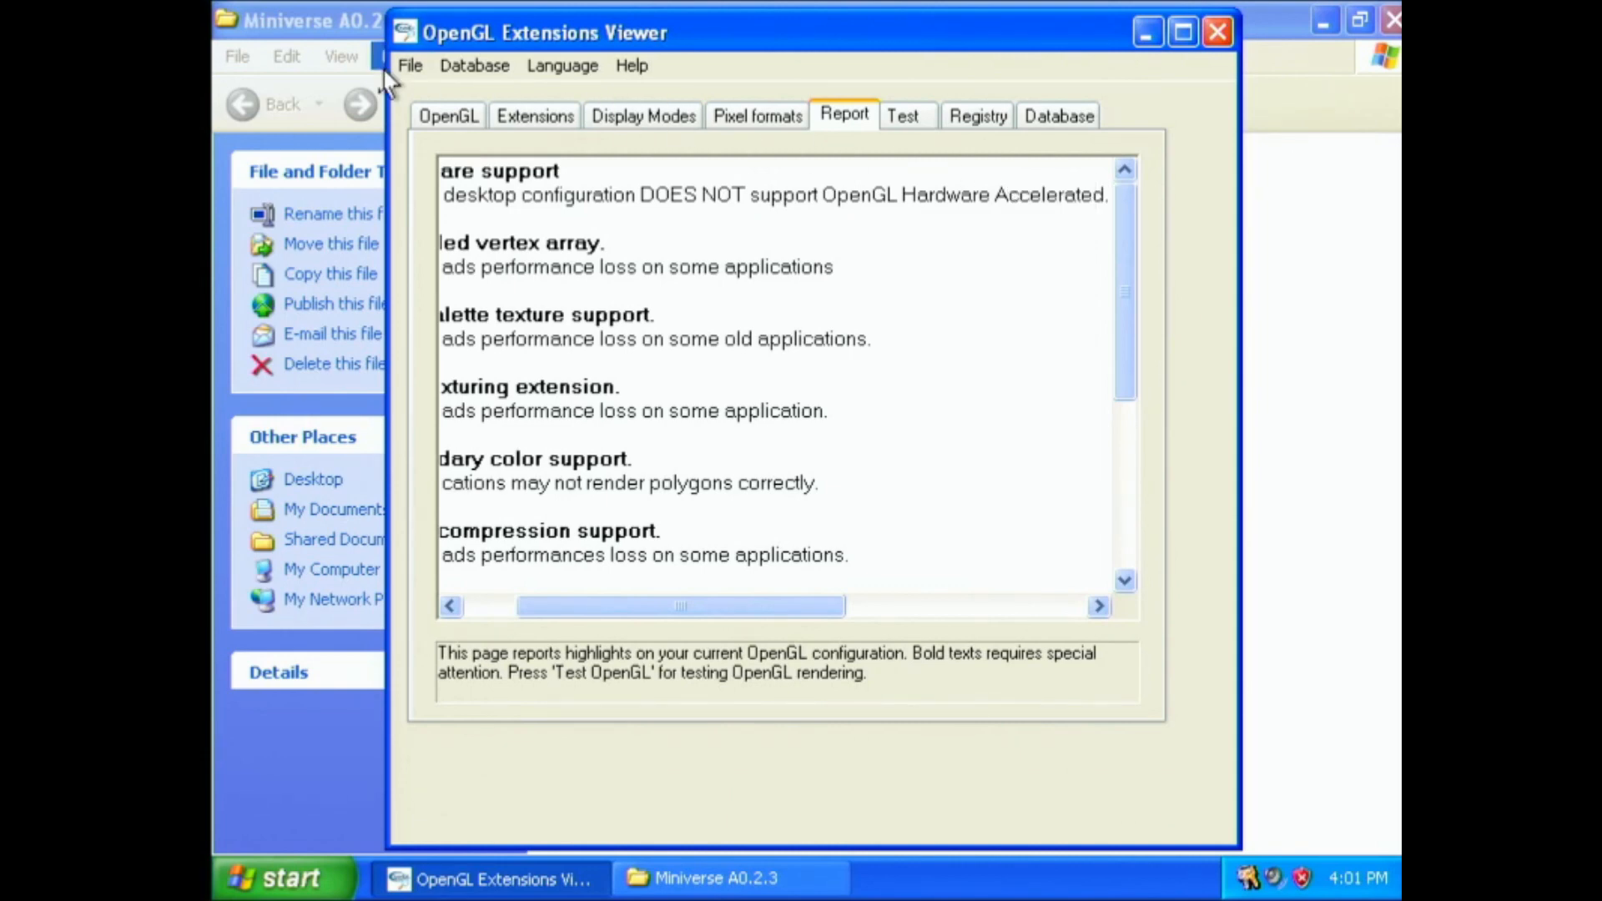
pyautogui.click(447, 115)
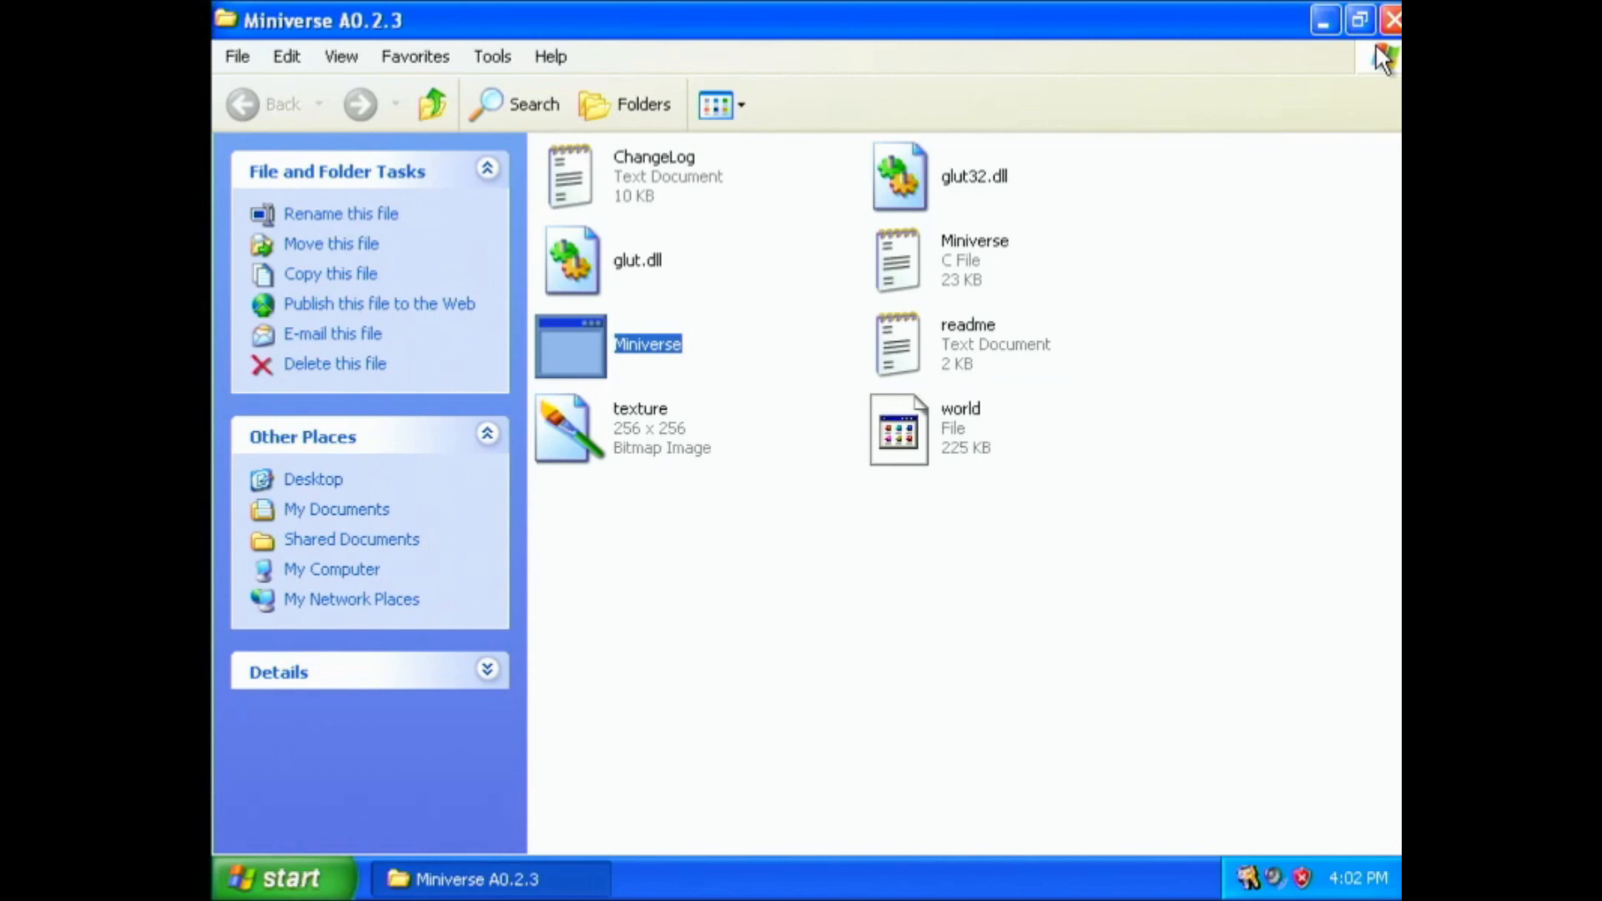
pyautogui.moveTo(1385, 54)
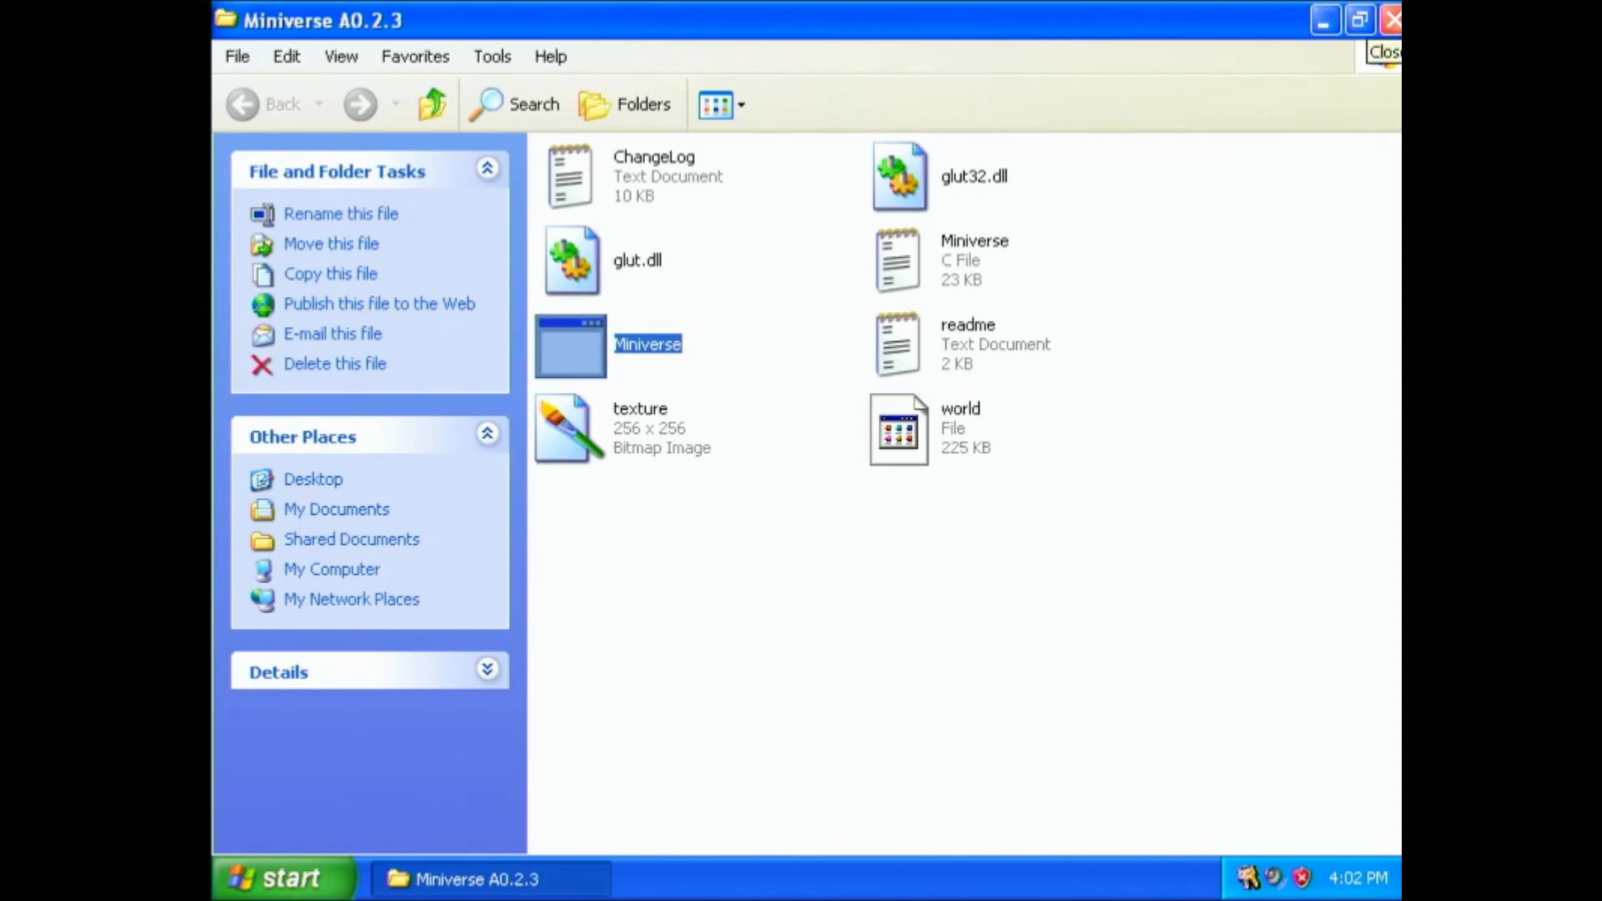
# Step: Close the Miniverse folder and run the win2k_xpm67 package from the 810e Driver folder
pyautogui.click(1392, 18)
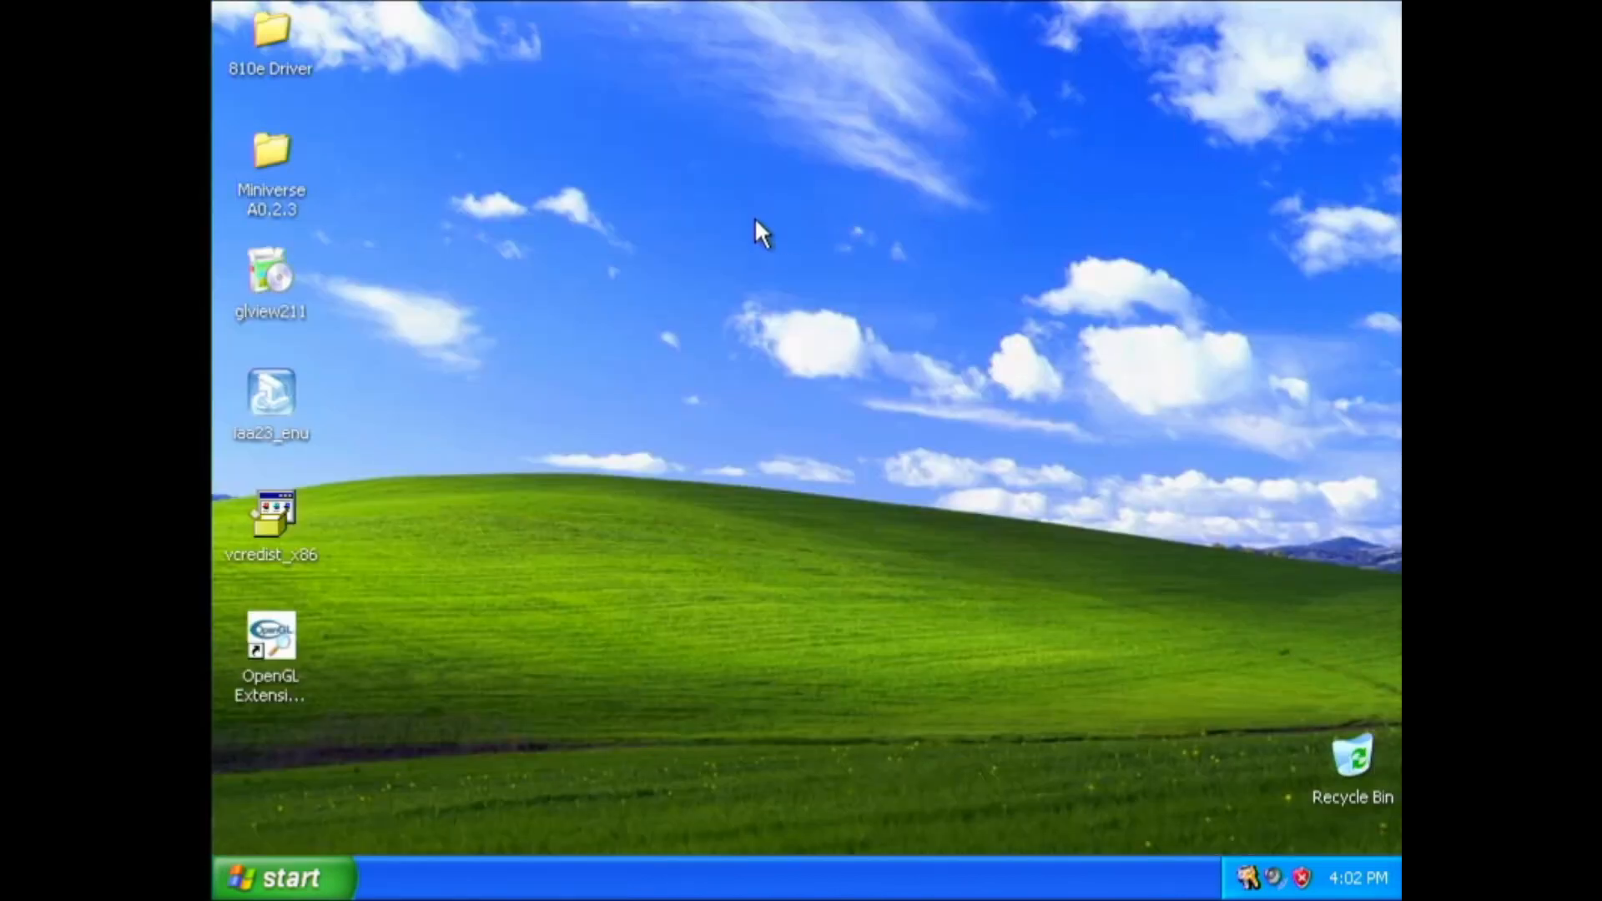
pyautogui.doubleClick(270, 31)
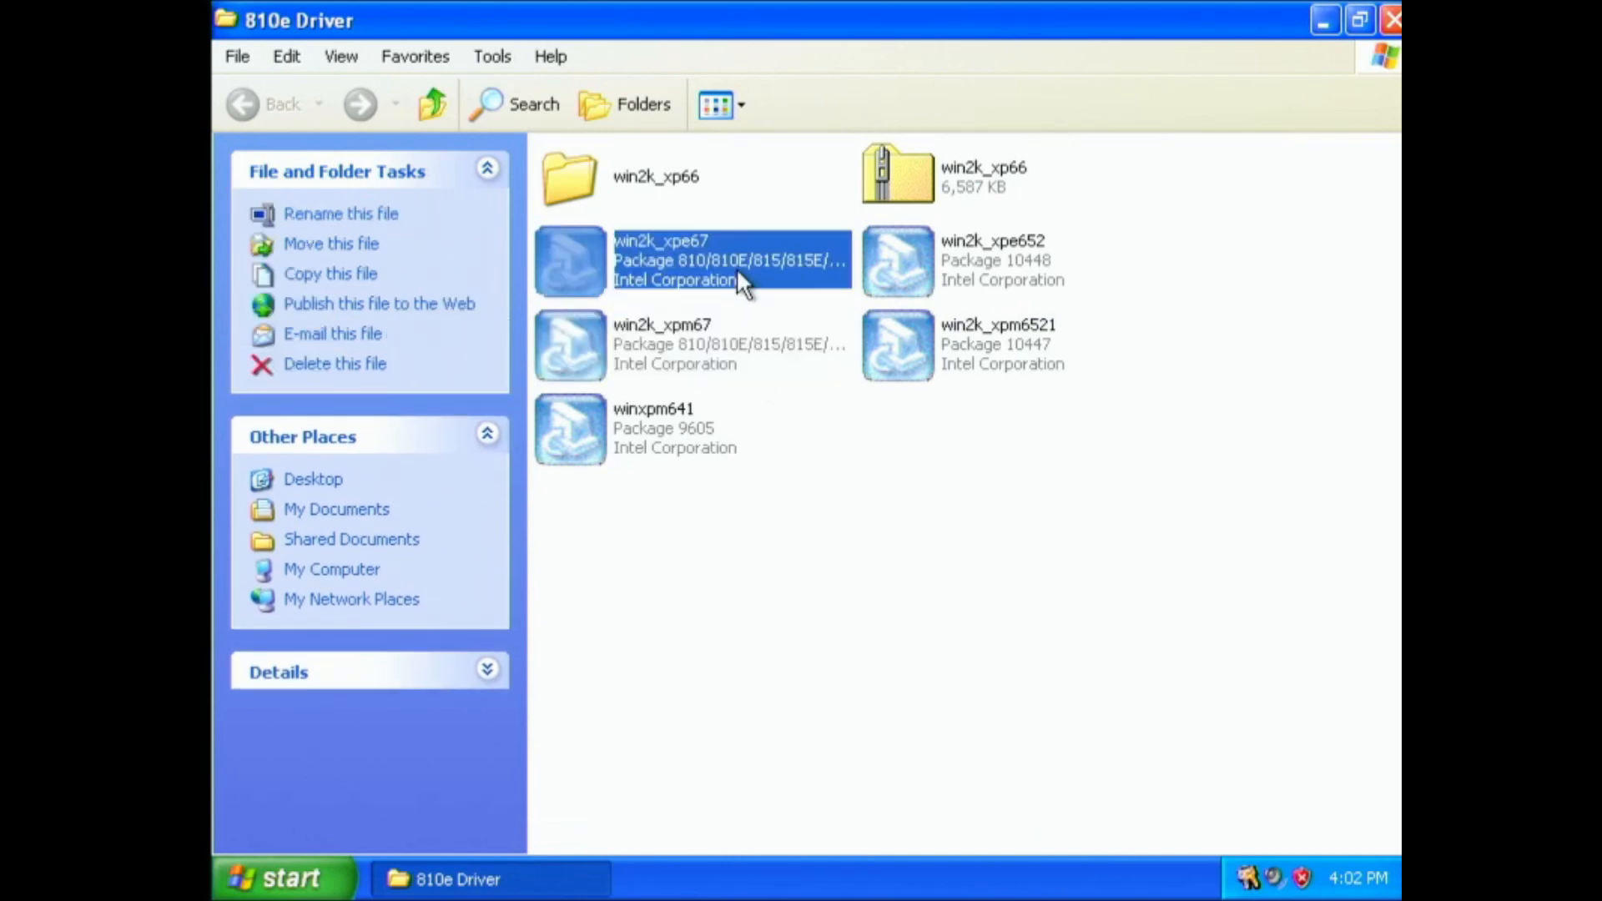
pyautogui.moveTo(756, 342)
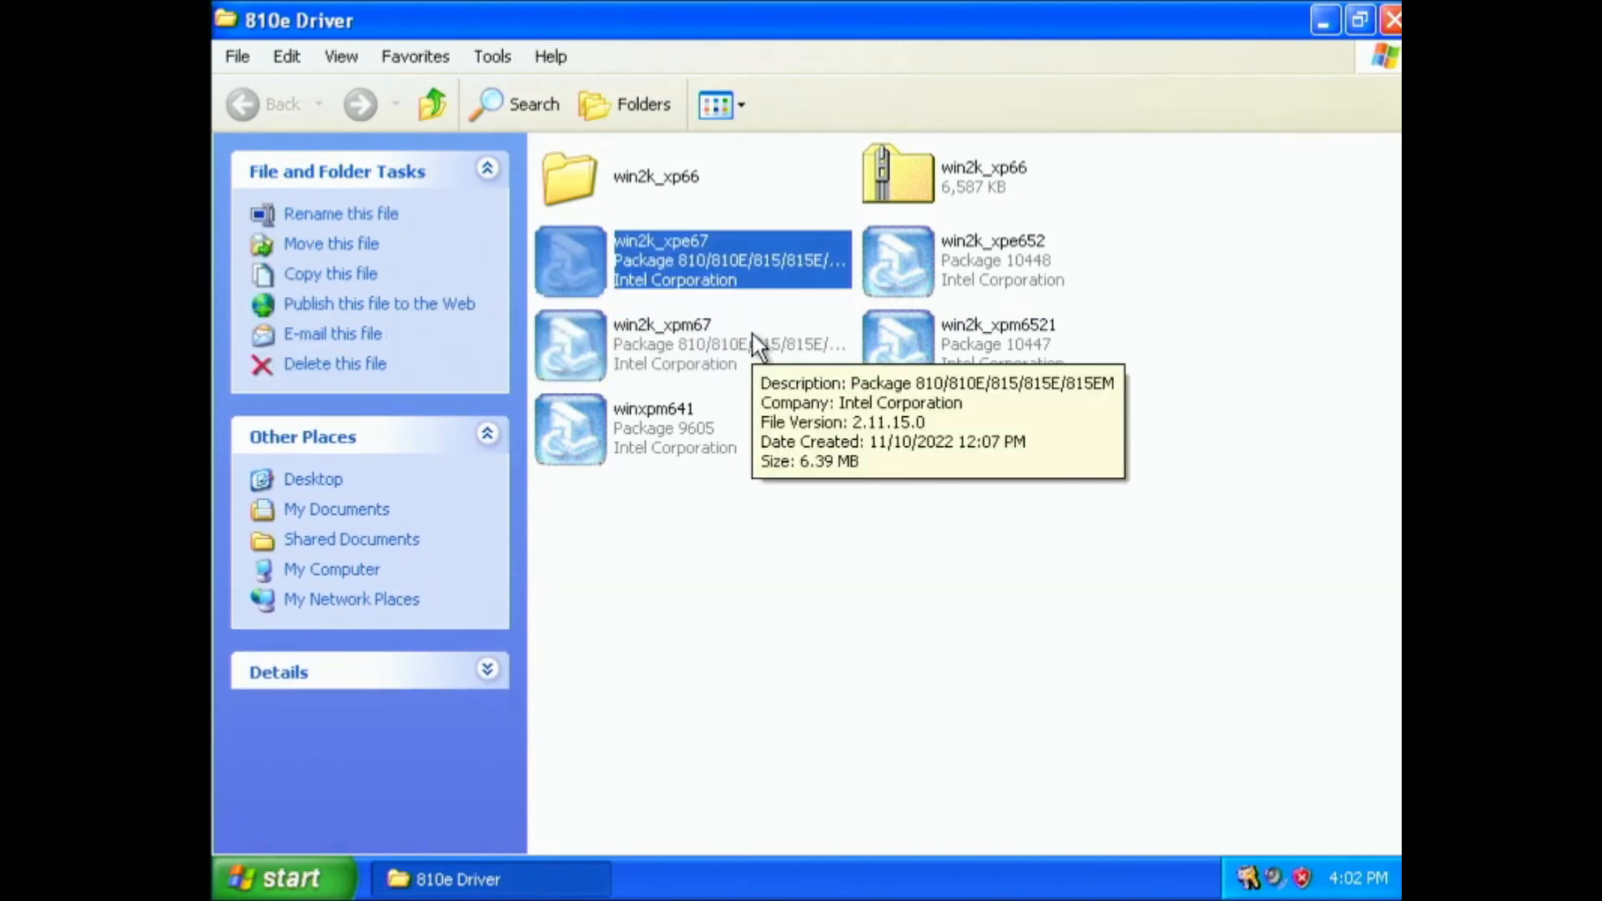
pyautogui.click(715, 345)
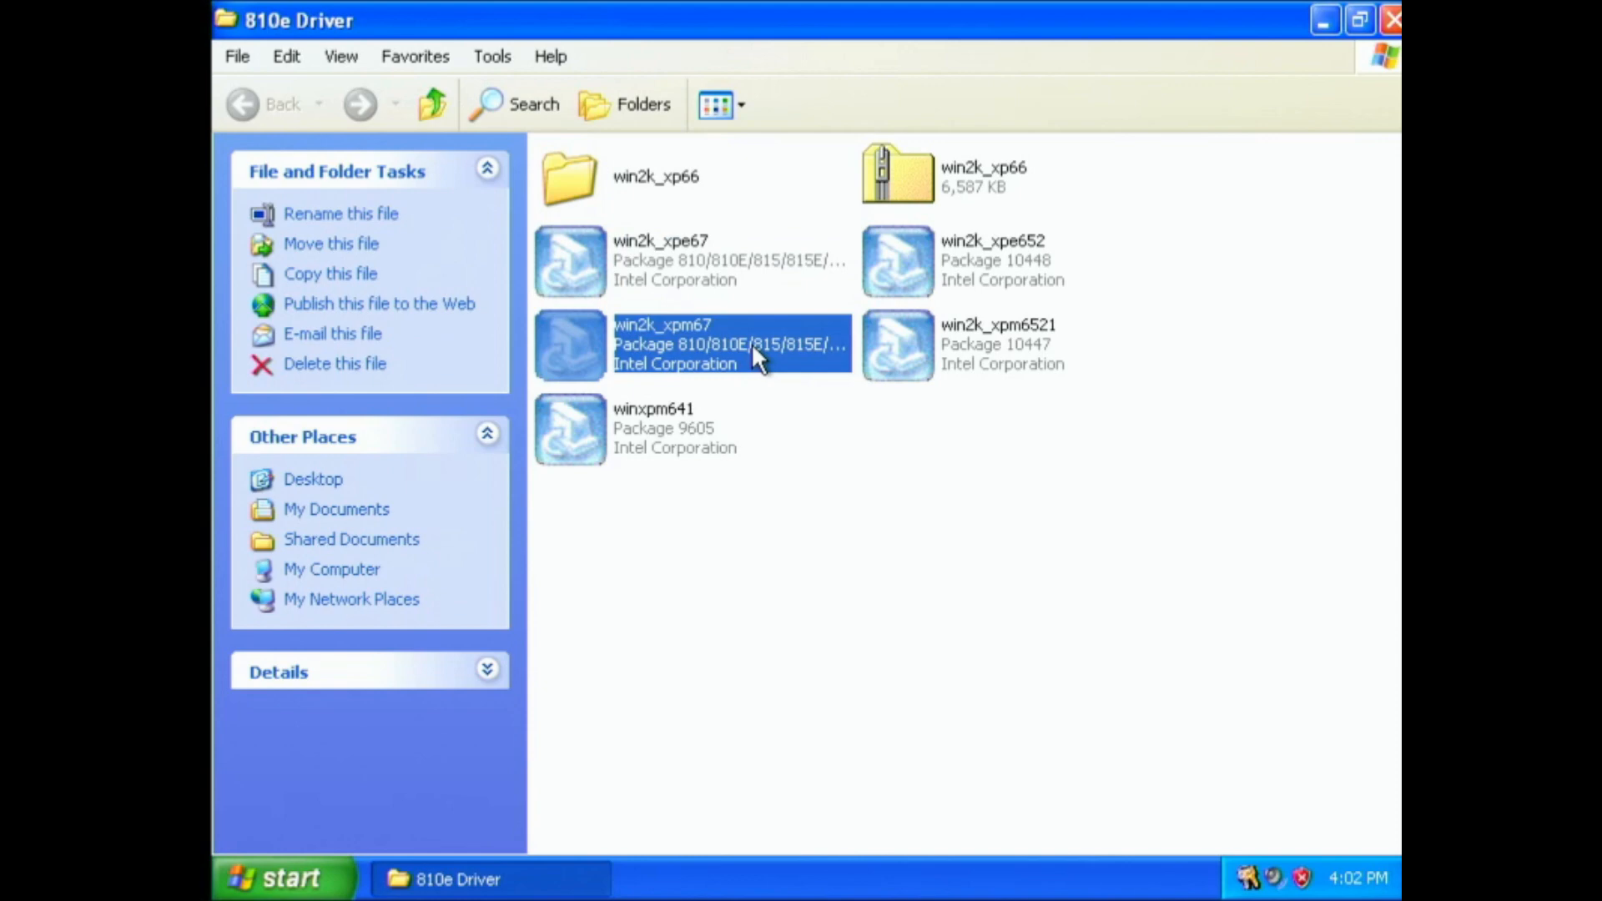
pyautogui.moveTo(766, 304)
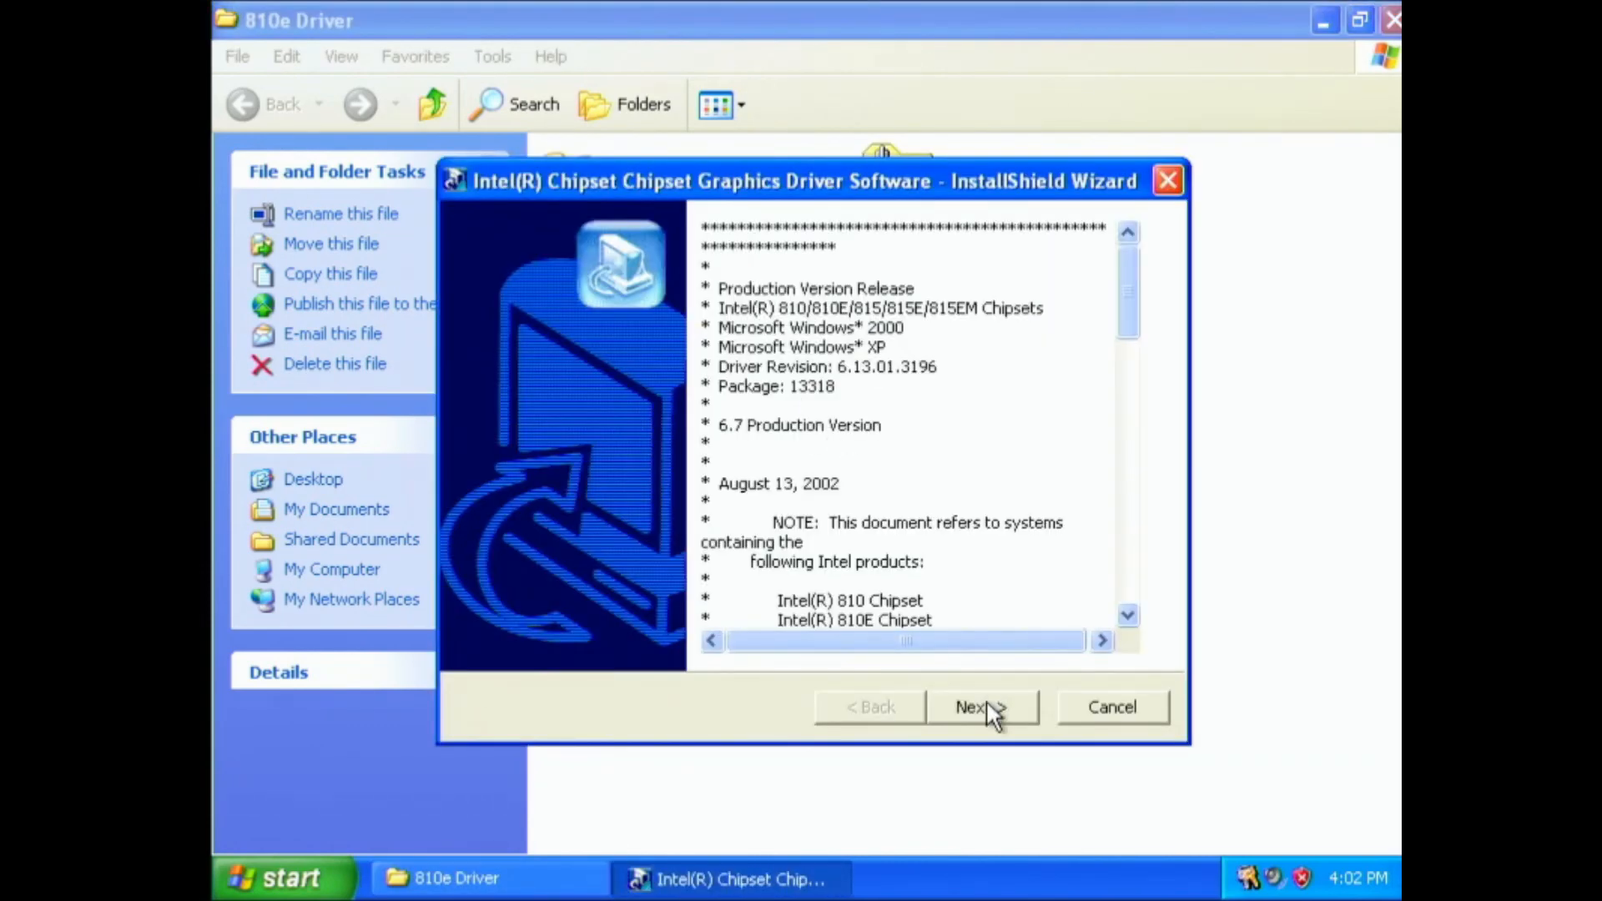
# Step: Advance through the driver setup and decline replacing the newer 6.13.1.3198 driver
pyautogui.click(975, 707)
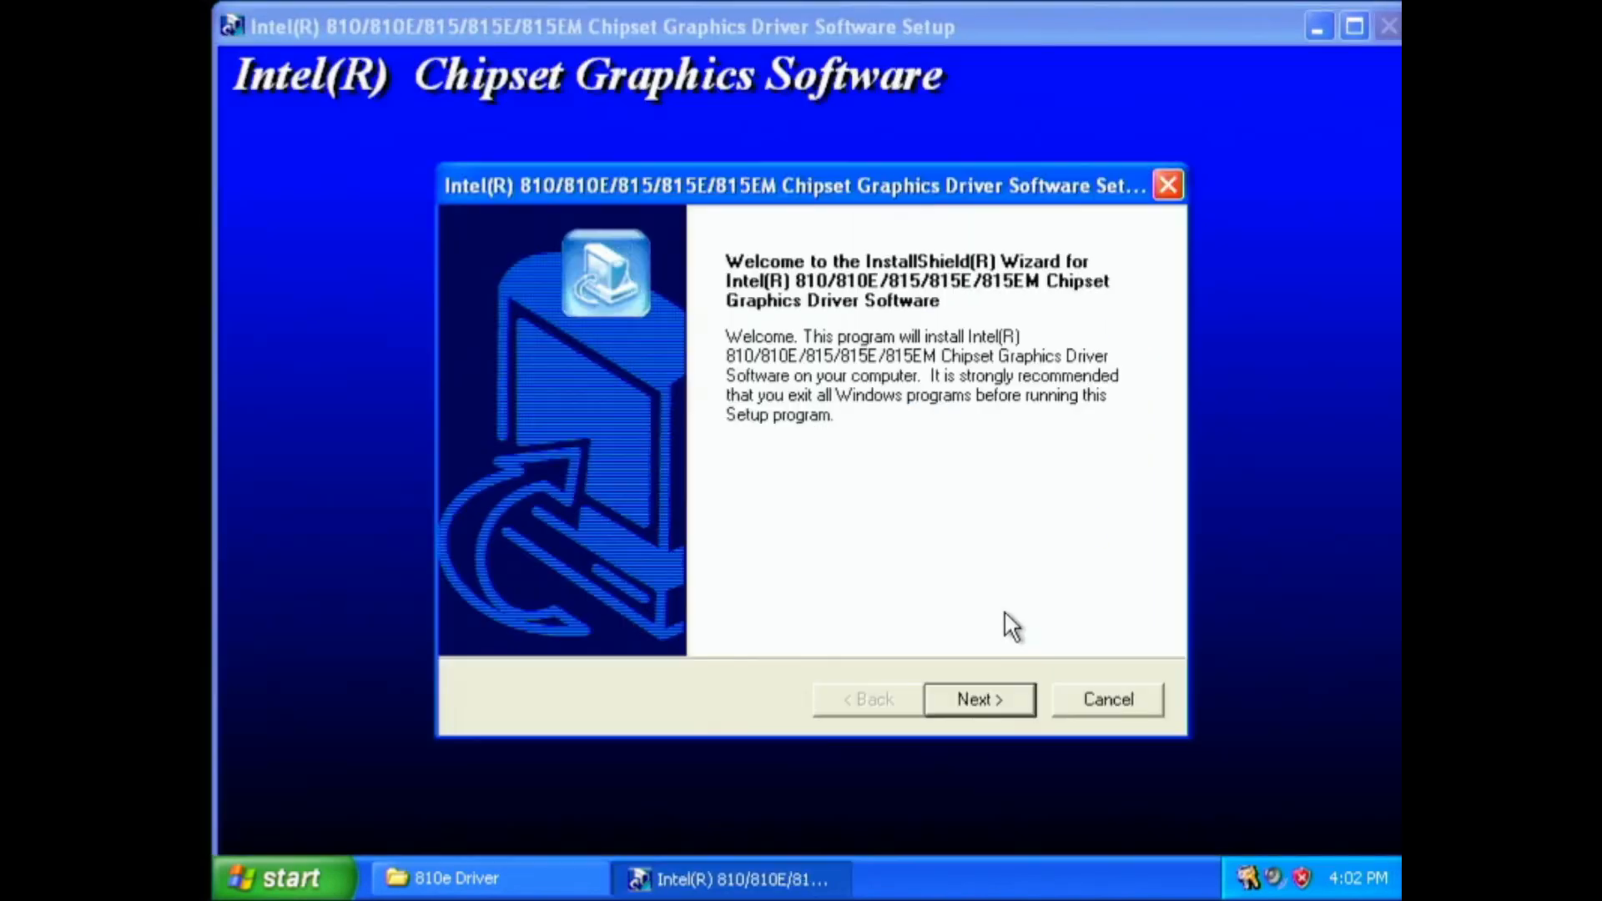
pyautogui.click(978, 699)
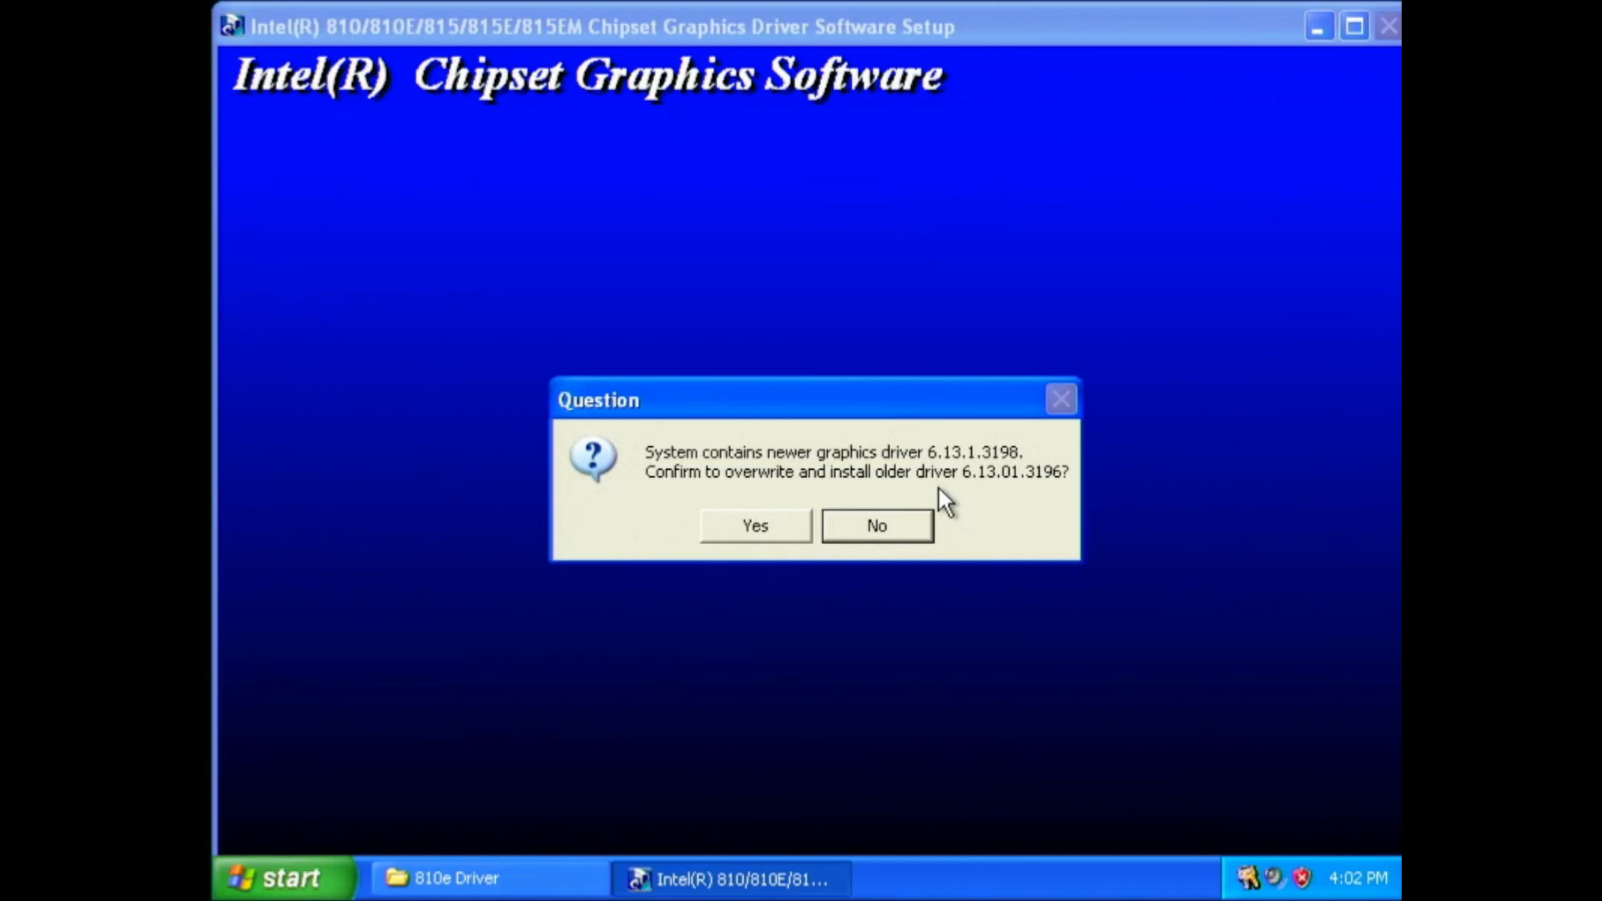
pyautogui.moveTo(973, 468)
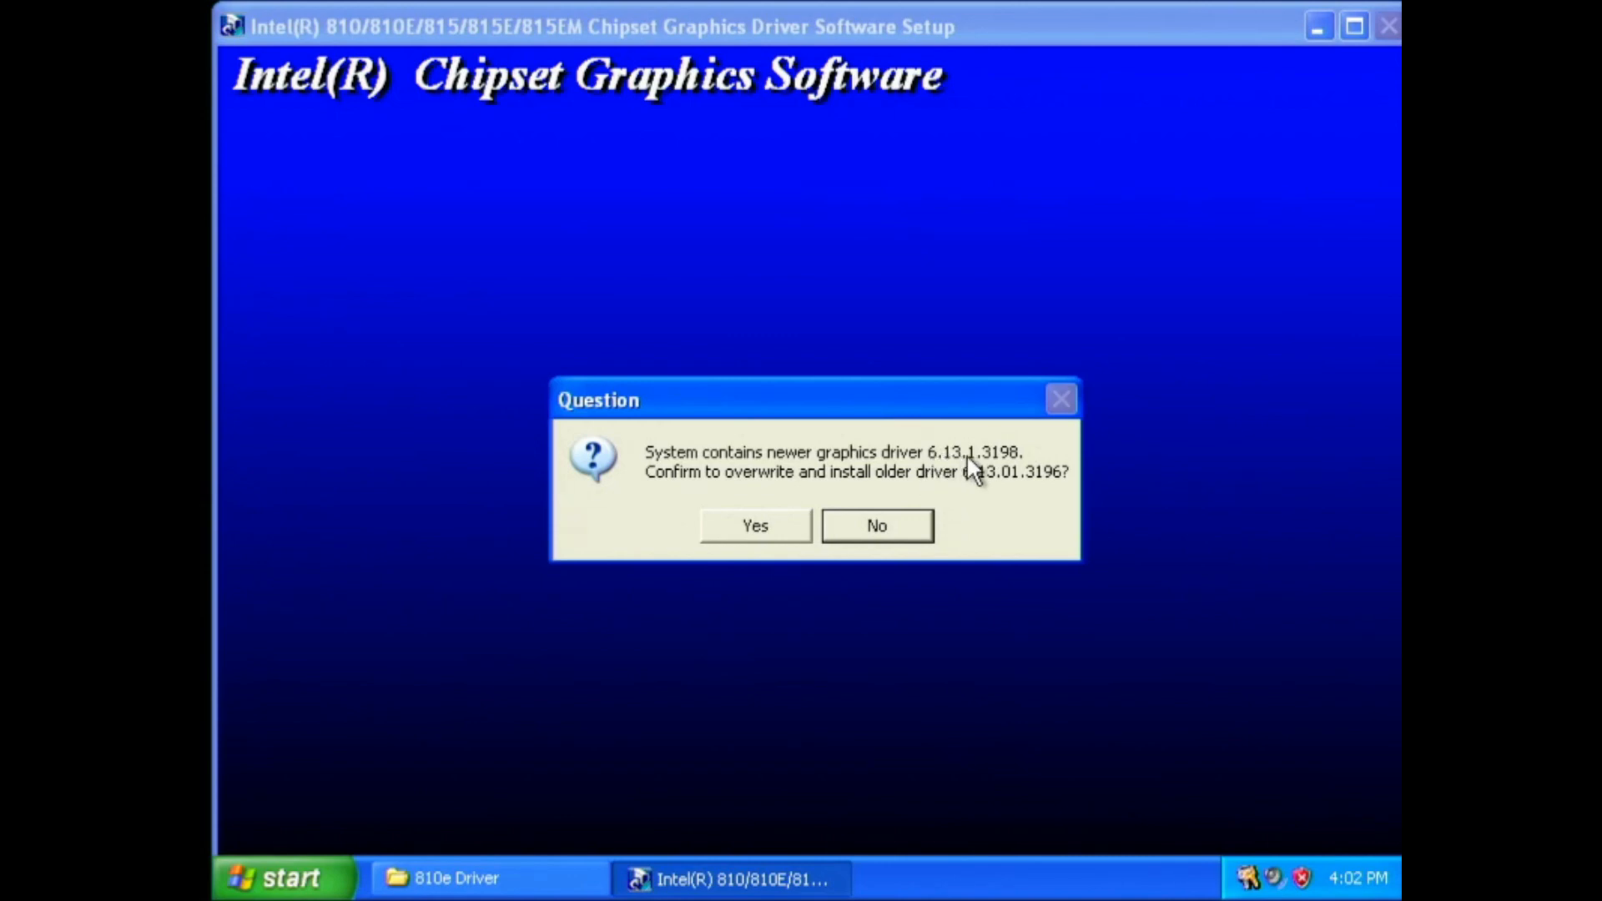
pyautogui.moveTo(1006, 474)
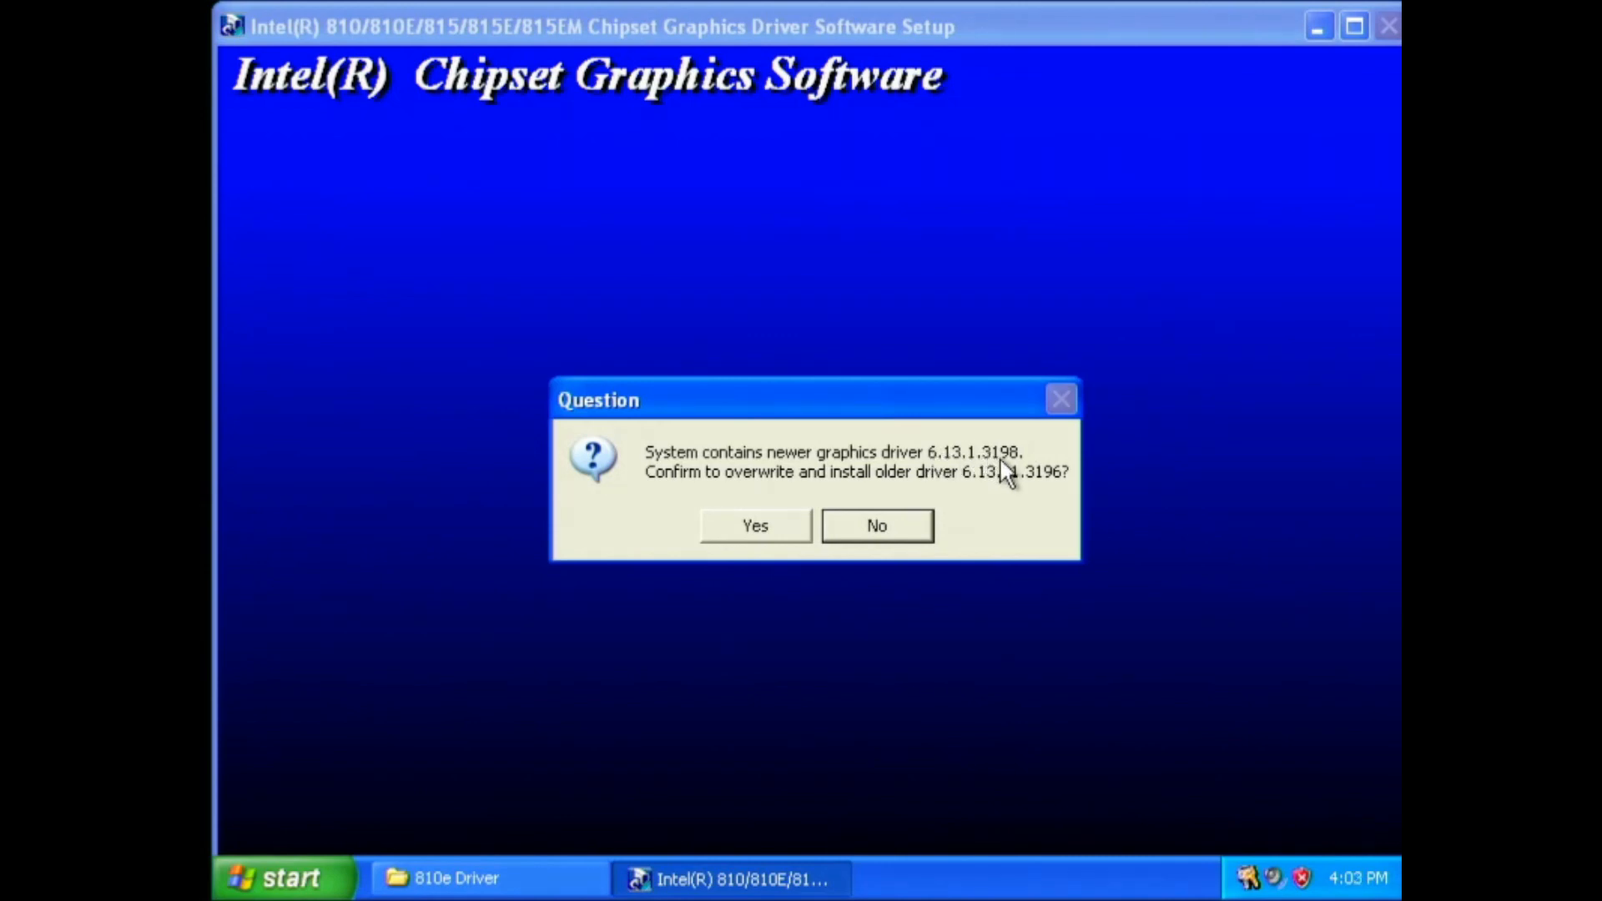
pyautogui.moveTo(970, 490)
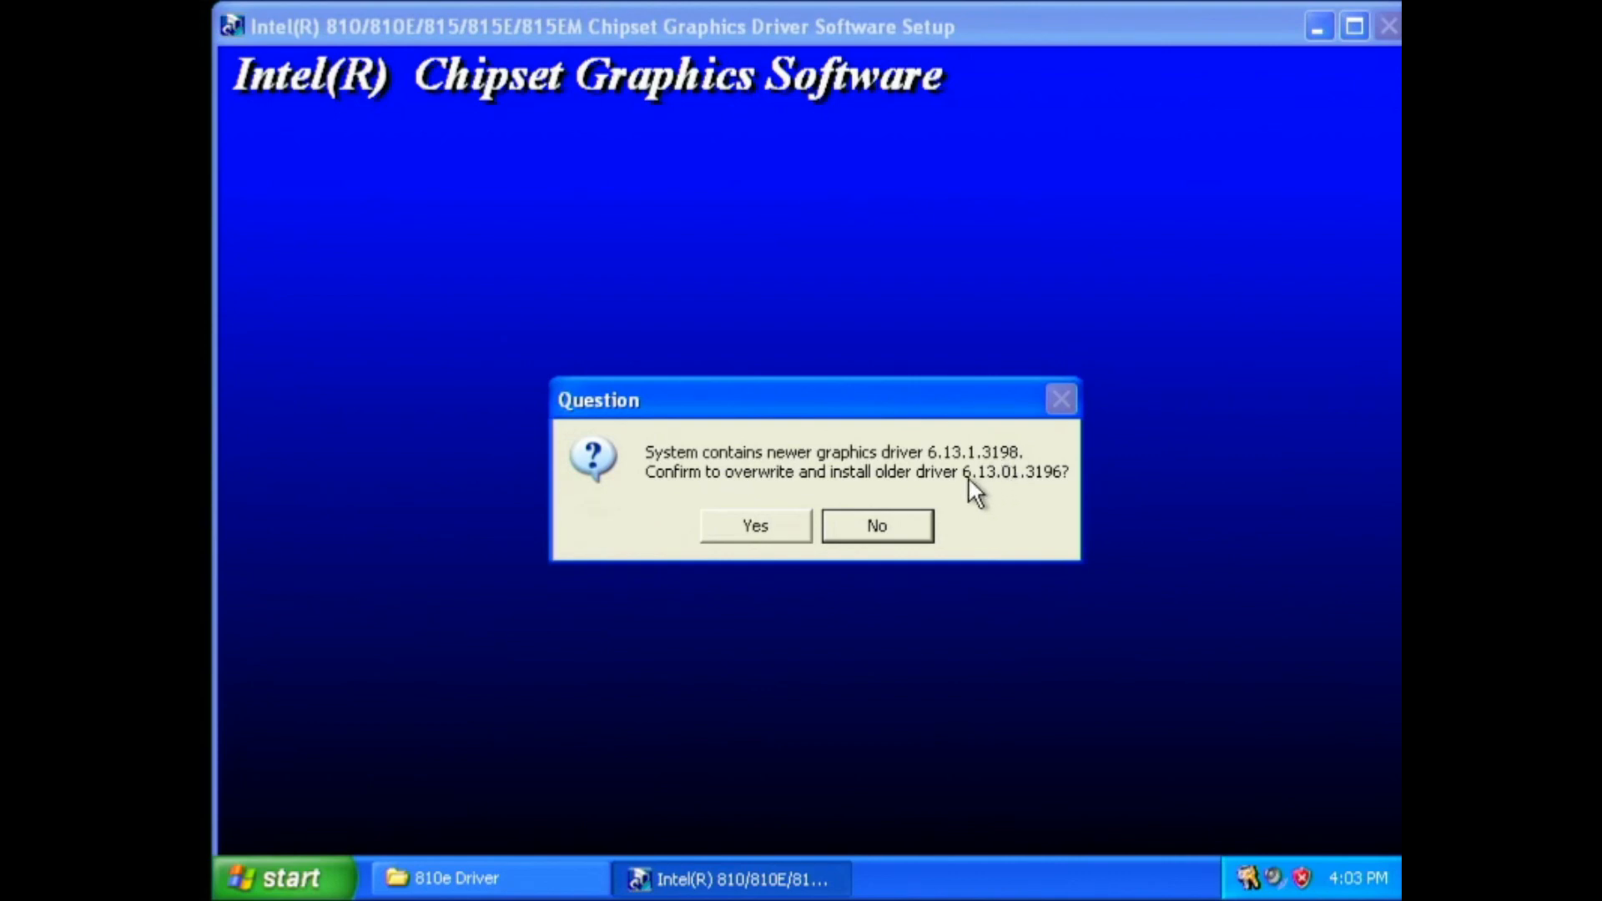
pyautogui.click(875, 525)
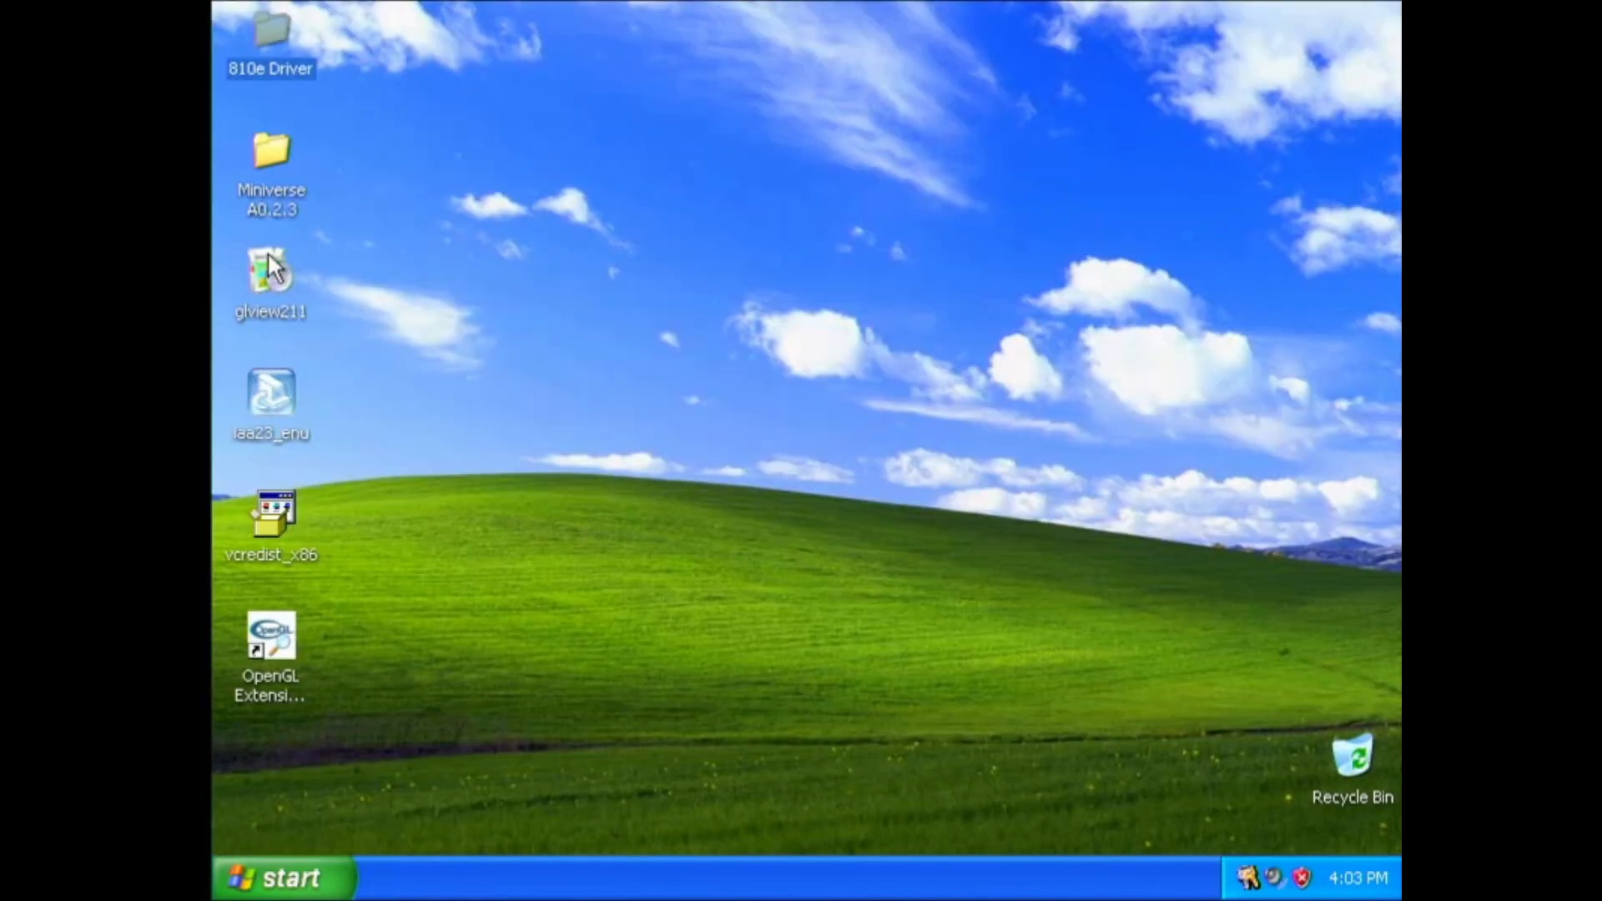
pyautogui.moveTo(464, 254)
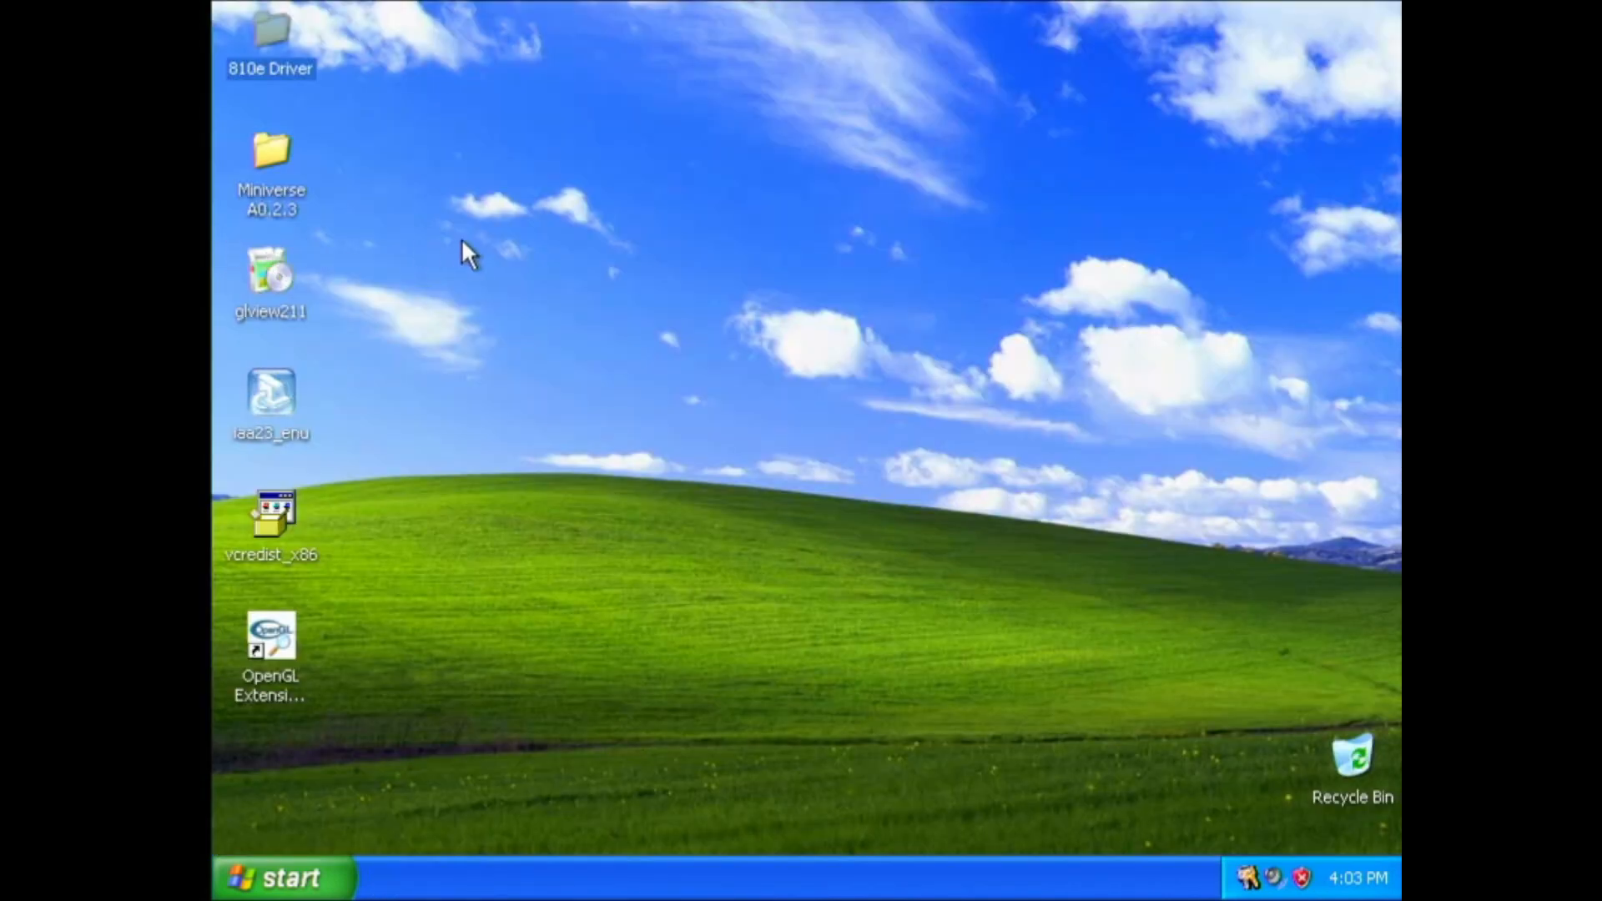
pyautogui.moveTo(843, 227)
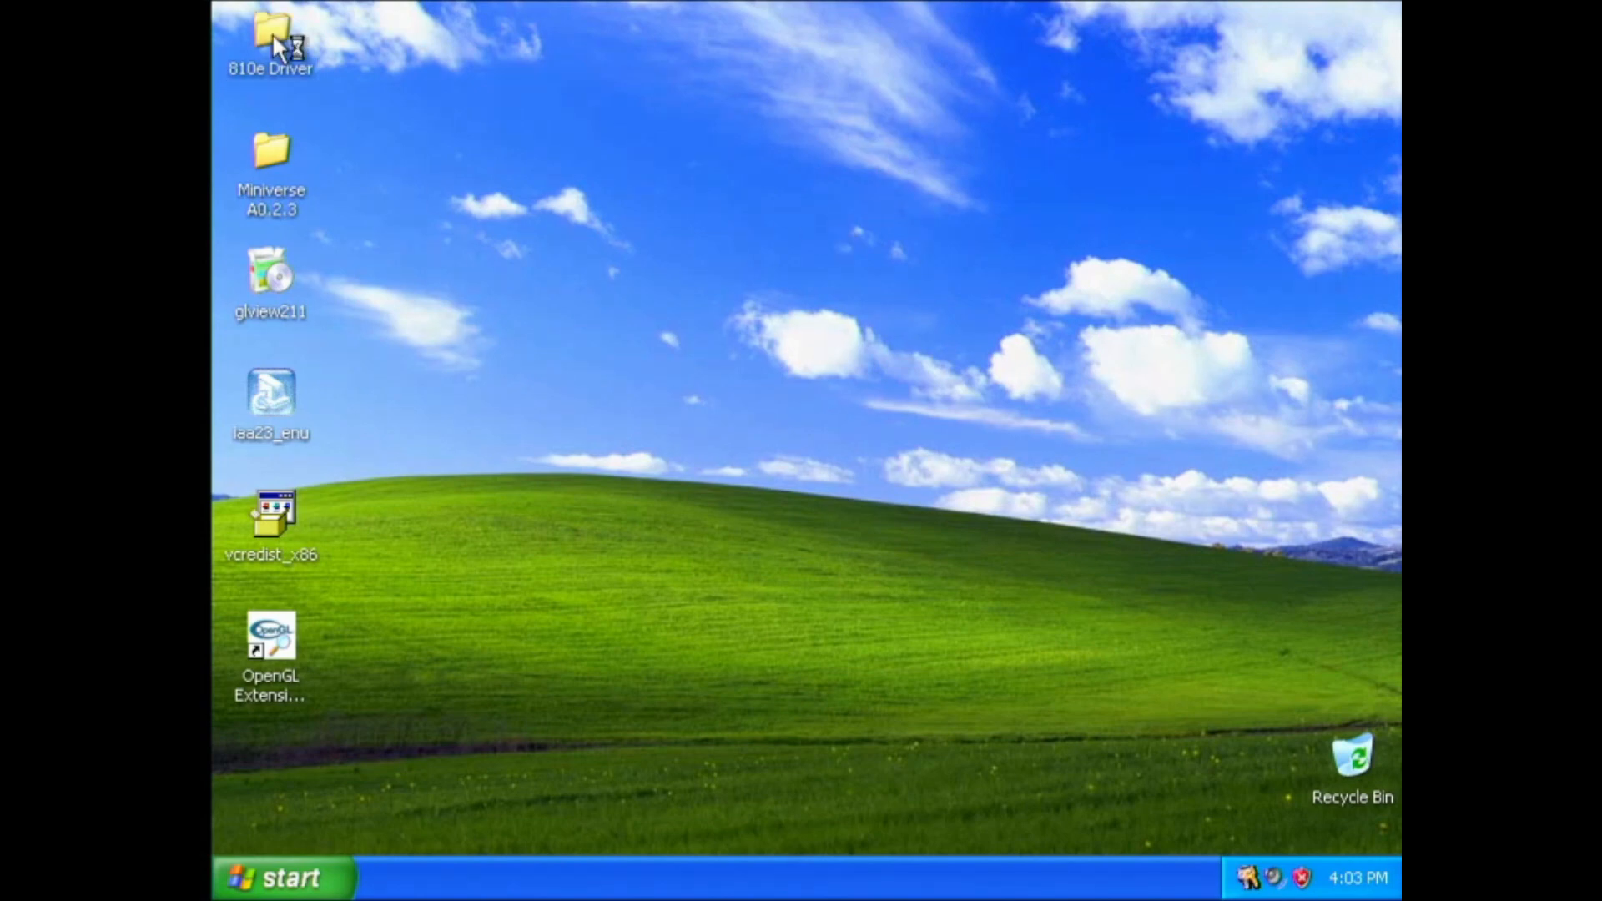
pyautogui.doubleClick(270, 41)
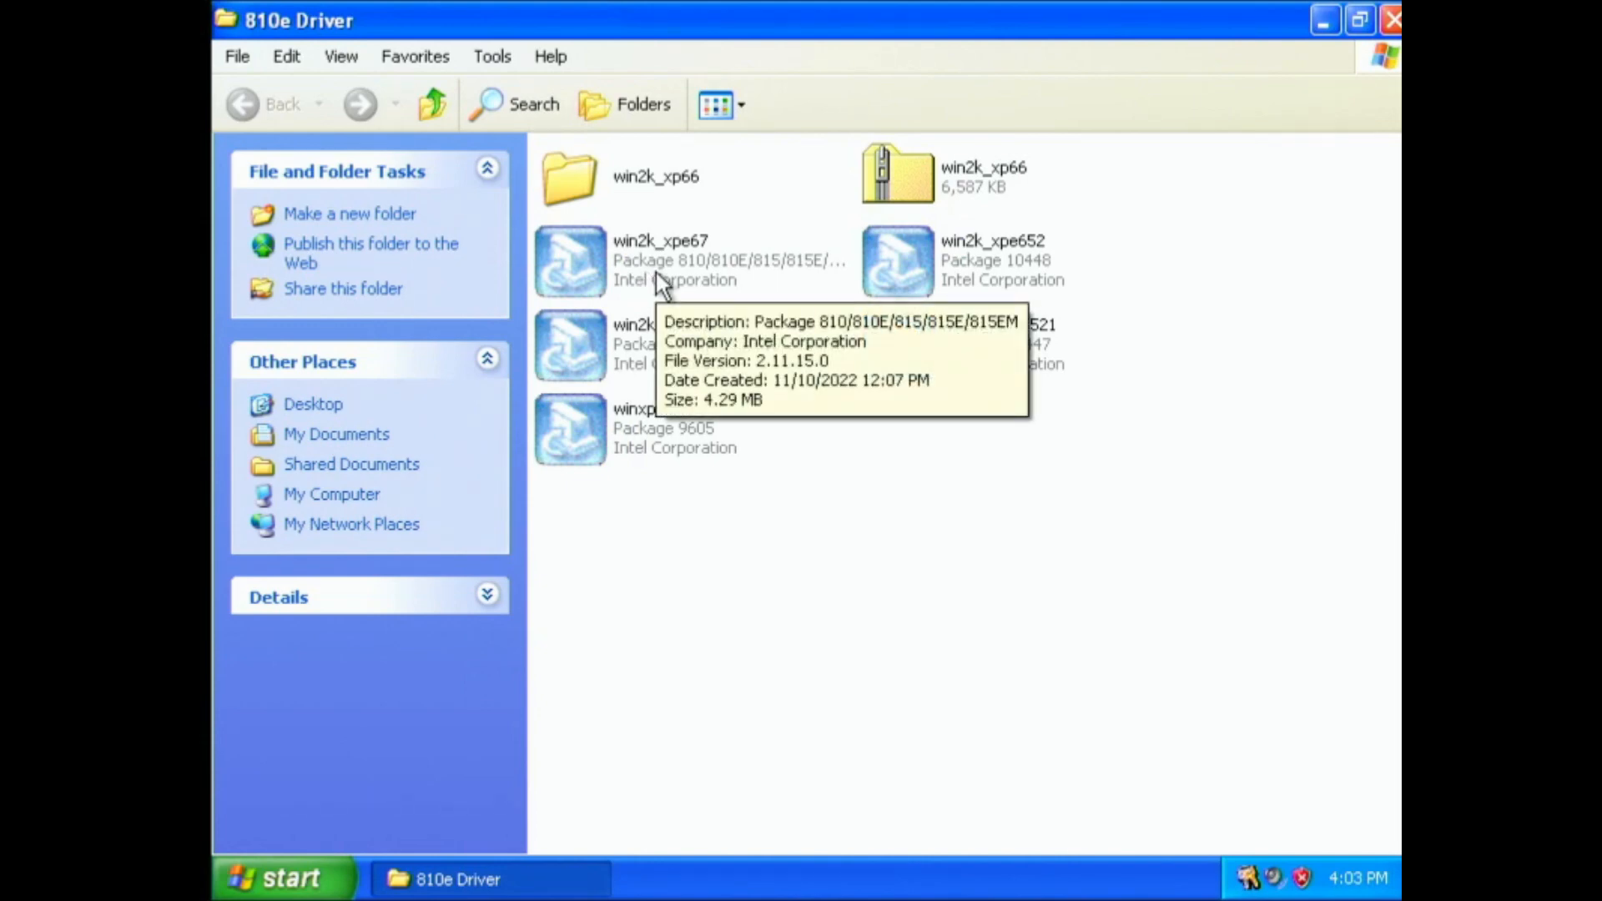
pyautogui.press('ctrl+a')
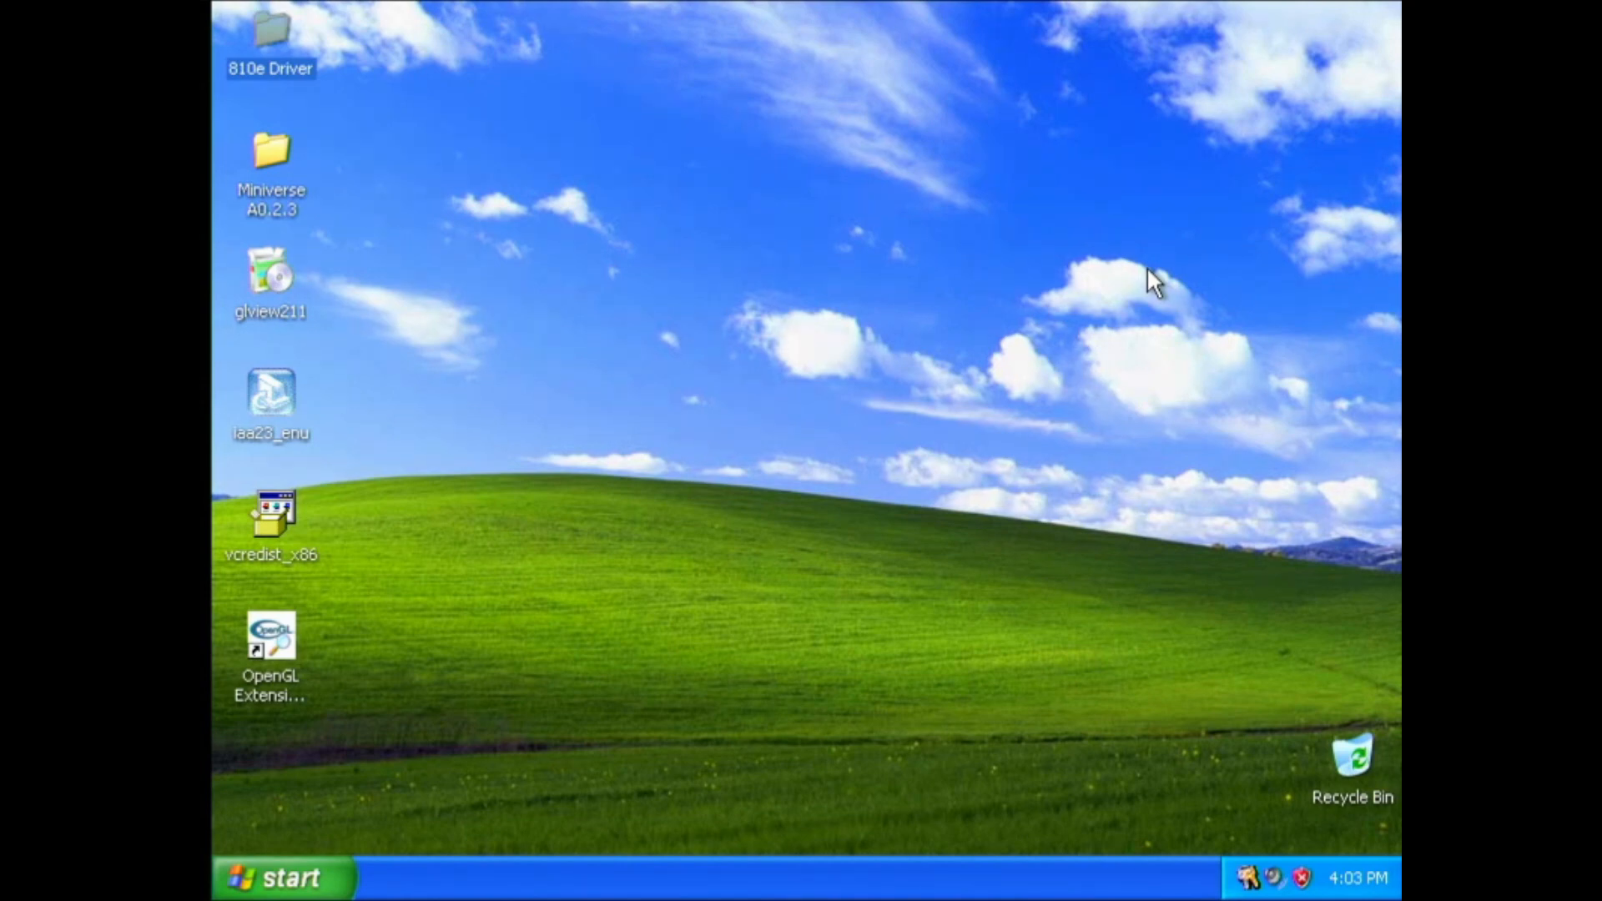
pyautogui.moveTo(1142, 318)
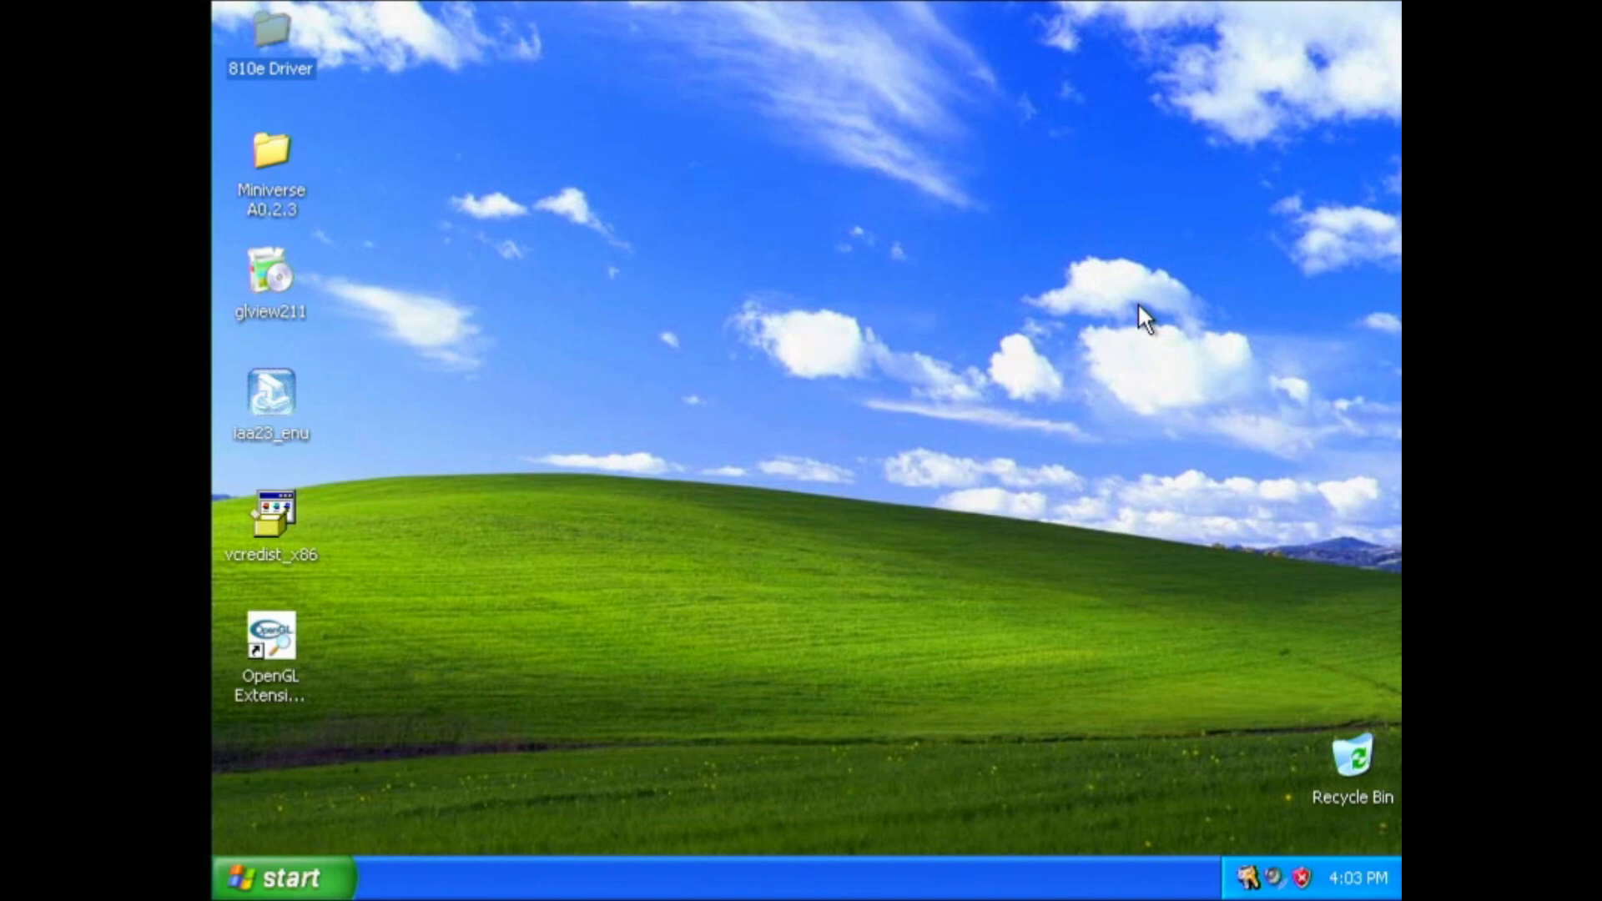
pyautogui.moveTo(1138, 332)
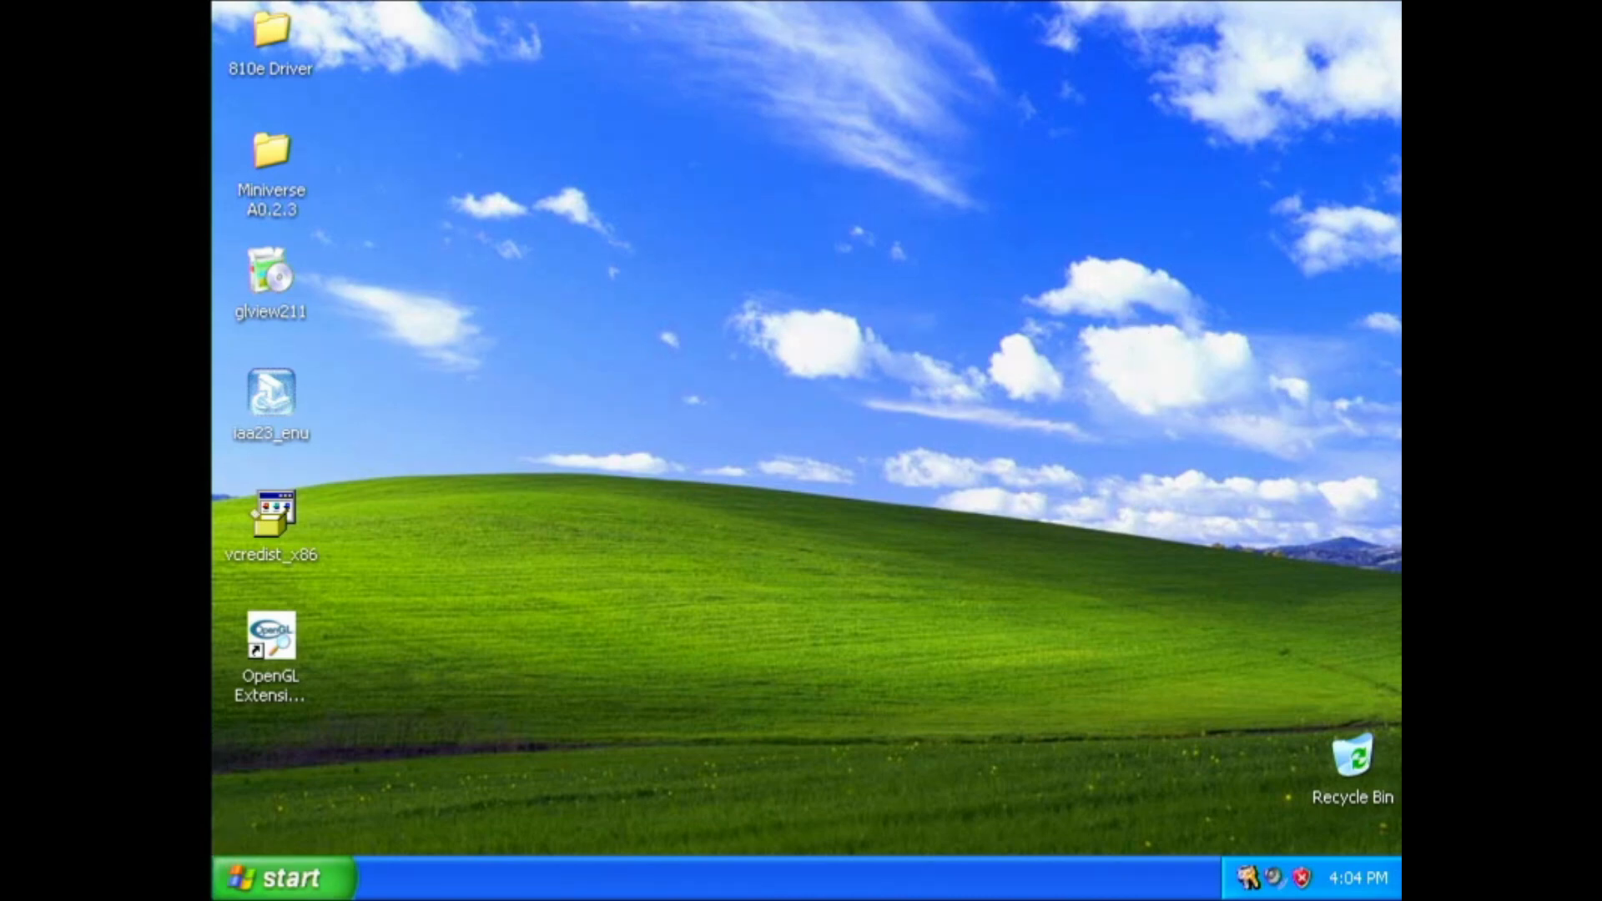
pyautogui.click(281, 877)
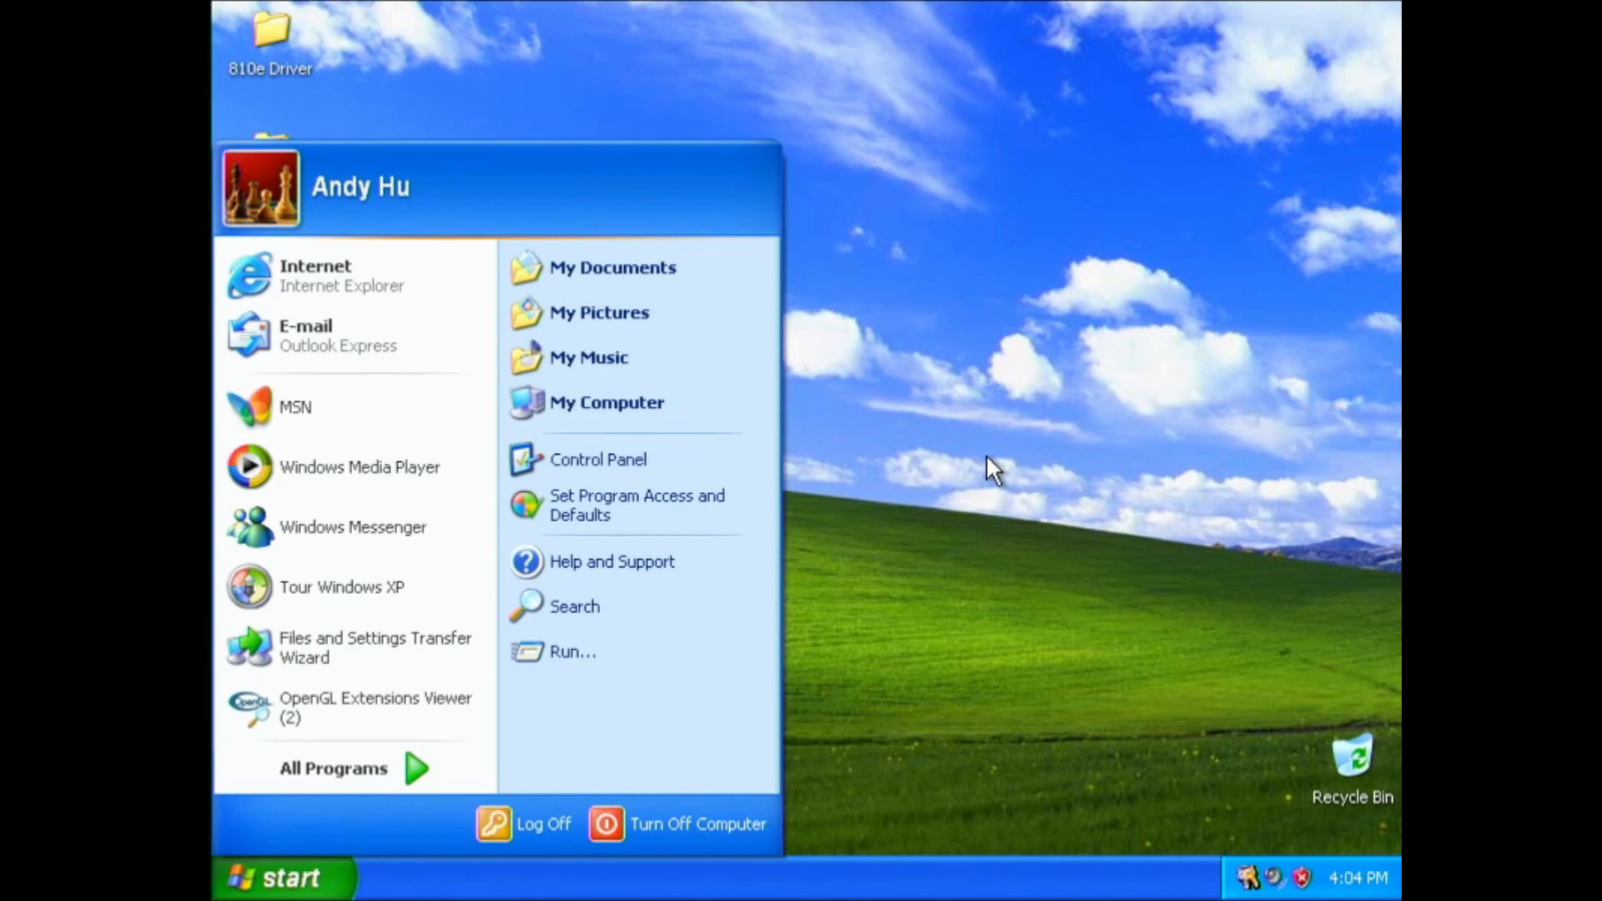
# Step: Open My Computer to view Local Disk (C:) and the DVD drive (D:)
pyautogui.click(606, 401)
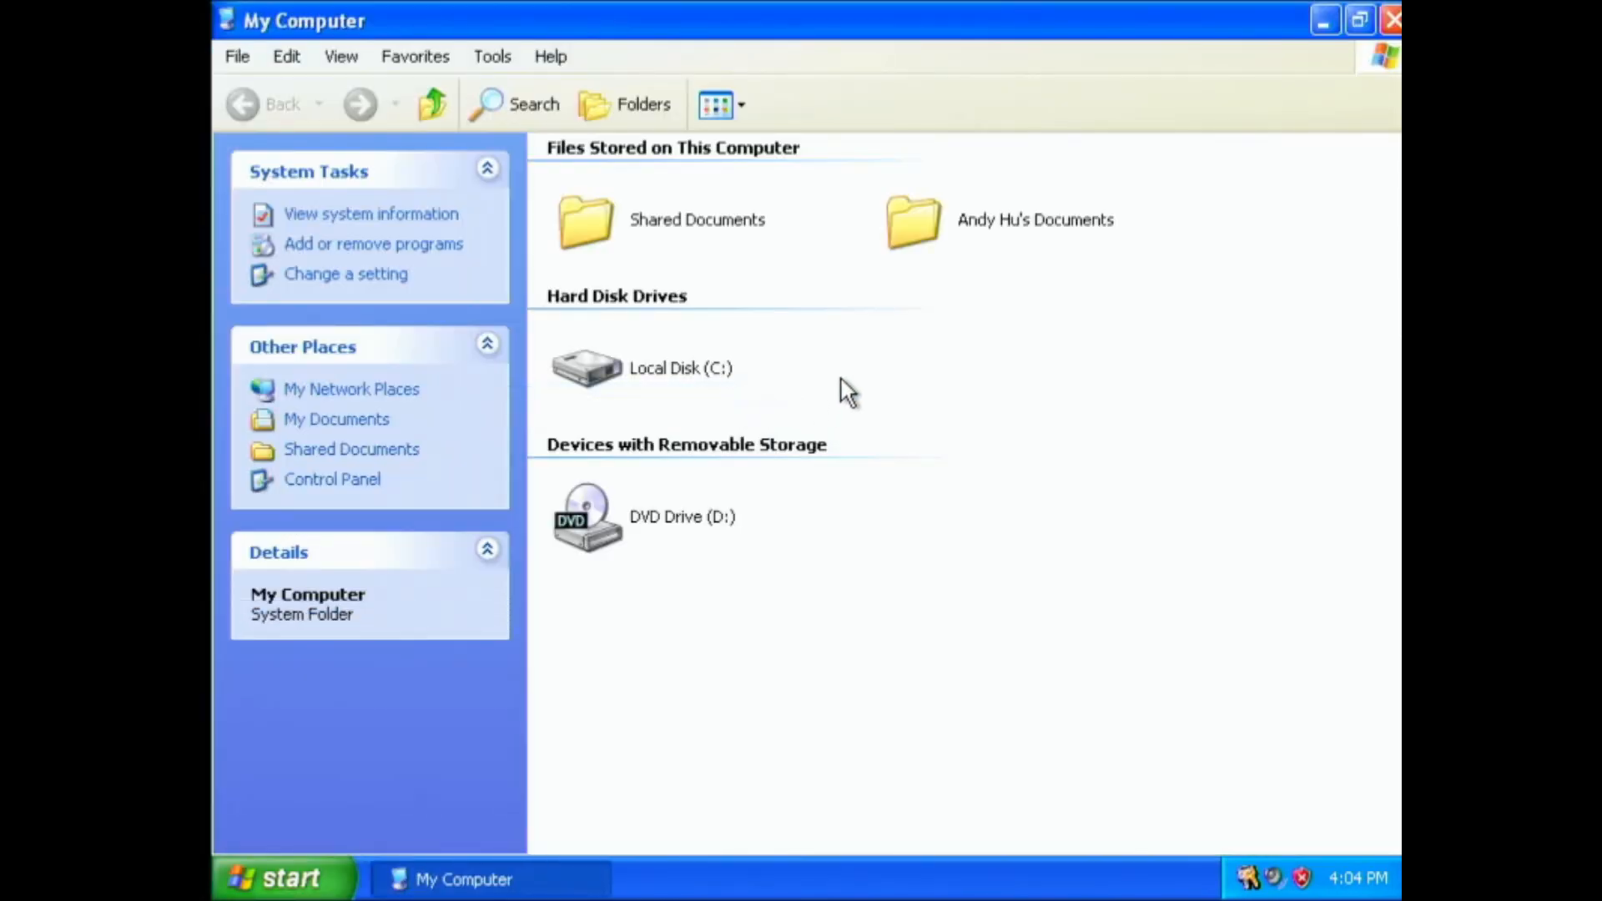
pyautogui.moveTo(847, 409)
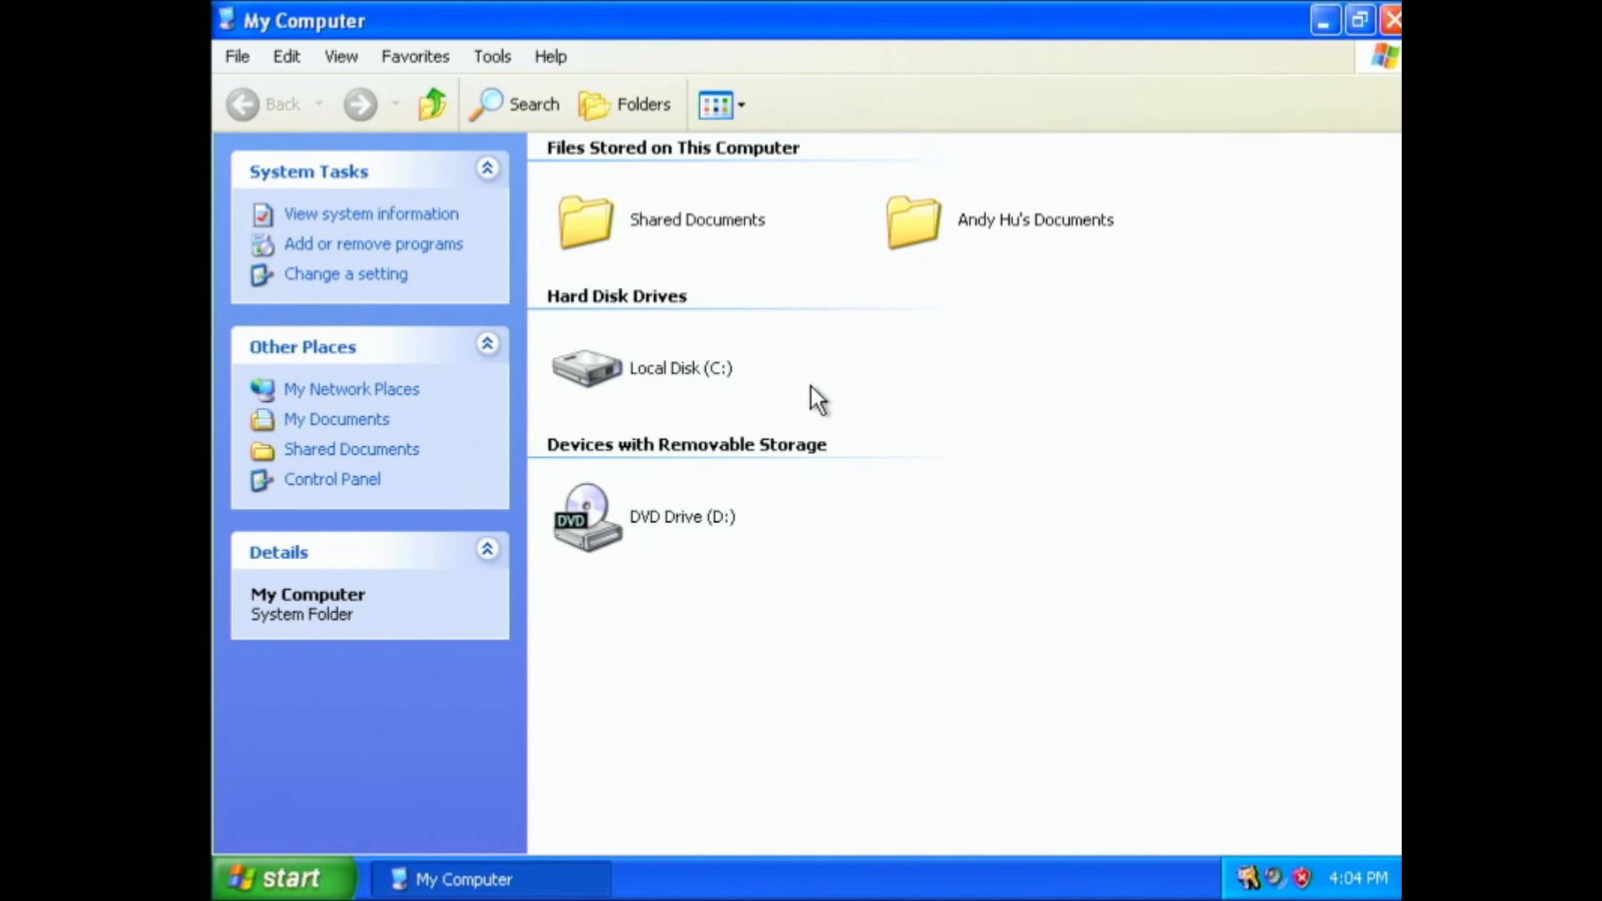
pyautogui.moveTo(734, 376)
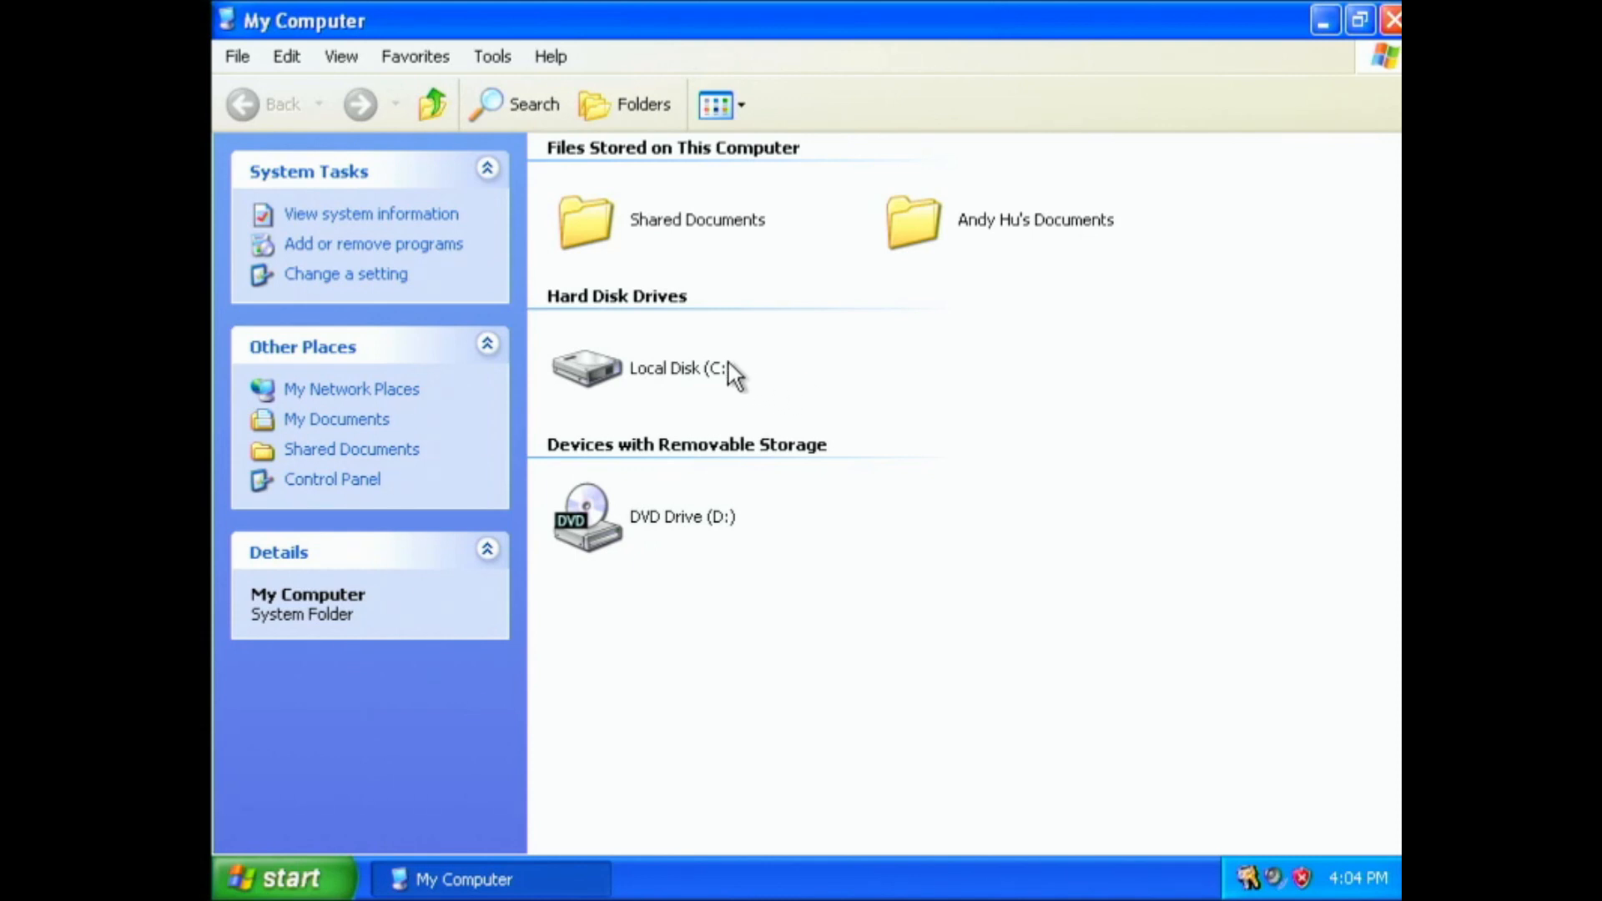
pyautogui.moveTo(910, 365)
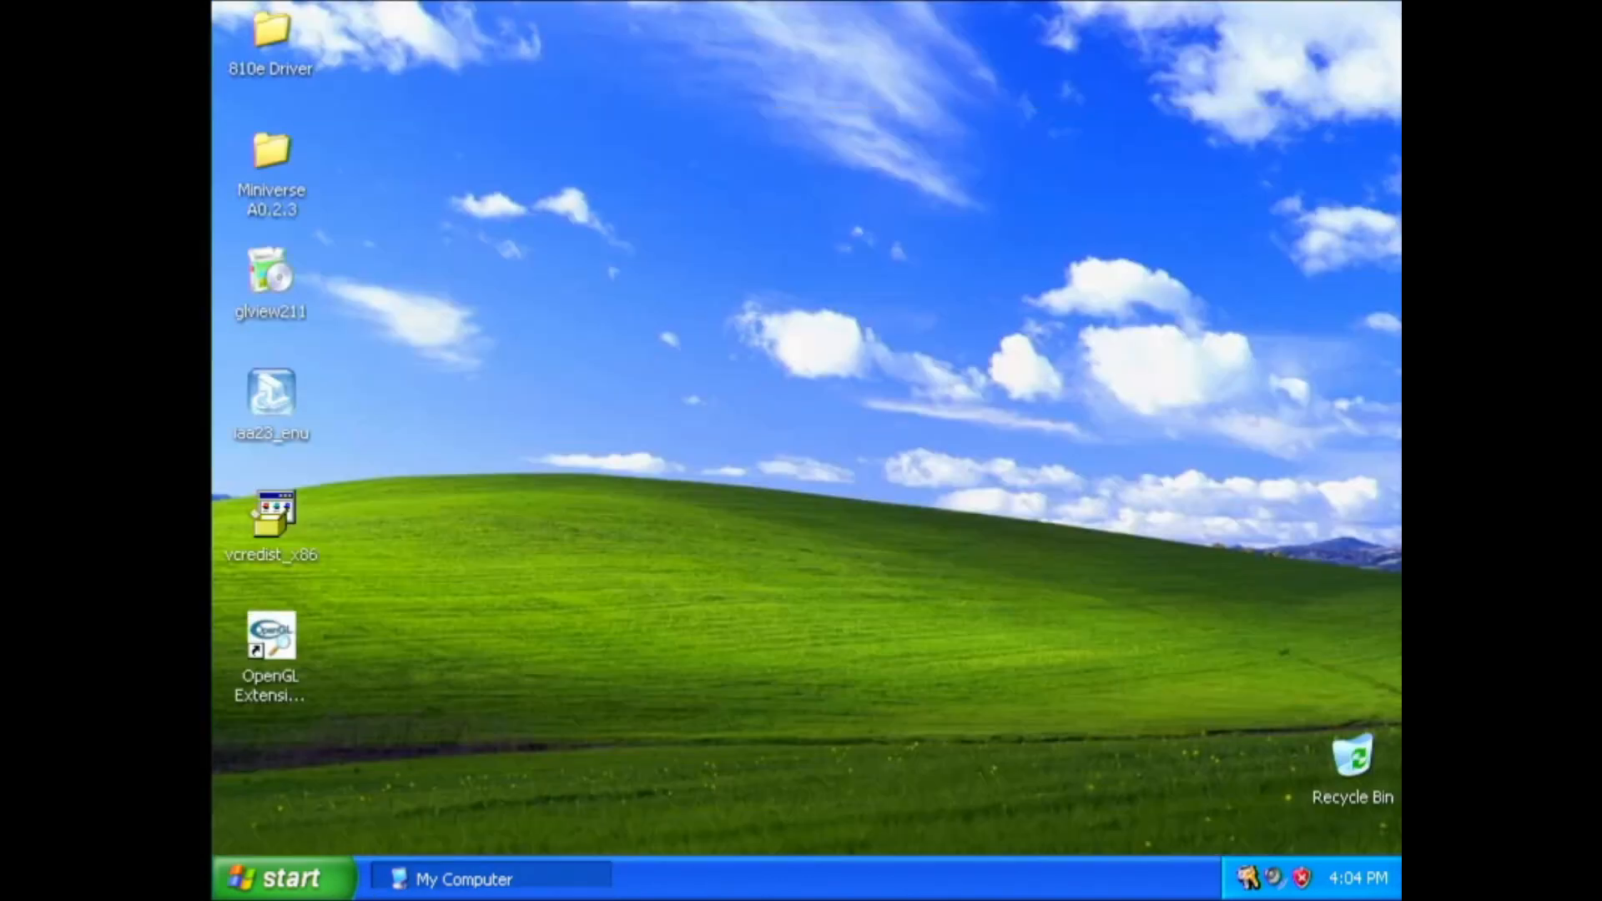
# Step: Relaunch Miniverse.exe from the A0.2.3 folder, test the block world, then close the game
pyautogui.doubleClick(271, 154)
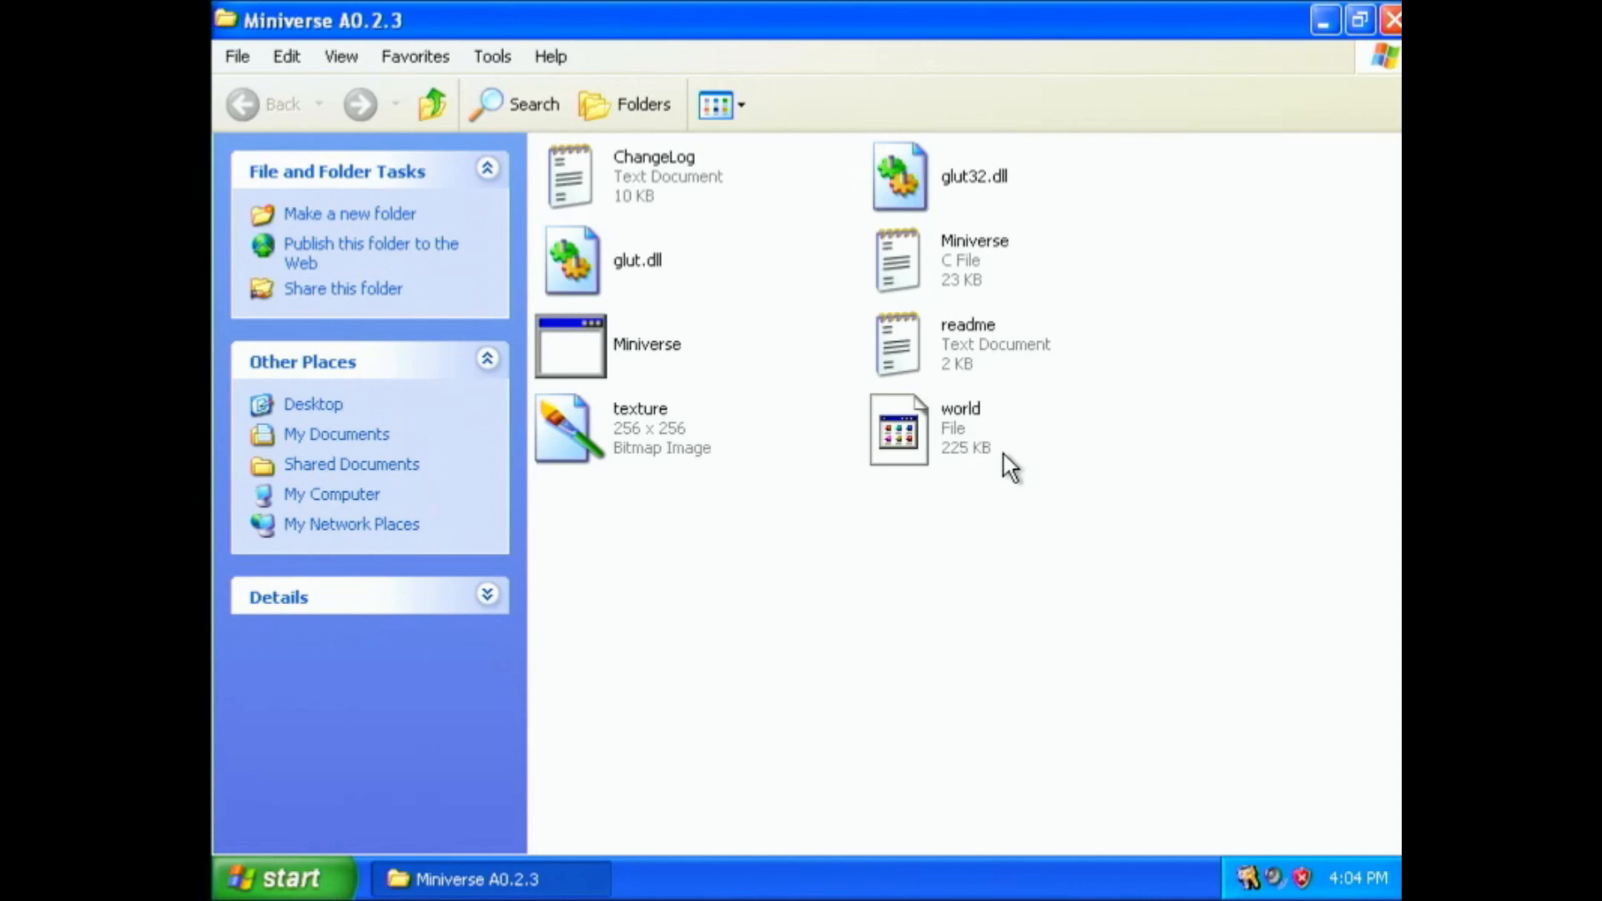
pyautogui.doubleClick(569, 345)
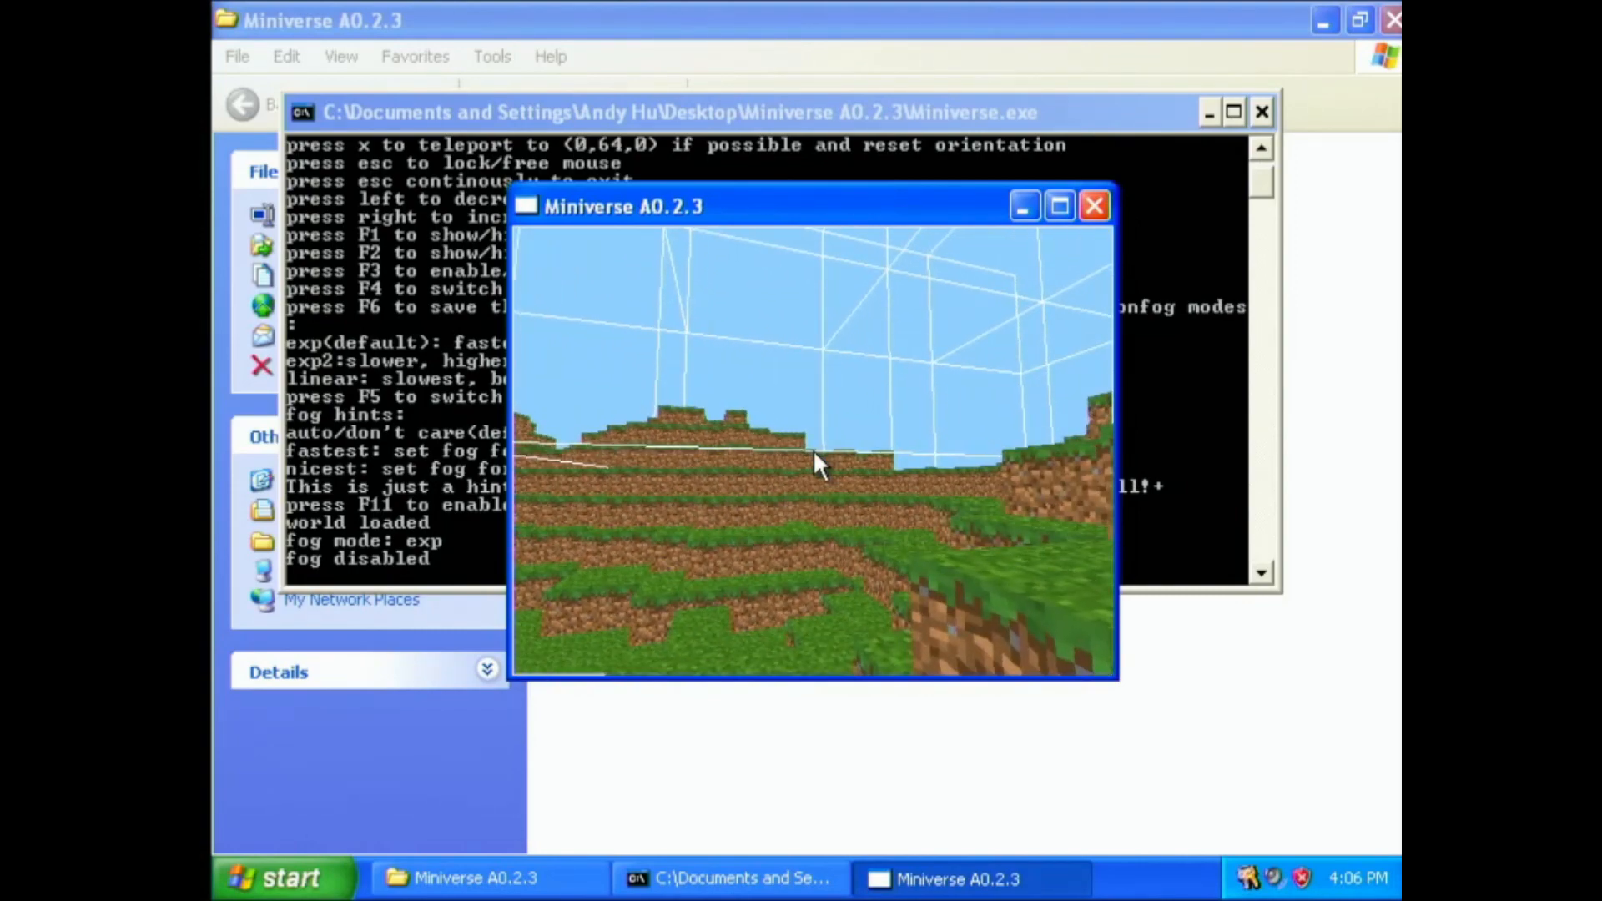
pyautogui.click(1094, 205)
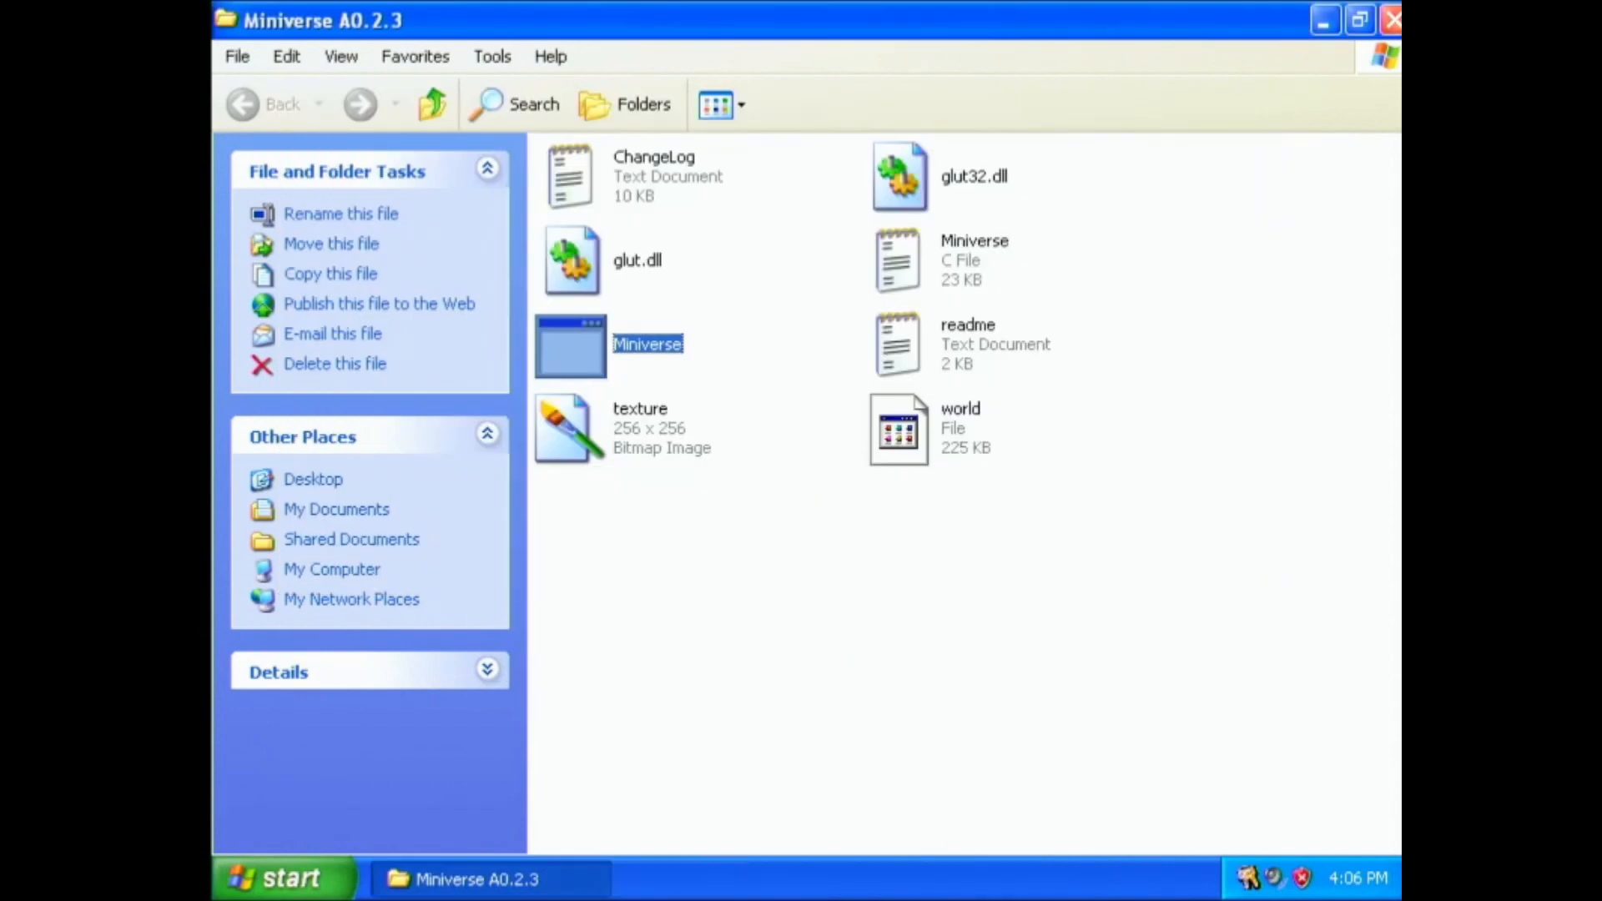
# Step: Restart Windows XP from the Start menu and accept continuing in Safe Mode
pyautogui.click(276, 877)
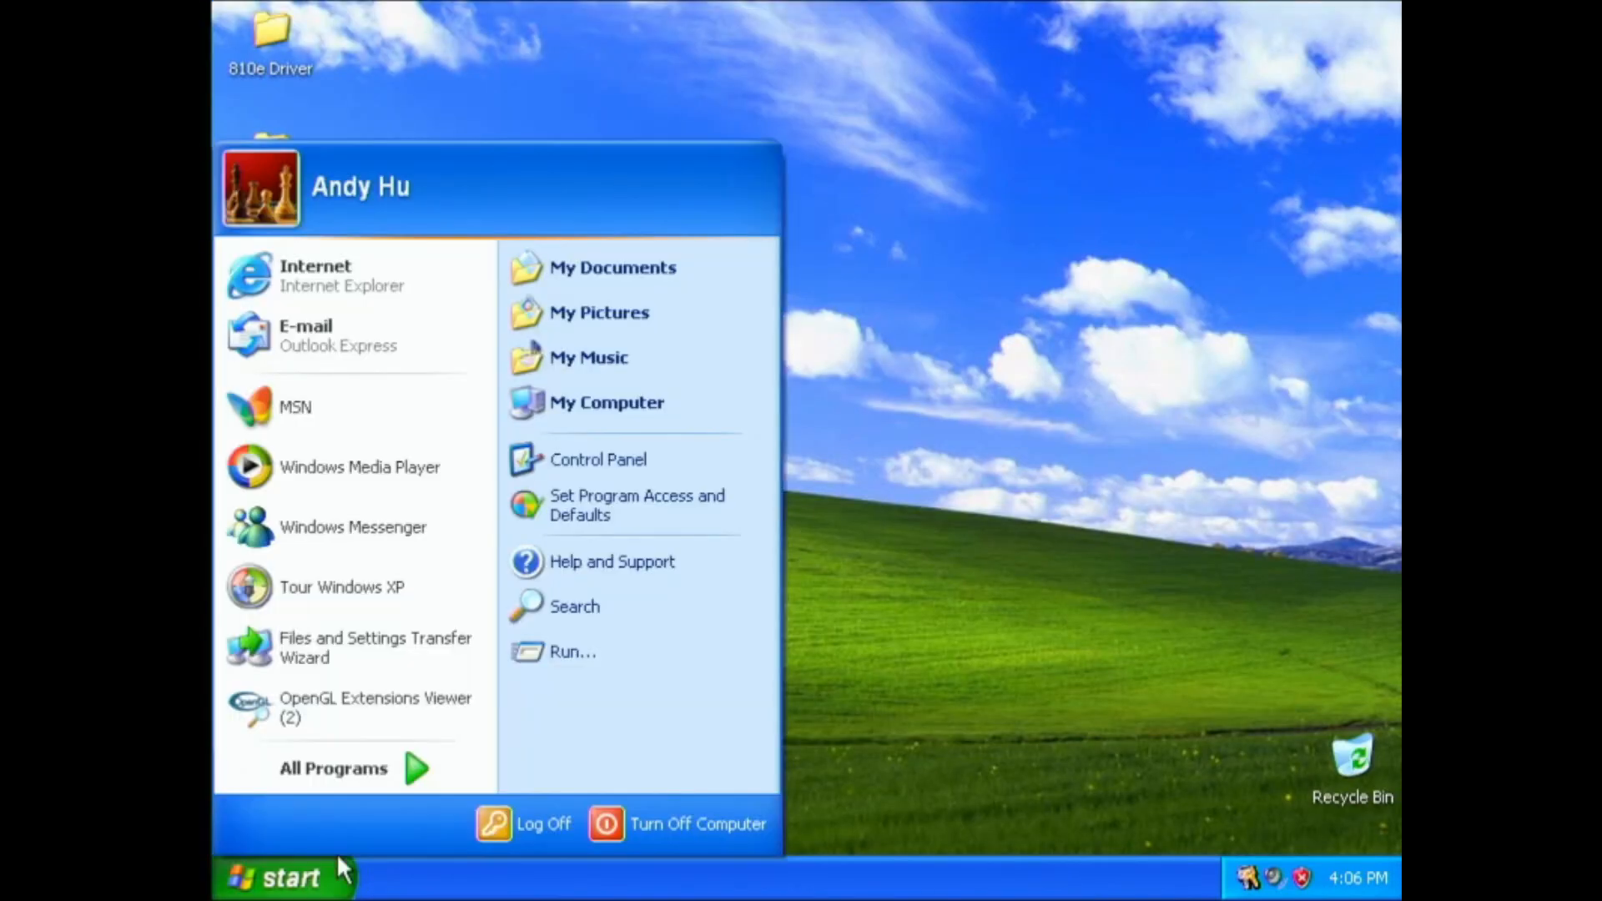
pyautogui.moveTo(678, 823)
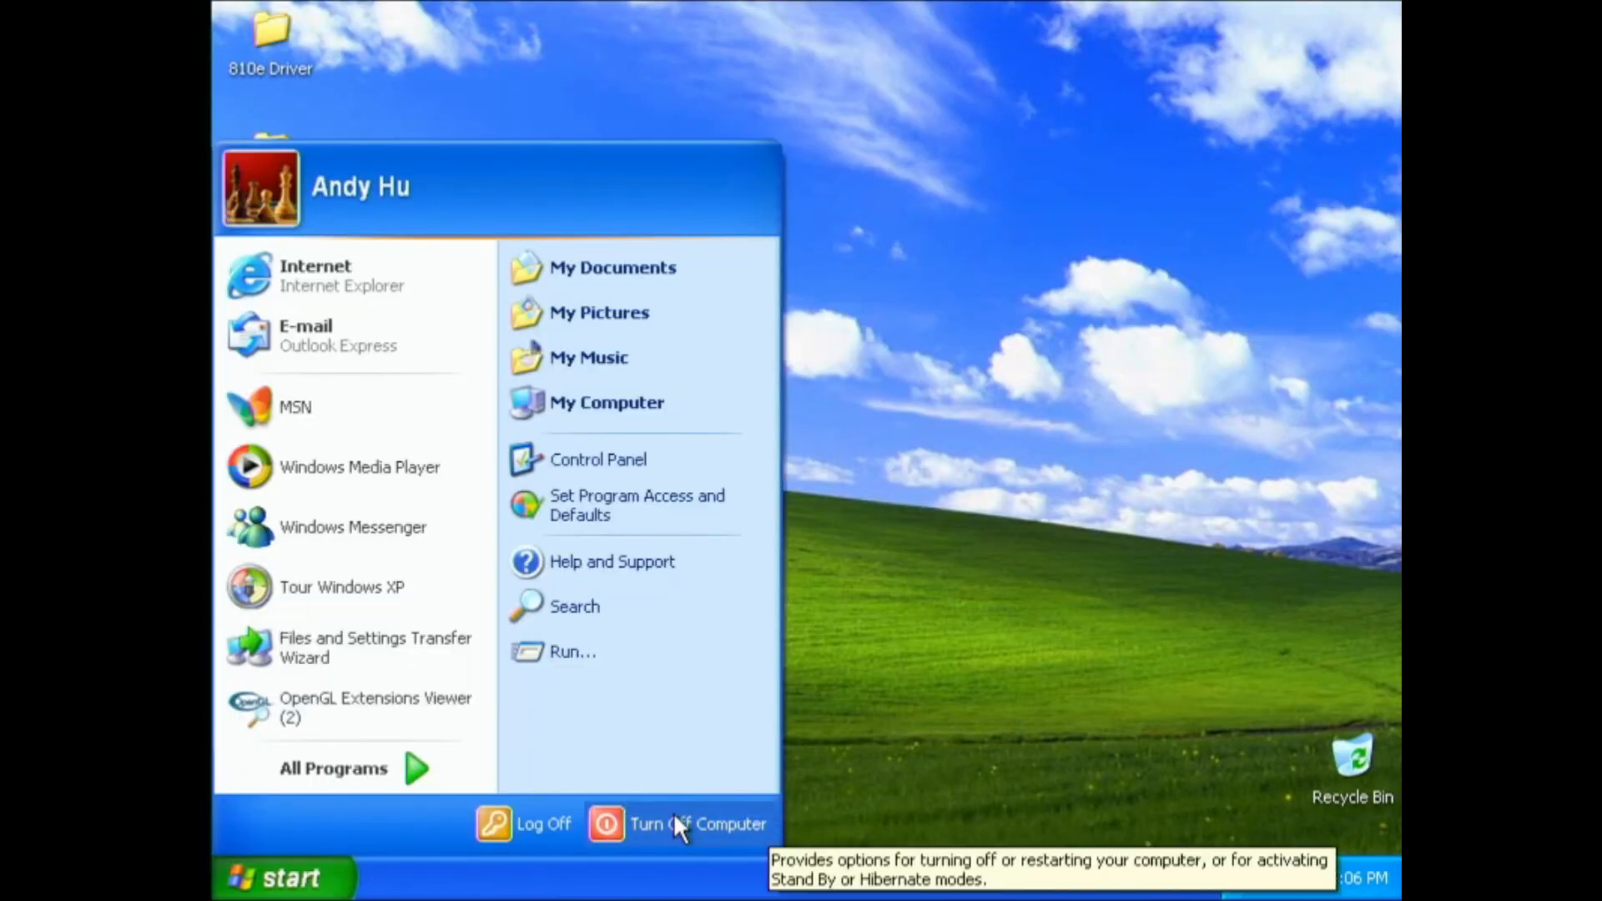
pyautogui.click(698, 824)
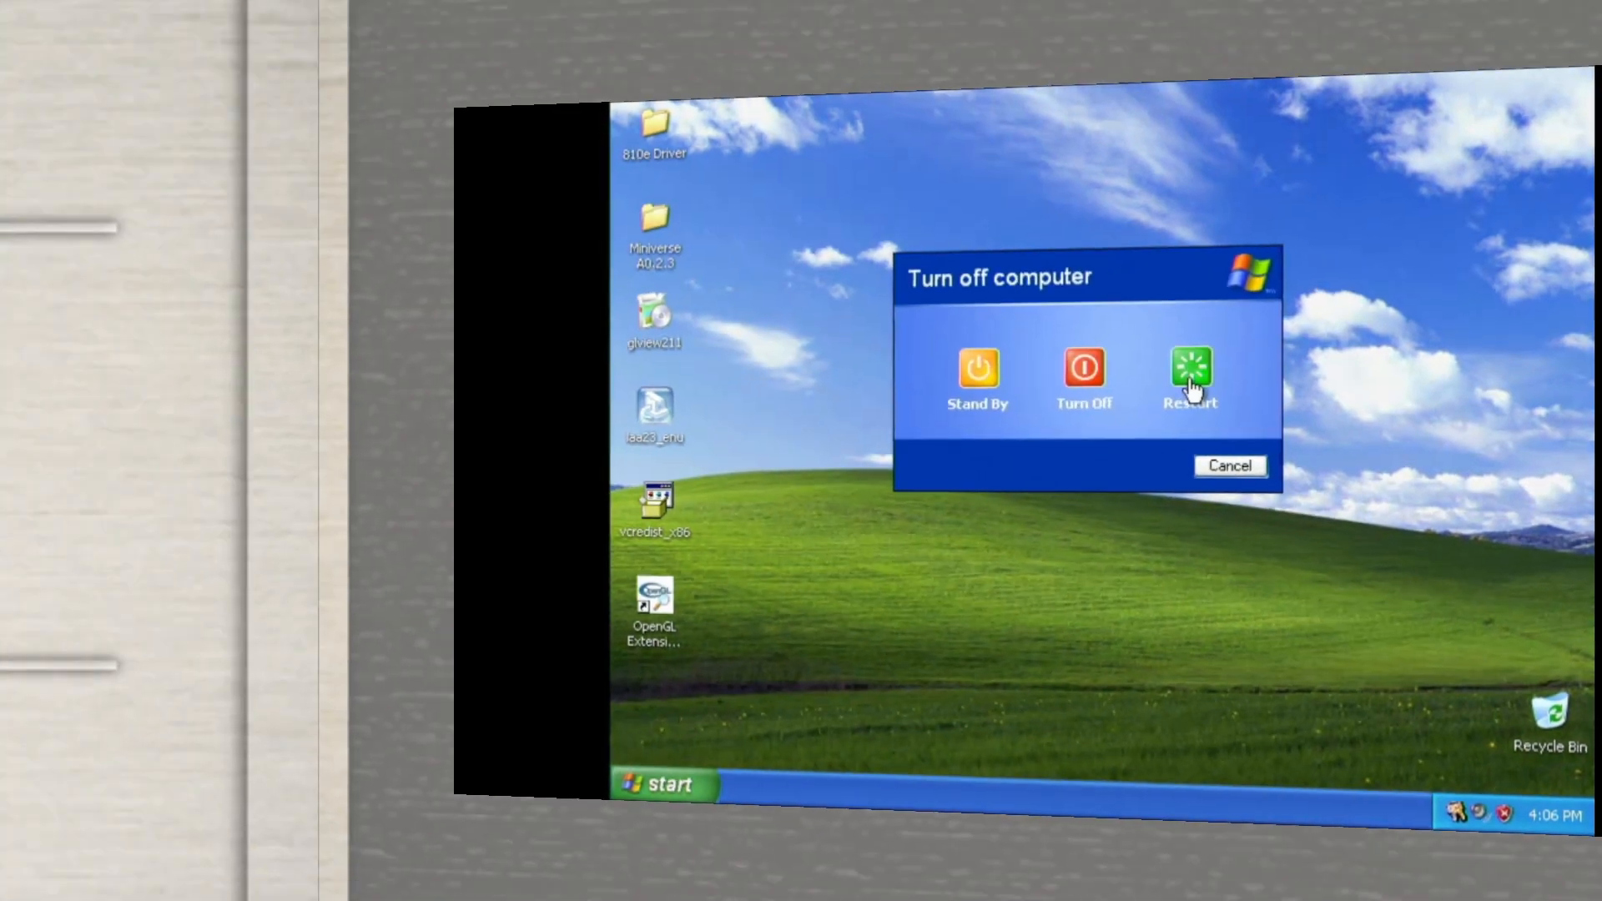
pyautogui.click(1188, 369)
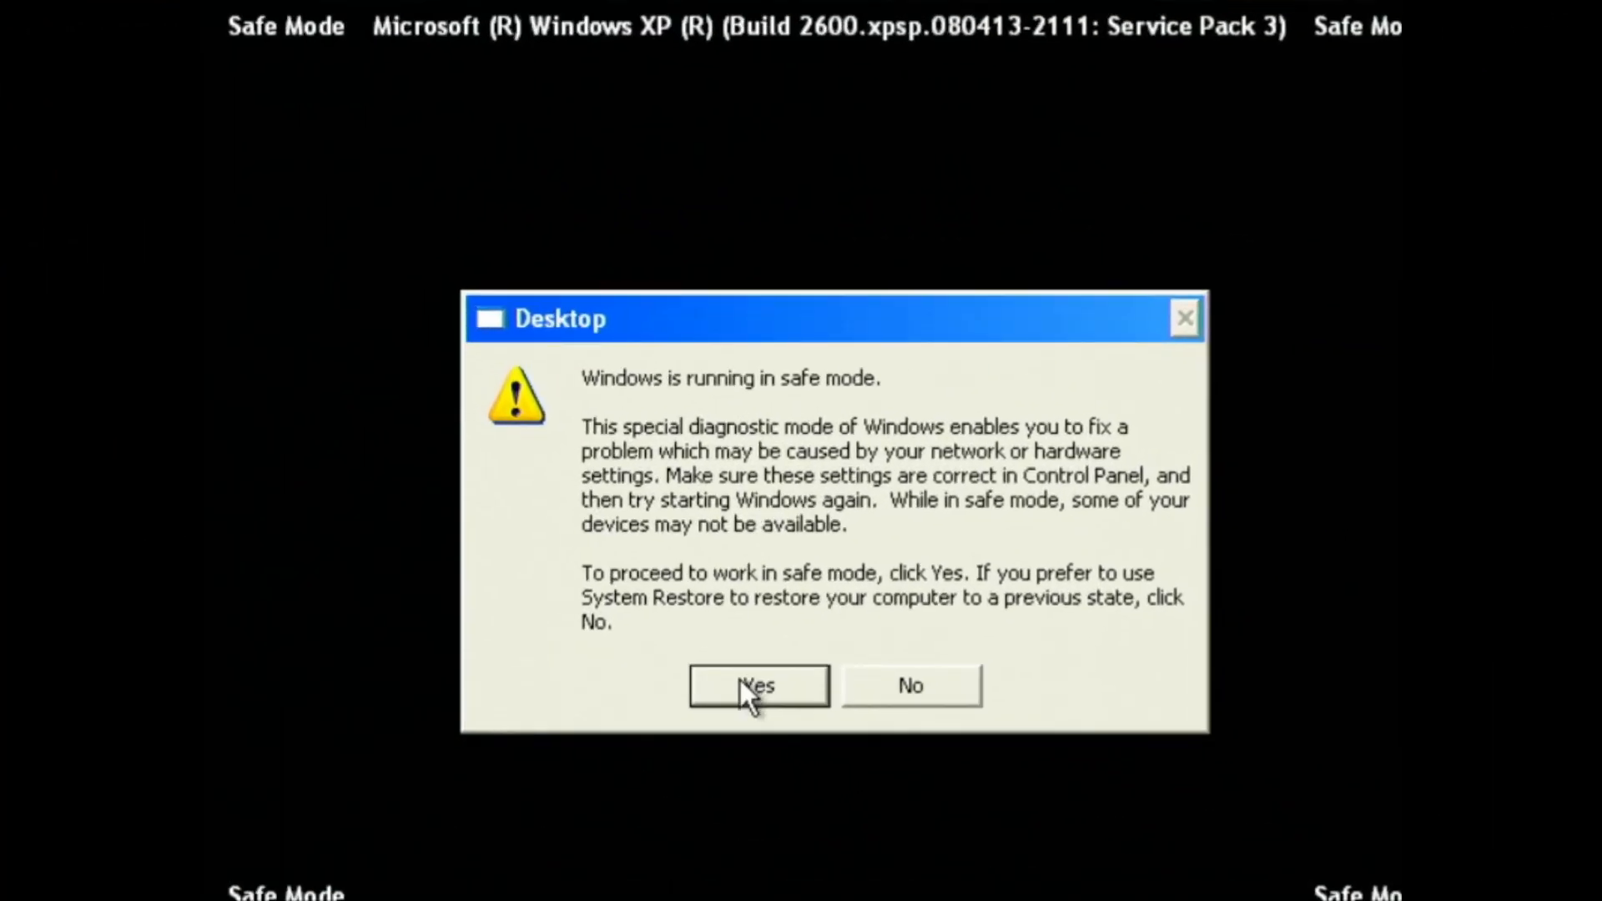
pyautogui.click(756, 686)
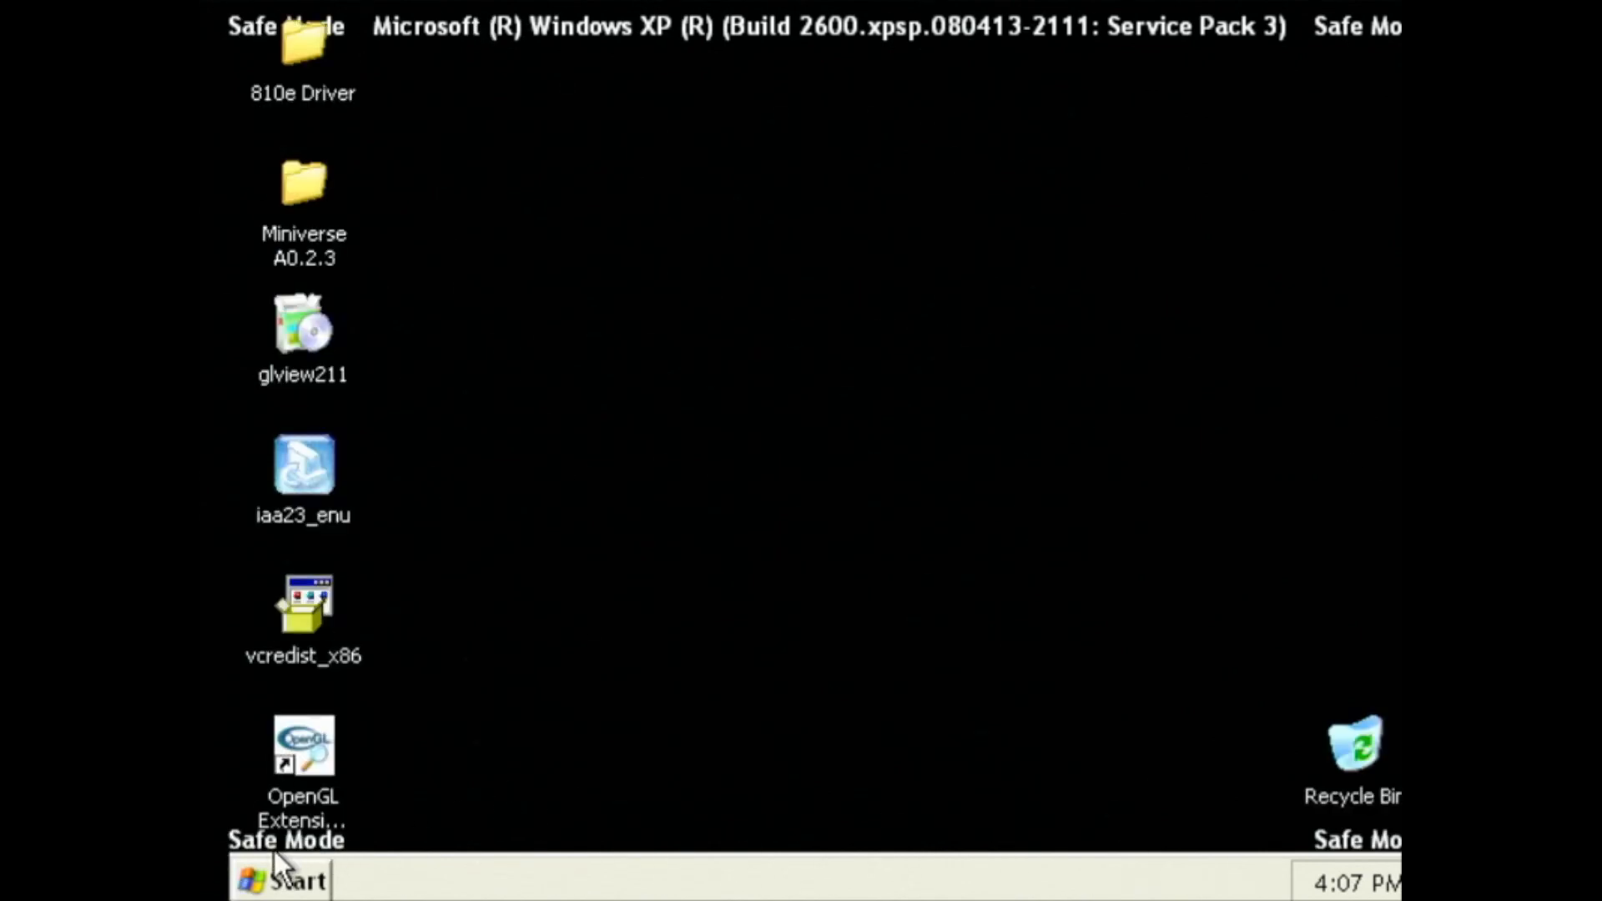
pyautogui.moveTo(391, 376)
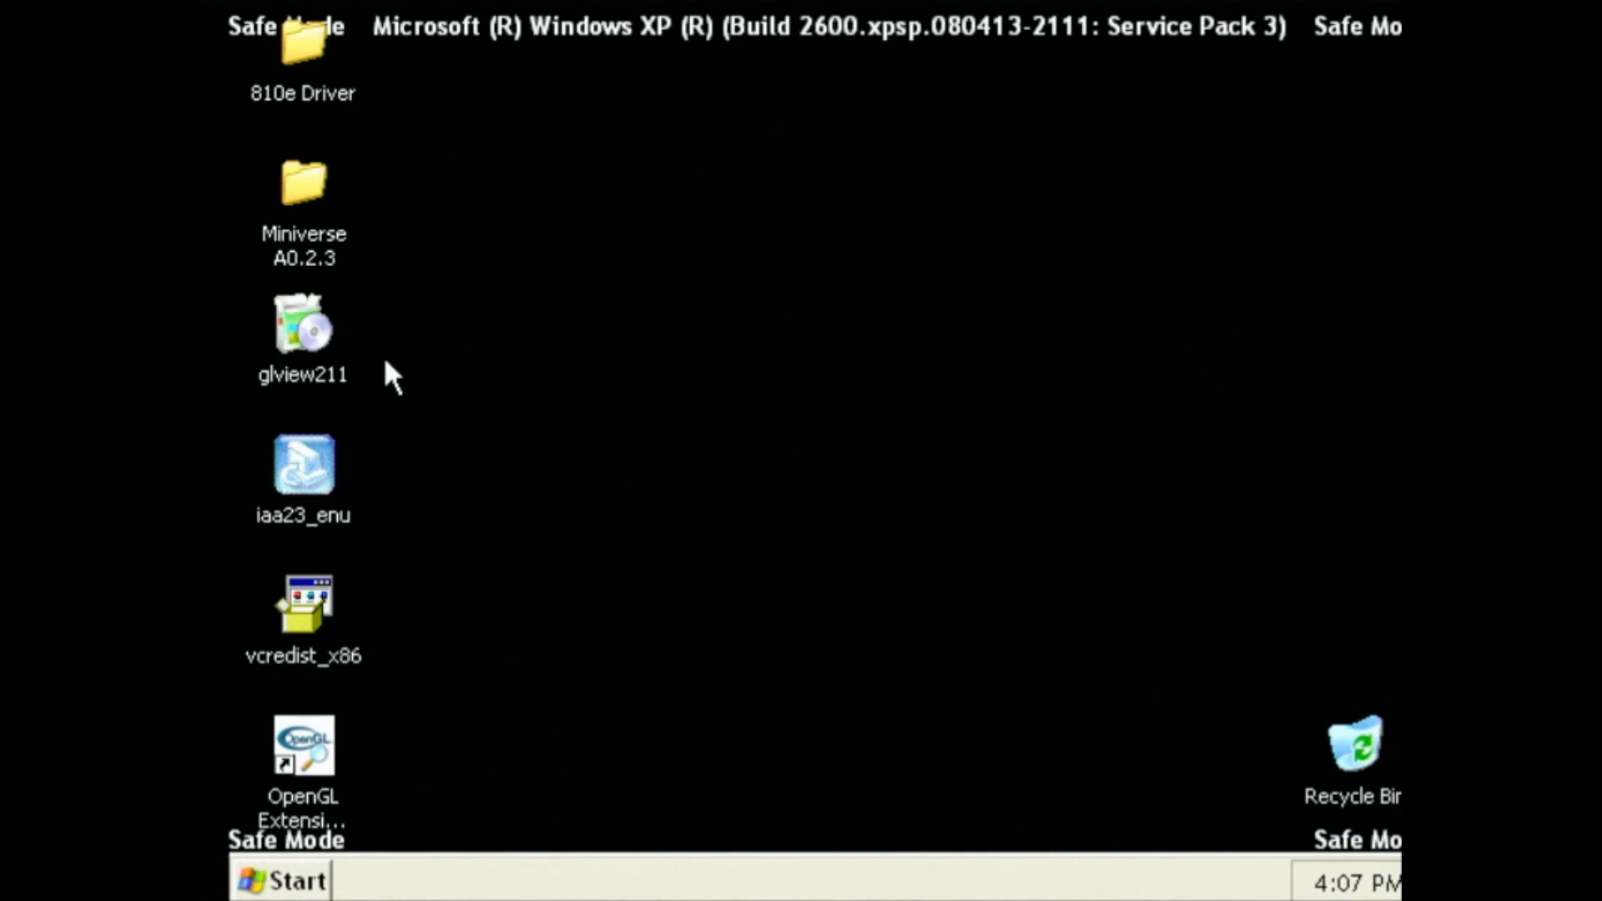
pyautogui.moveTo(581, 380)
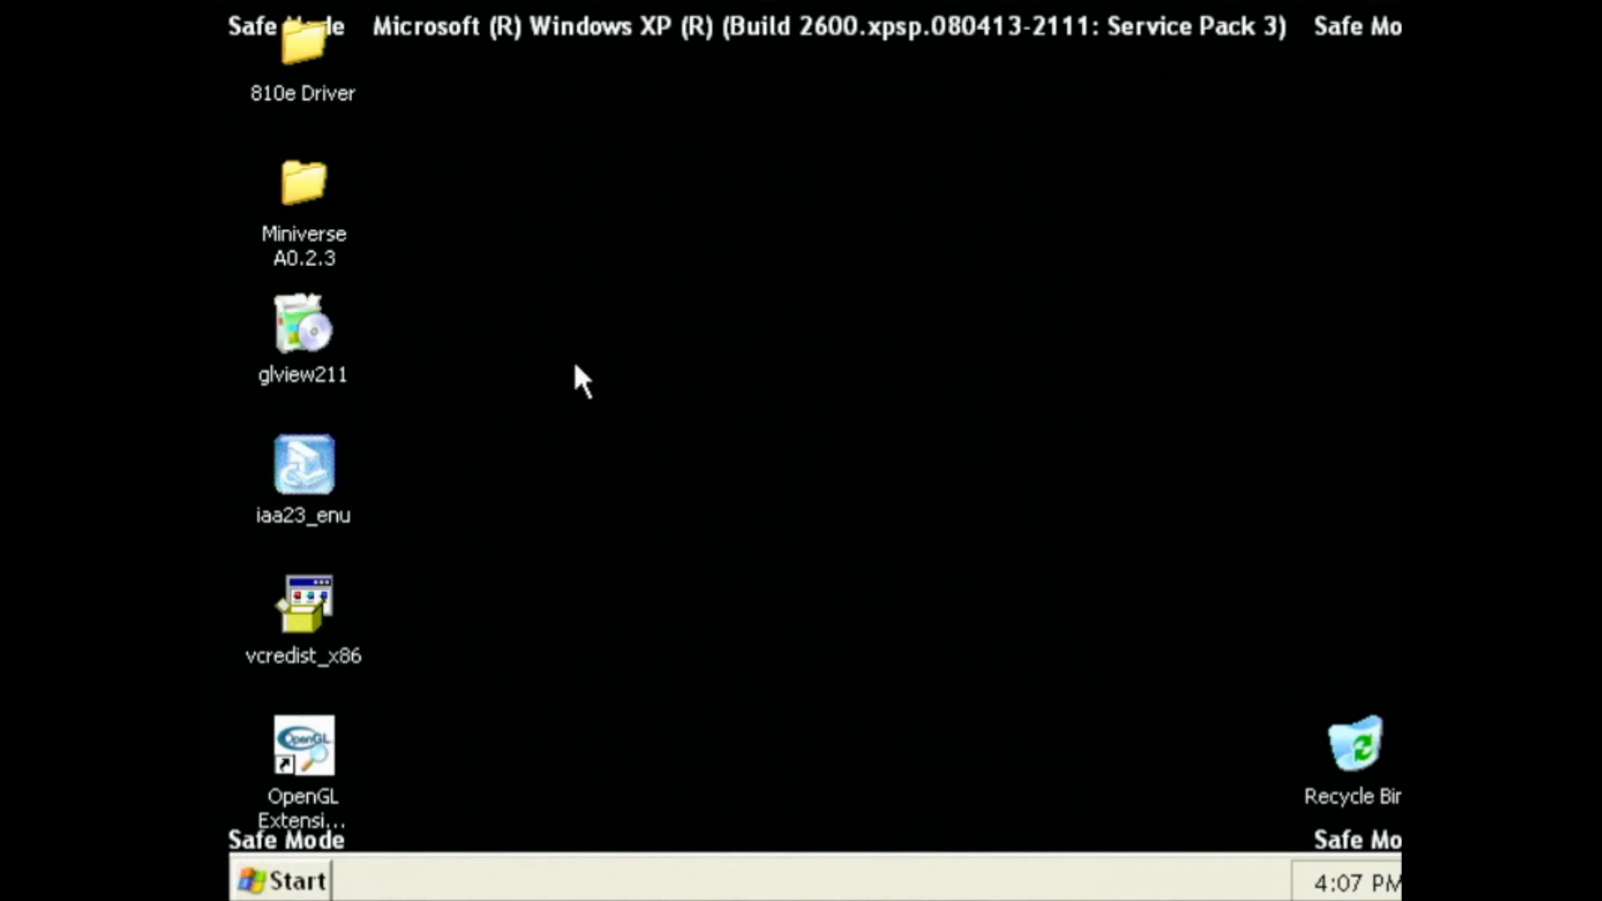
pyautogui.moveTo(501, 409)
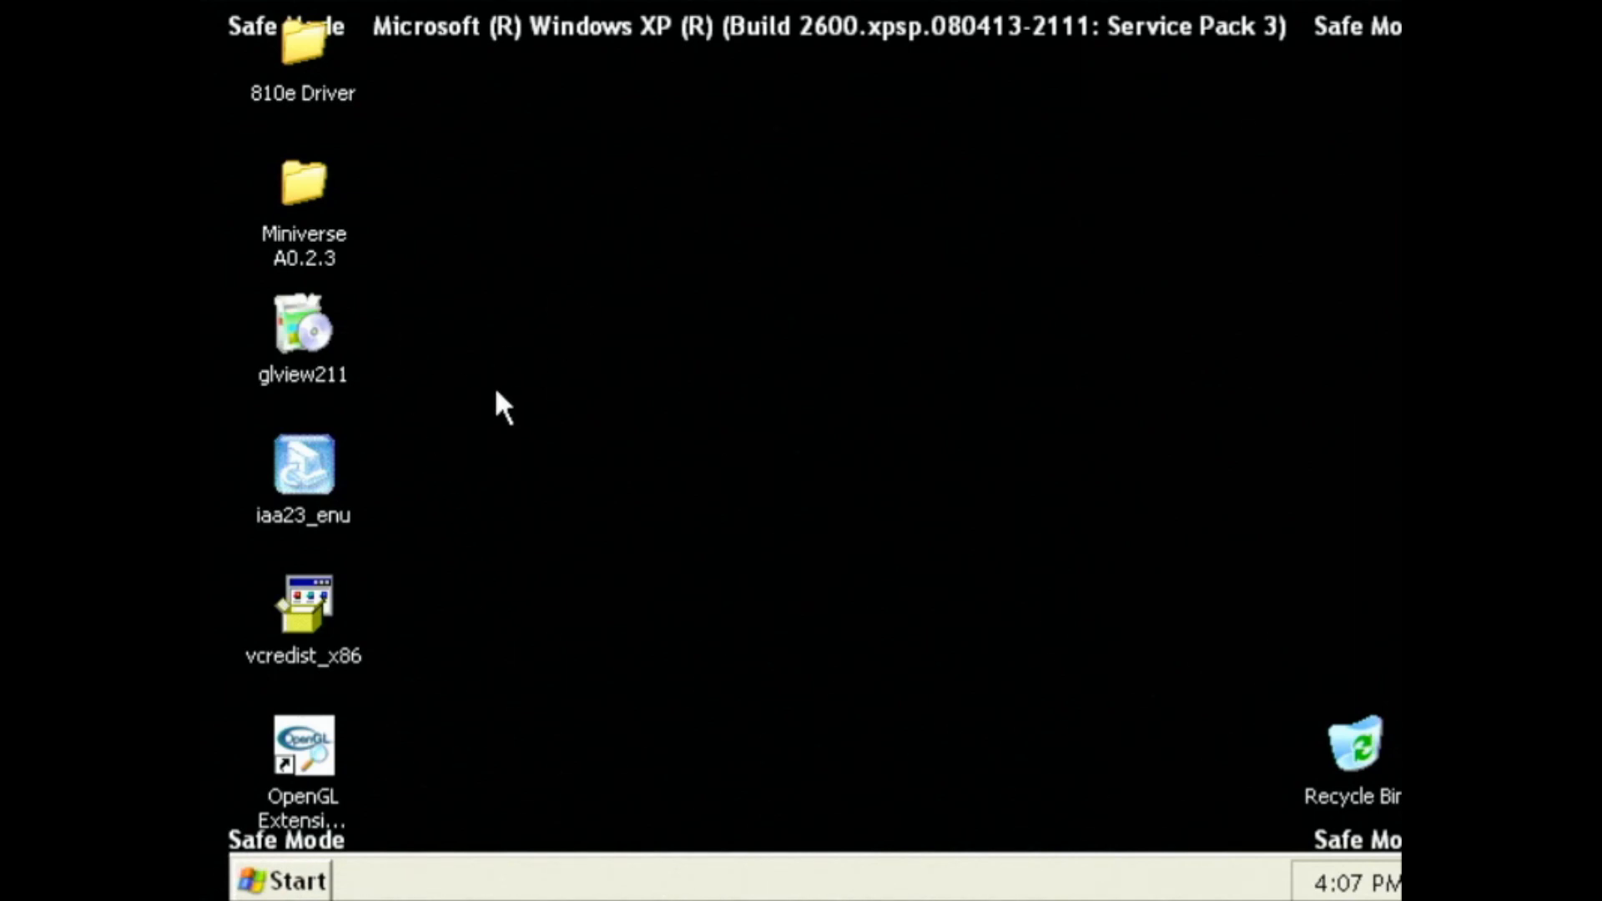
pyautogui.moveTo(492, 399)
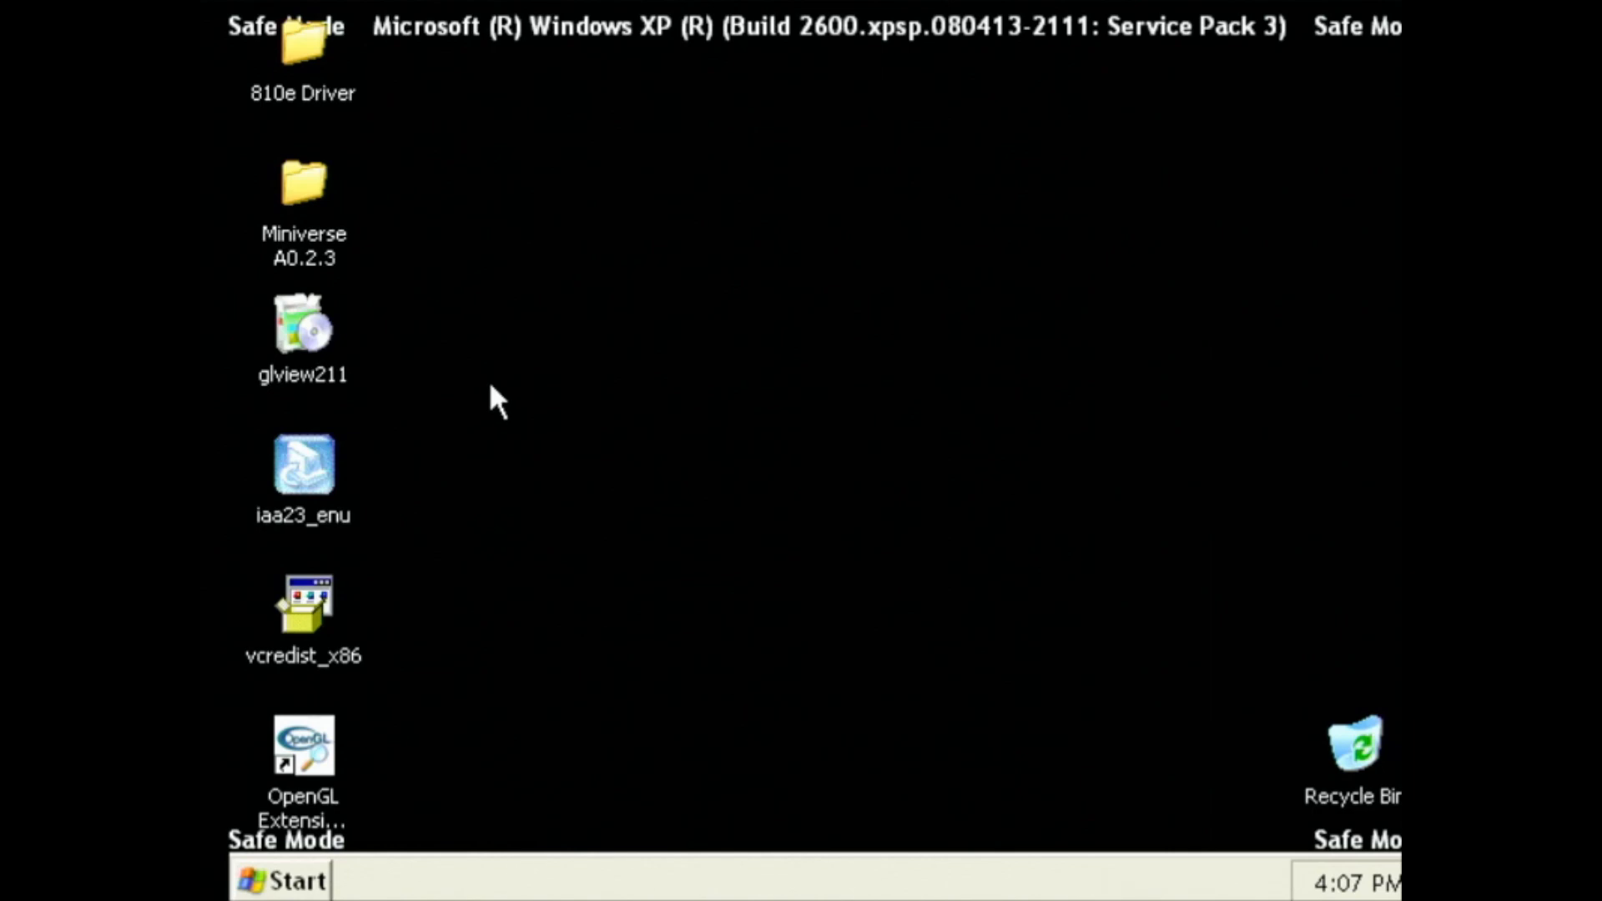
pyautogui.moveTo(368, 556)
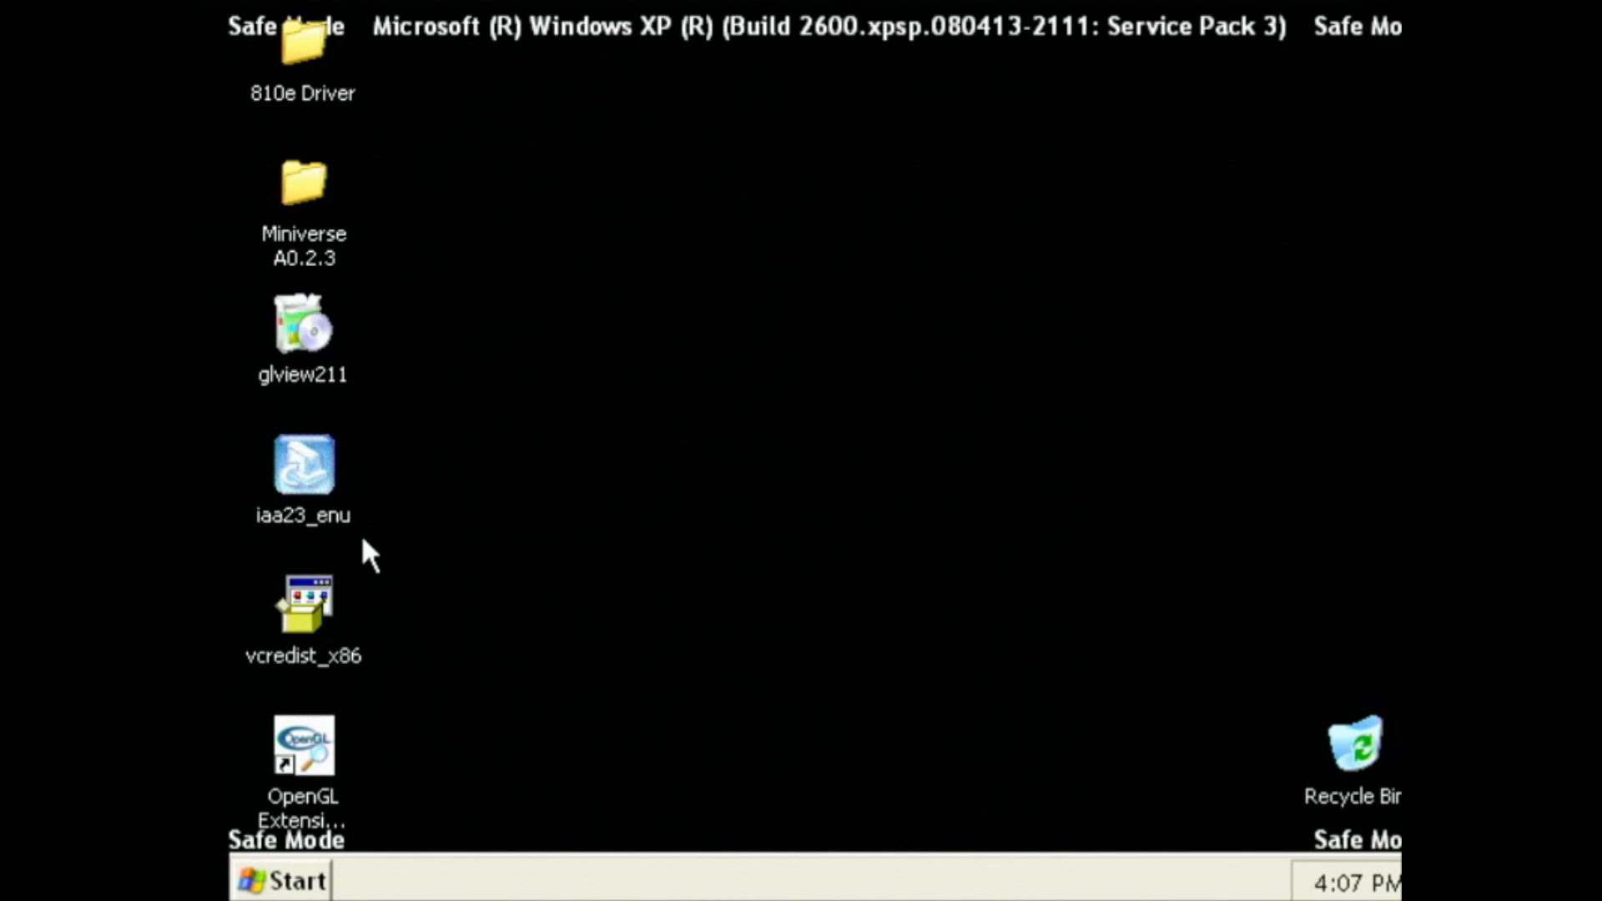
# Step: Launch Miniverse.exe from the A0.2.3 folder in Safe Mode, try the world, then close it
pyautogui.doubleClick(302, 184)
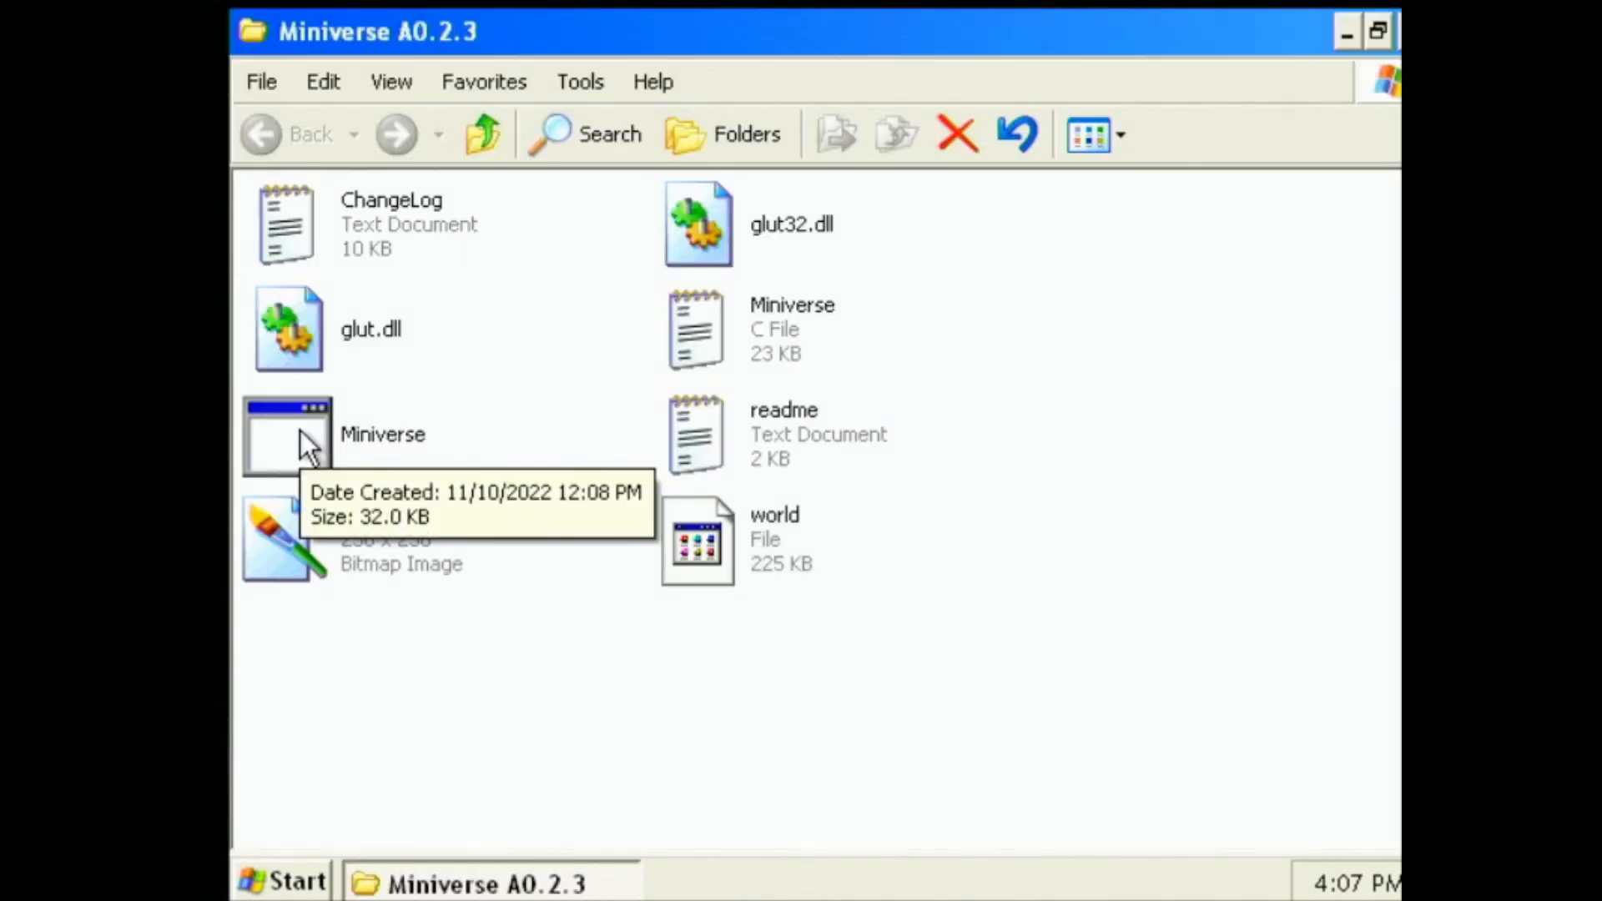
pyautogui.doubleClick(286, 434)
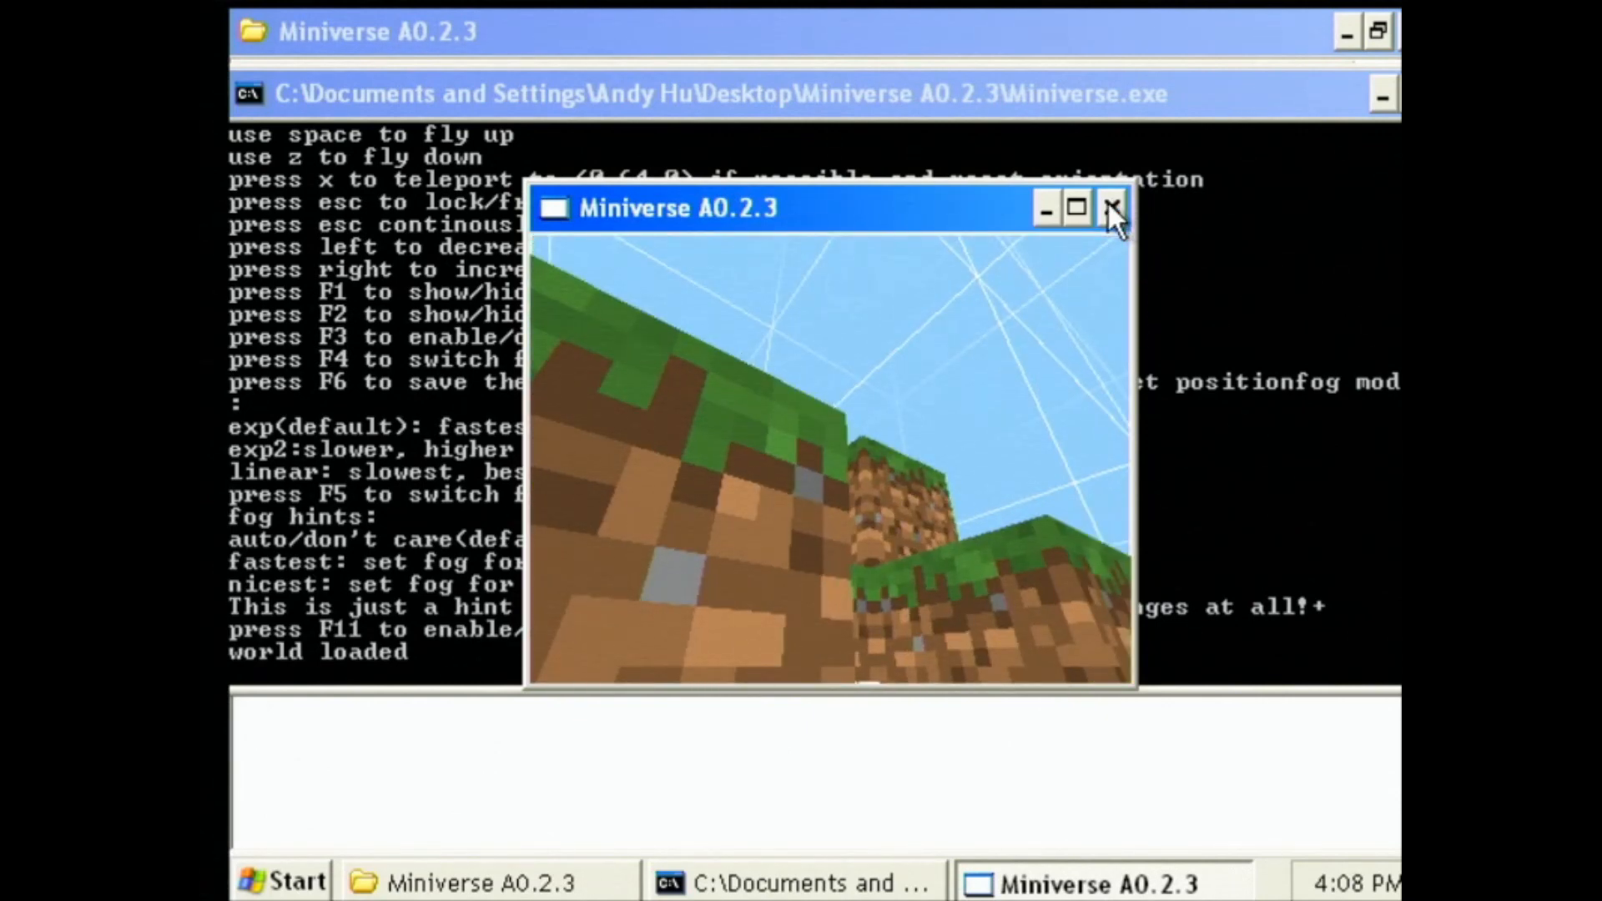
pyautogui.click(1111, 209)
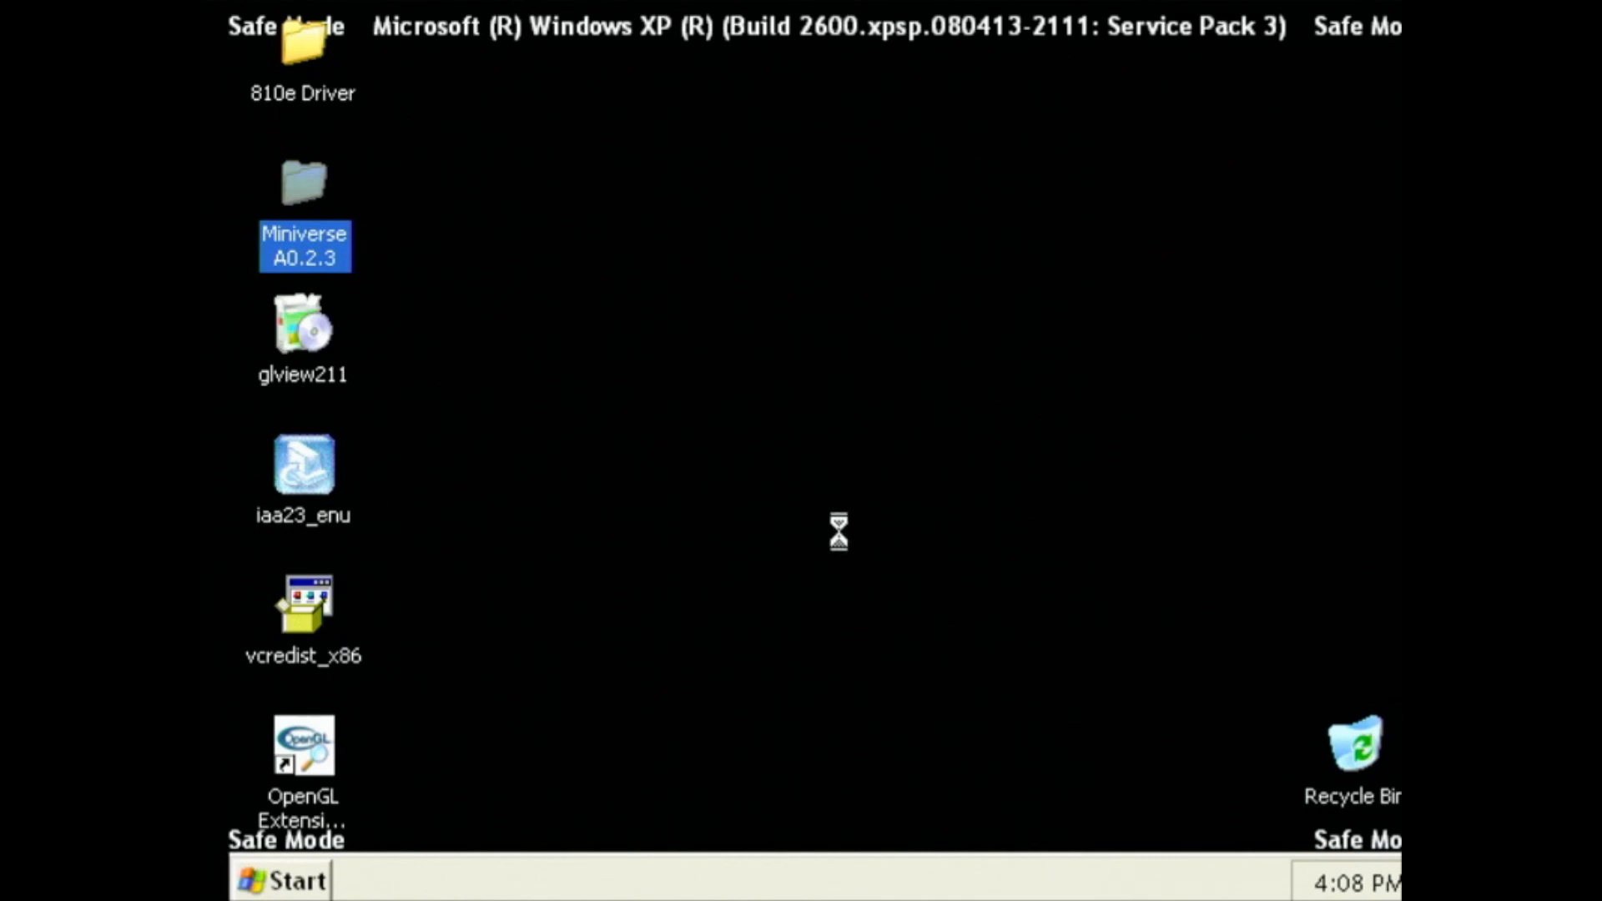
pyautogui.rightClick(837, 532)
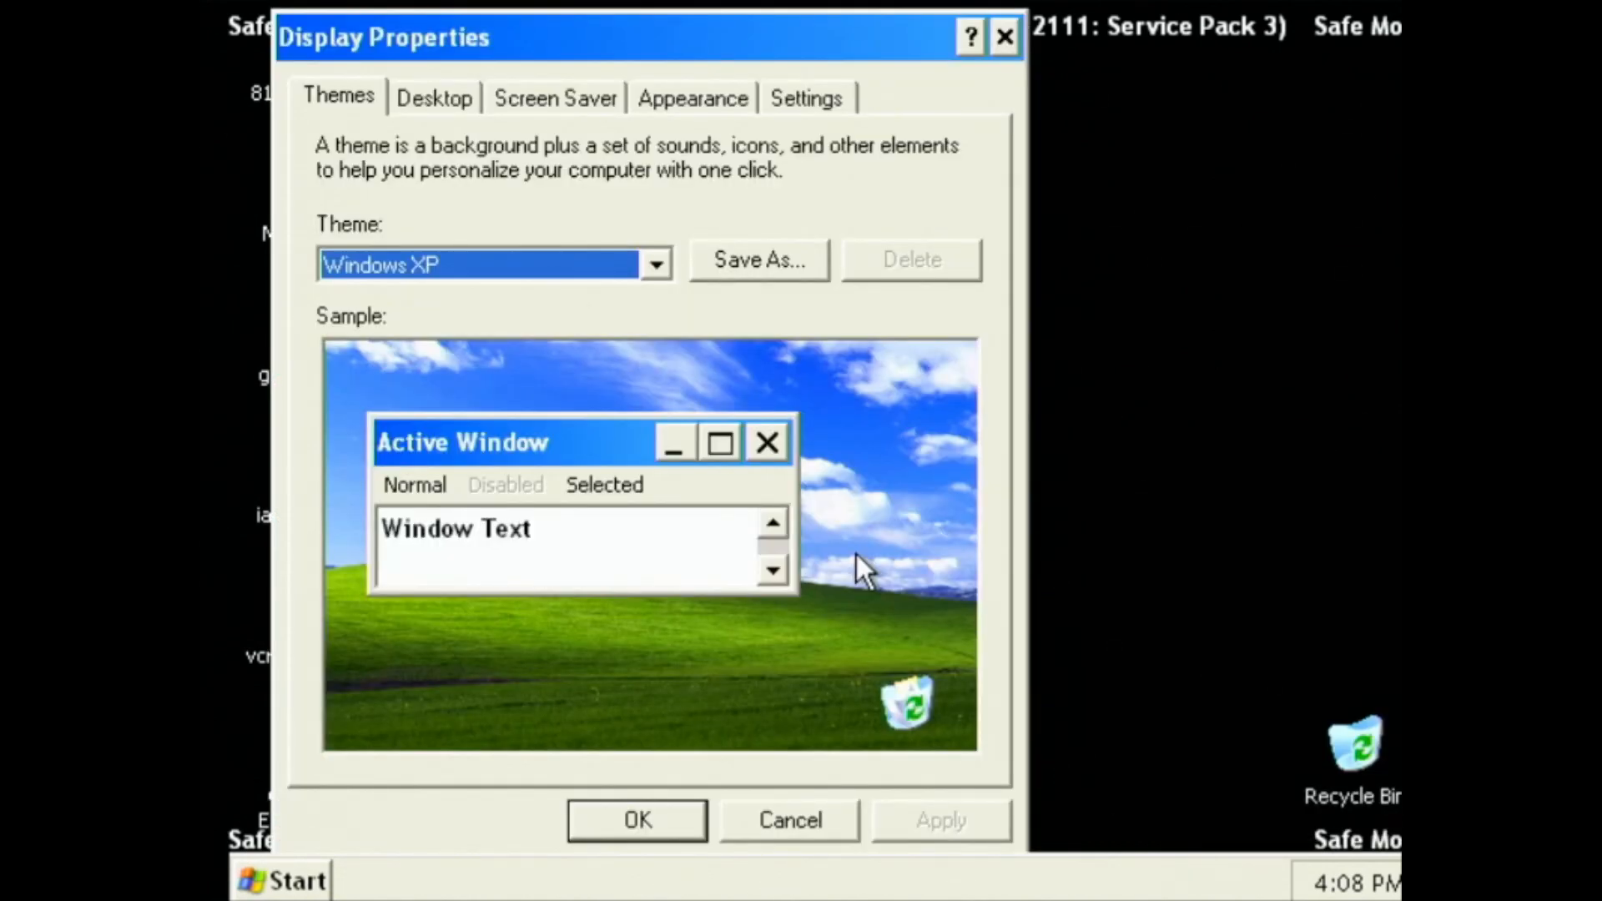
pyautogui.moveTo(766, 37)
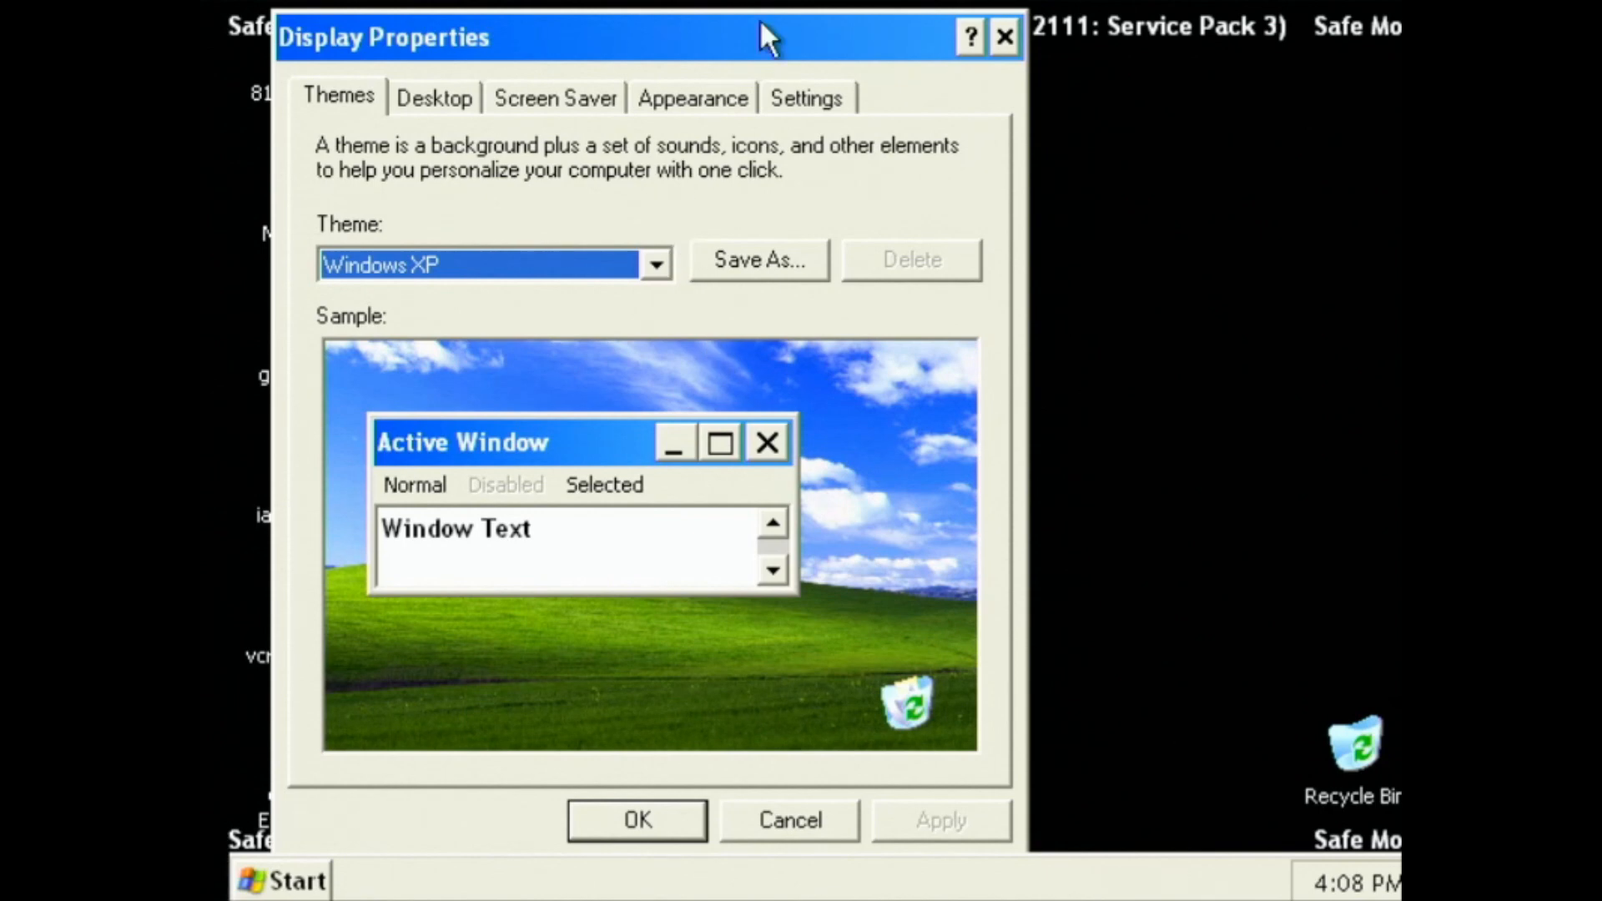
pyautogui.click(806, 98)
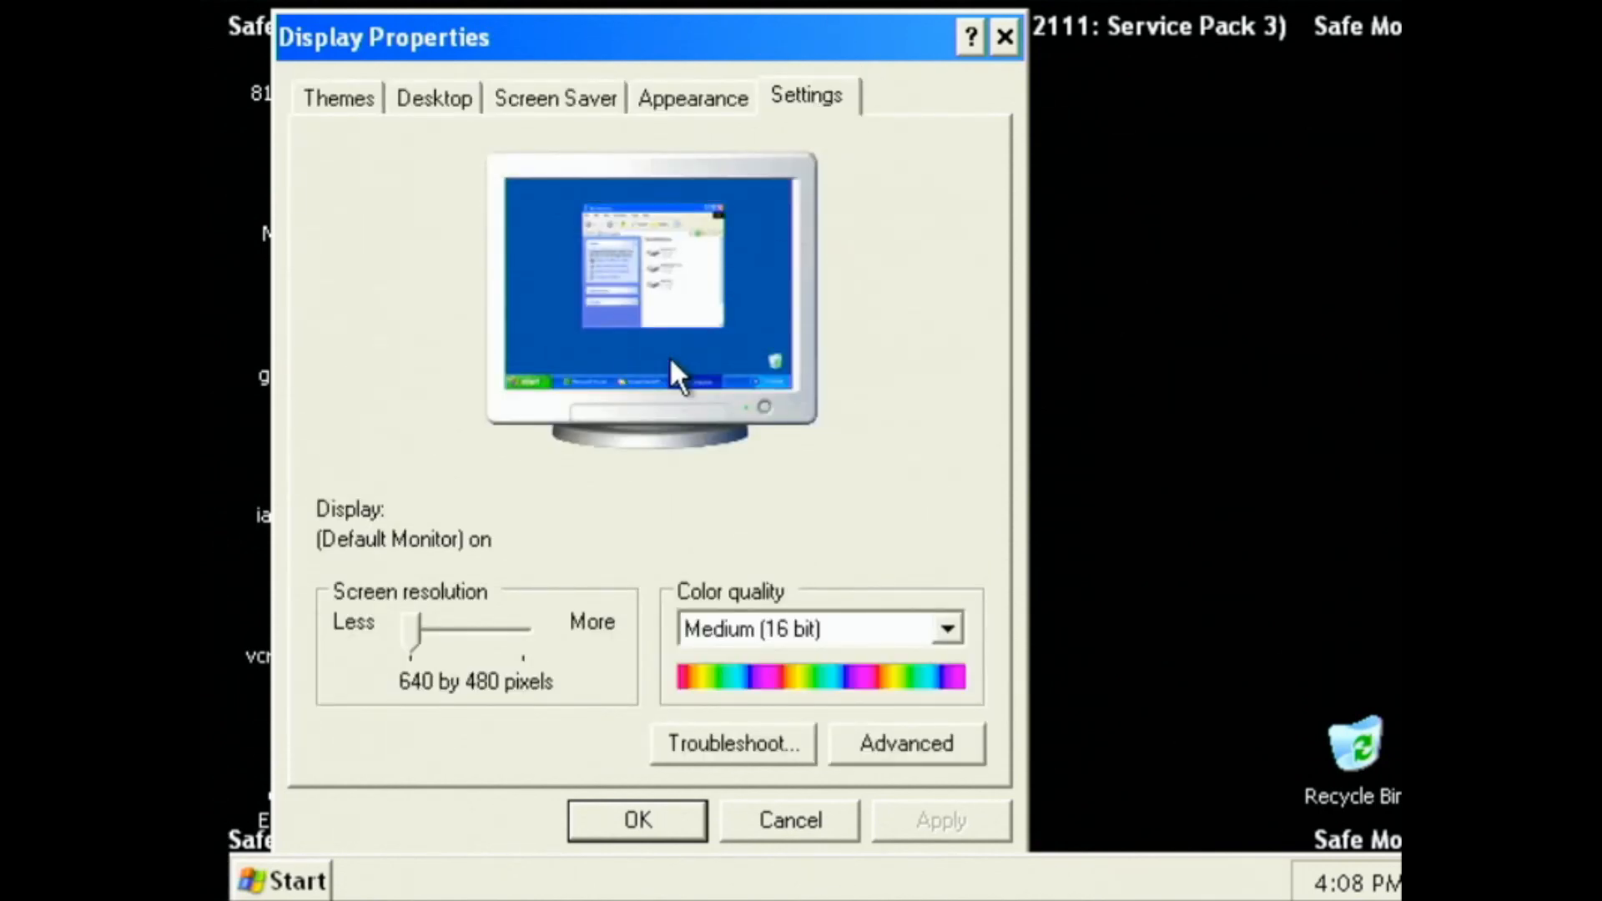
pyautogui.moveTo(393, 638)
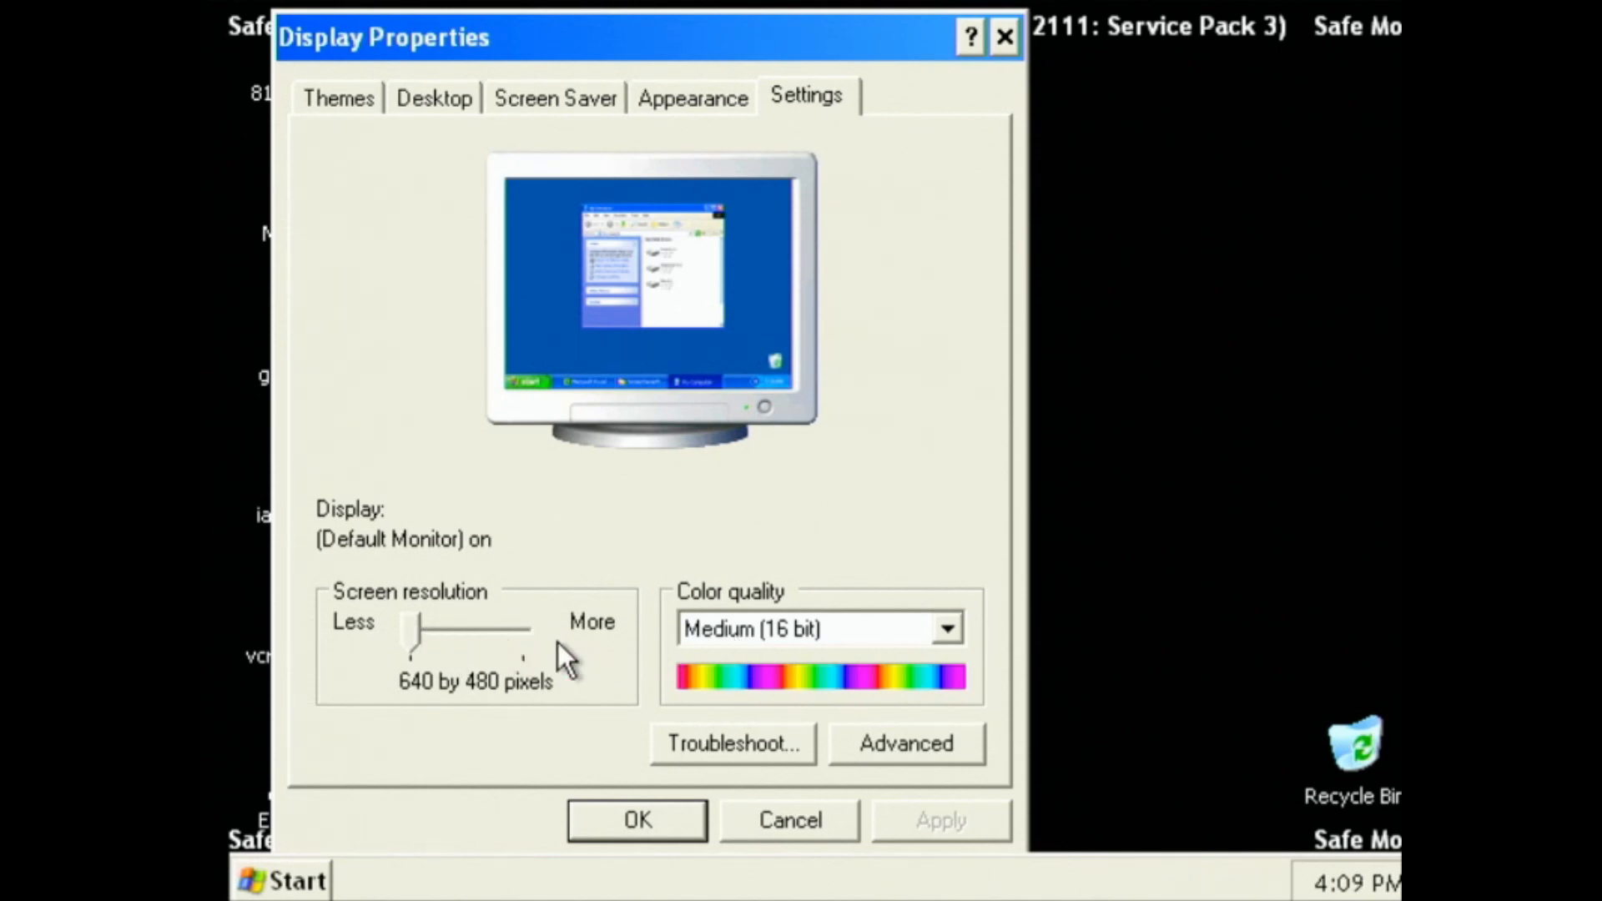
pyautogui.moveTo(643, 806)
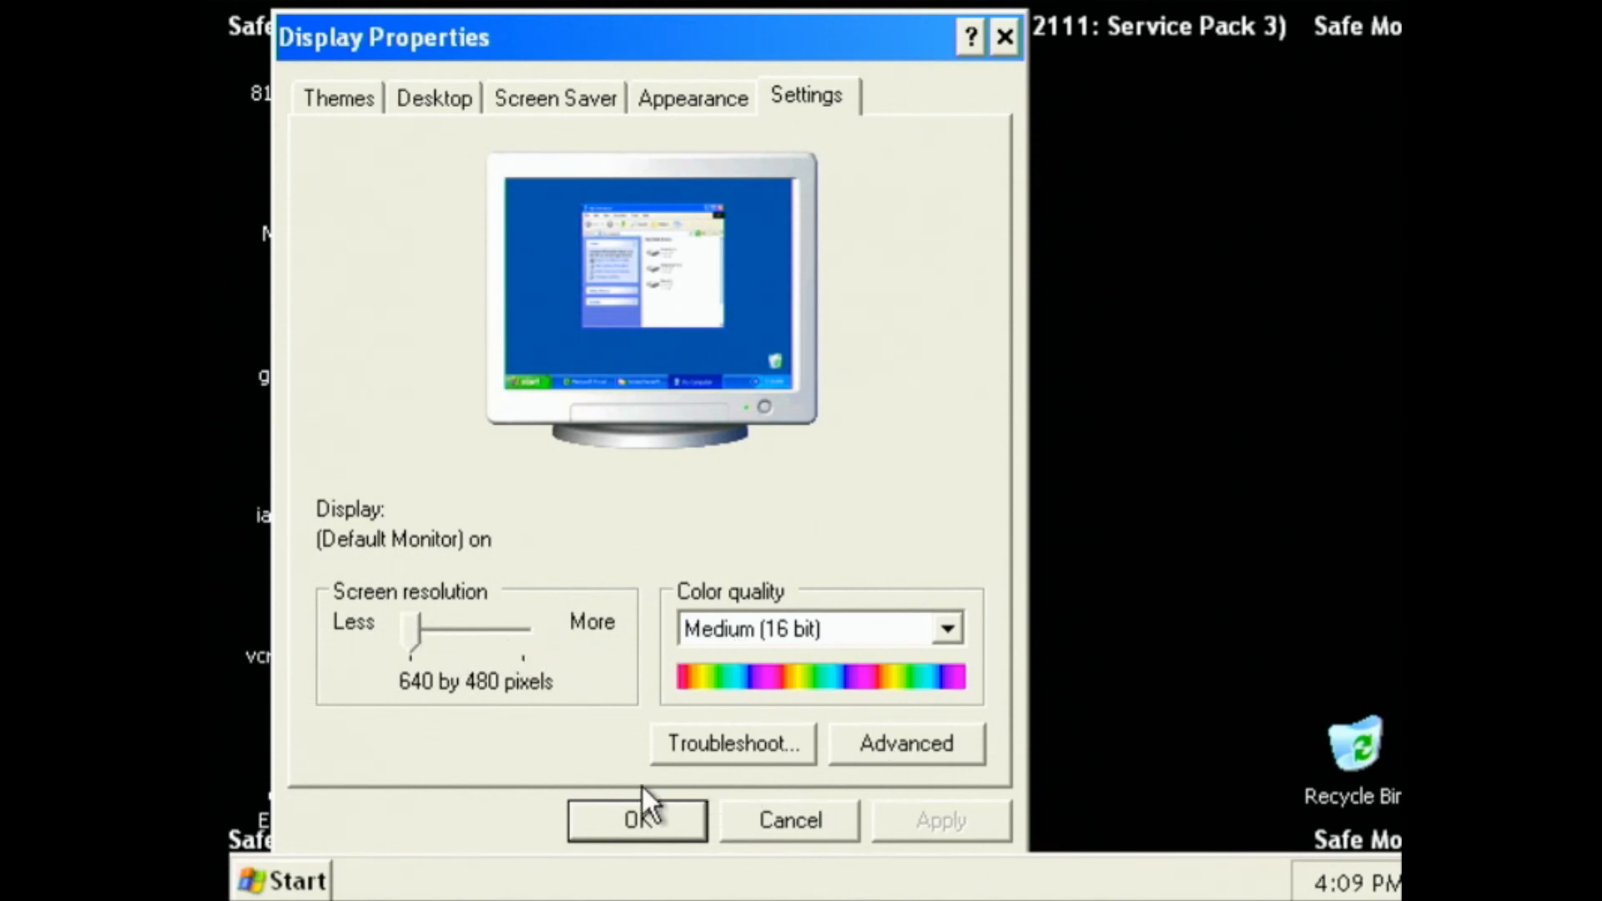
pyautogui.click(635, 819)
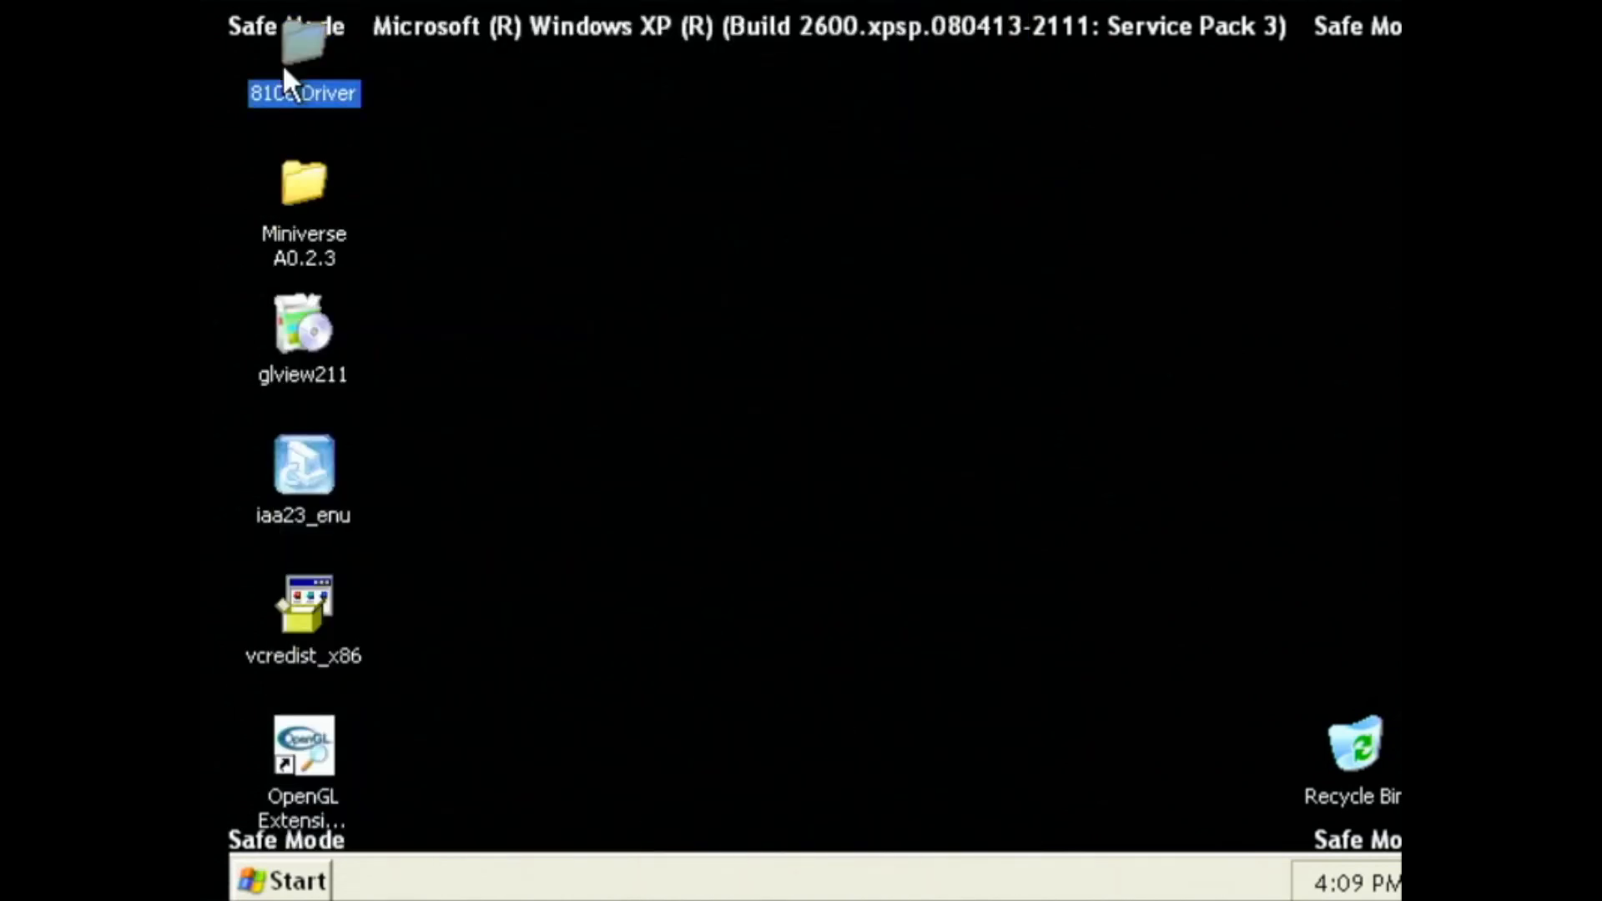
pyautogui.doubleClick(304, 92)
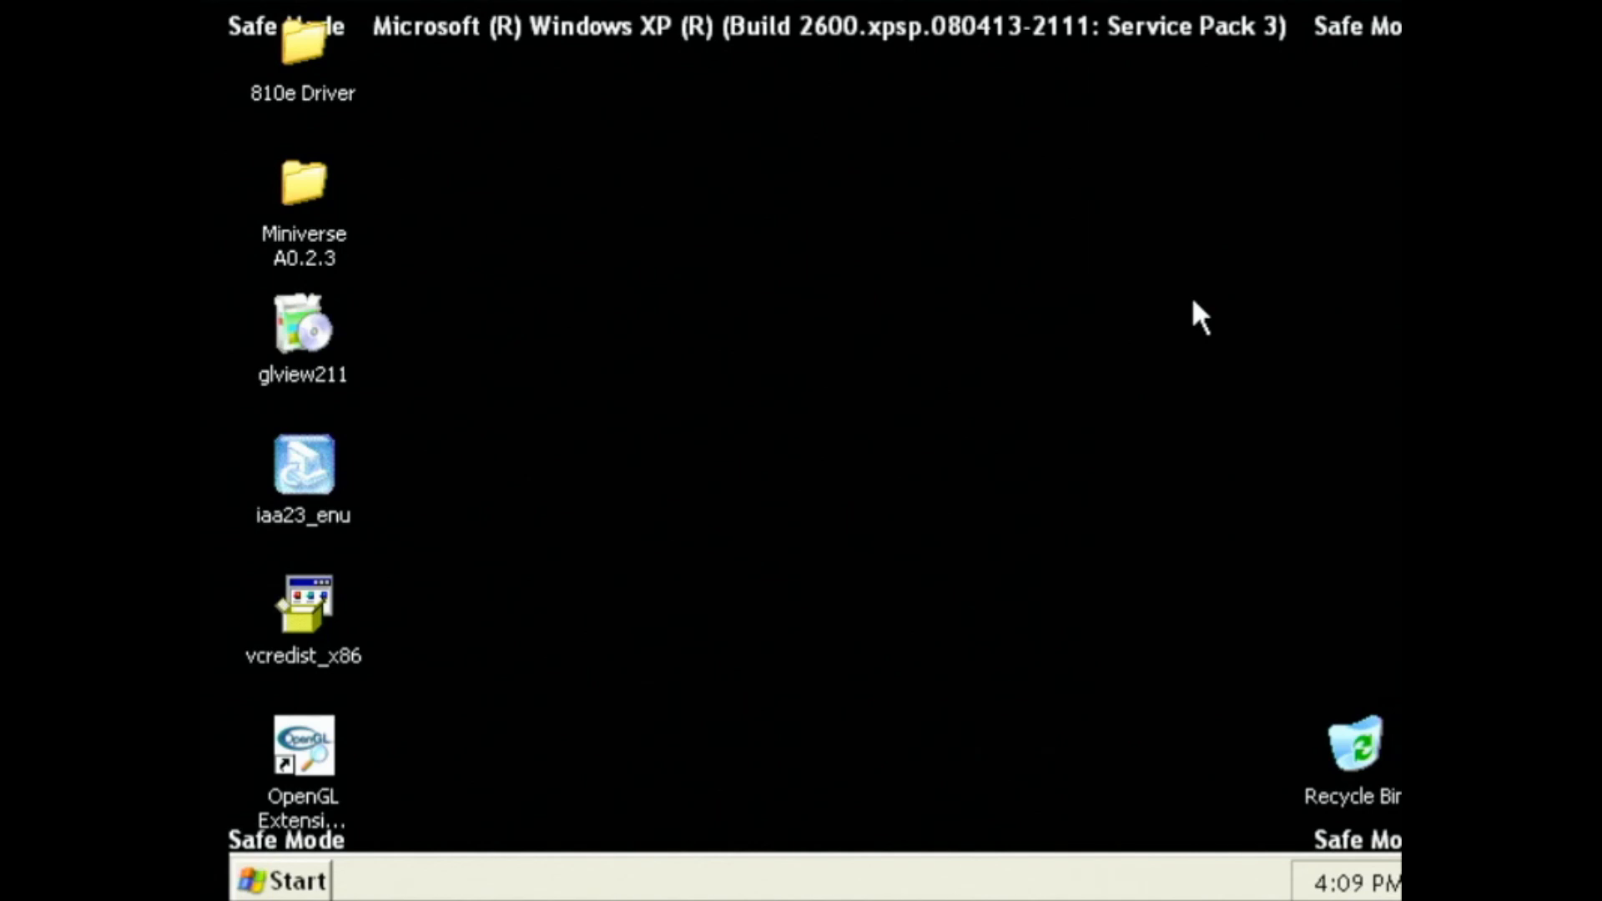
pyautogui.moveTo(1201, 319)
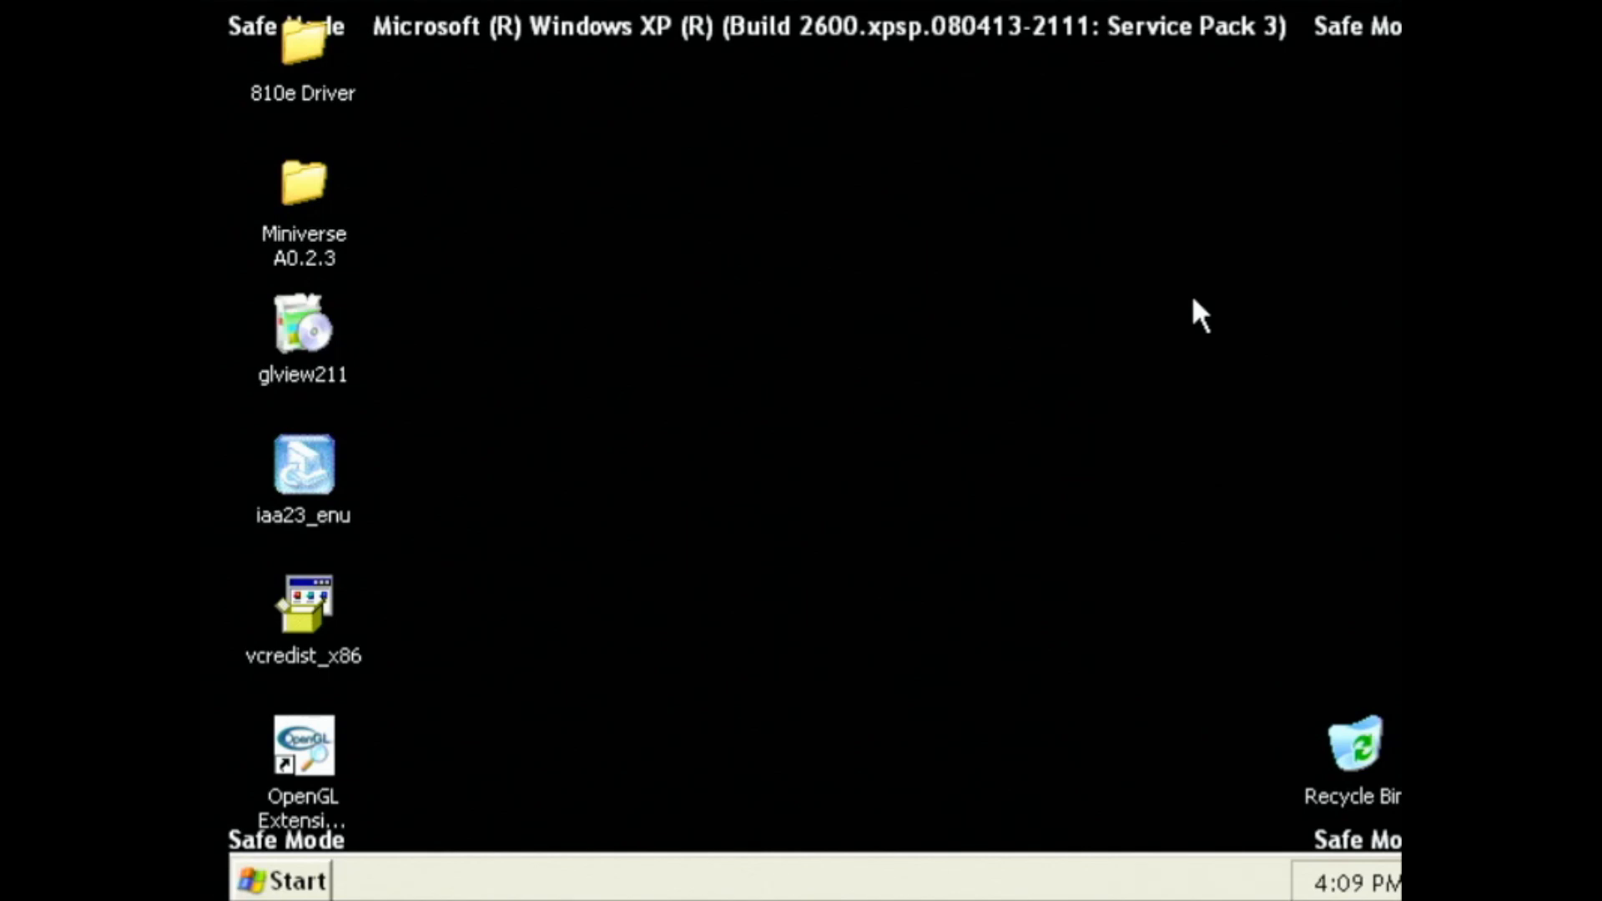
pyautogui.moveTo(1151, 345)
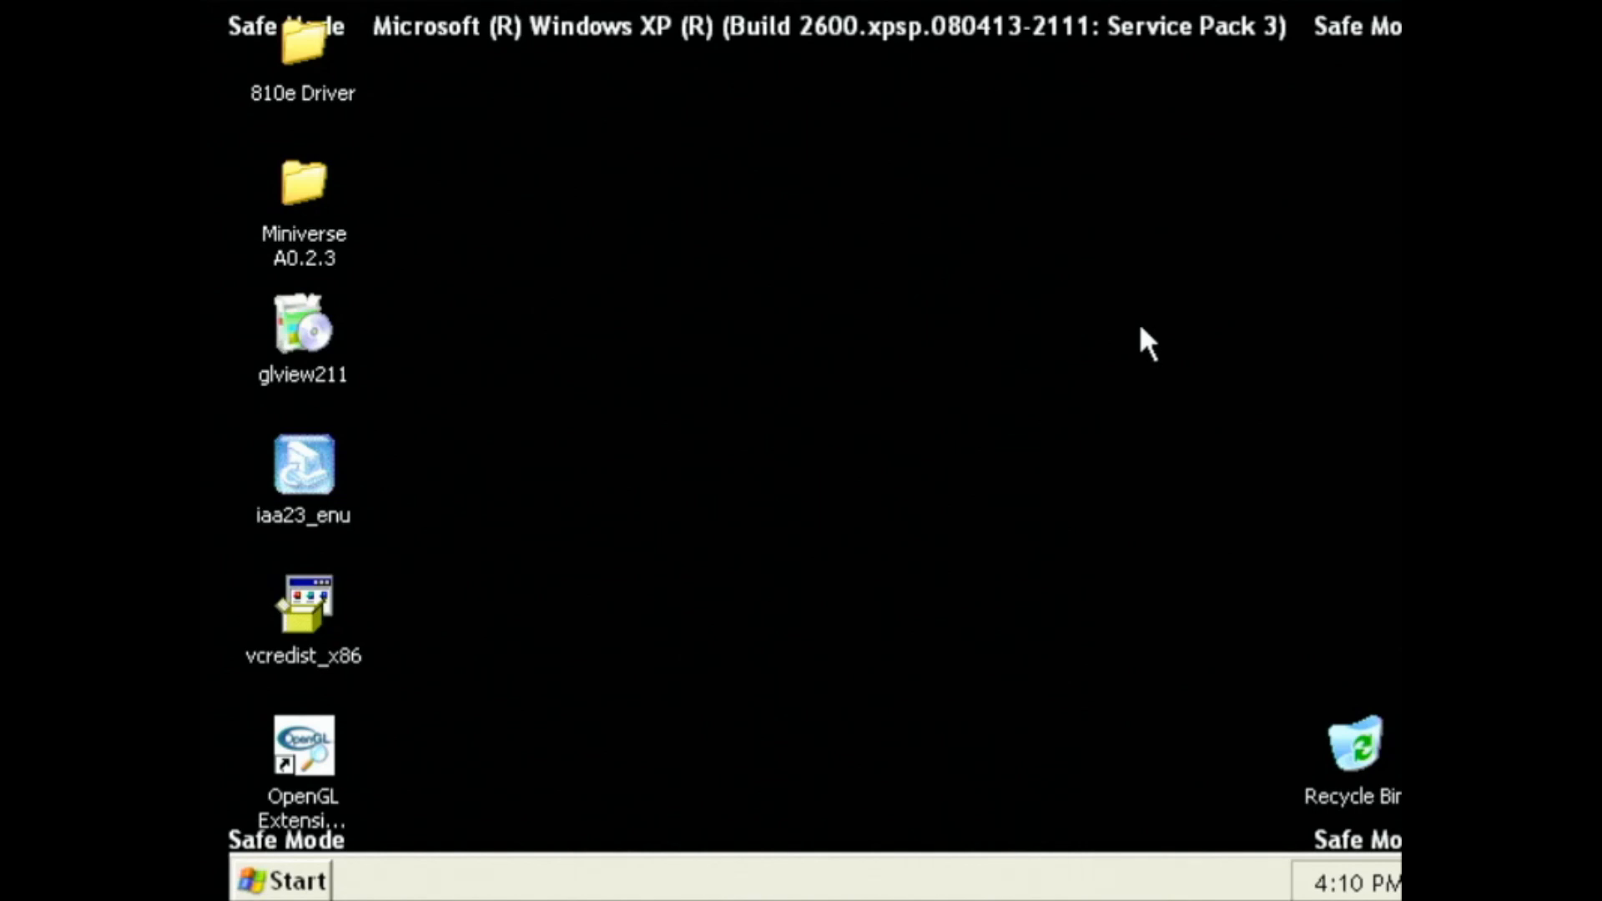
pyautogui.moveTo(1165, 347)
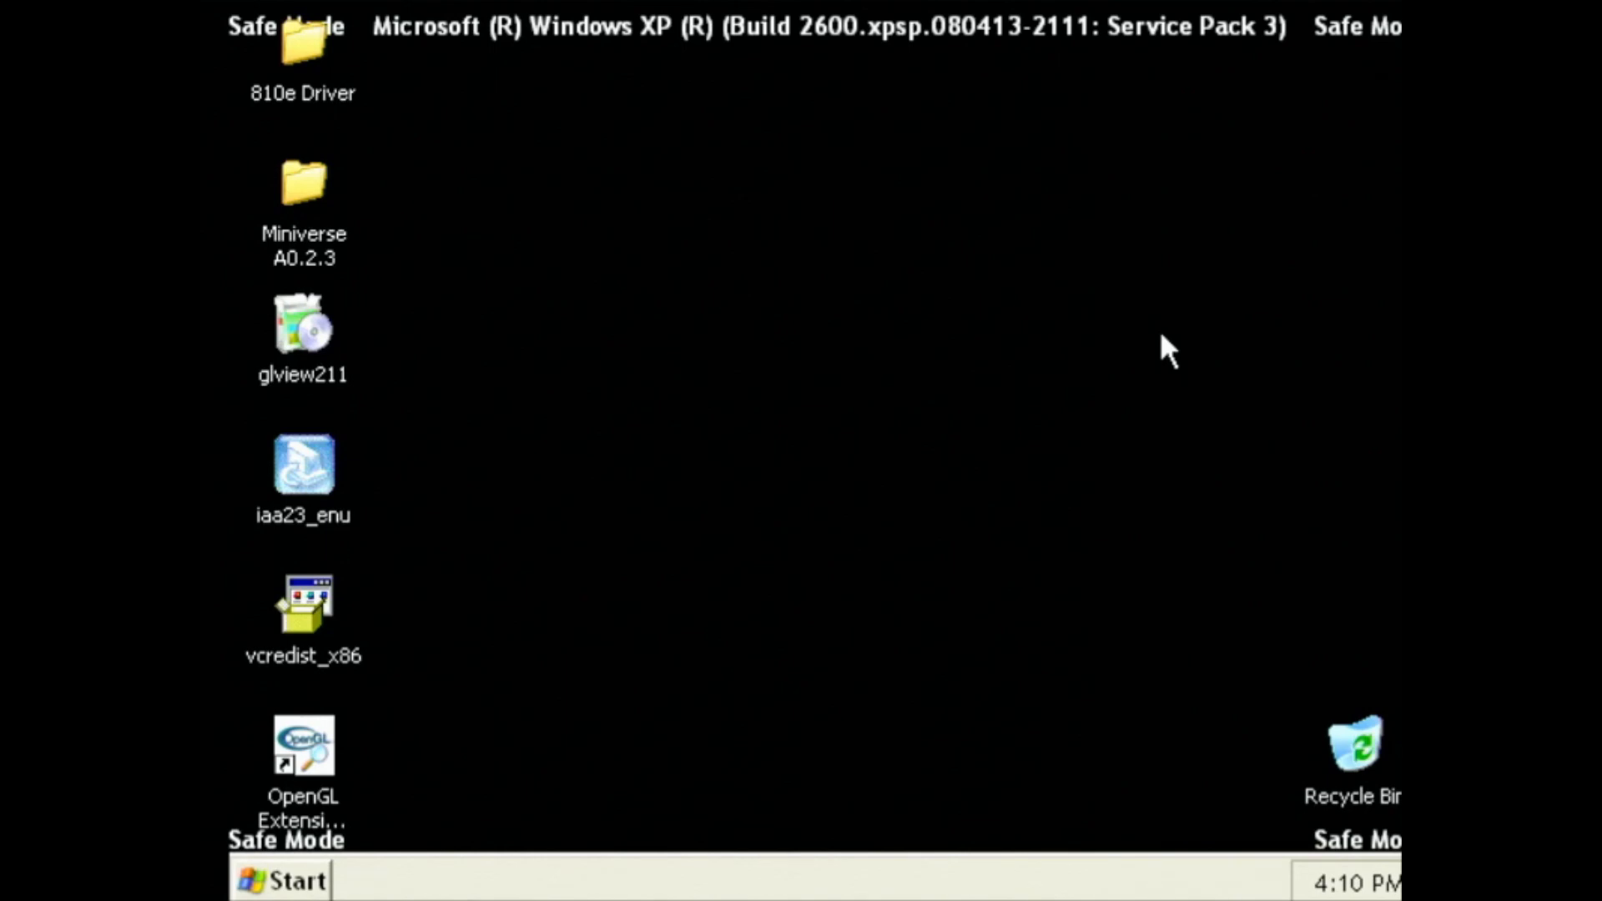
pyautogui.moveTo(884, 113)
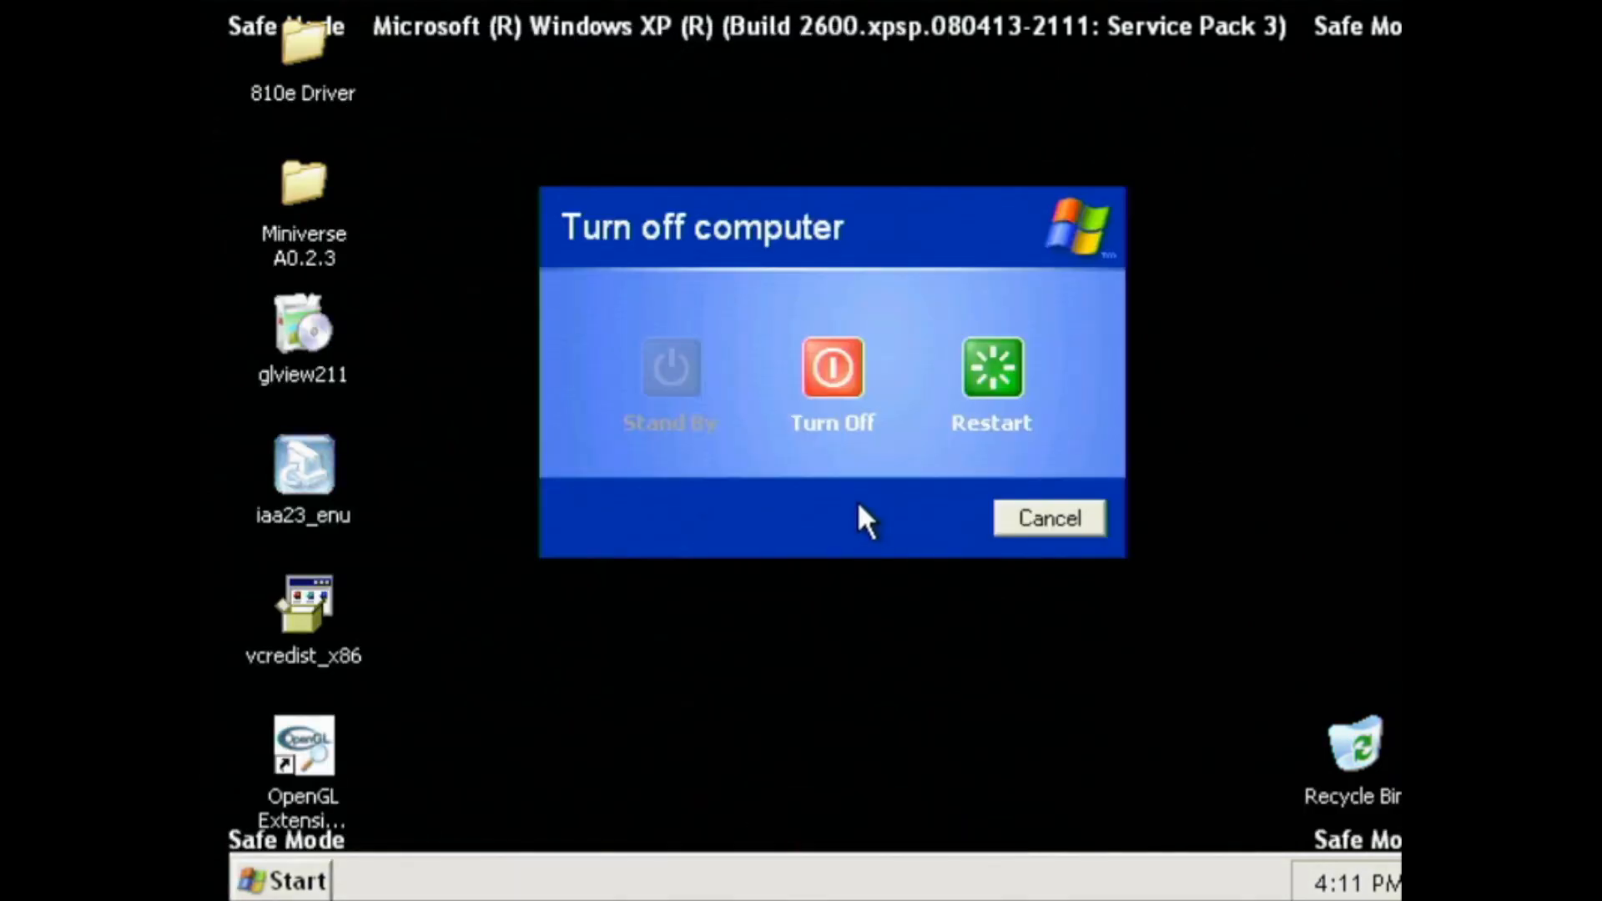
pyautogui.moveTo(988, 368)
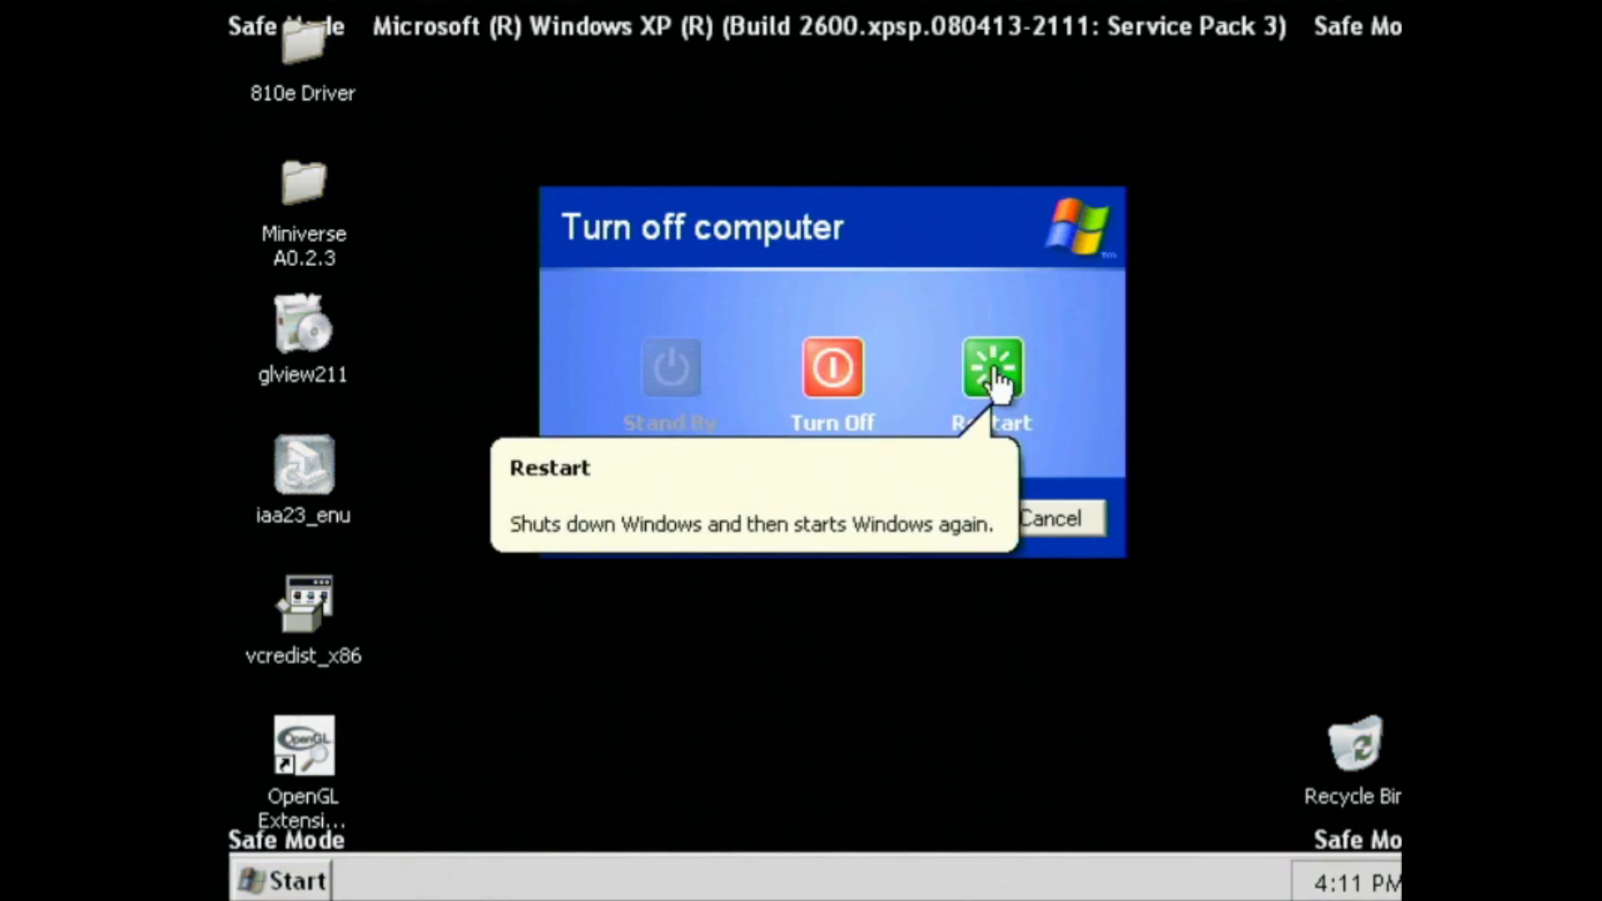
# Step: Choose Restart in the Turn Off Computer dialog to leave Safe Mode
pyautogui.click(990, 367)
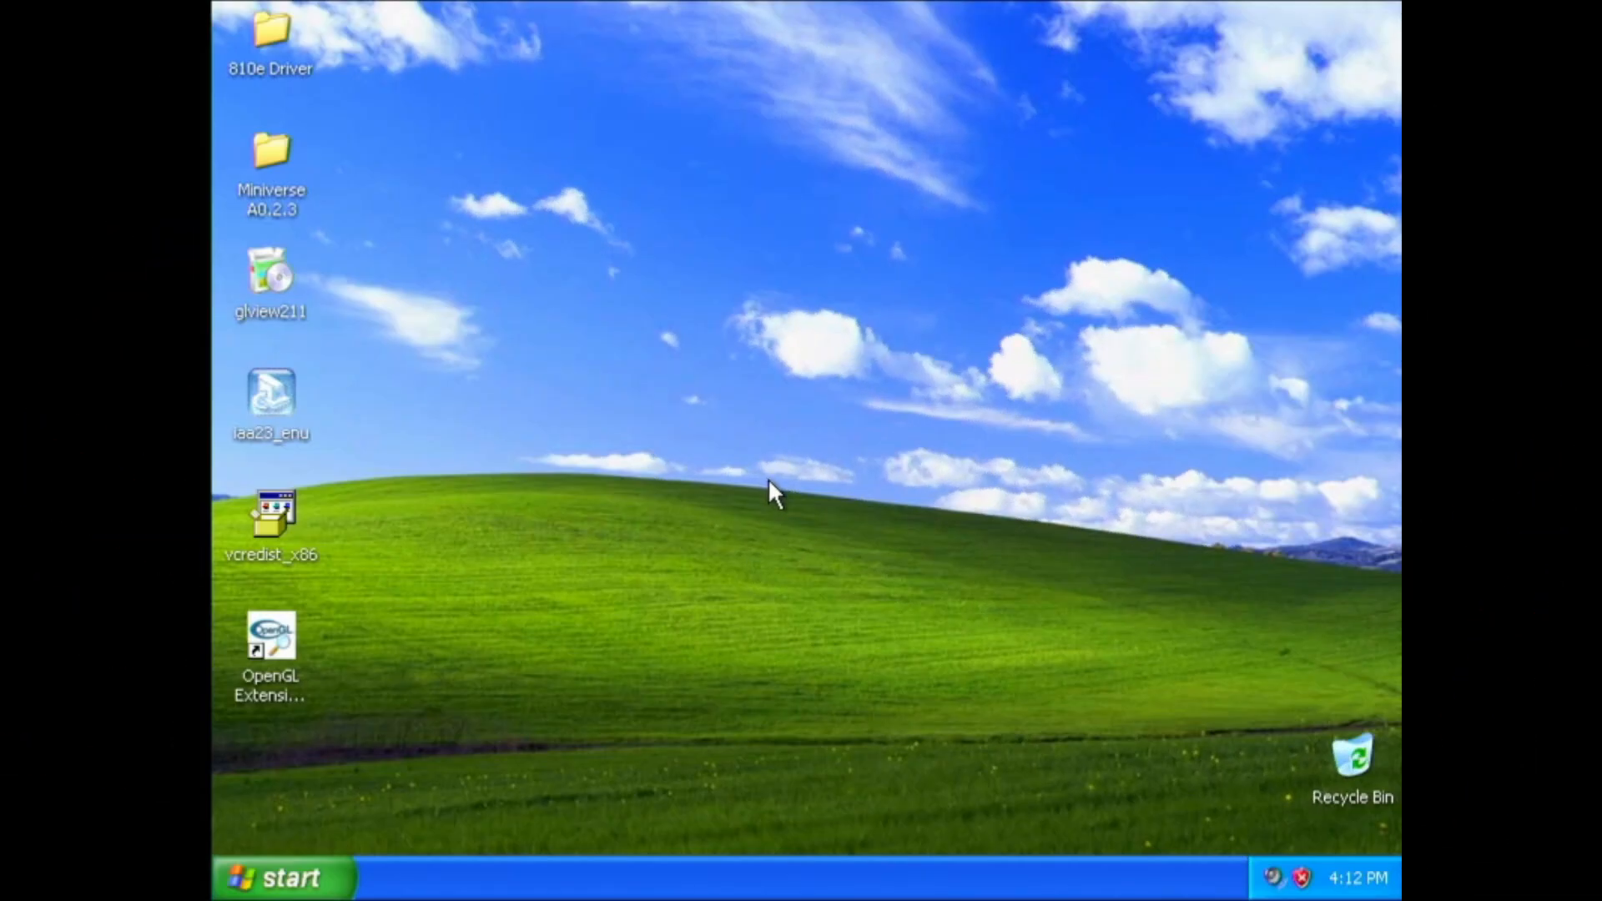
pyautogui.moveTo(778, 508)
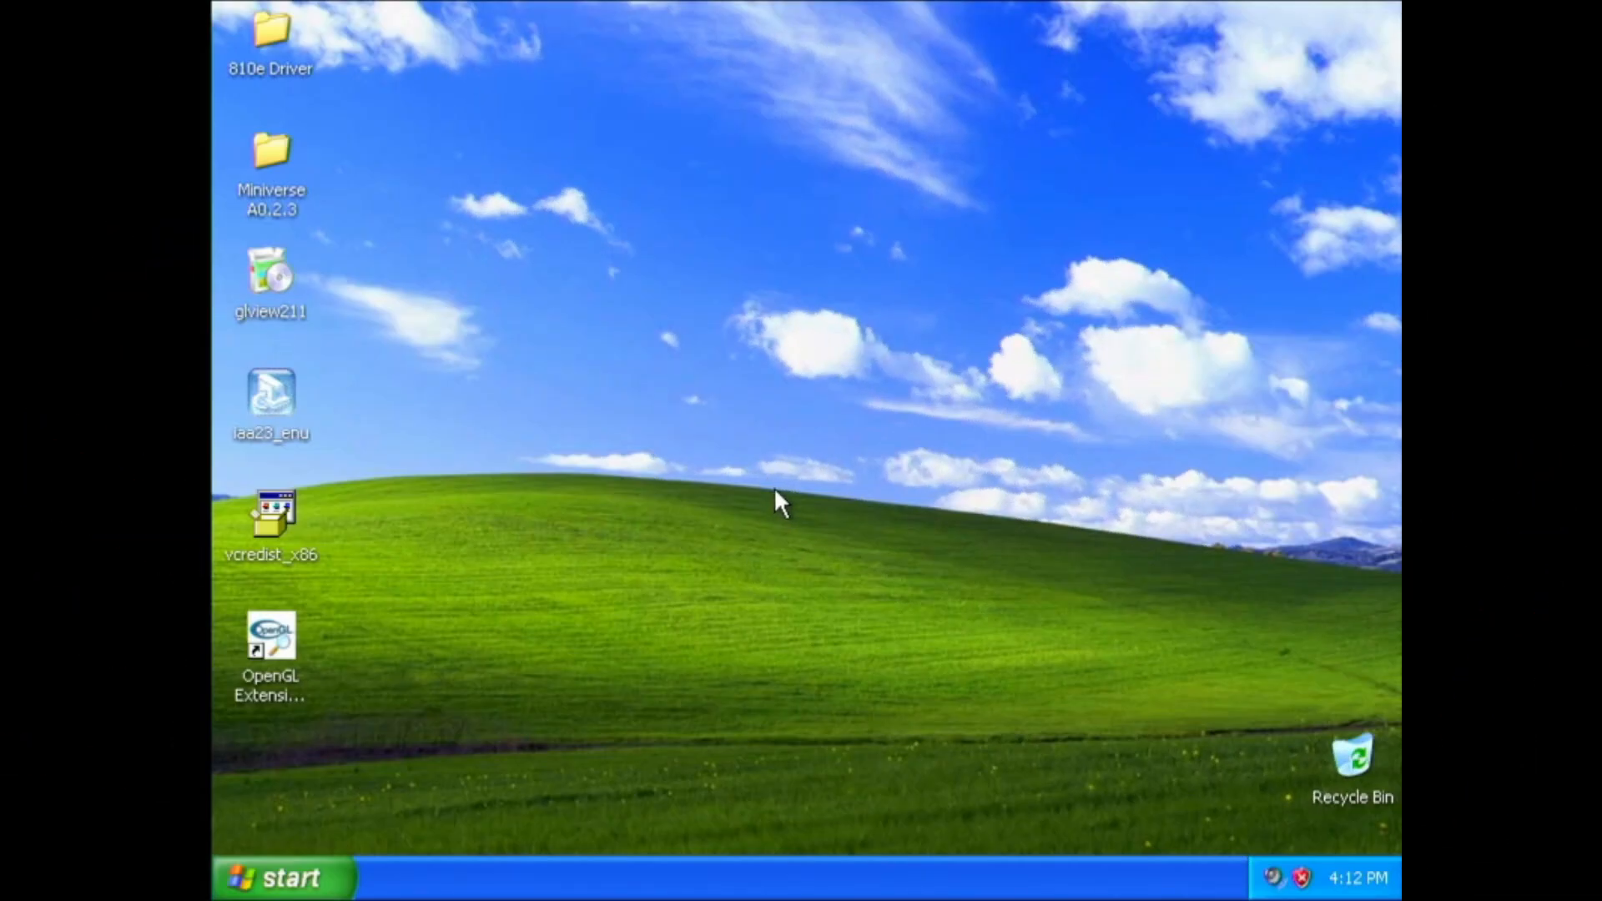
pyautogui.moveTo(786, 506)
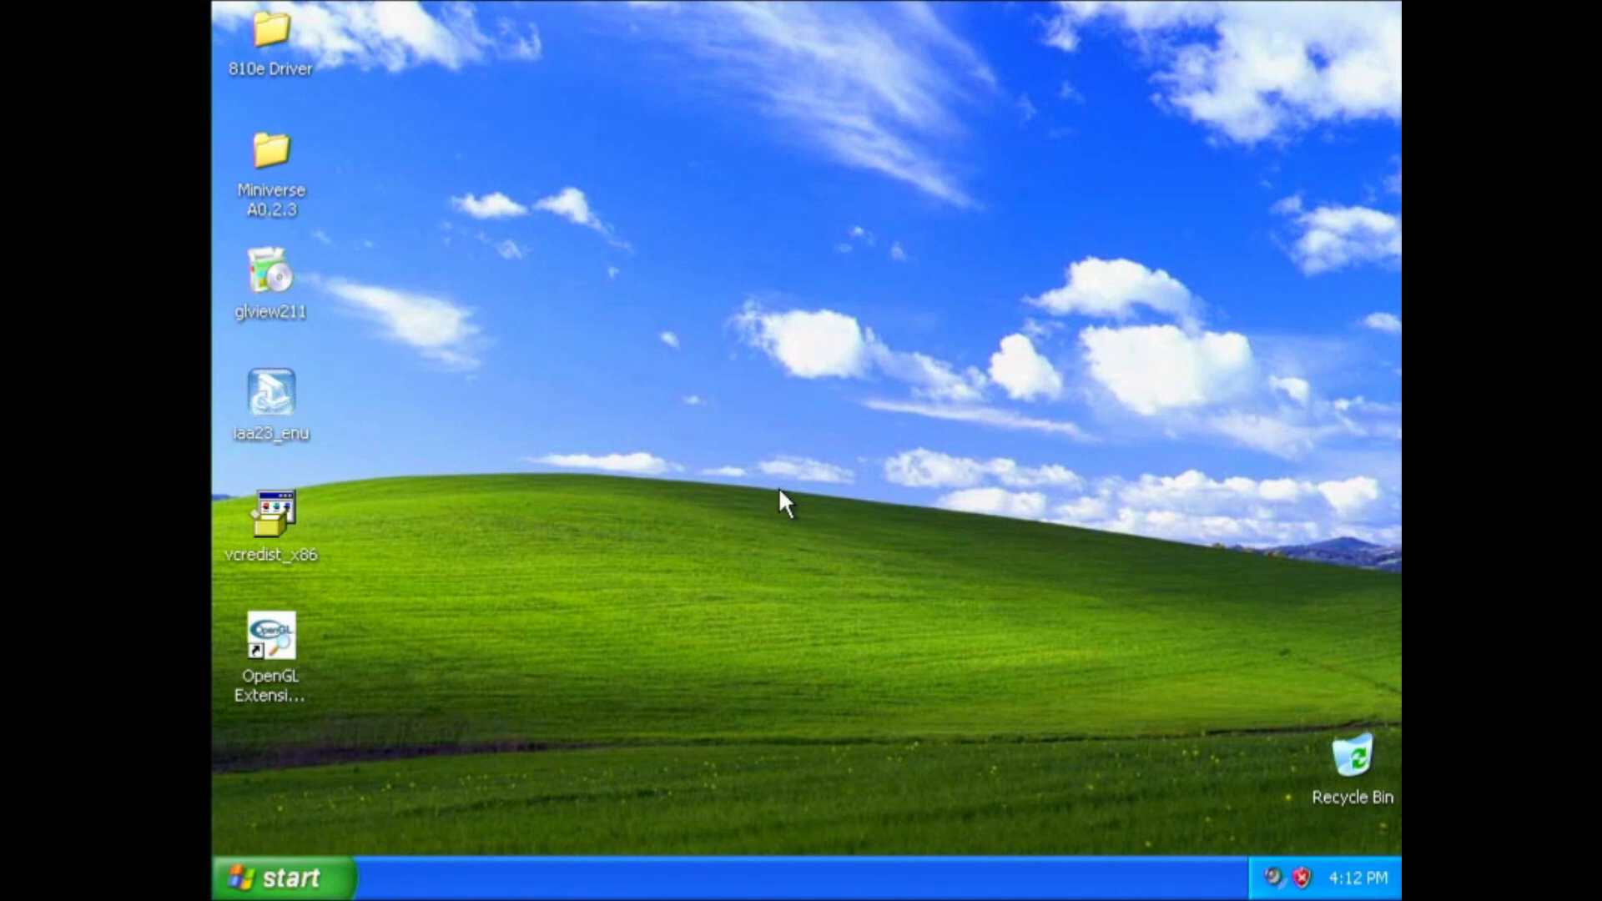
pyautogui.moveTo(272, 41)
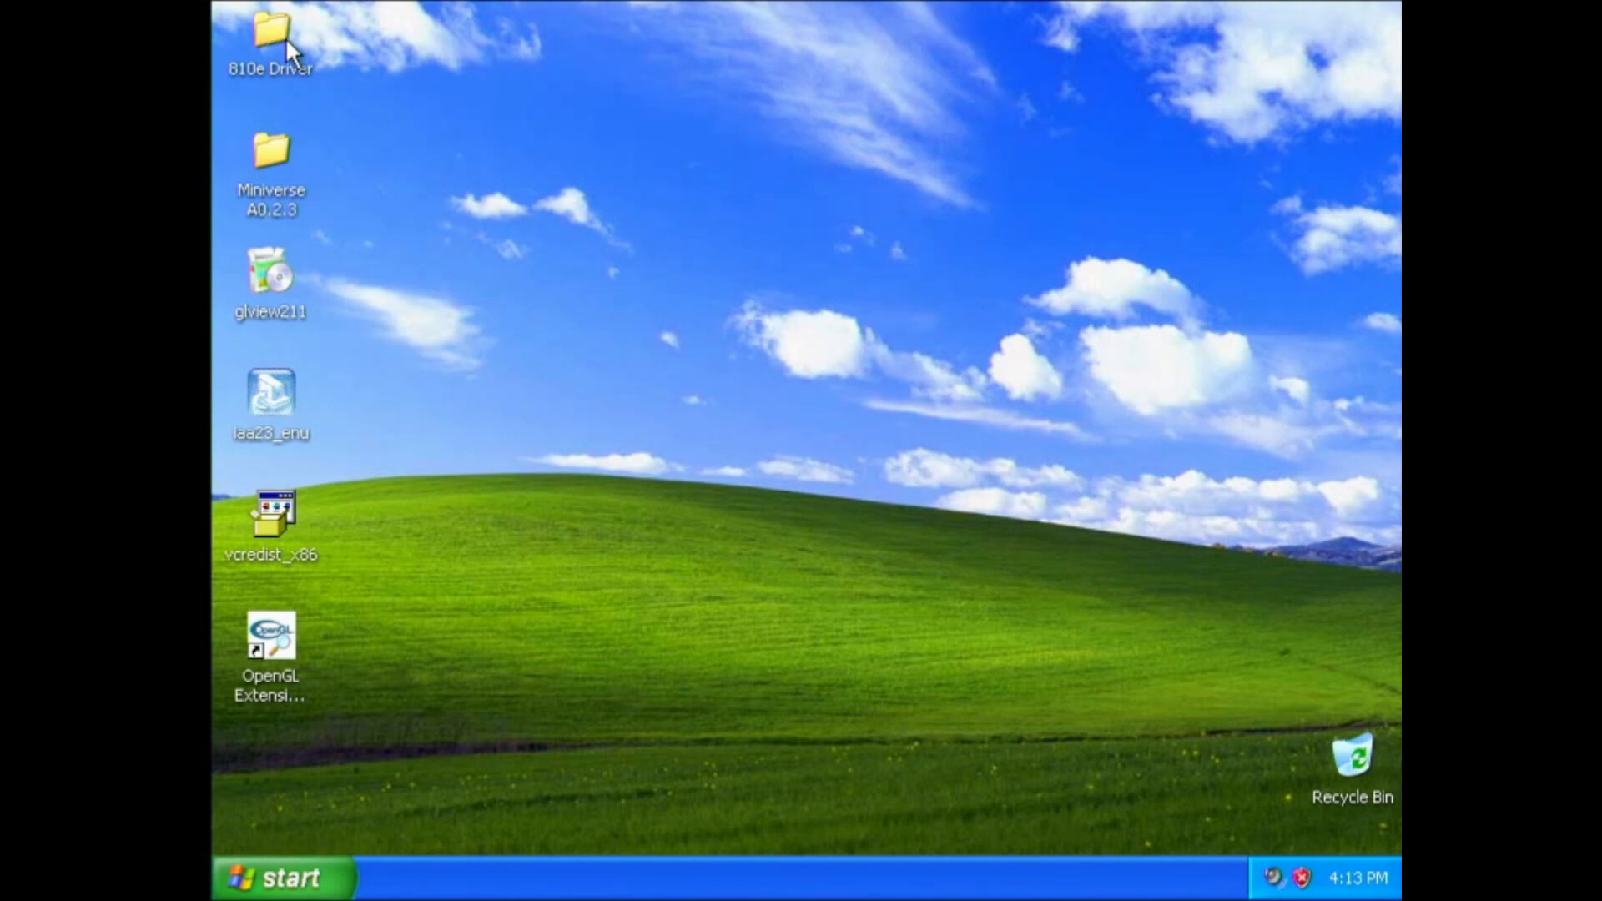
pyautogui.moveTo(293, 64)
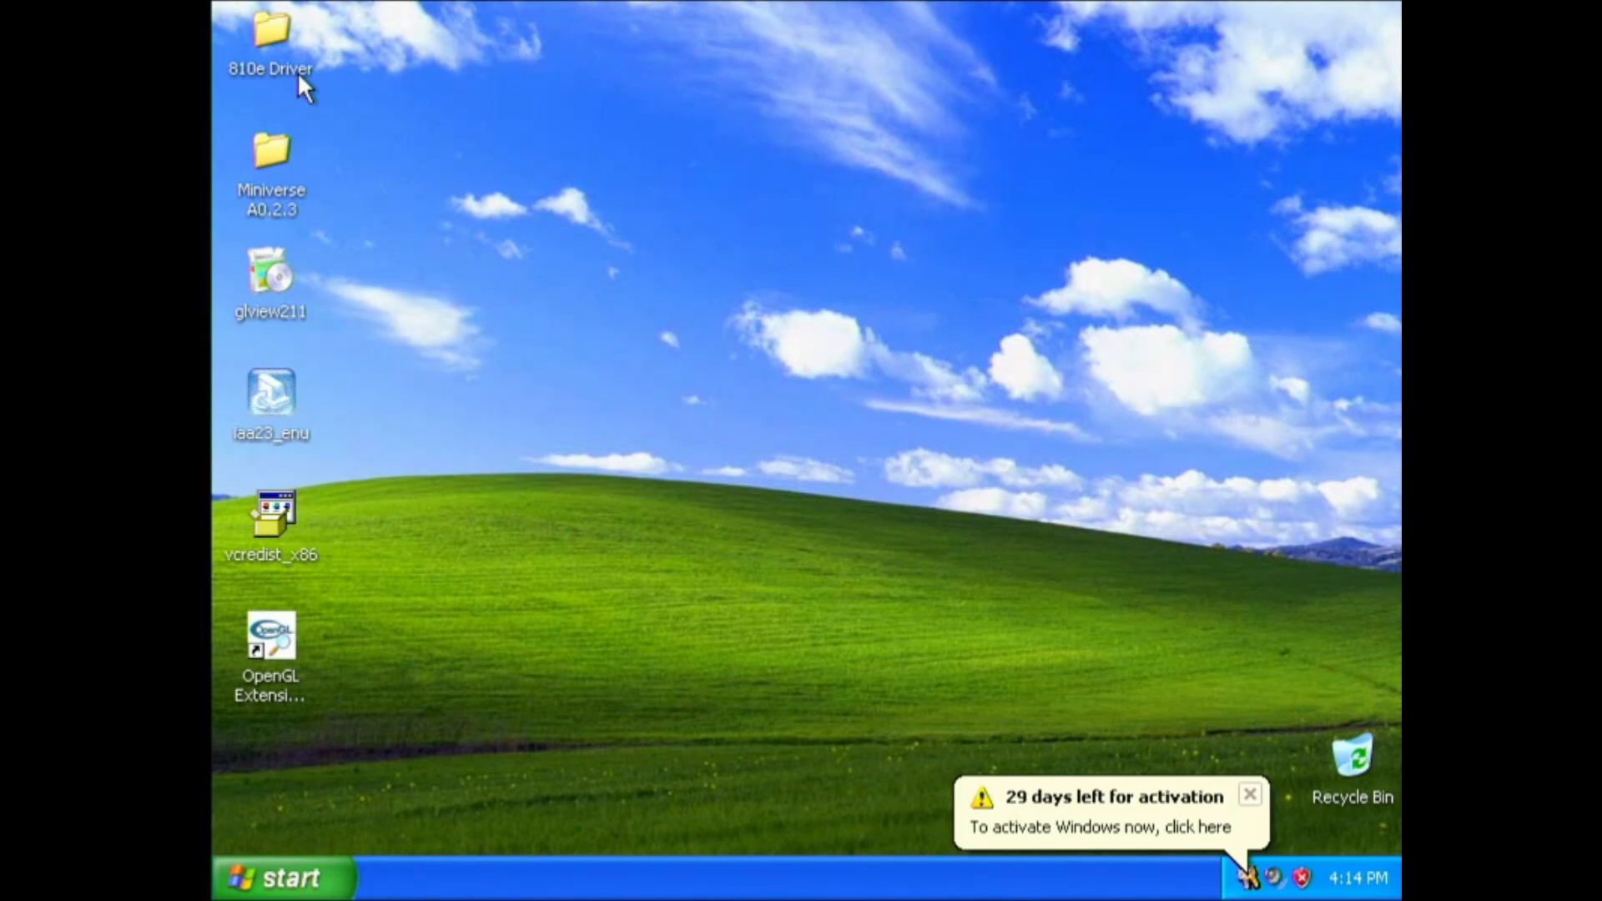
pyautogui.moveTo(225, 608)
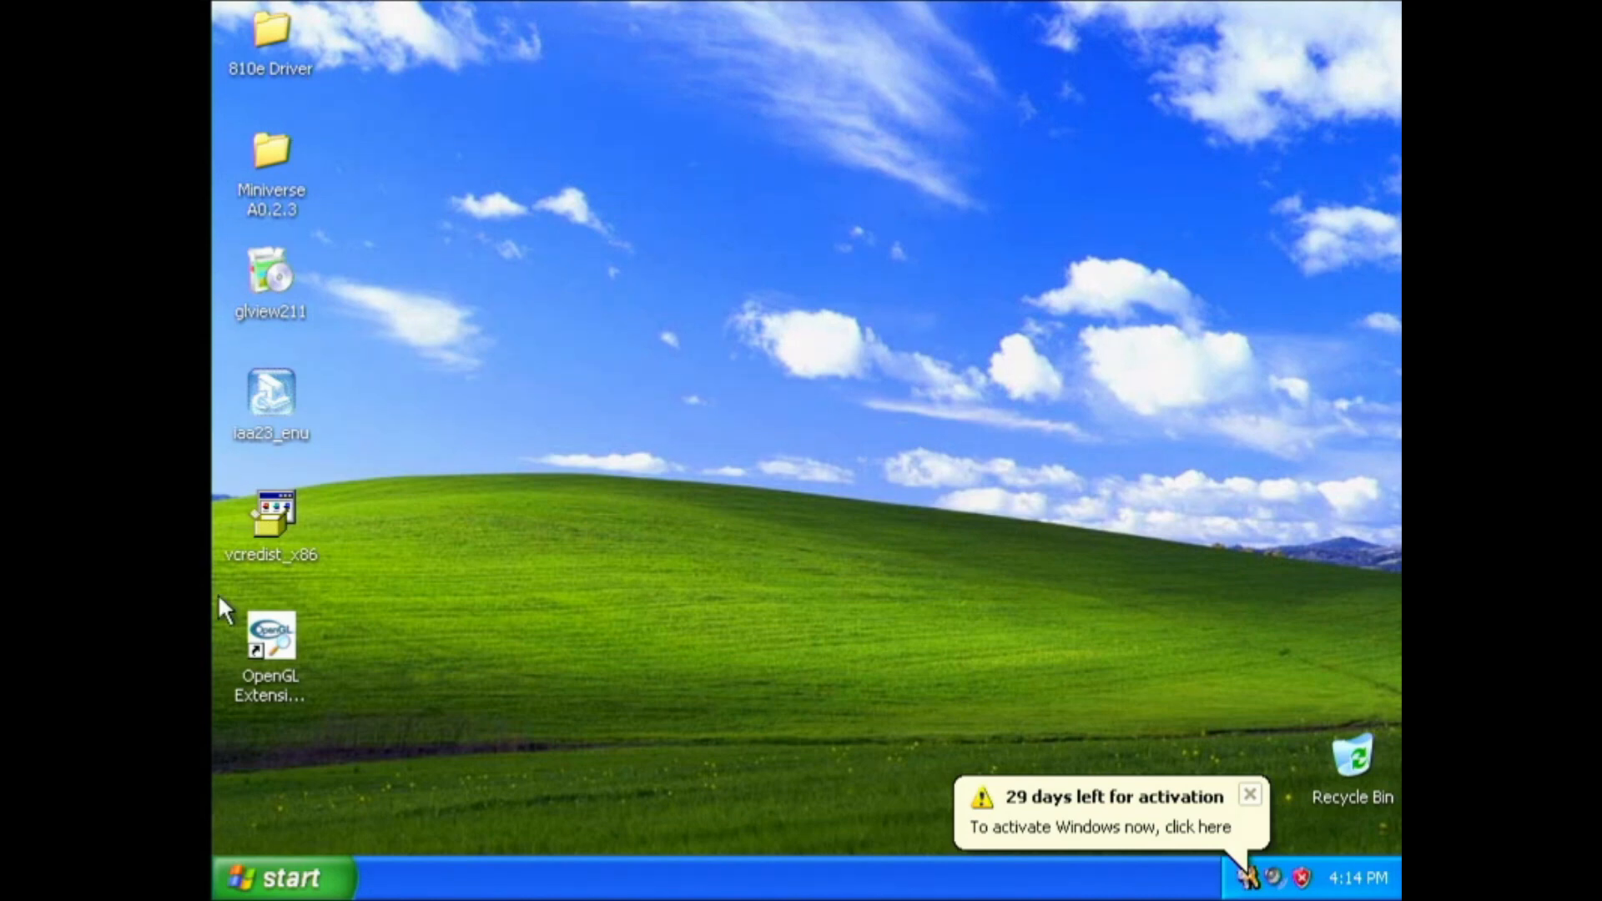
pyautogui.doubleClick(270, 633)
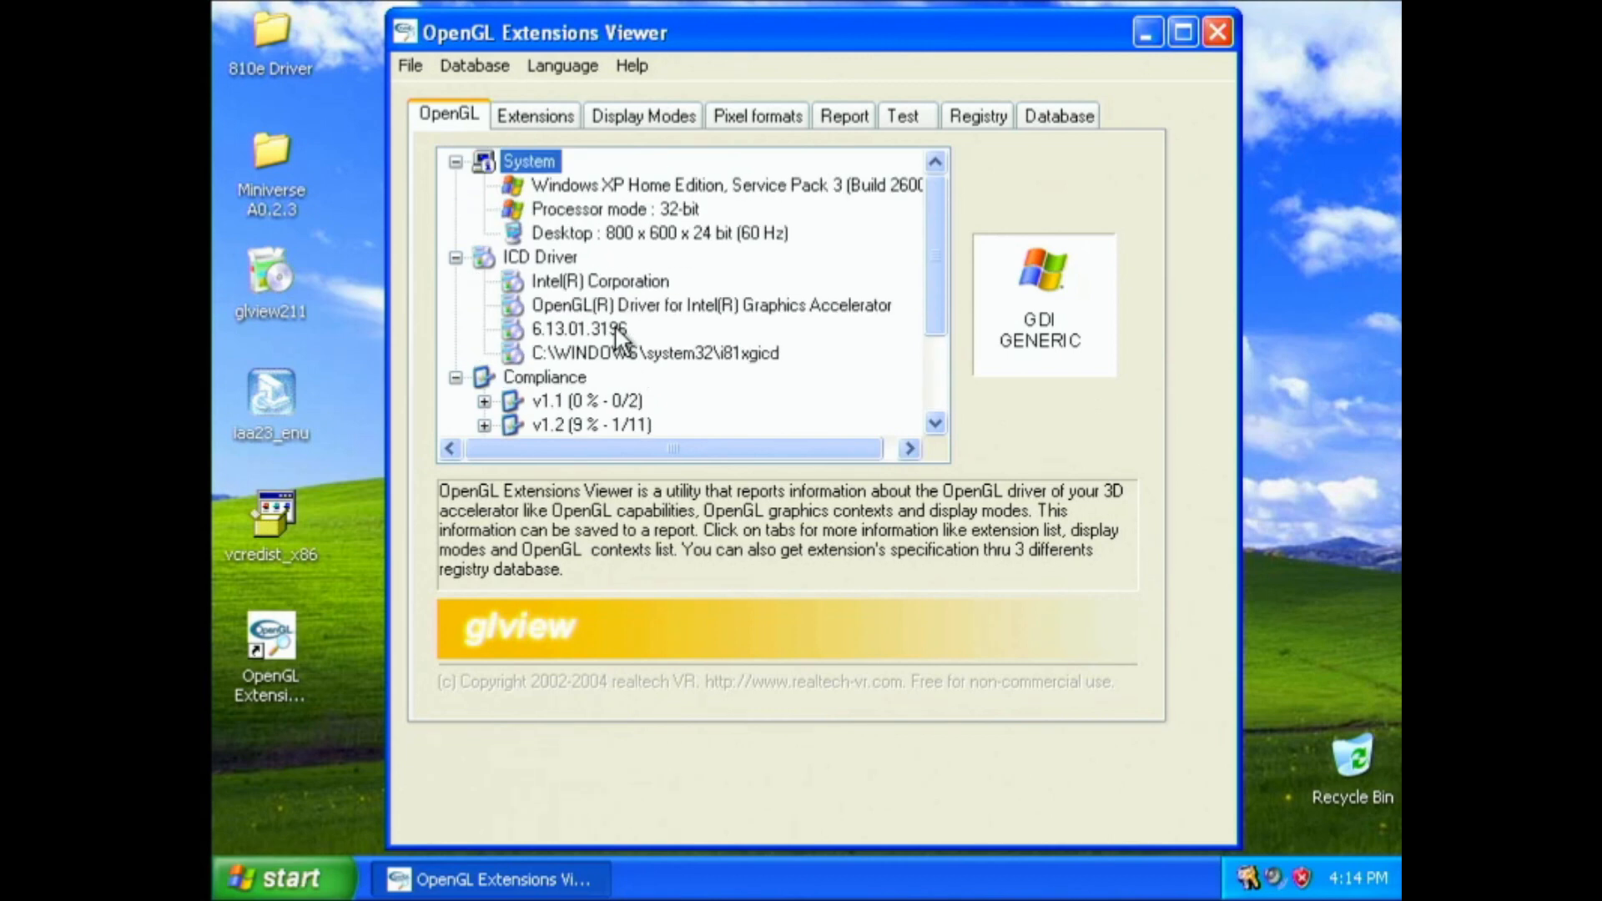
pyautogui.click(842, 116)
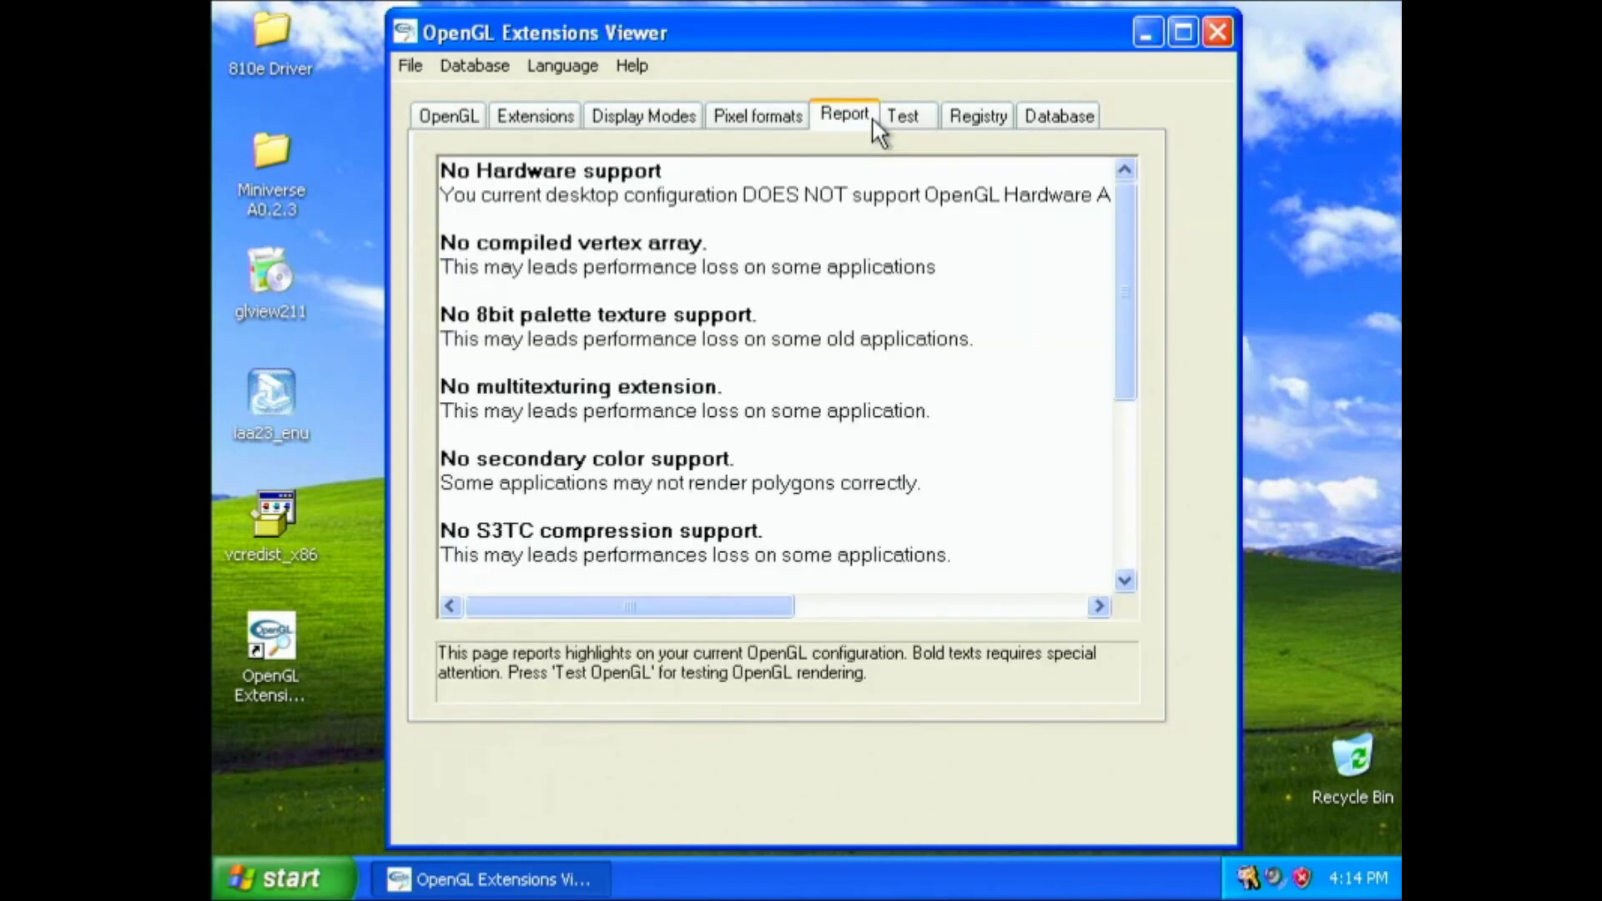
pyautogui.hscroll(3)
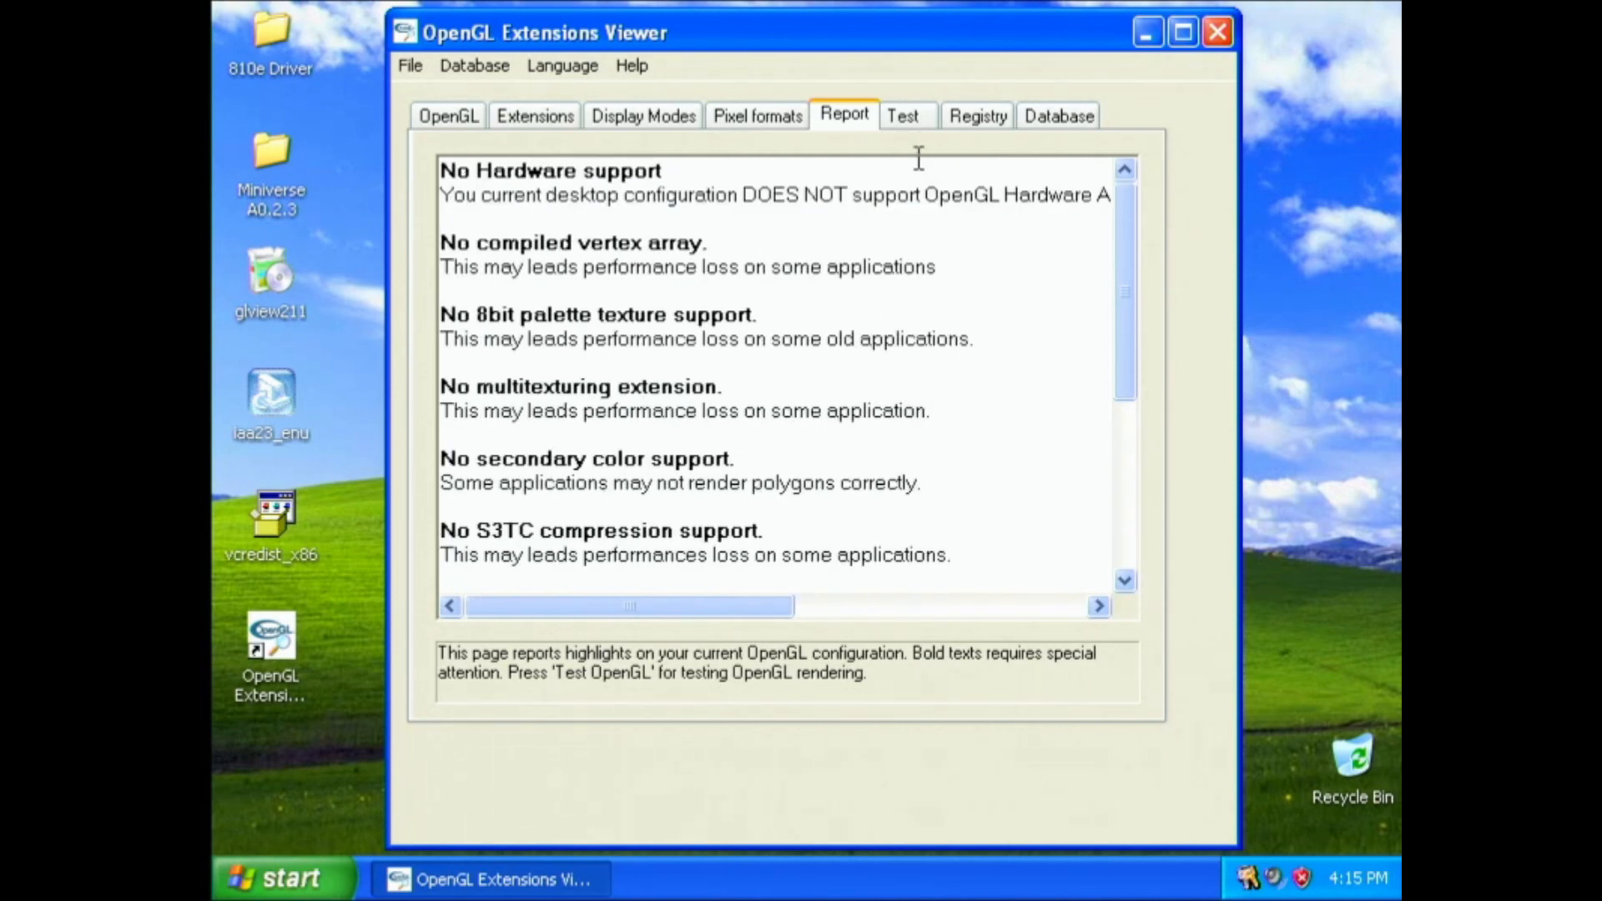
pyautogui.click(902, 115)
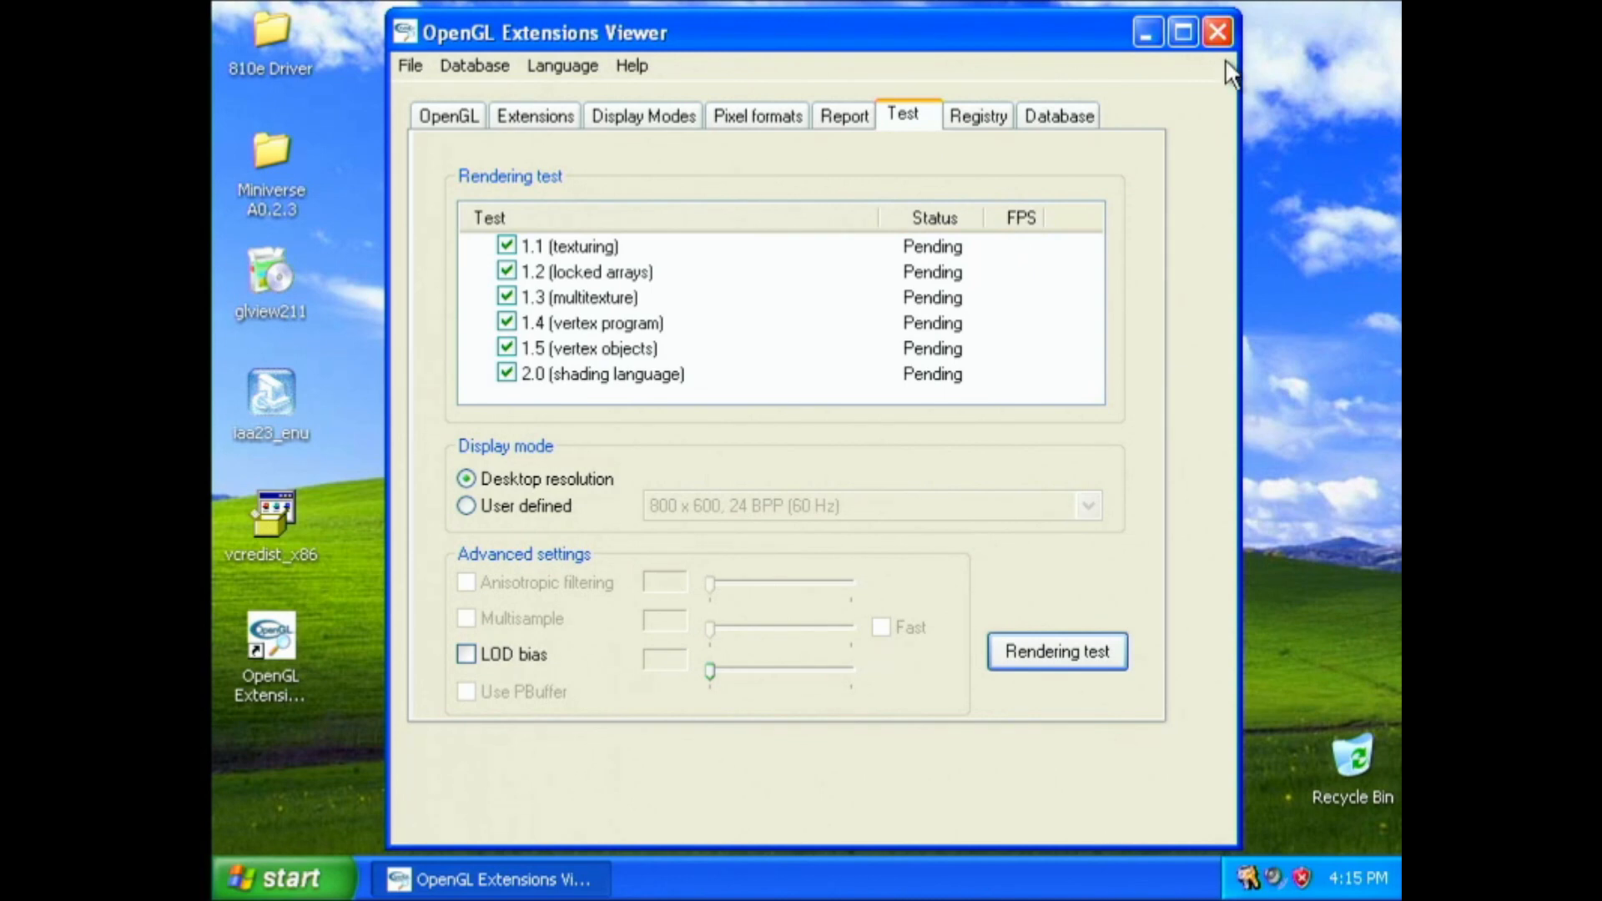
pyautogui.moveTo(1218, 32)
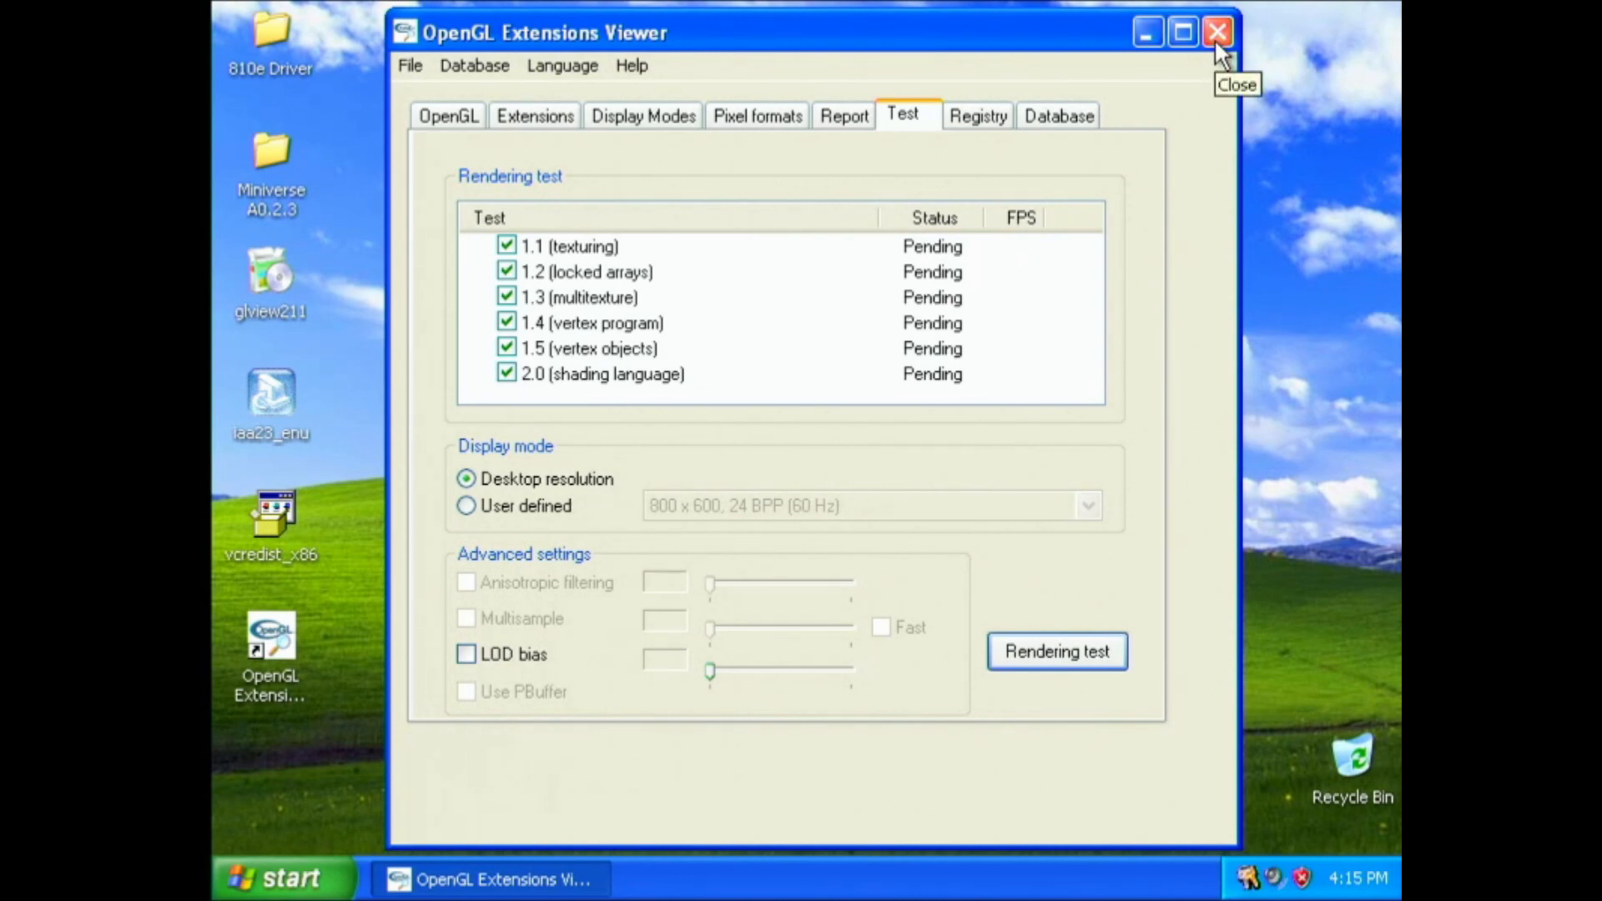
pyautogui.click(1216, 31)
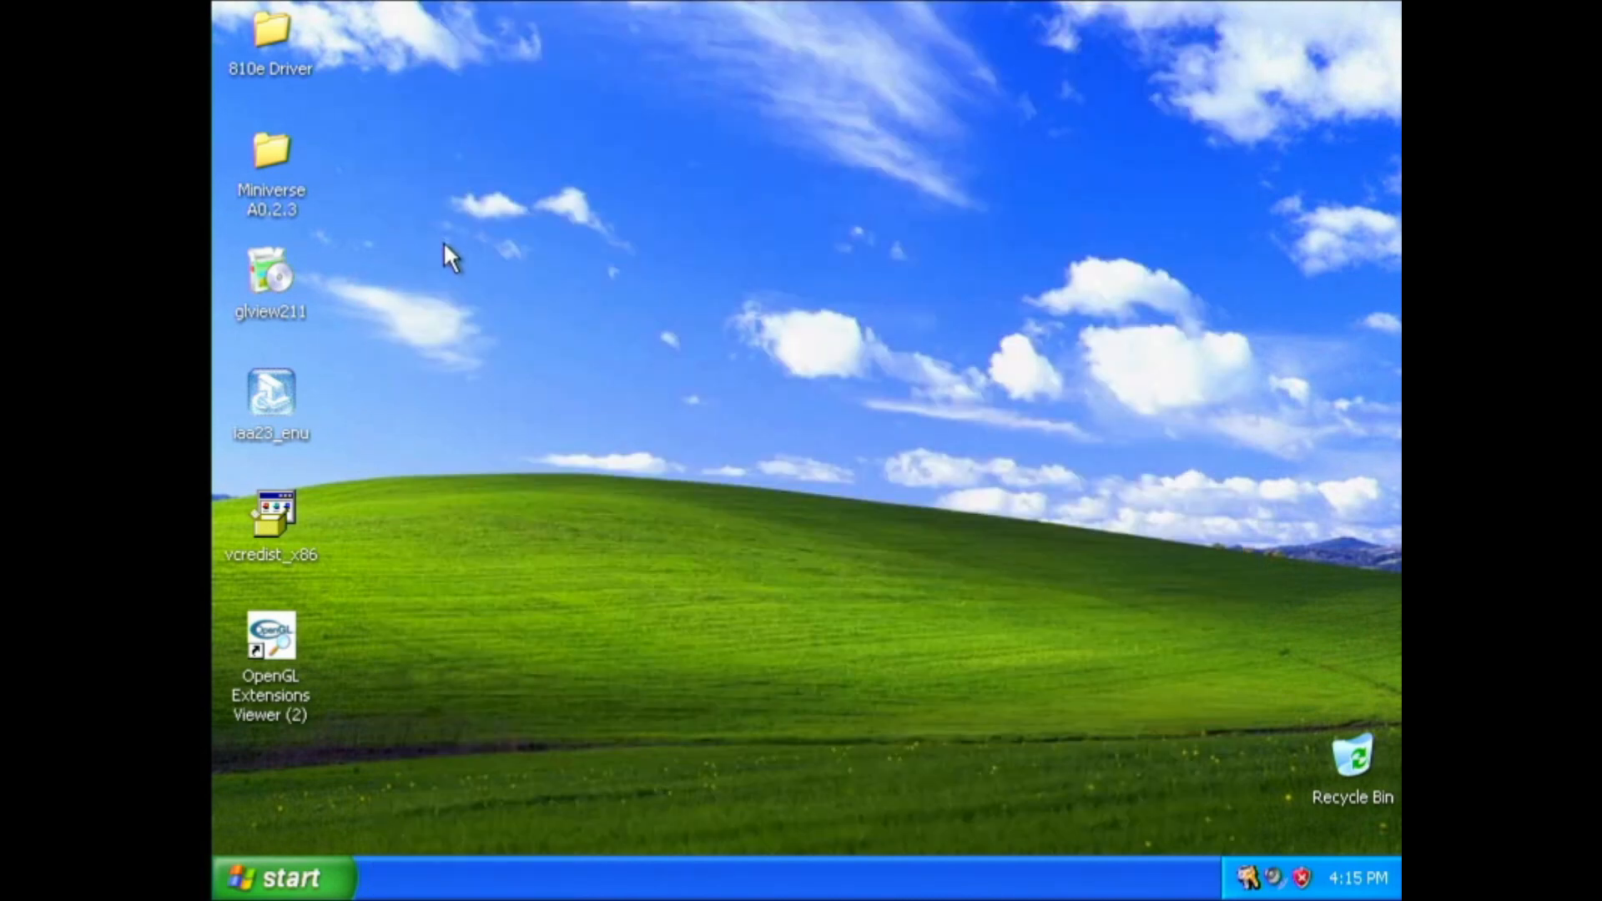
pyautogui.moveTo(756, 387)
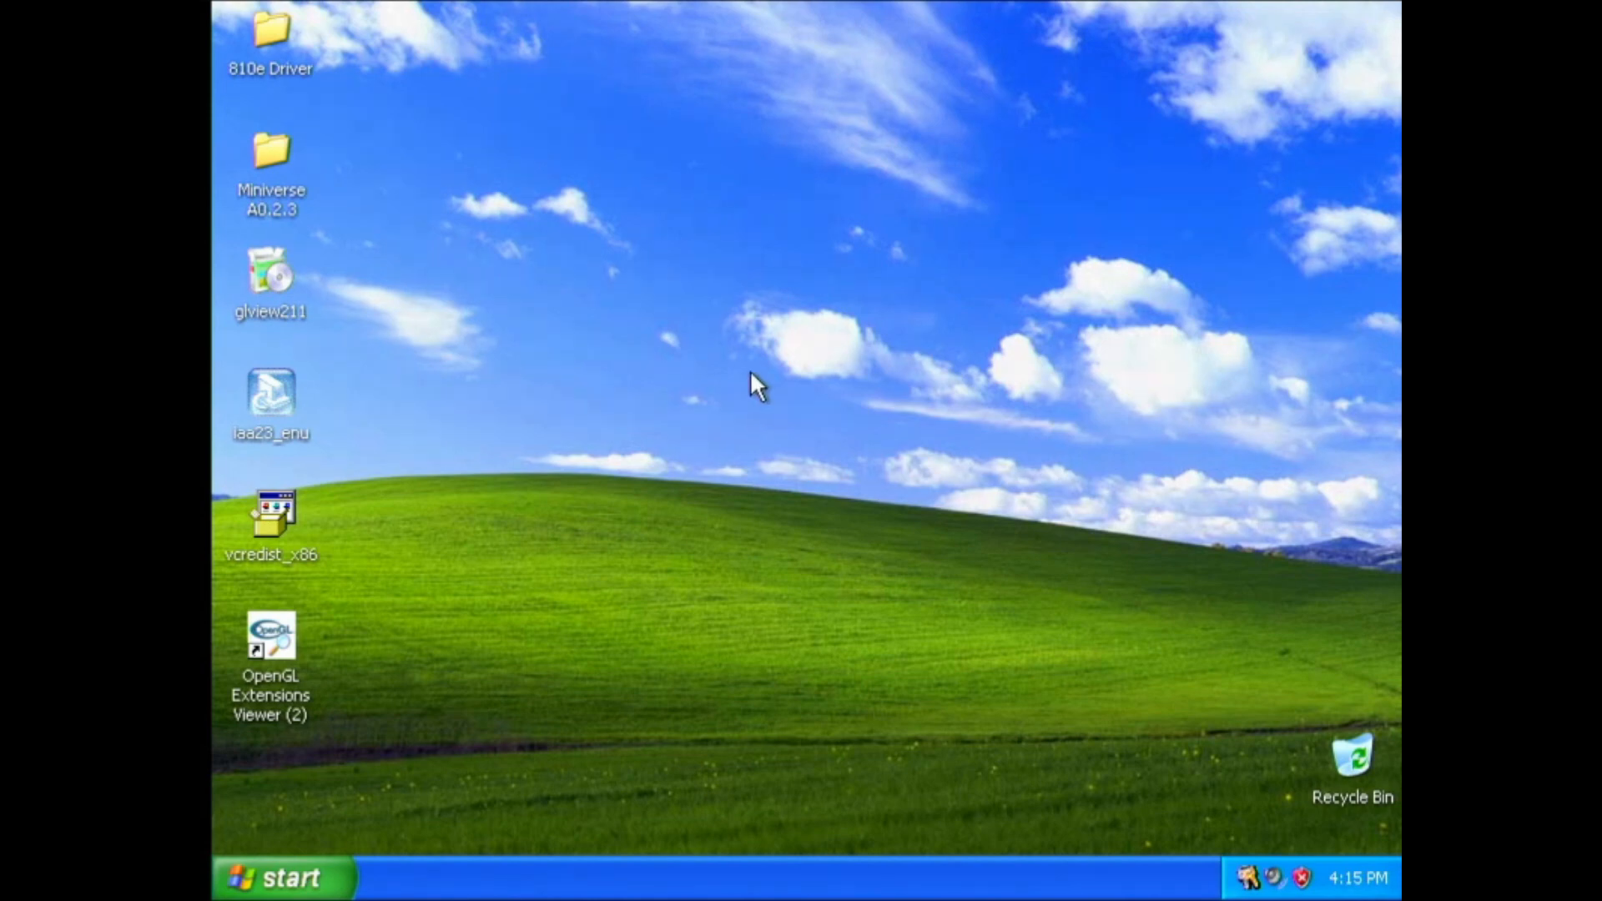
pyautogui.moveTo(928, 291)
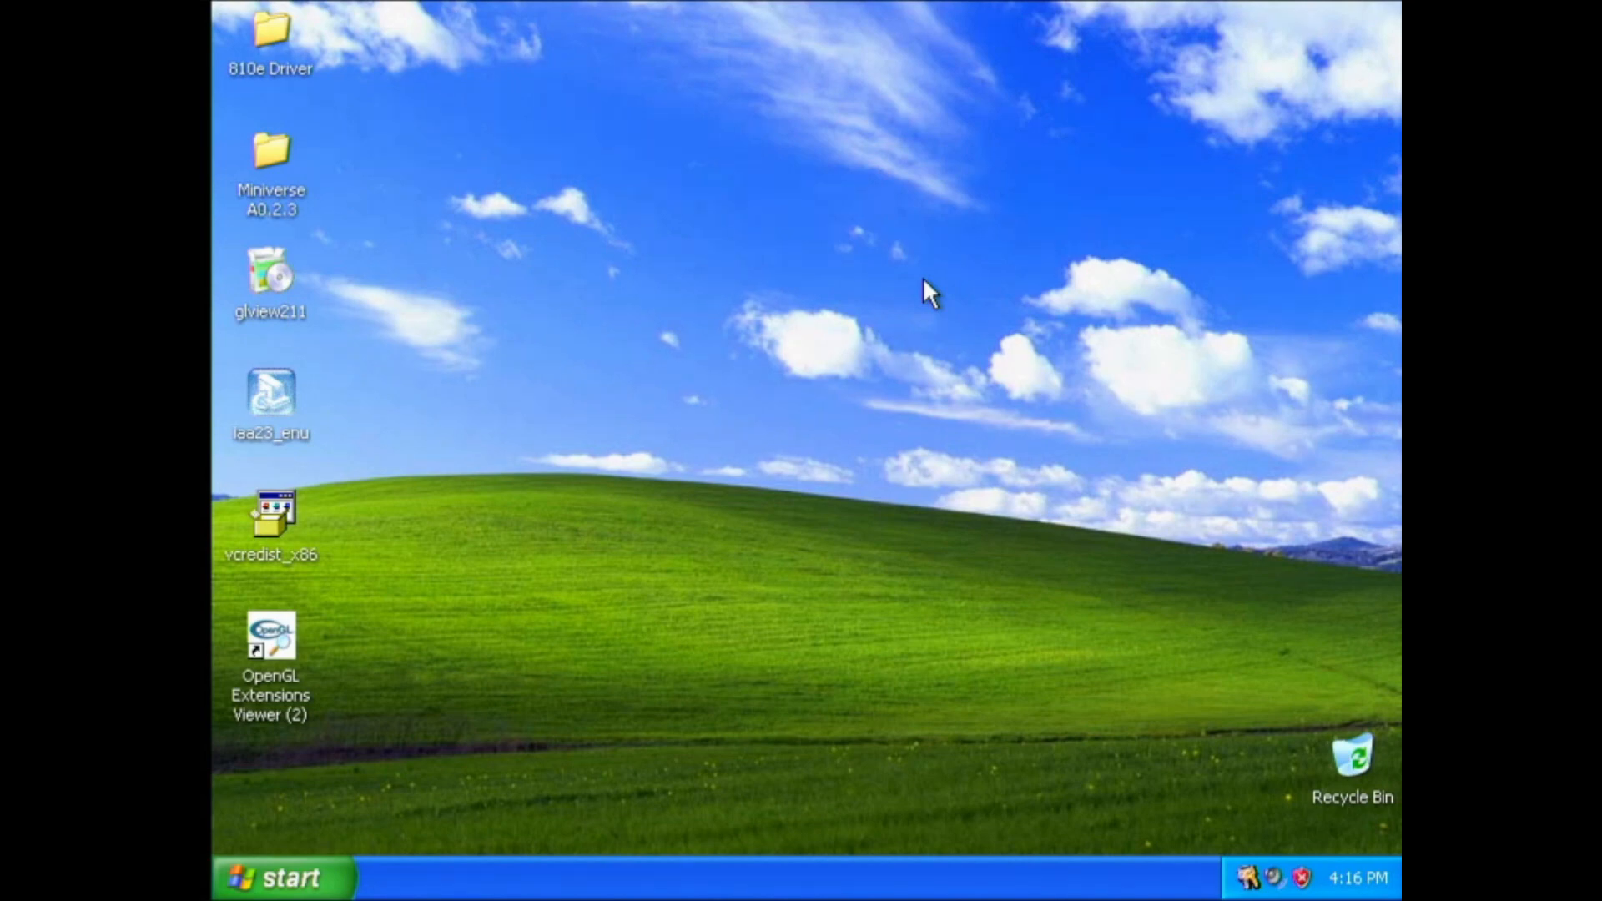
pyautogui.moveTo(932, 300)
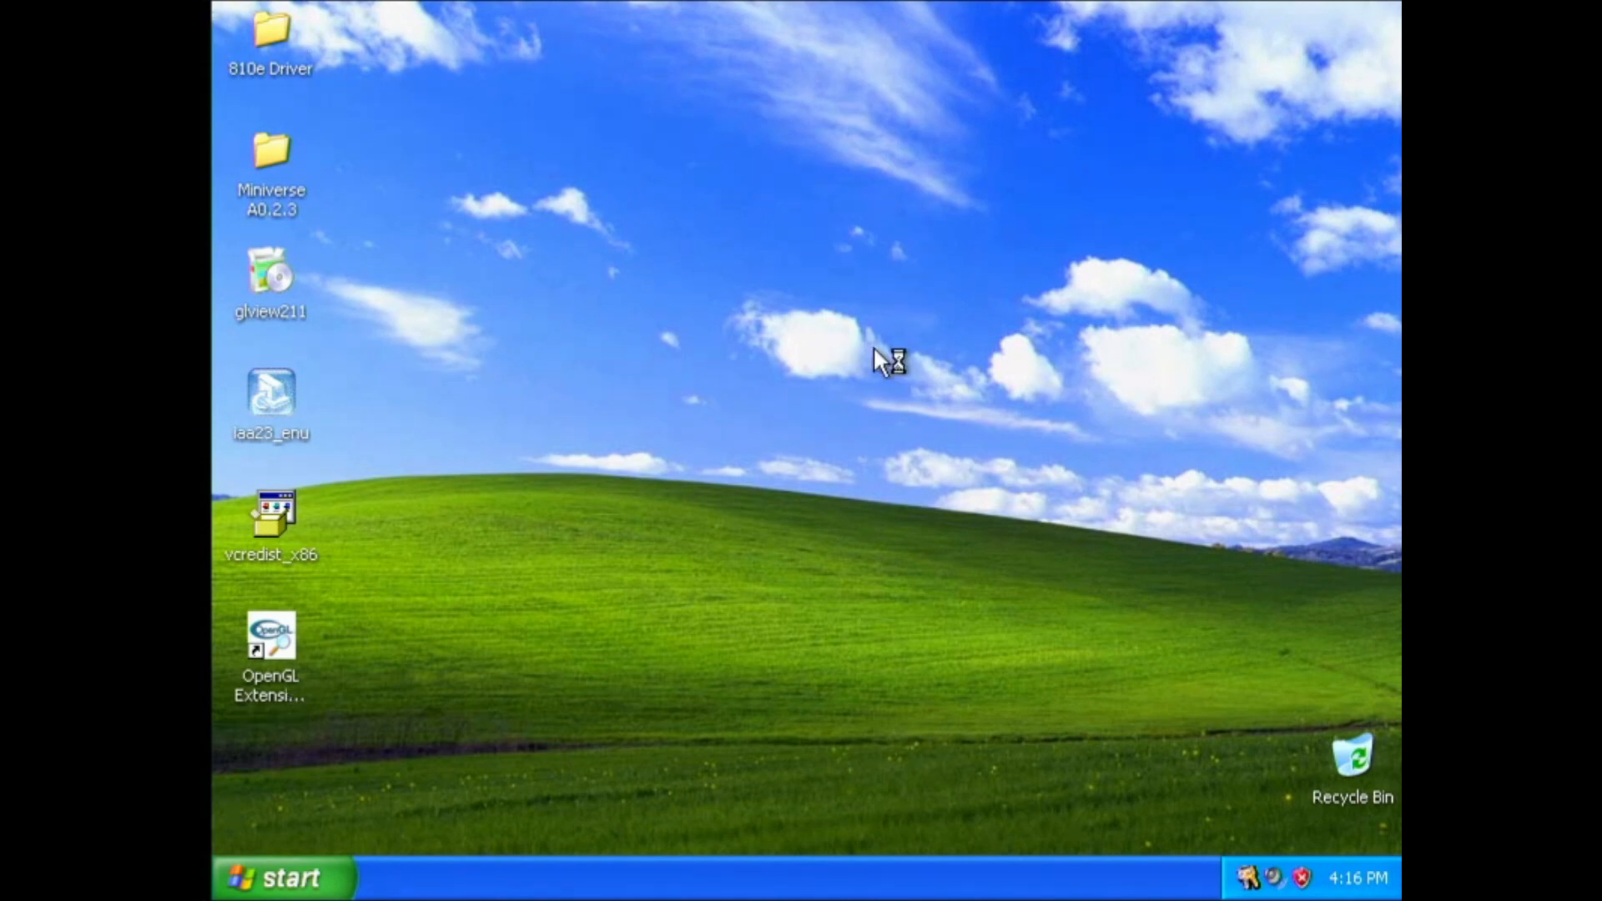
pyautogui.doubleClick(270, 31)
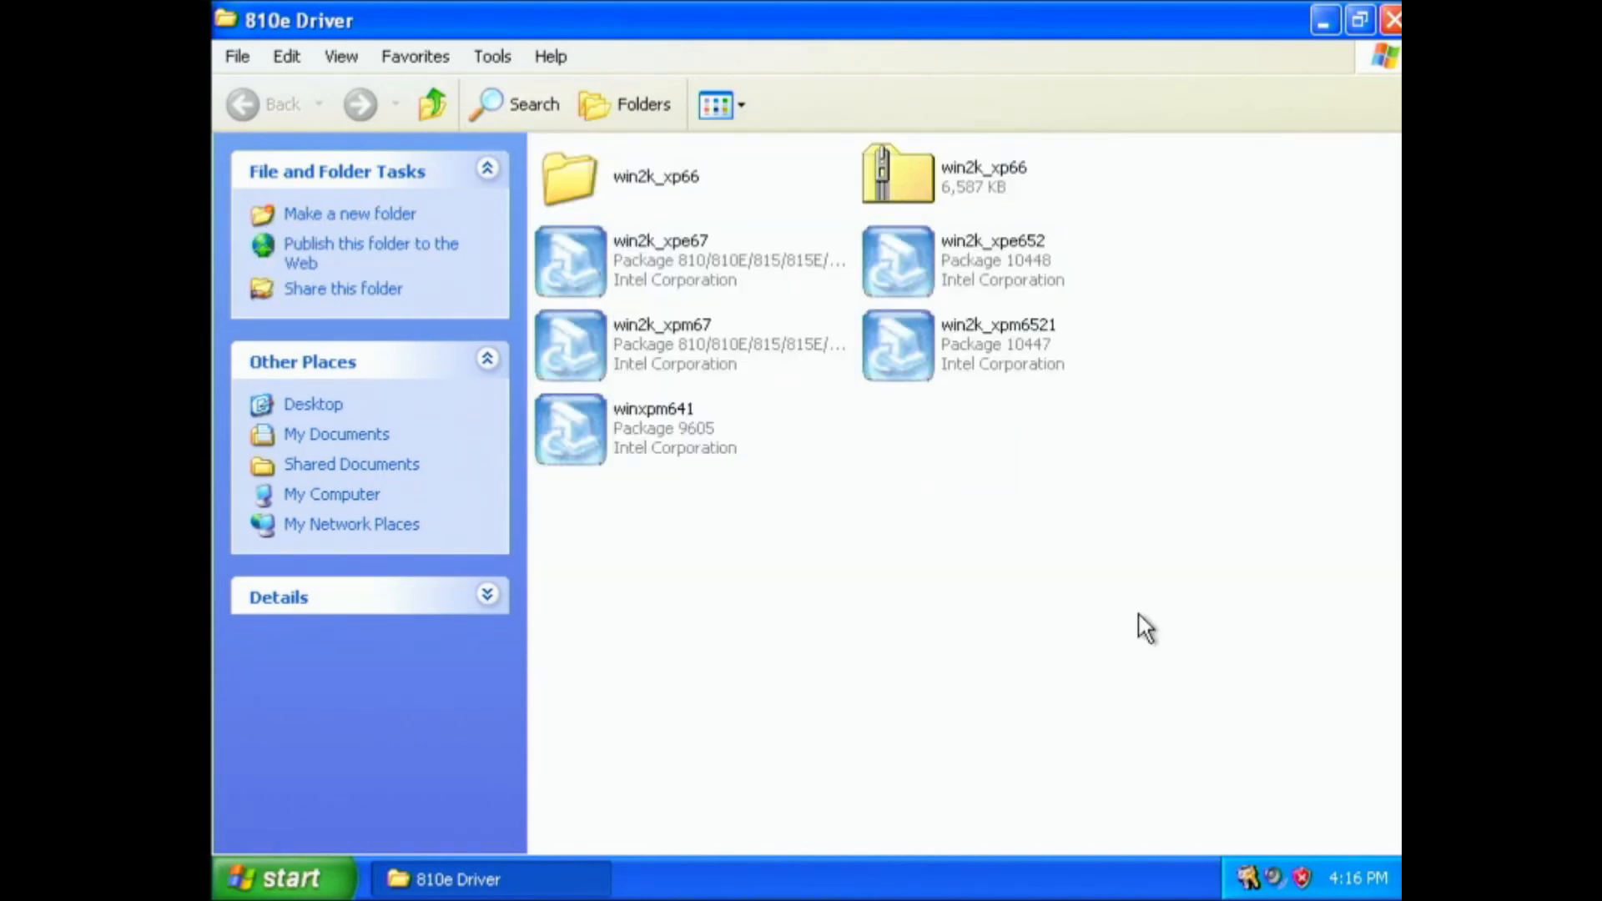
pyautogui.moveTo(1168, 641)
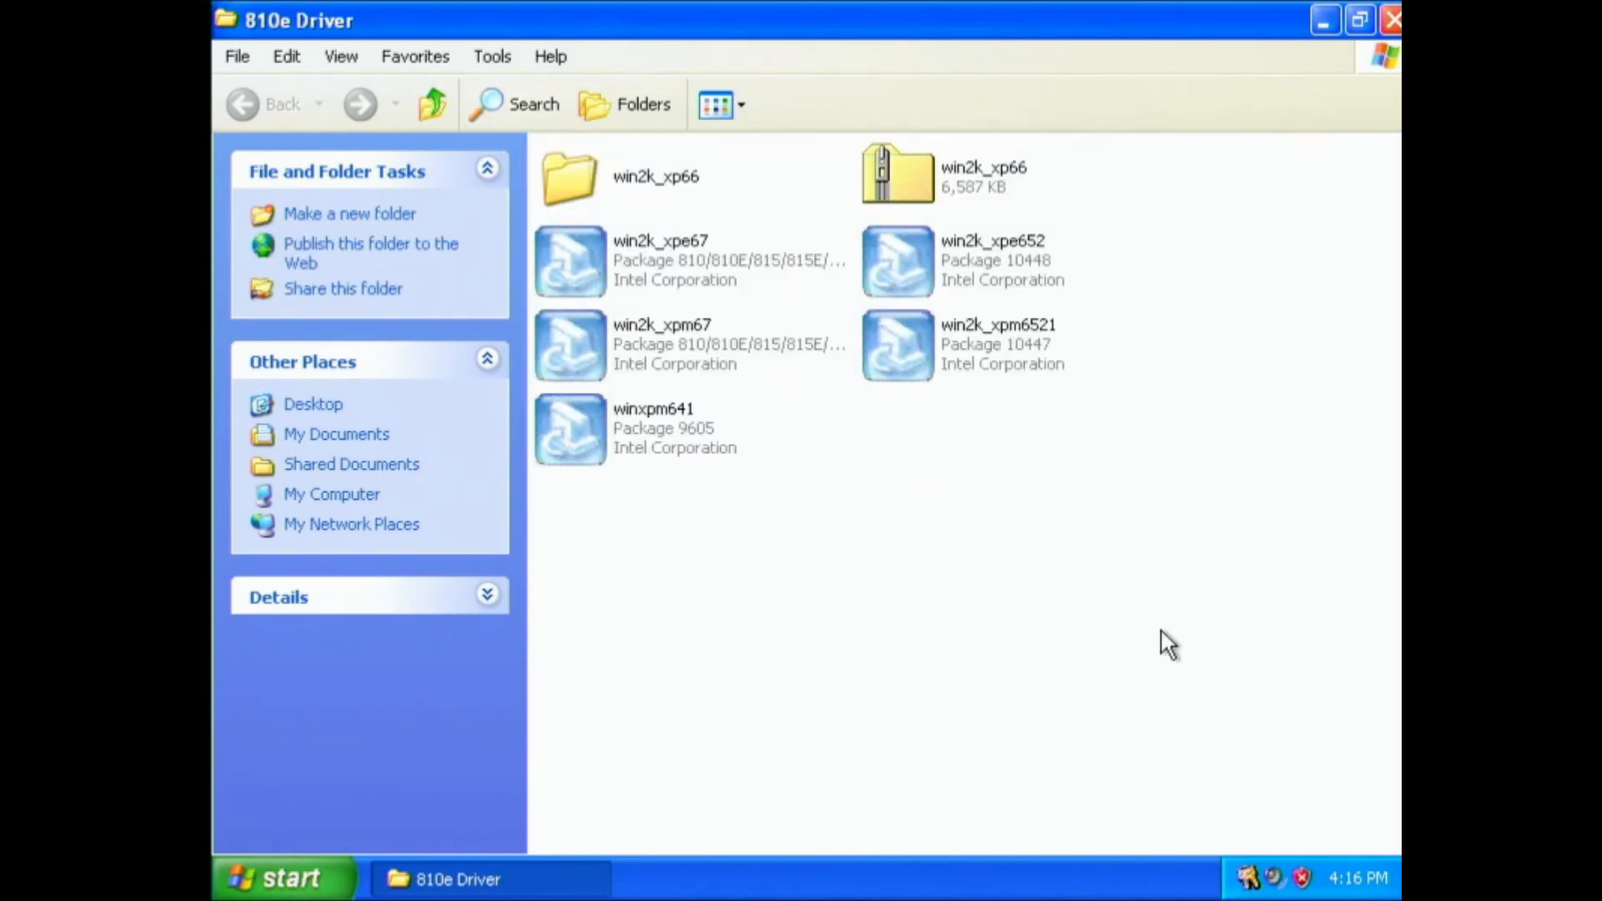
pyautogui.press('ctrl+a')
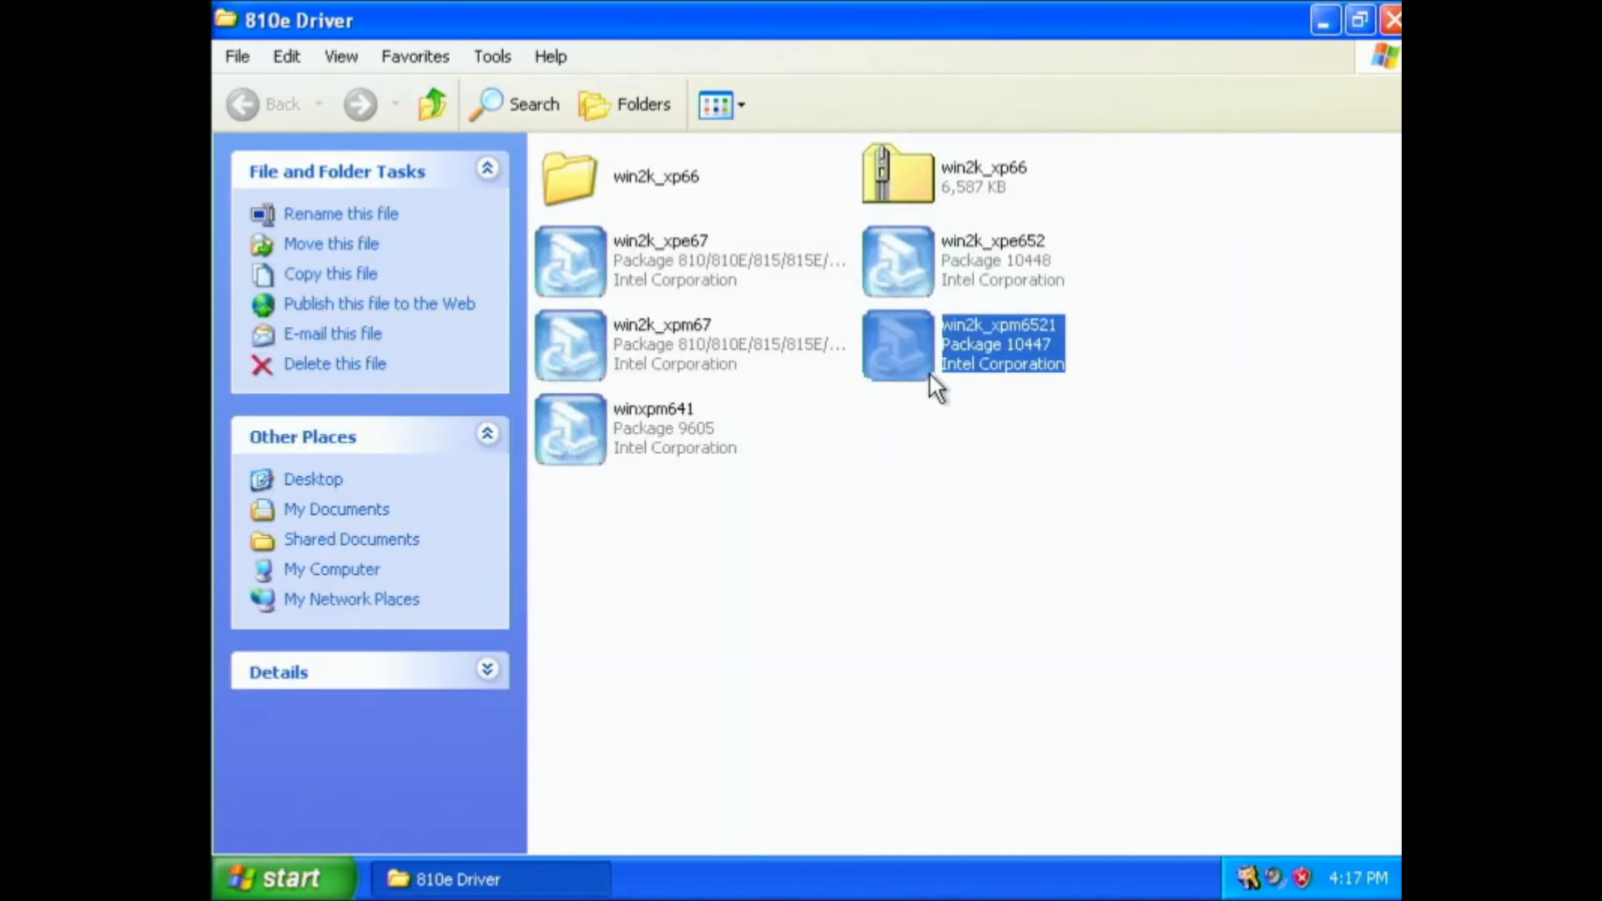
pyautogui.moveTo(674, 424)
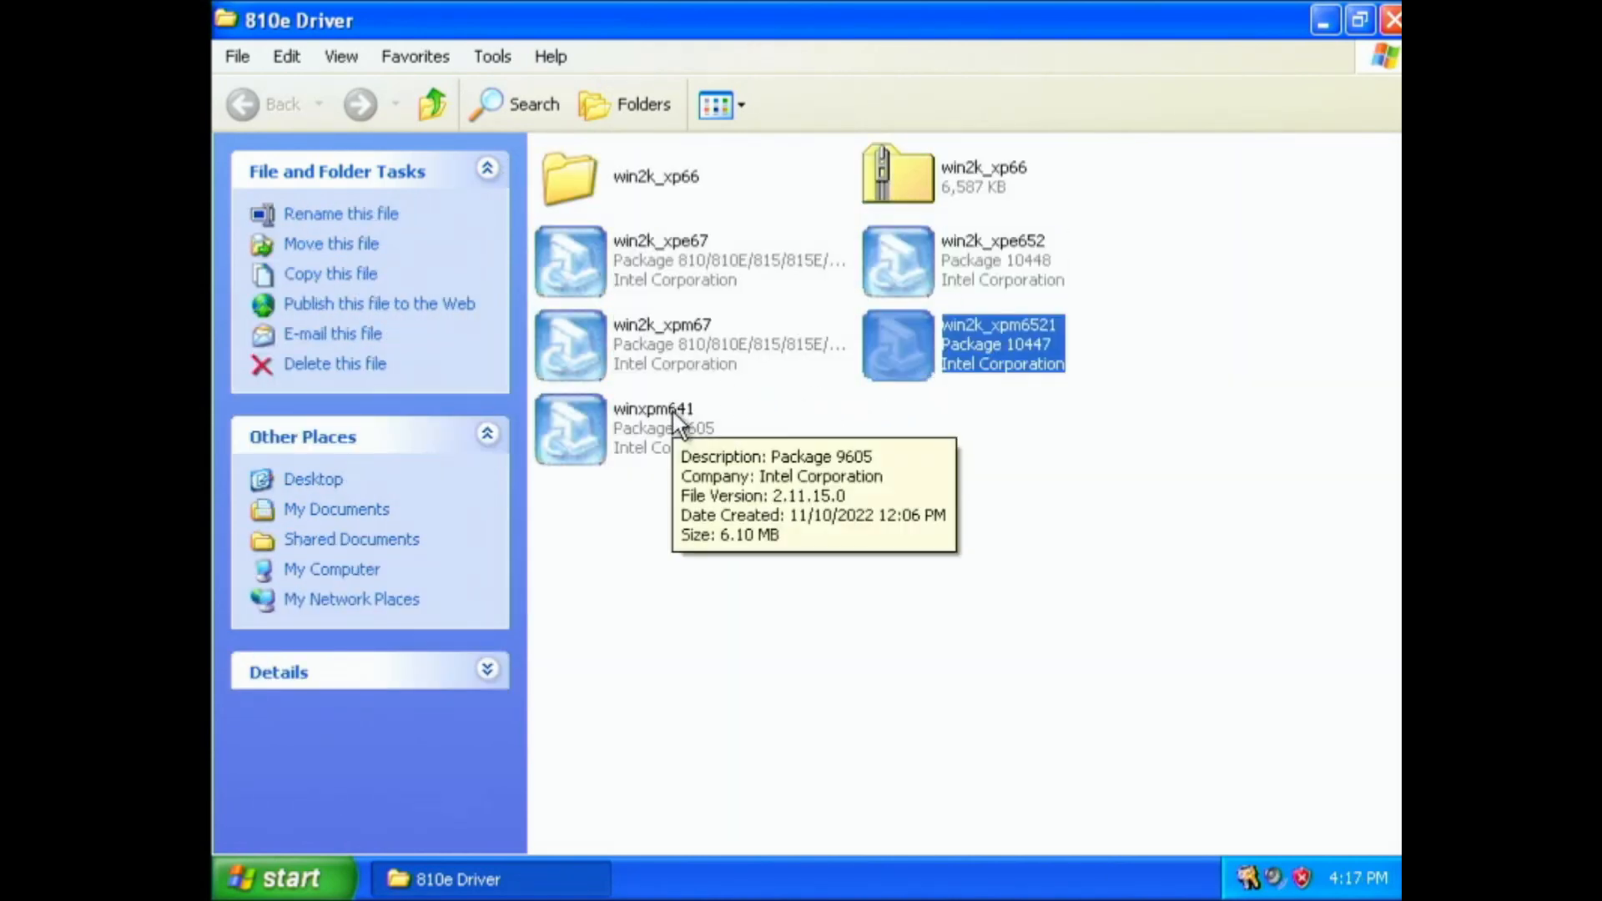
pyautogui.click(569, 429)
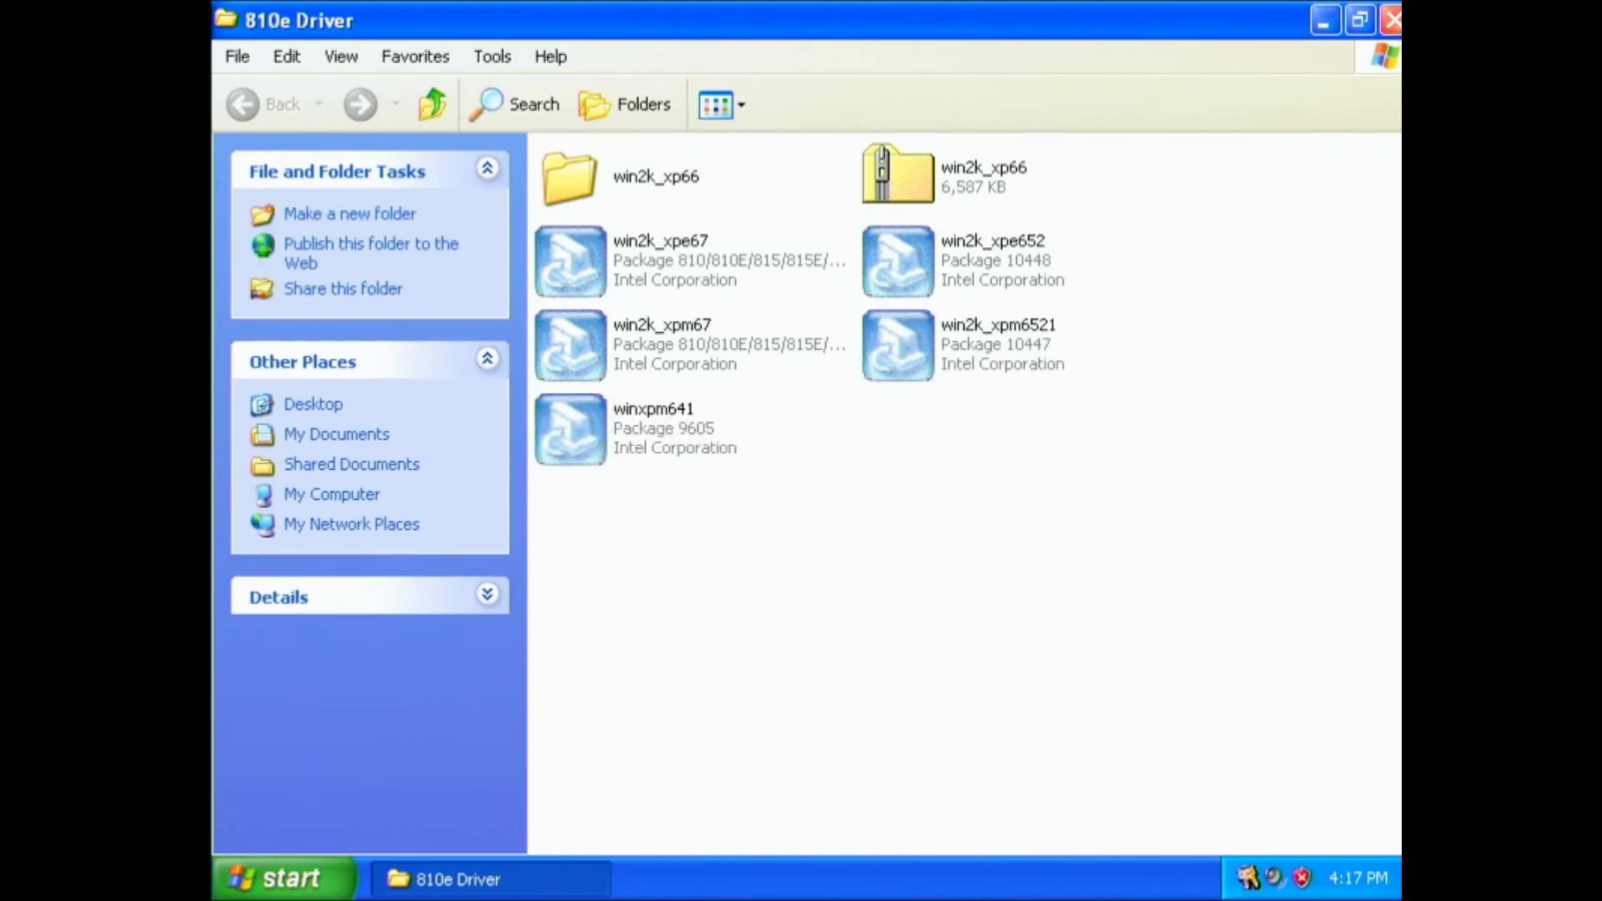
pyautogui.moveTo(605, 199)
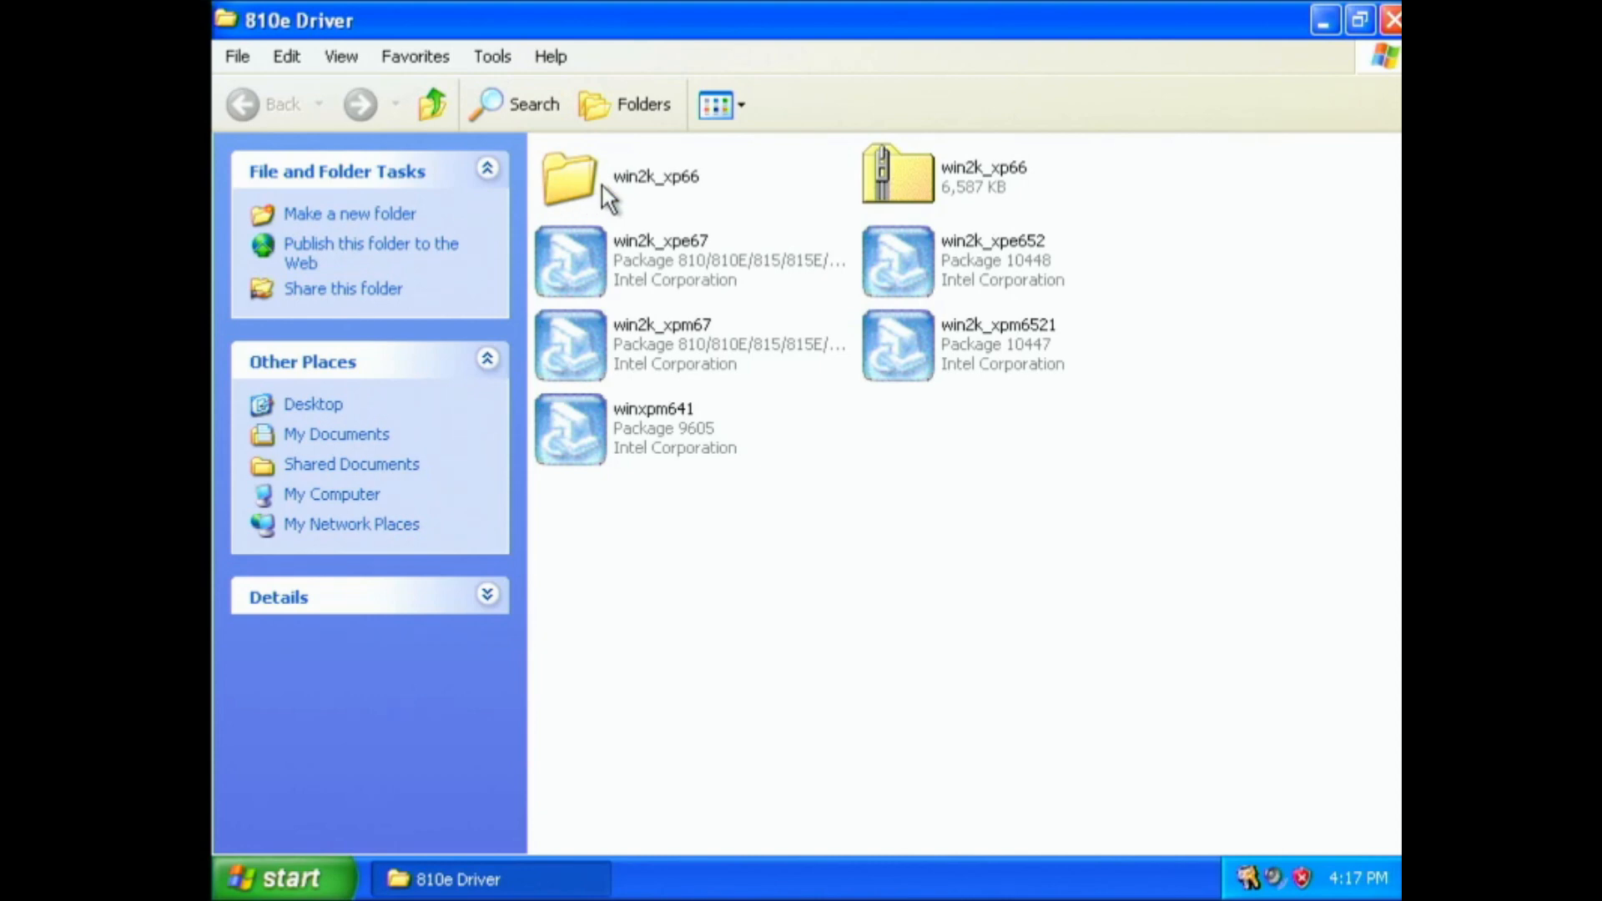
pyautogui.click(570, 182)
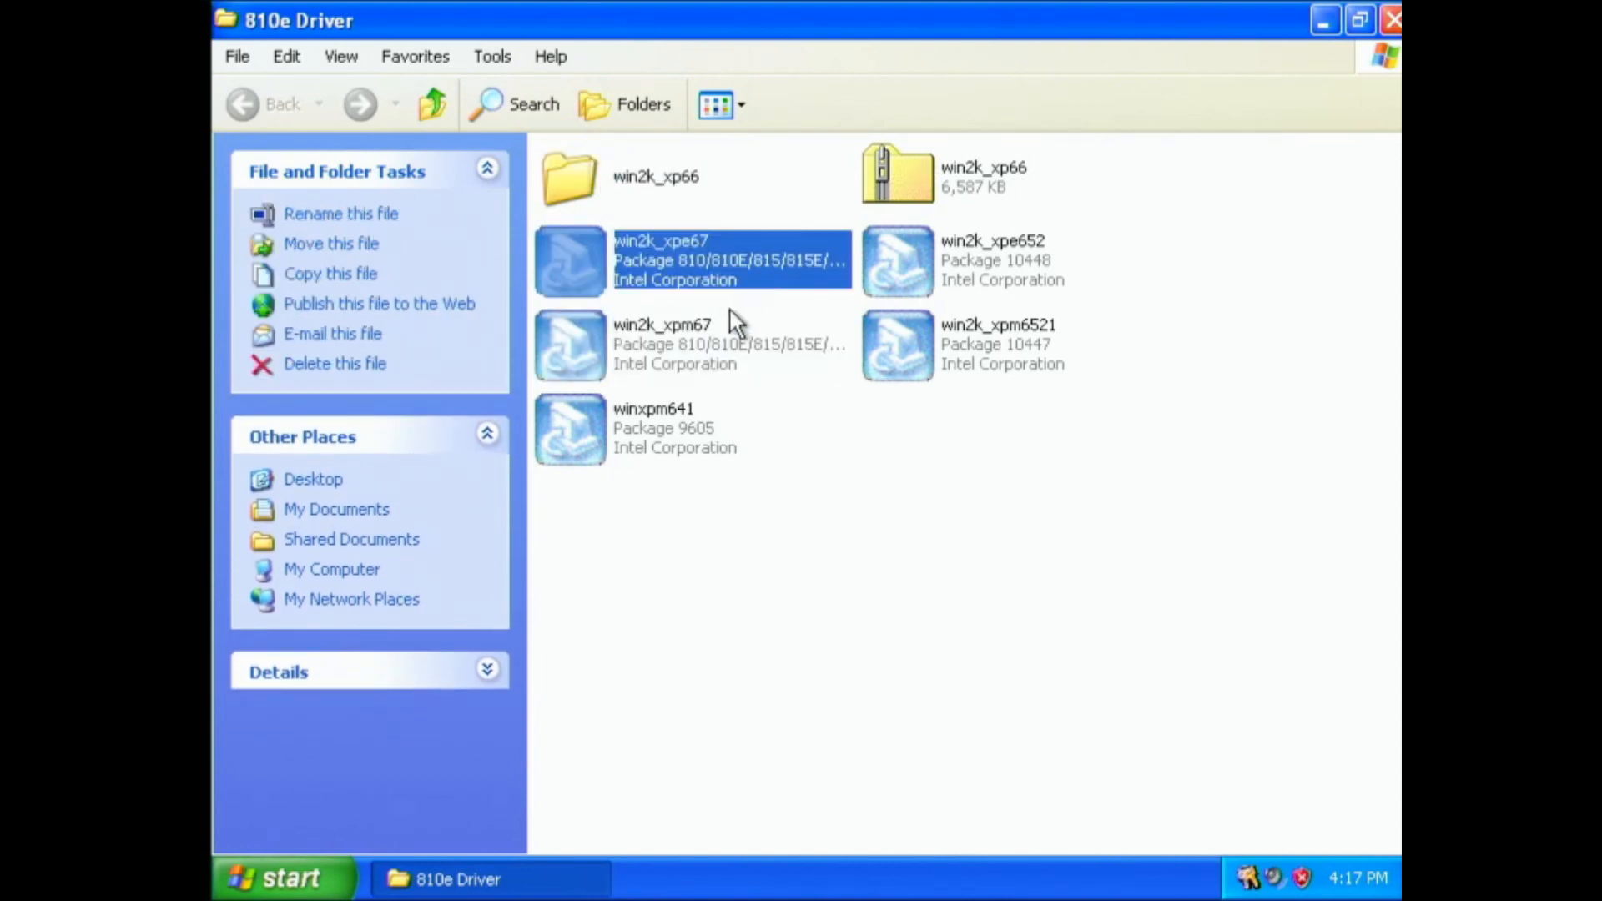
pyautogui.click(661, 345)
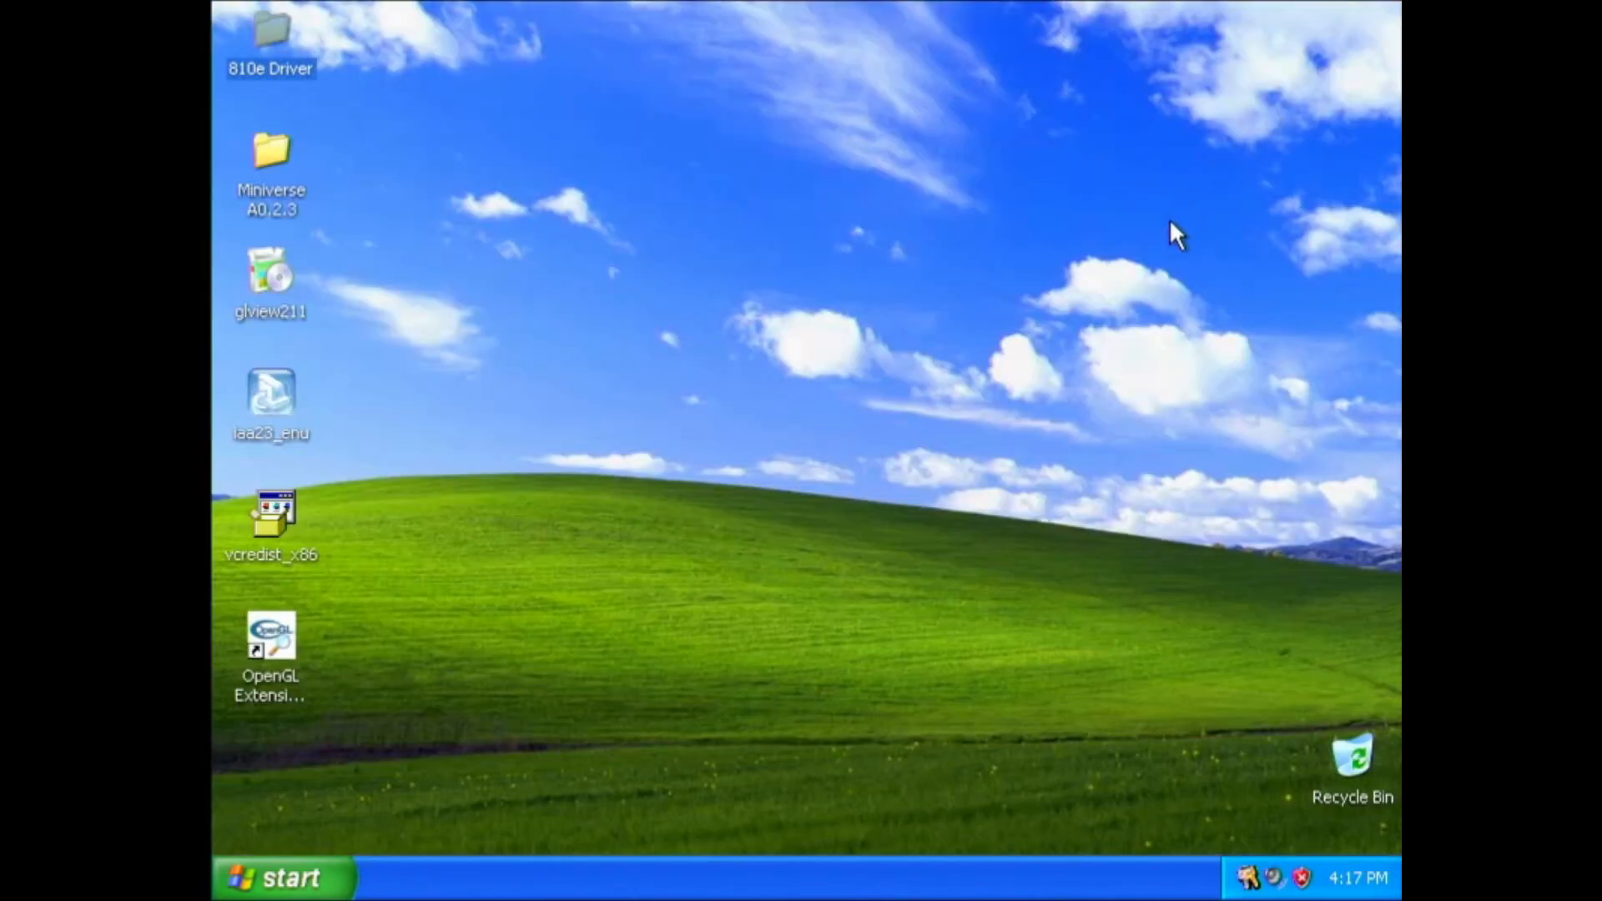
pyautogui.doubleClick(271, 398)
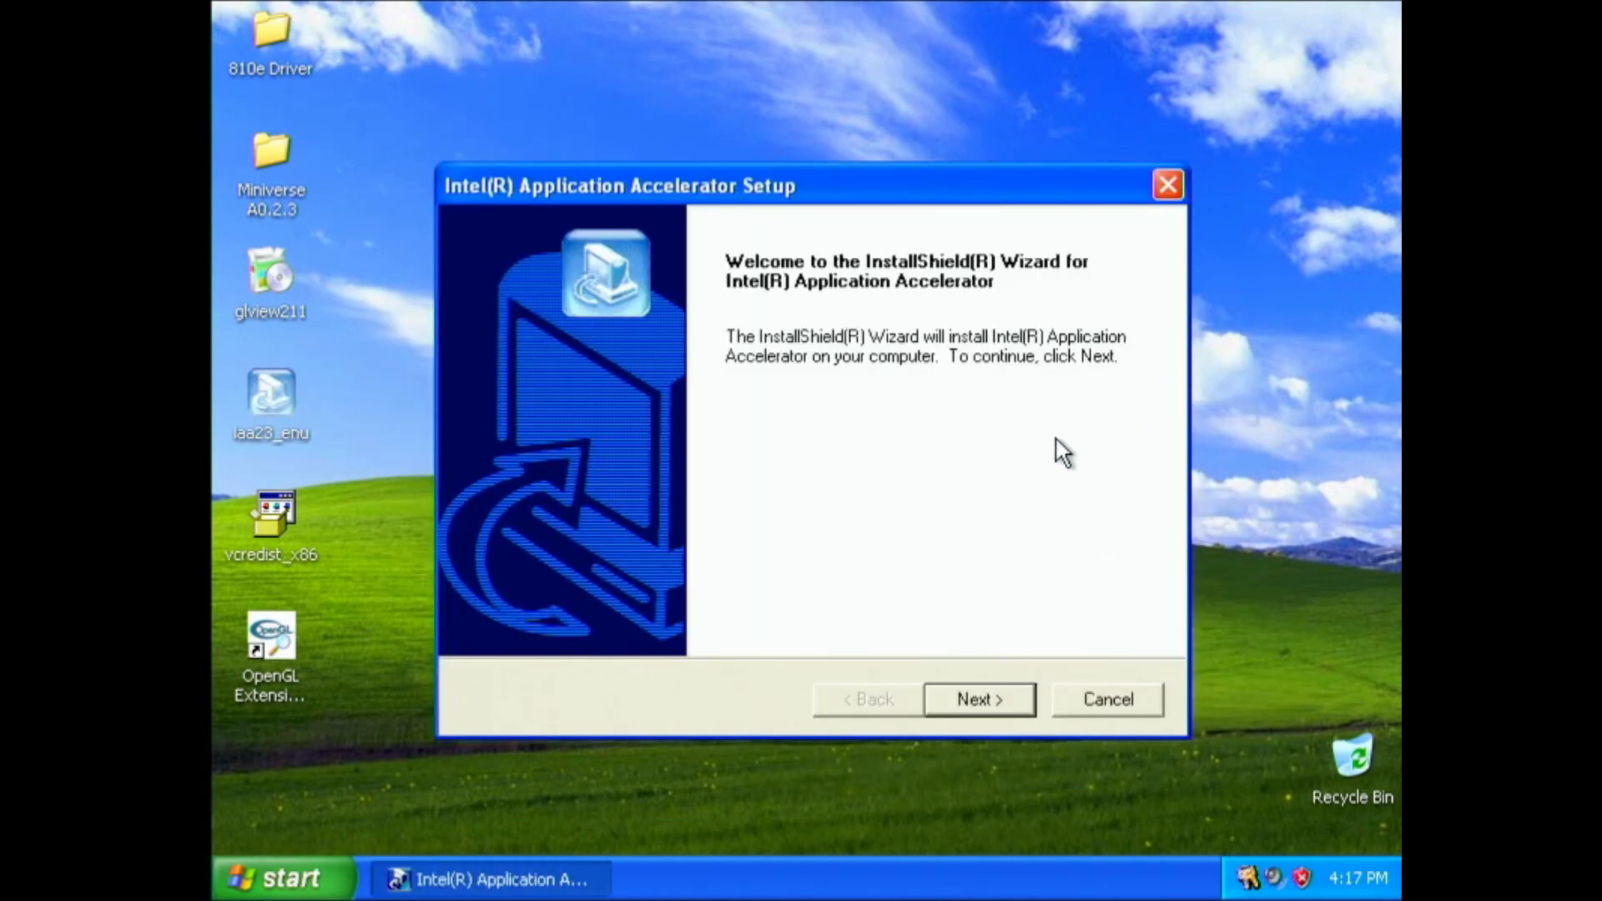
pyautogui.moveTo(1088, 708)
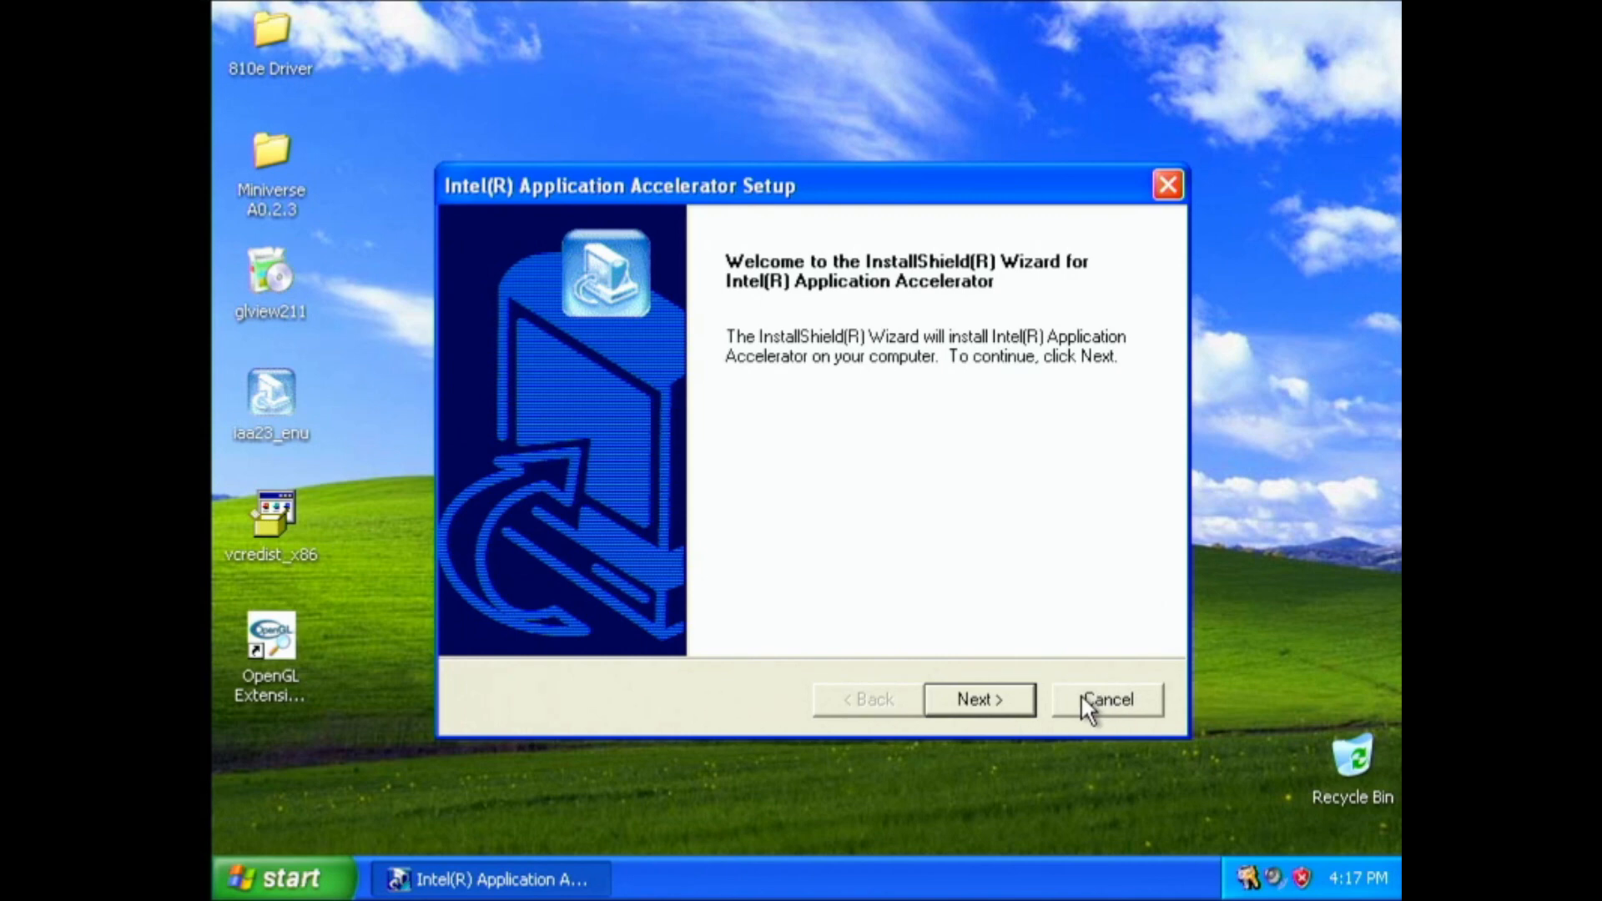
pyautogui.moveTo(1098, 707)
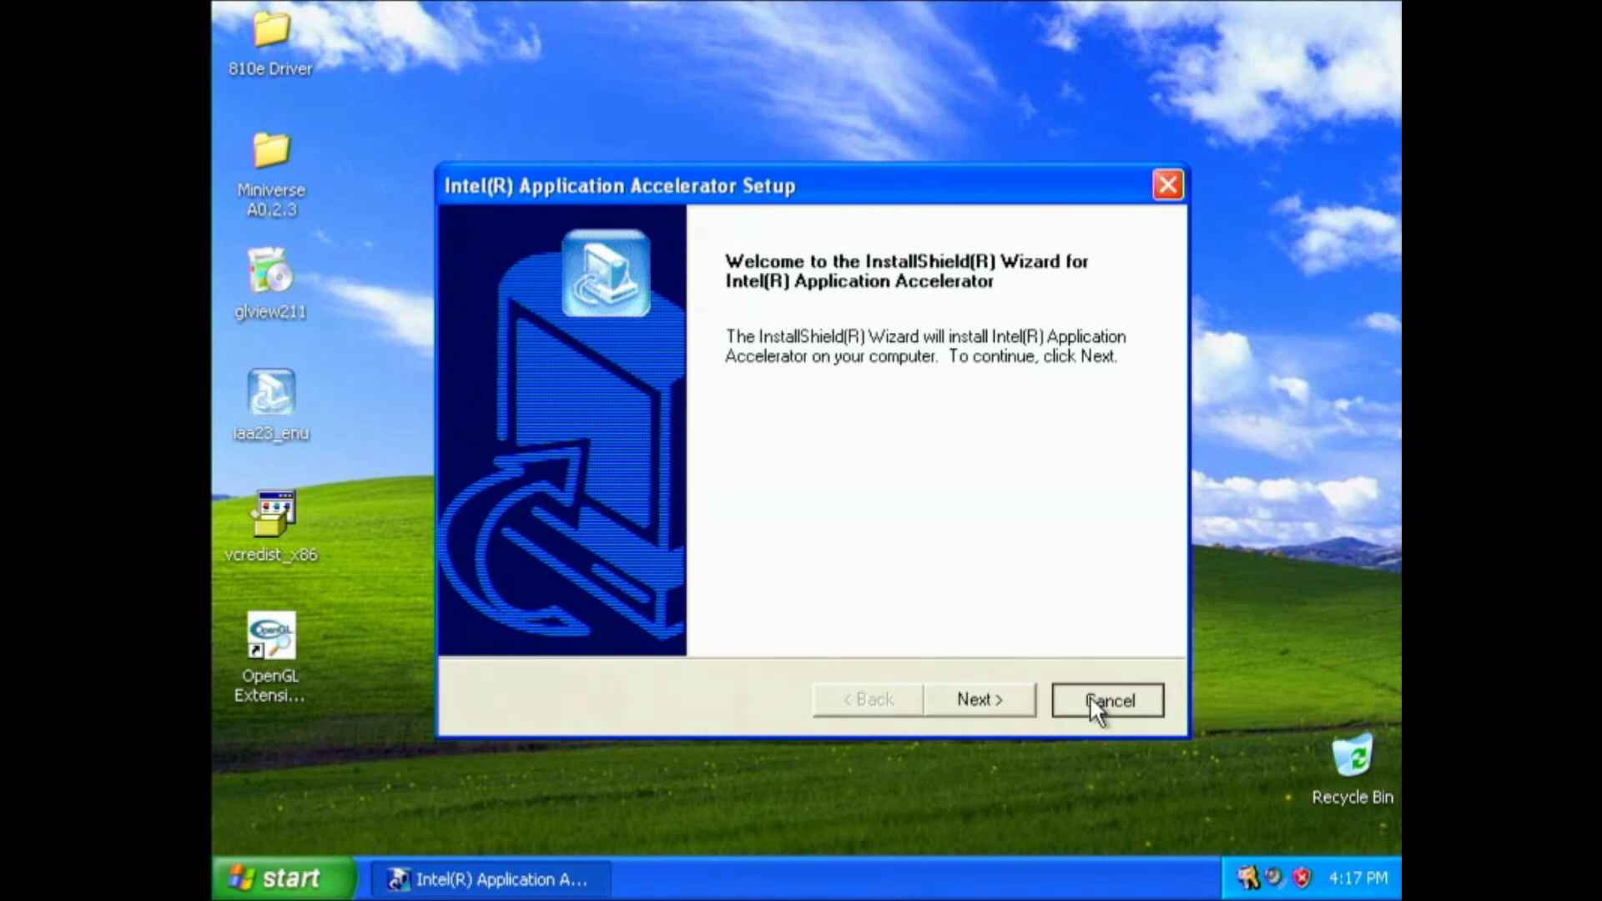
pyautogui.click(1106, 700)
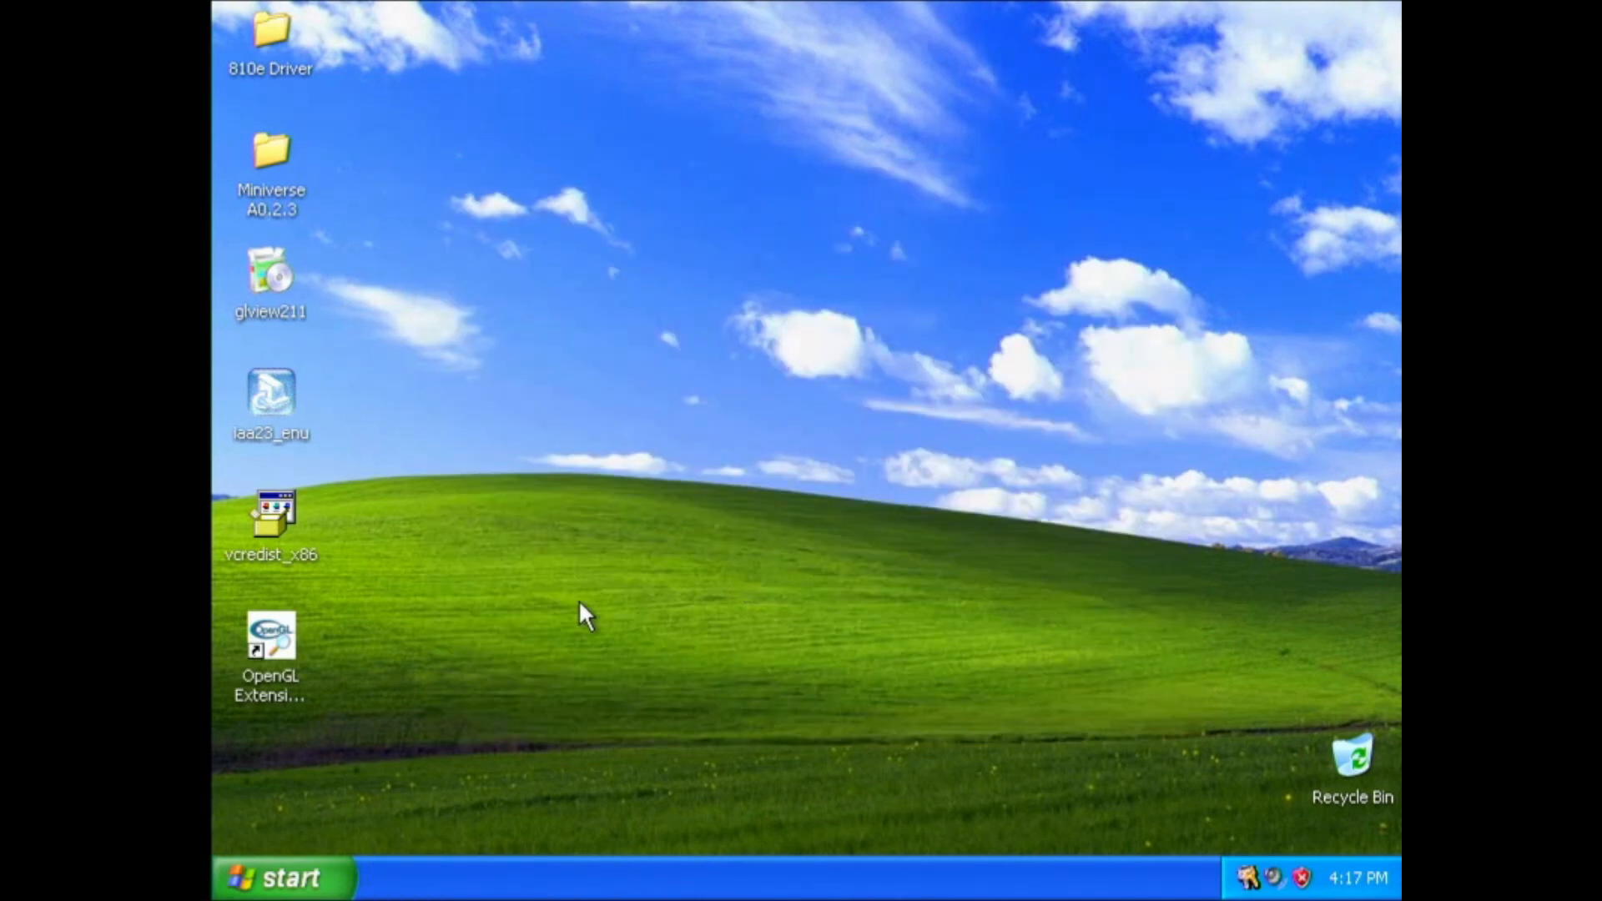